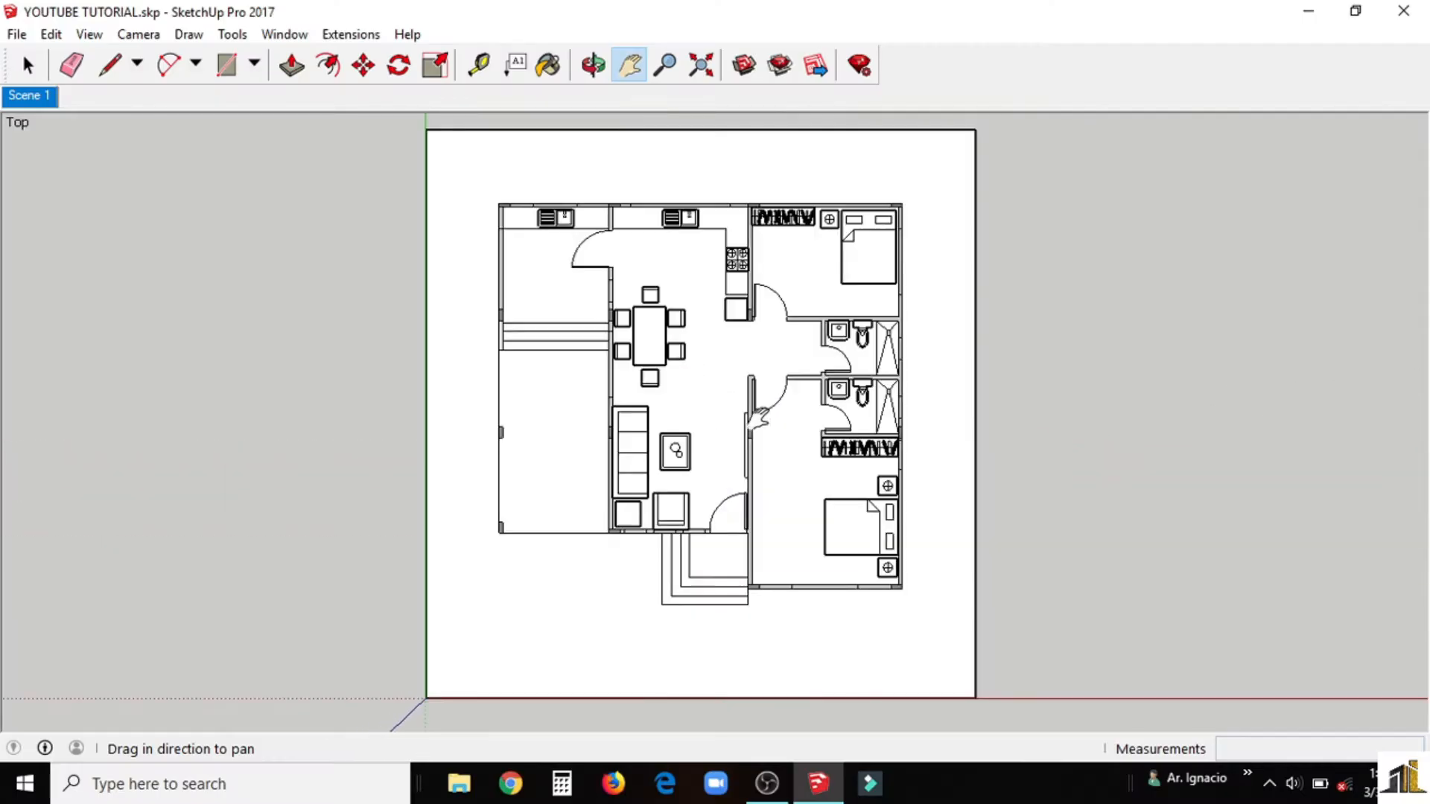
Step: Orbit the traced plan into 3D and close room outlines so the floor faces form
left_click(590, 64)
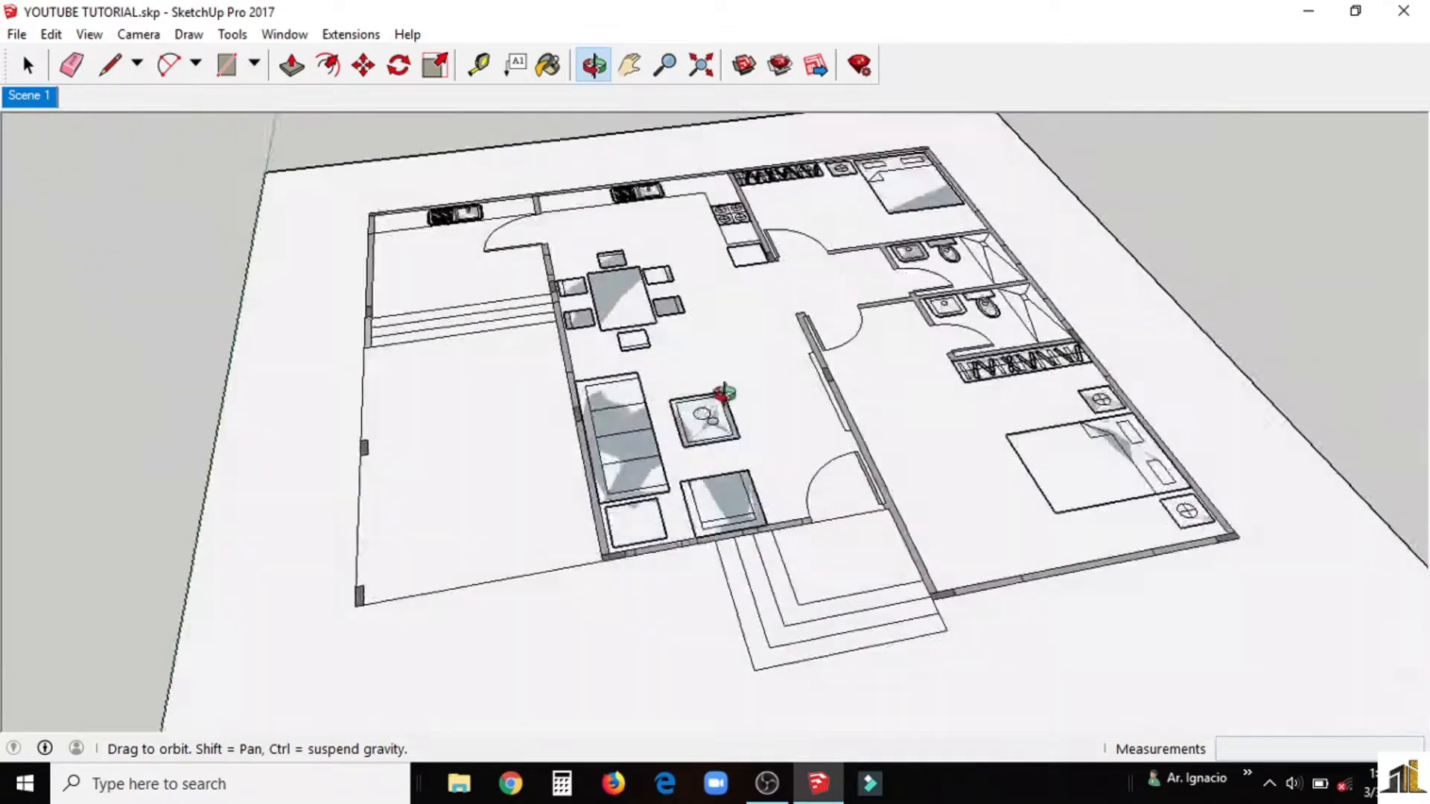
left_click(72, 64)
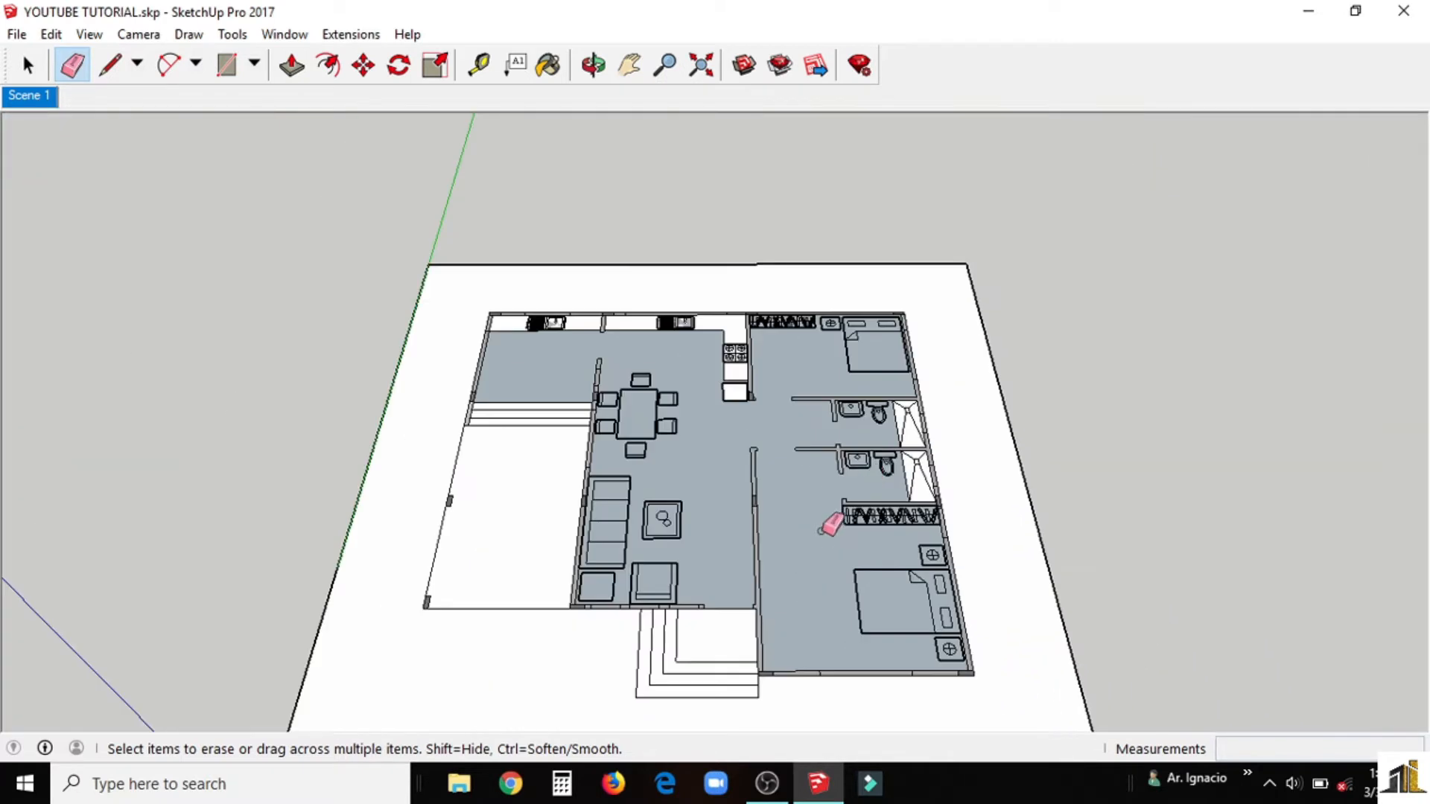
Step: Pull the front exterior wall strip up from the plan to full height
left_click(291, 65)
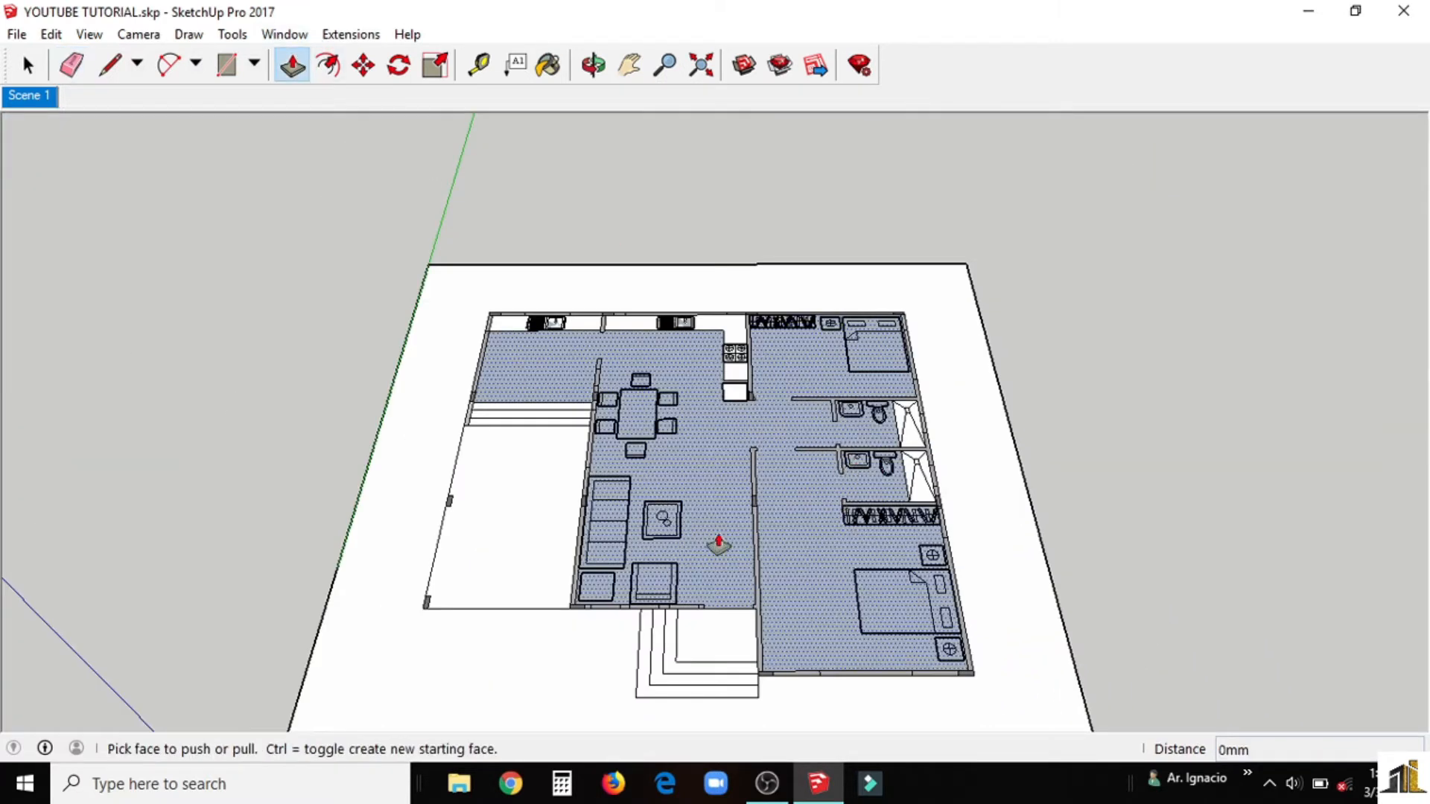
left_click(592, 64)
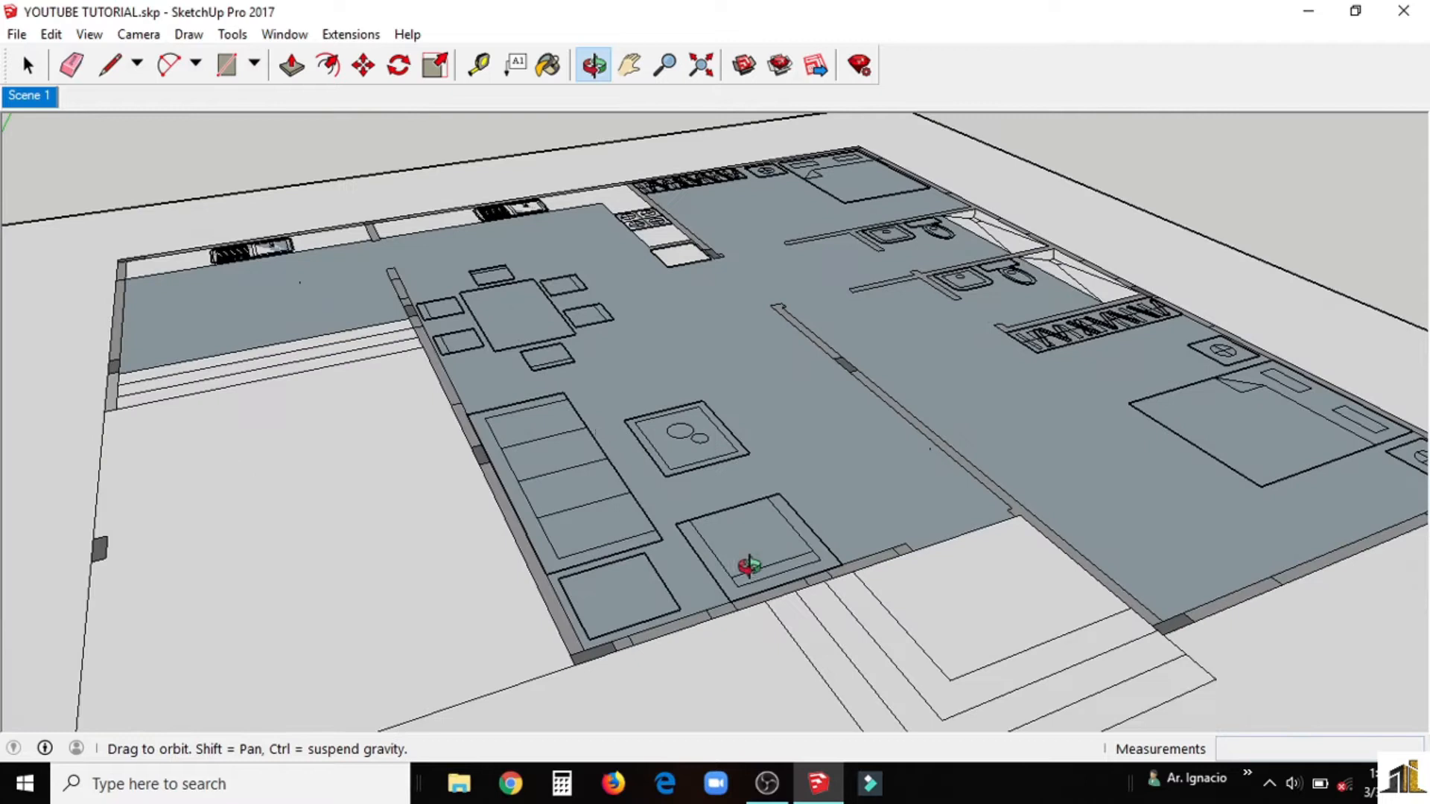
left_click(290, 64)
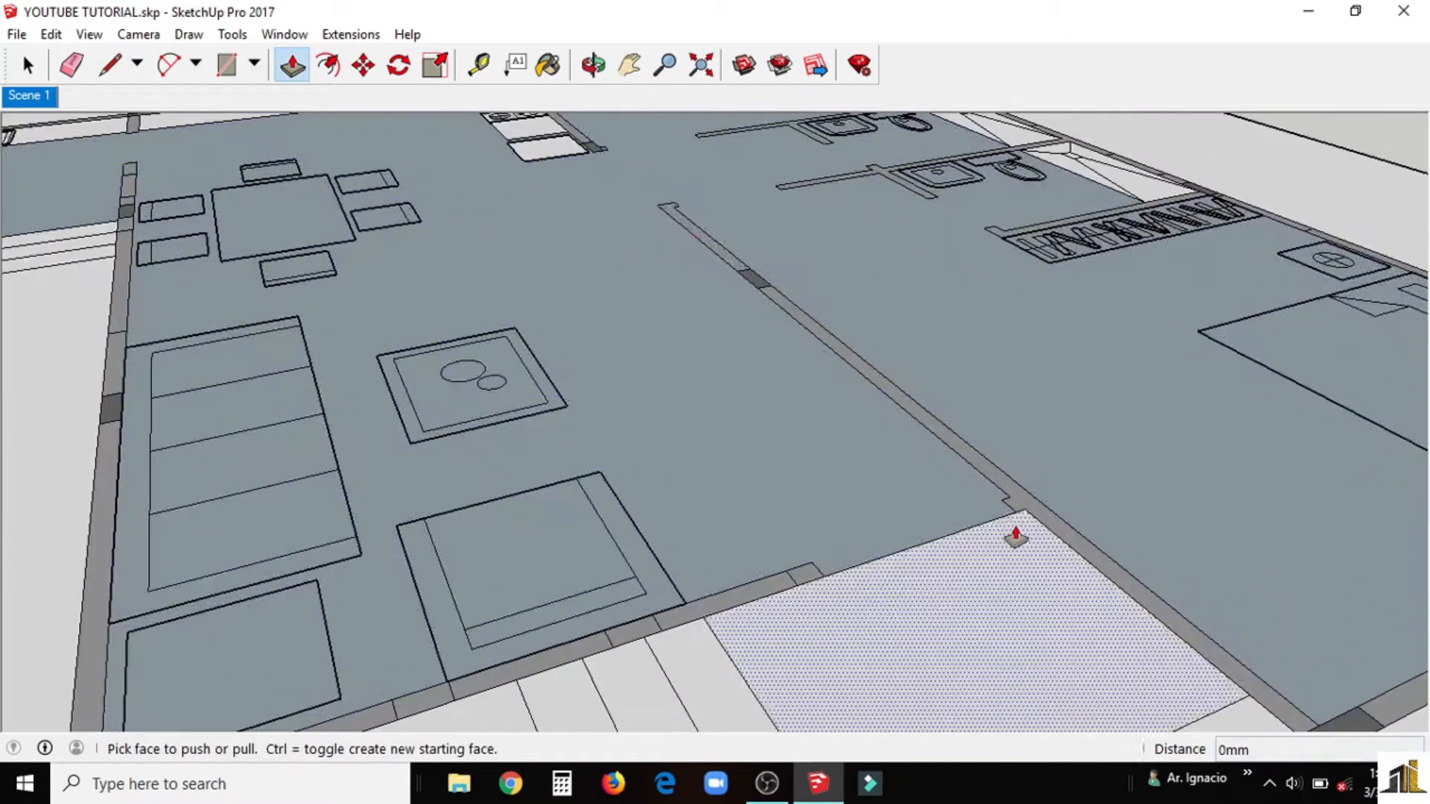
left_click_drag(1015, 536, 730, 241)
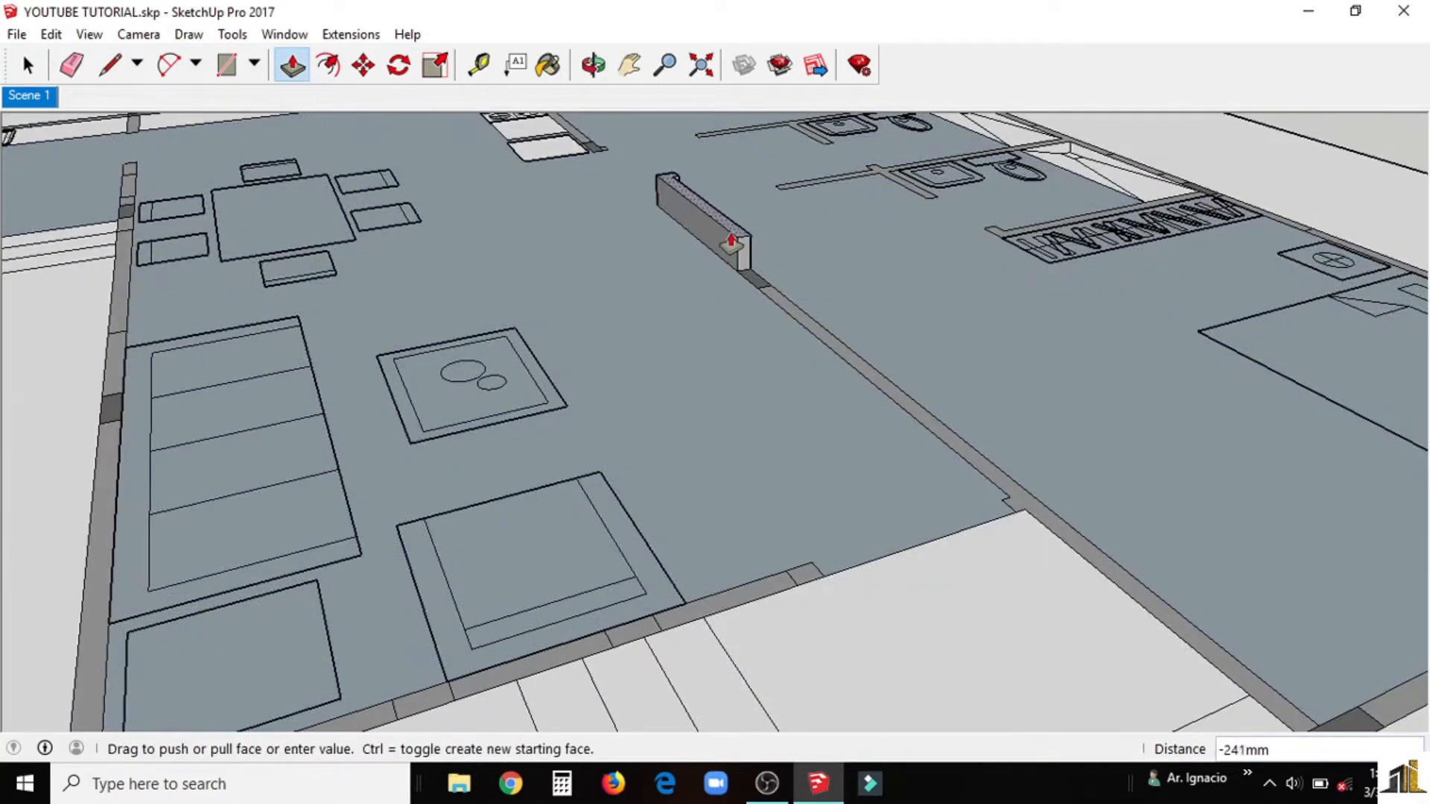
left_click_drag(720, 219, 785, 318)
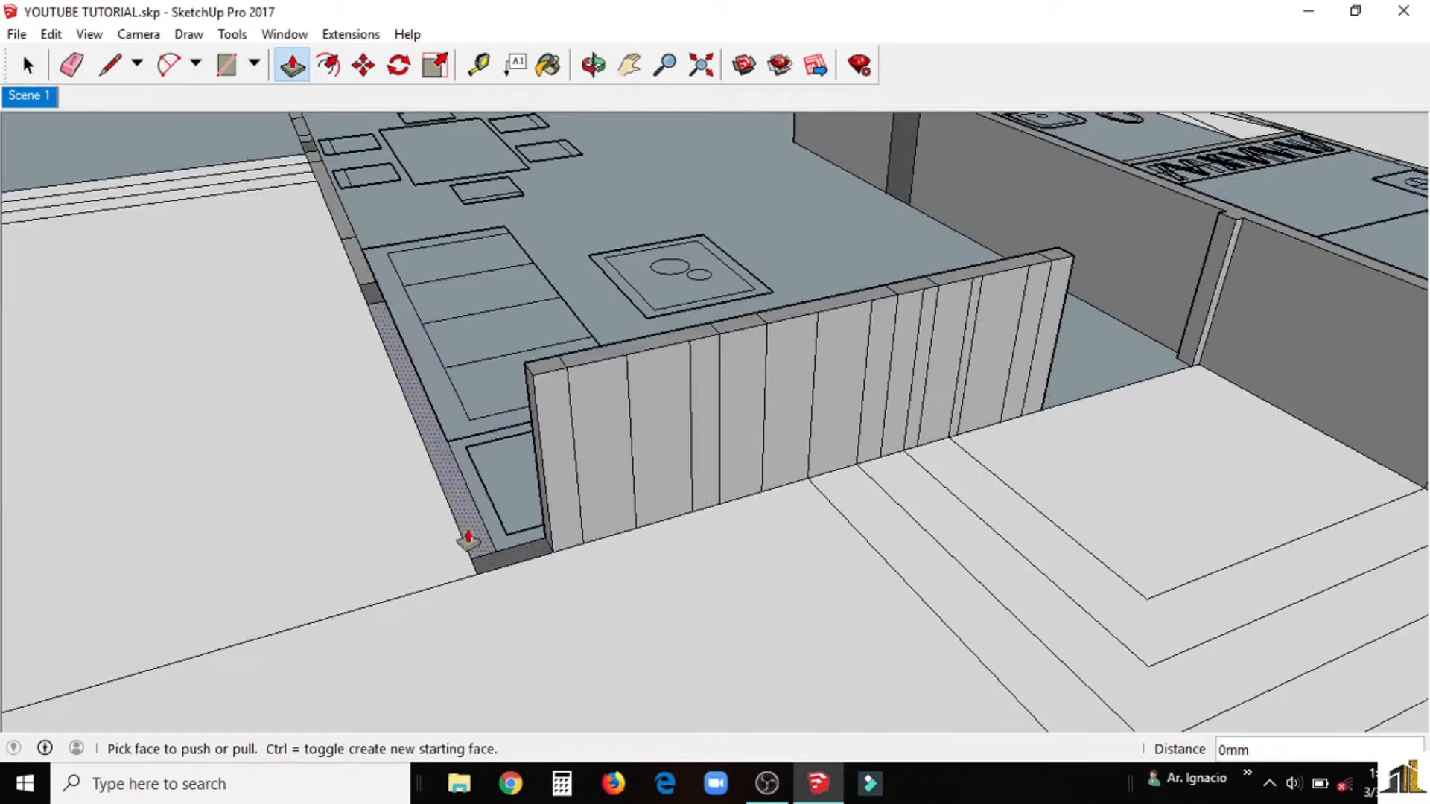
left_click(590, 62)
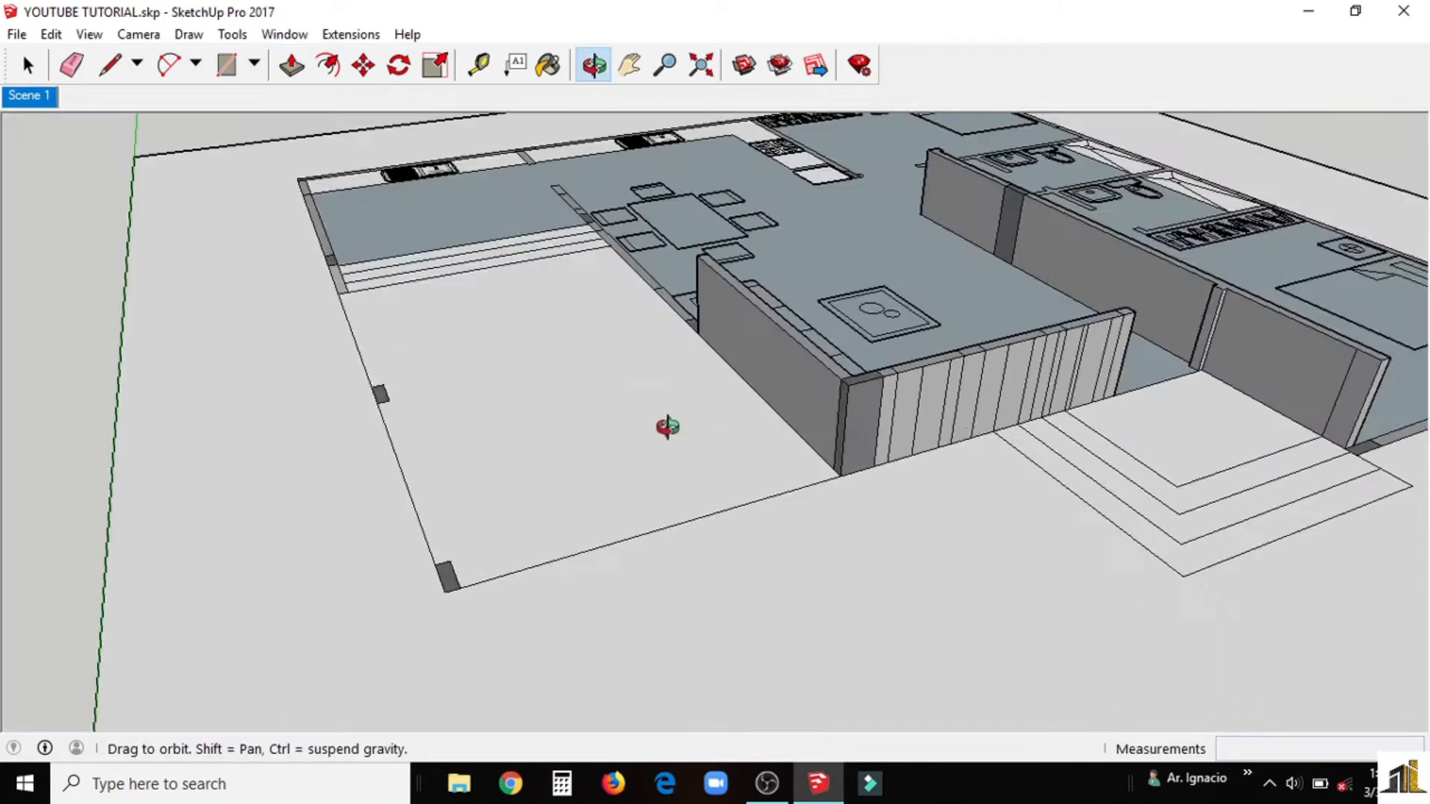
left_click(289, 64)
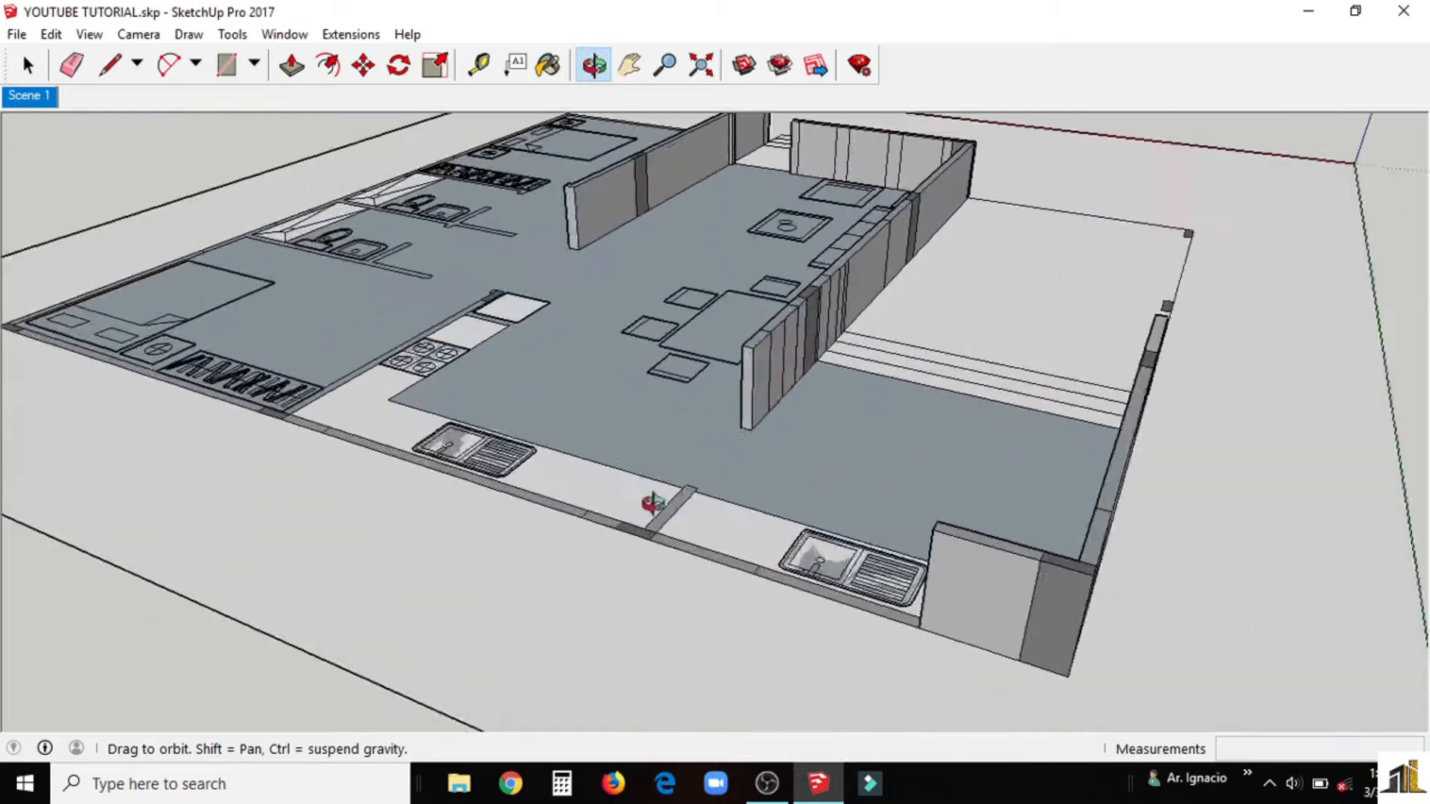
Step: Raise the bathroom wall beside the shower and a further segment to the same height
left_click(75, 63)
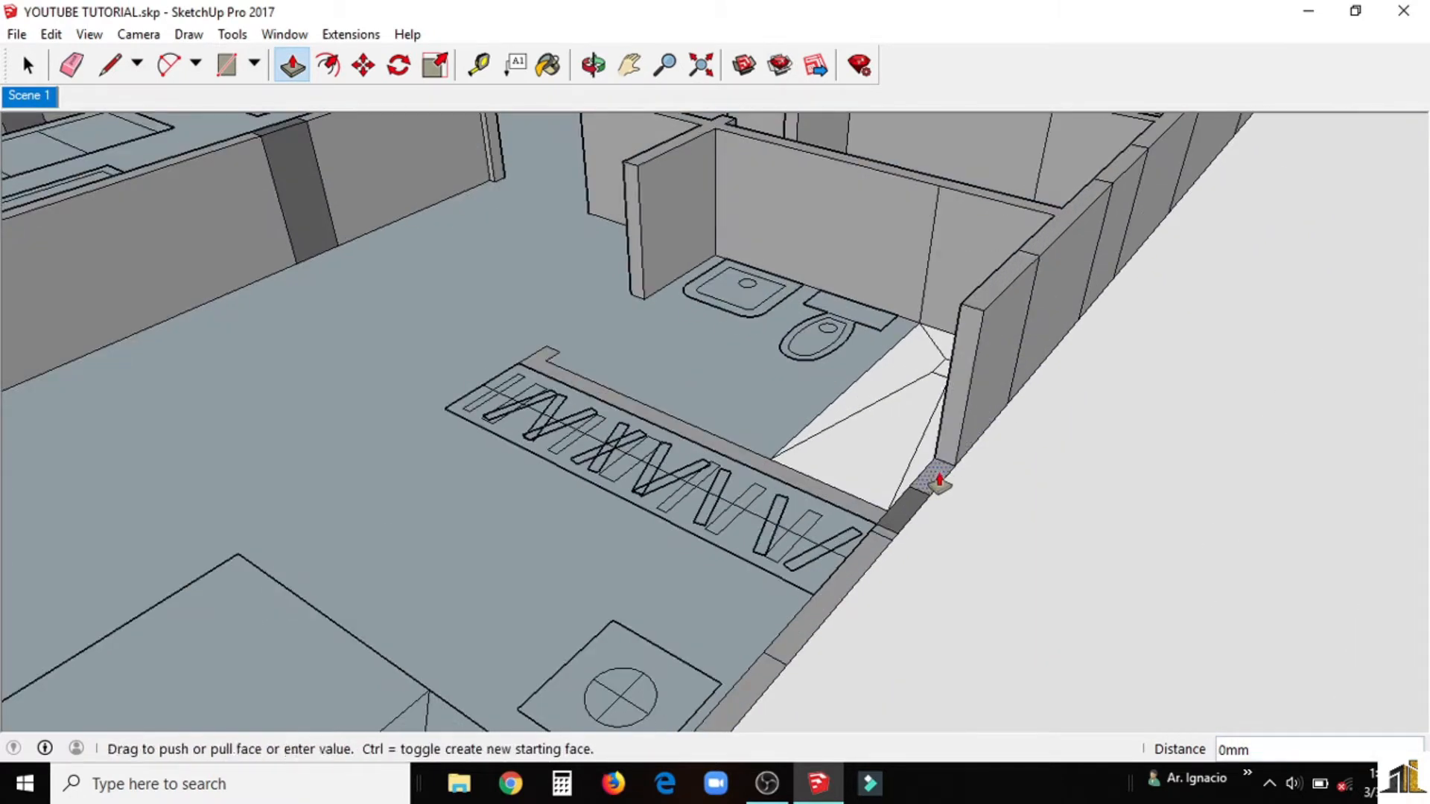
left_click_drag(936, 479, 875, 558)
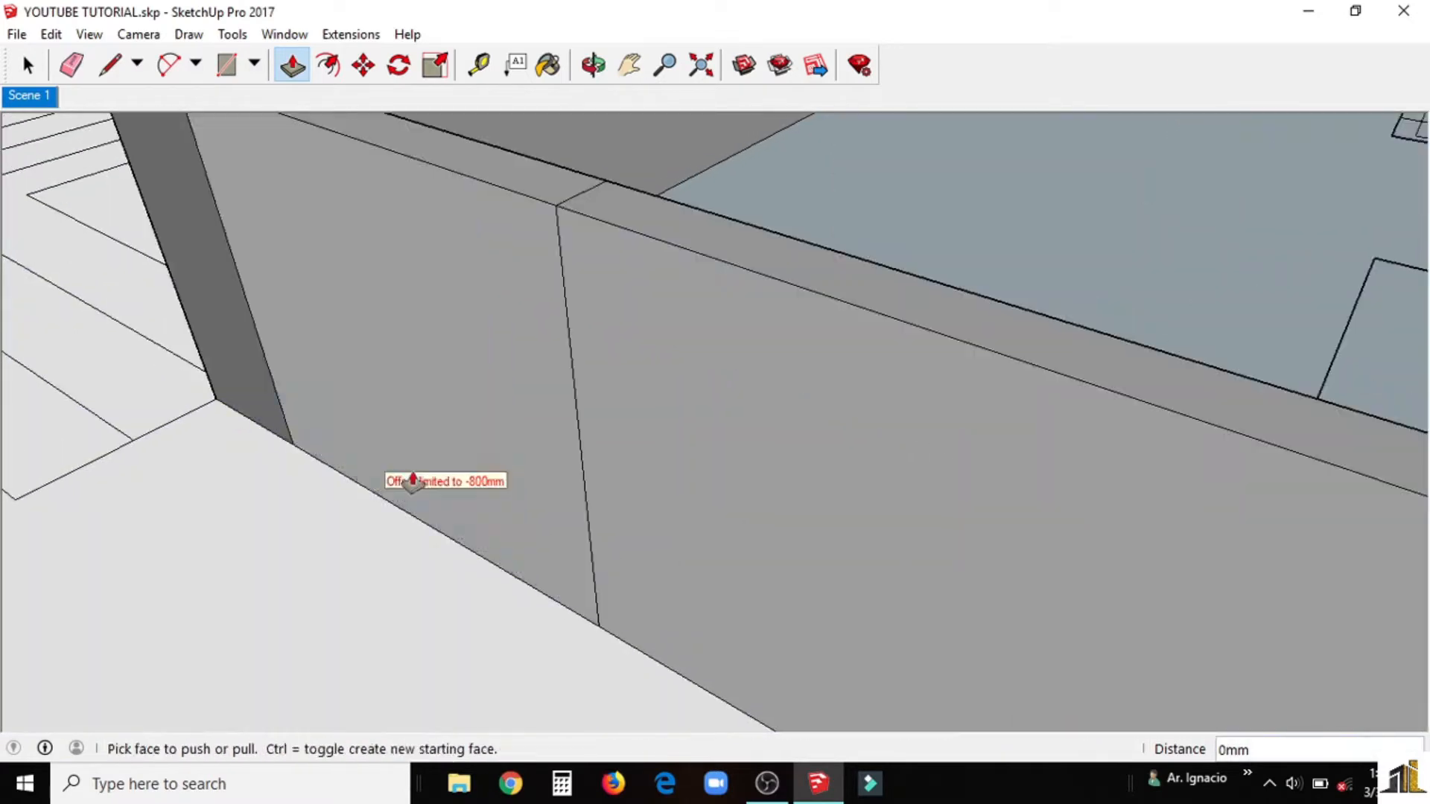
left_click(590, 62)
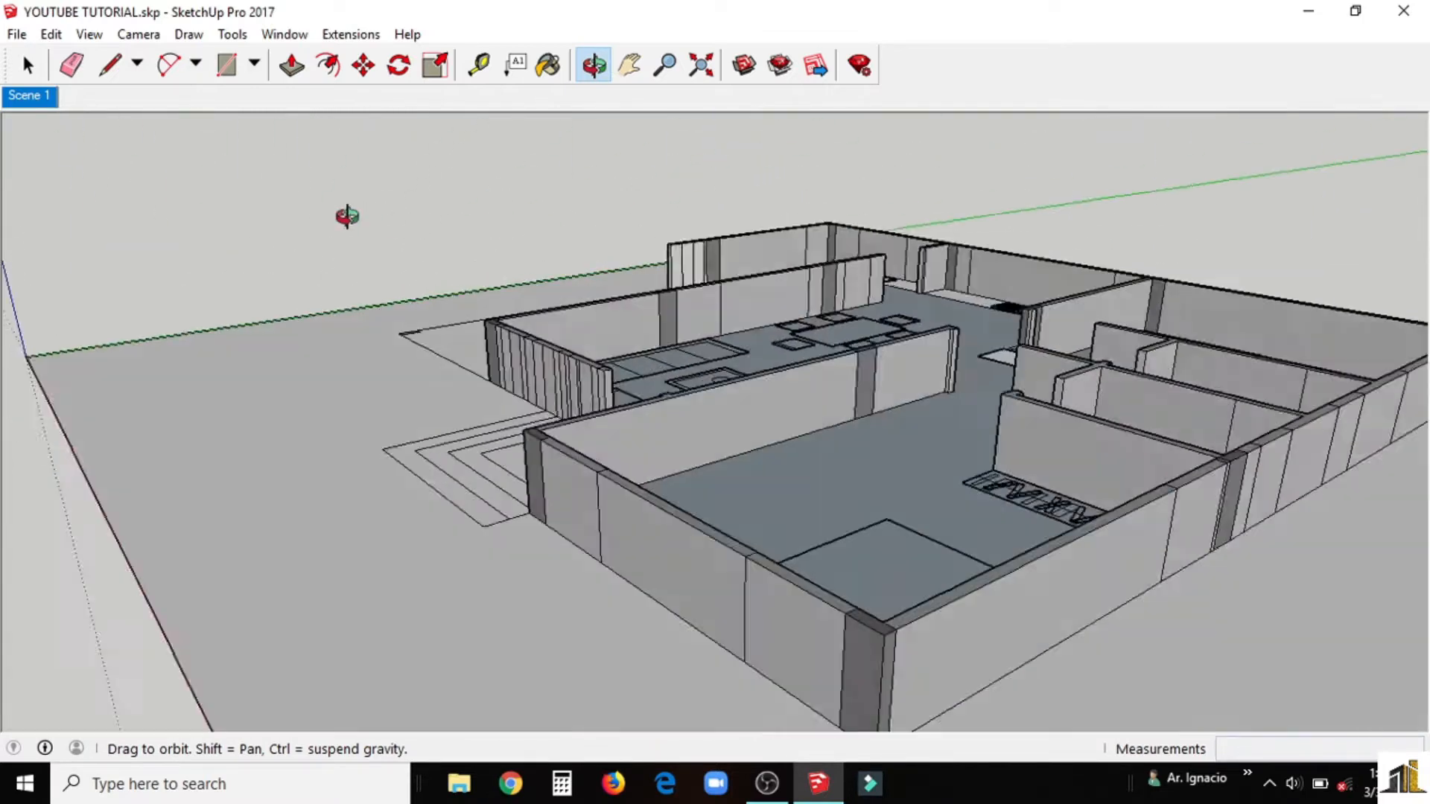
left_click_drag(347, 216, 39, 332)
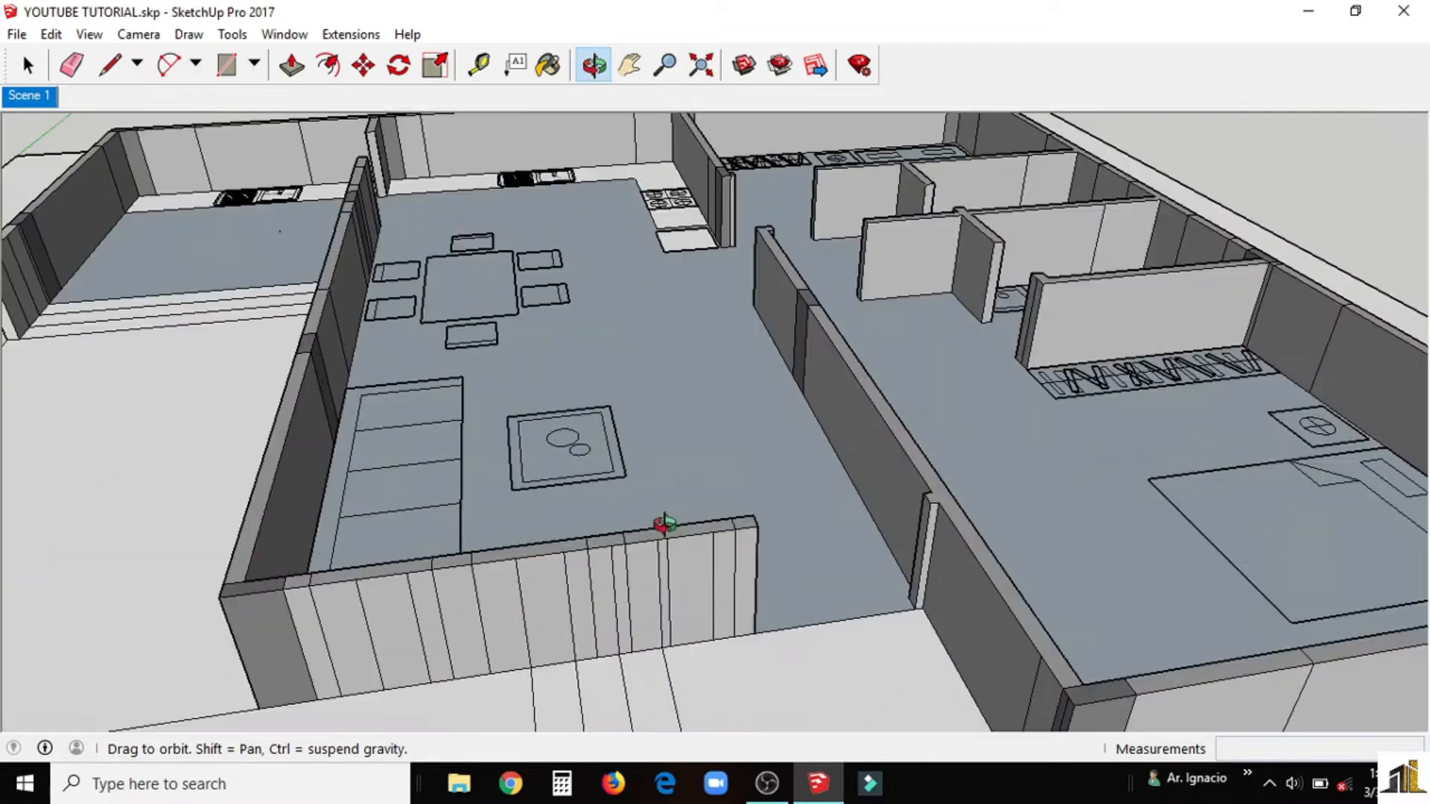
Step: Extrude the bathroom, shower and floor slab faces upward into a raised platform
left_click(287, 64)
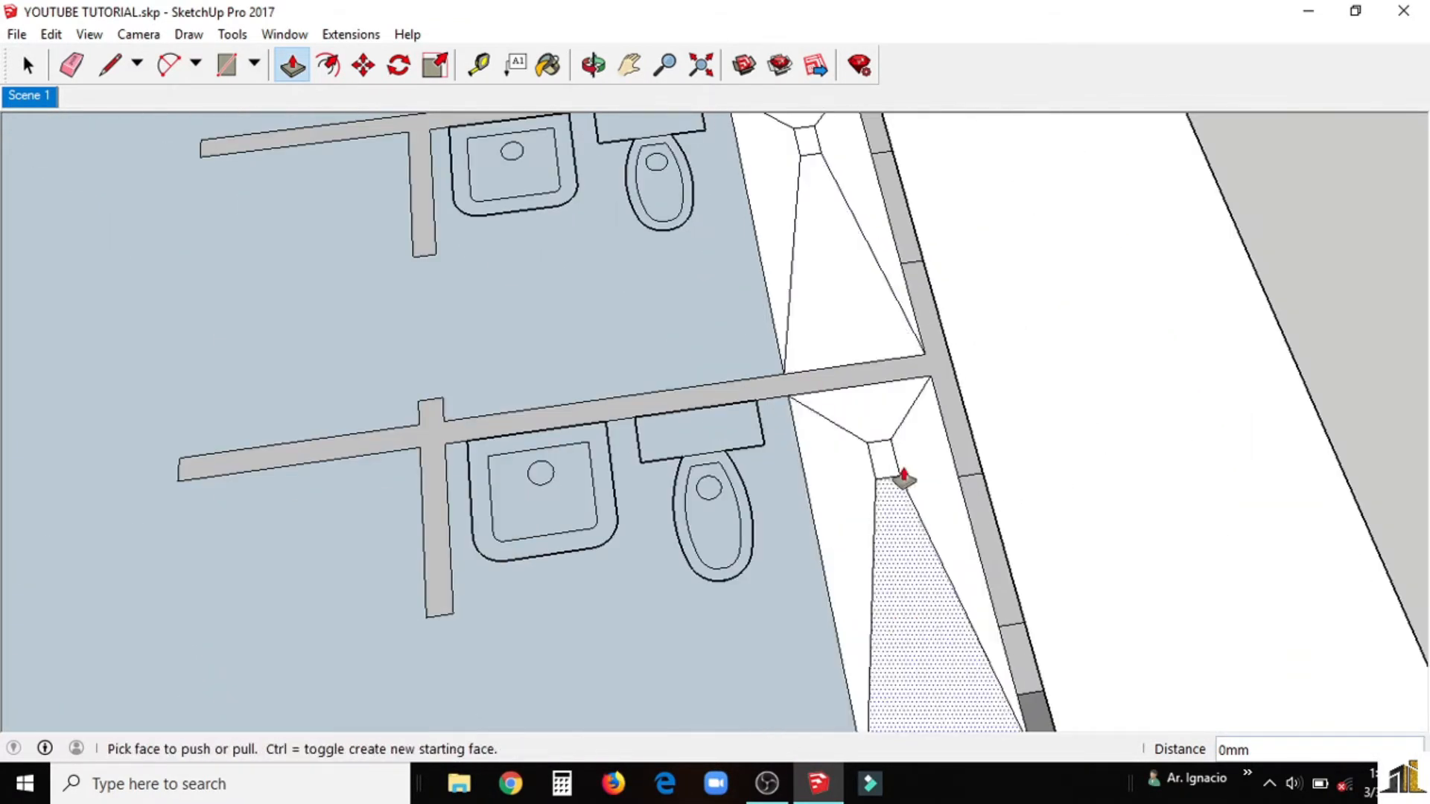
left_click(591, 61)
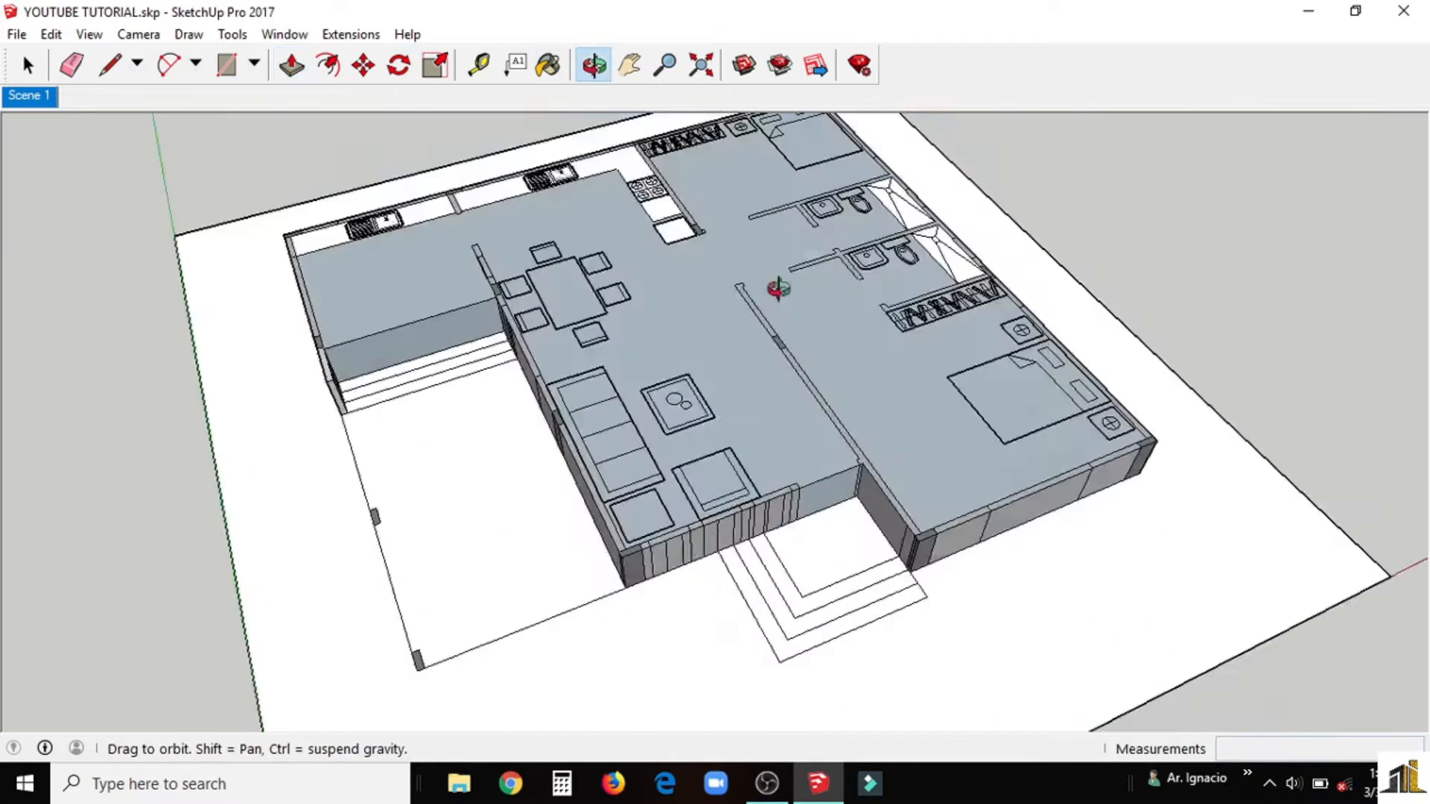
left_click(289, 64)
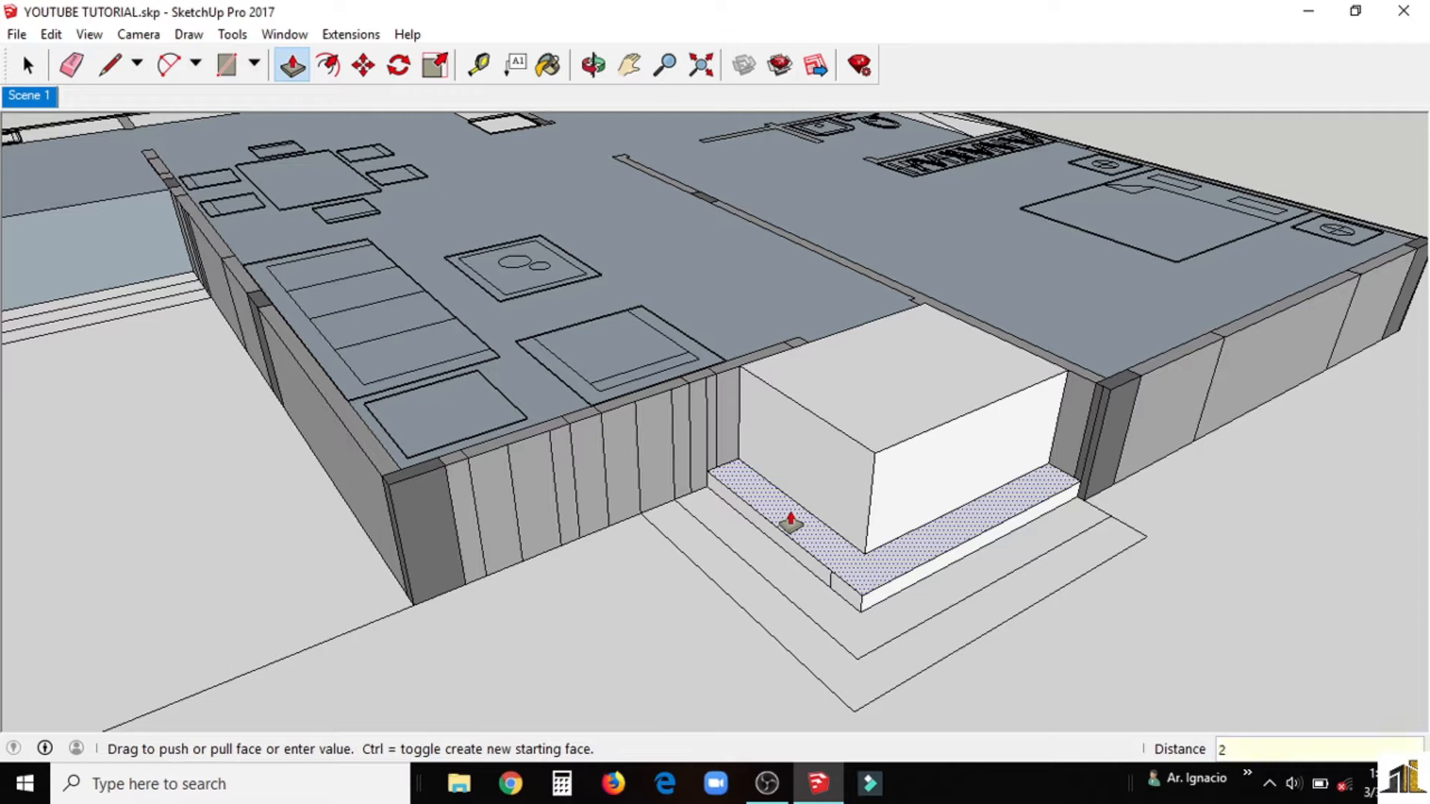
Step: Pull up the entrance step outlines to stack stairs reaching the raised floor
left_click_drag(791, 522, 830, 537)
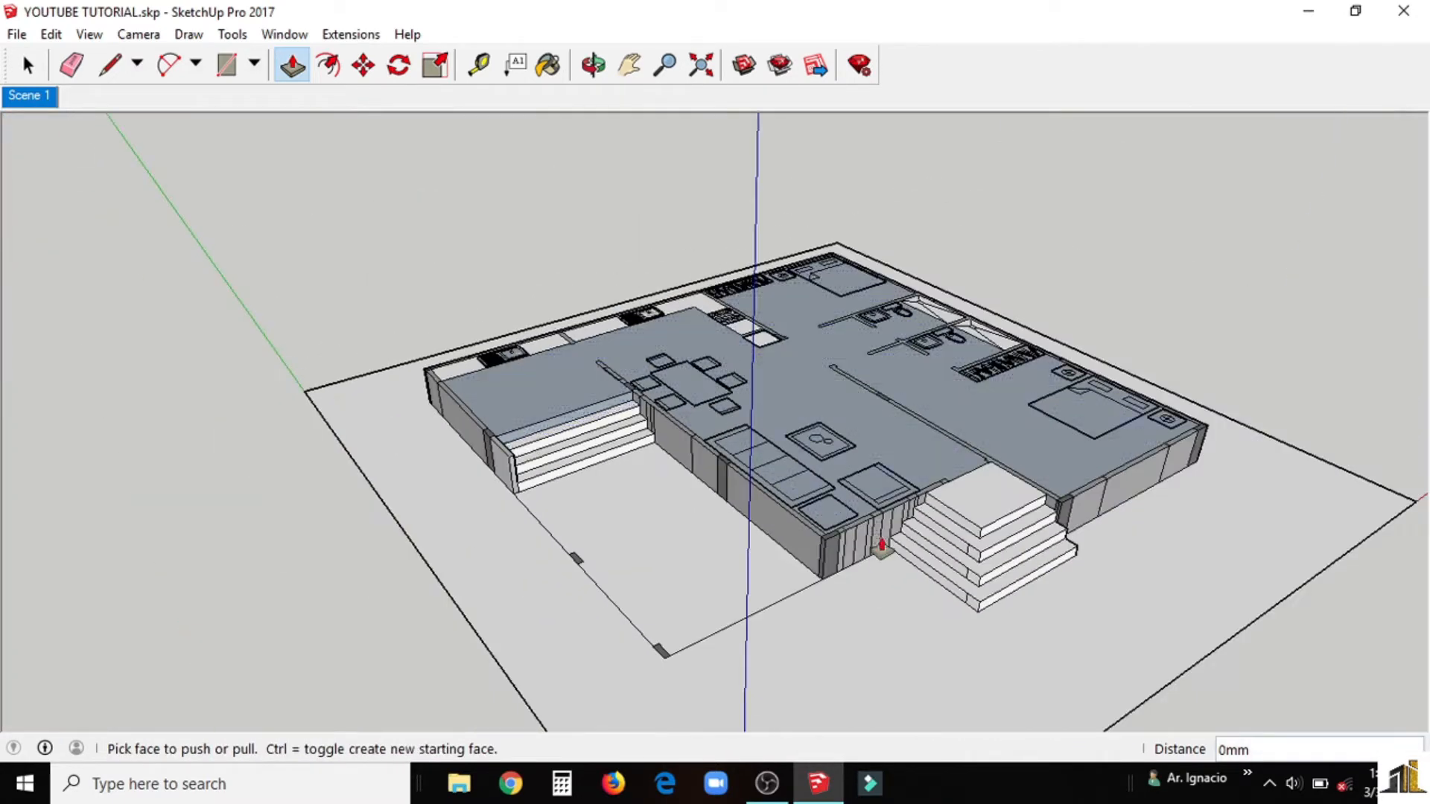
left_click(591, 66)
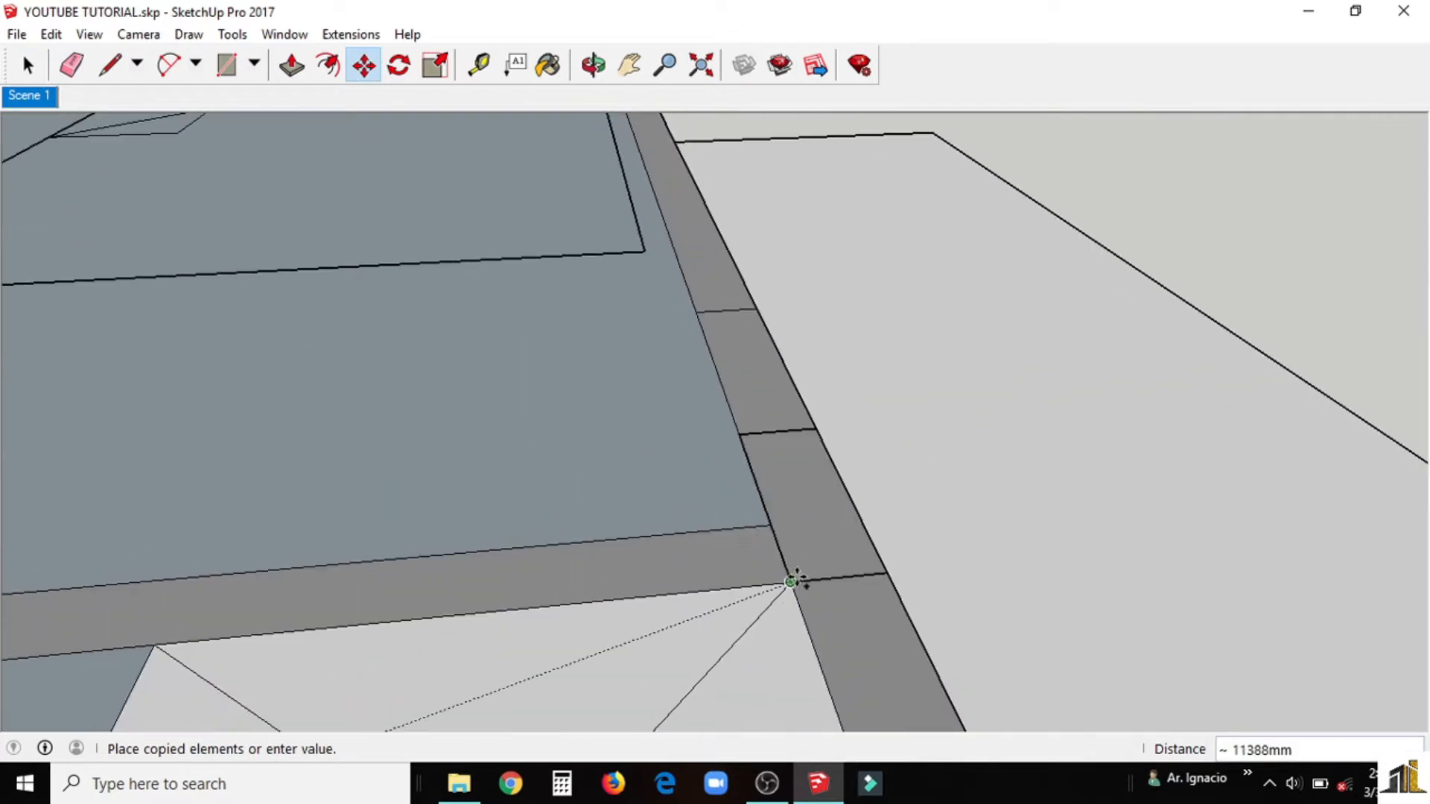
Step: Copy the column outline to a wall corner and raise it to 3000 mm
left_click(291, 62)
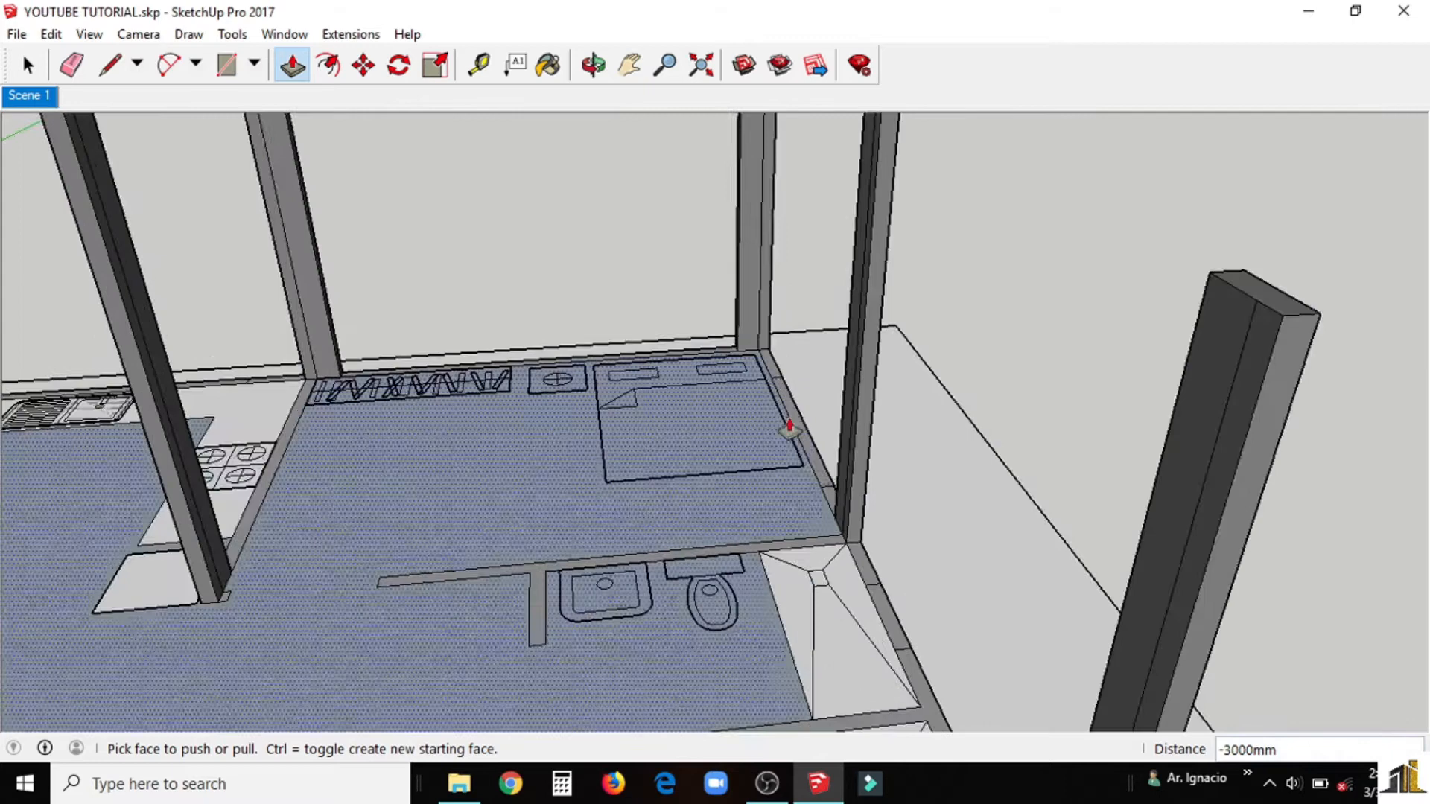
left_click(596, 64)
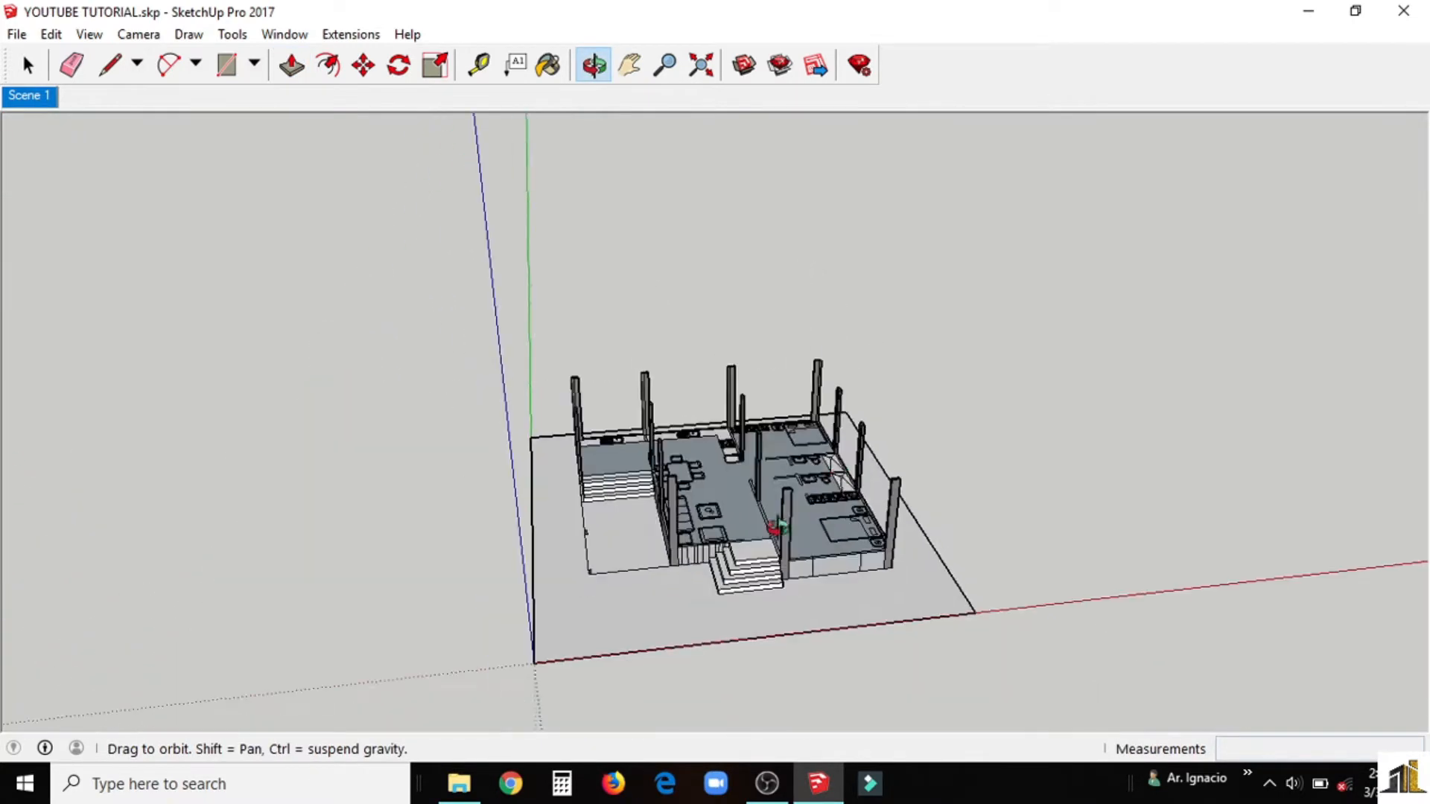
left_click(289, 64)
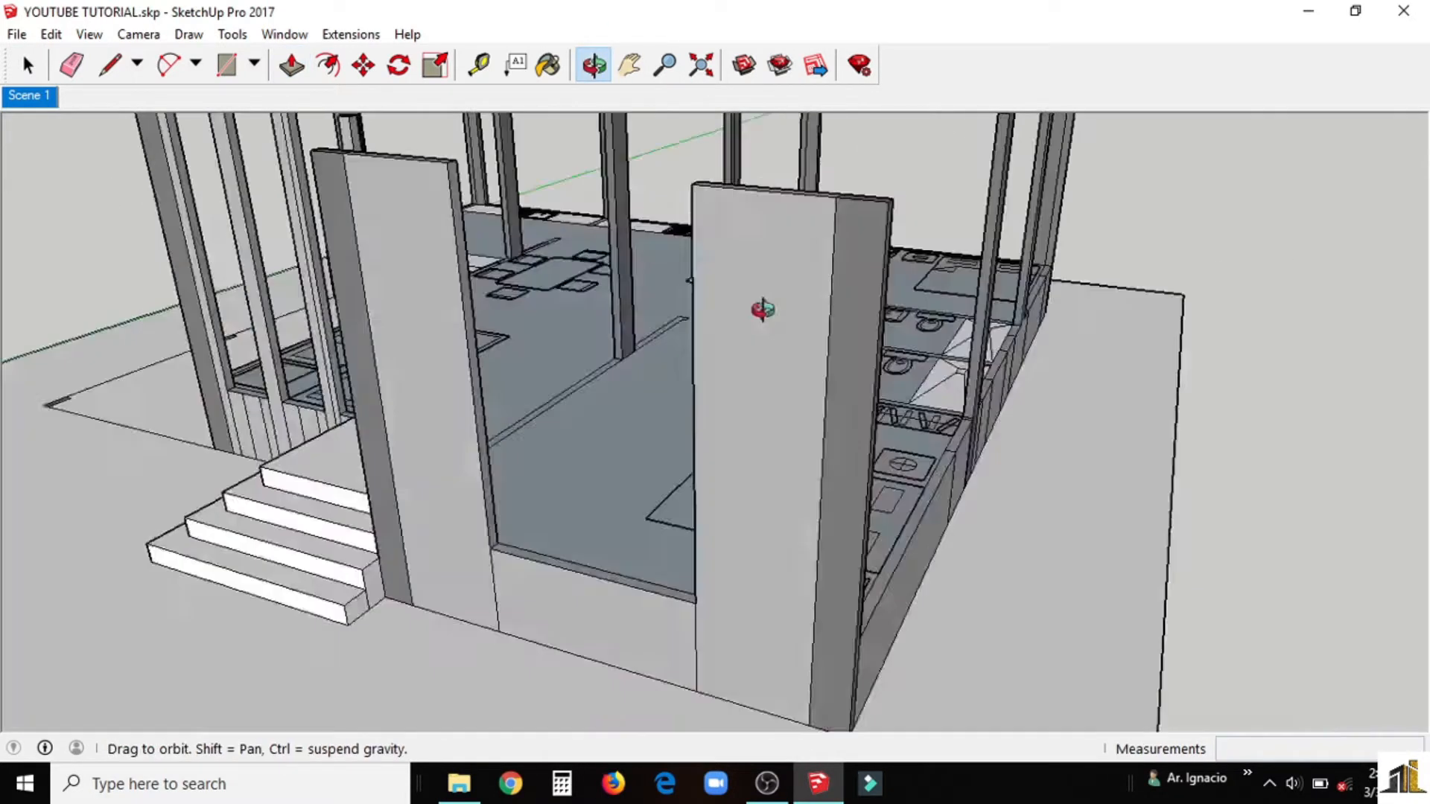
Step: Raise the bathroom, kitchen and living room front walls to 3000 mm column height
left_click(289, 64)
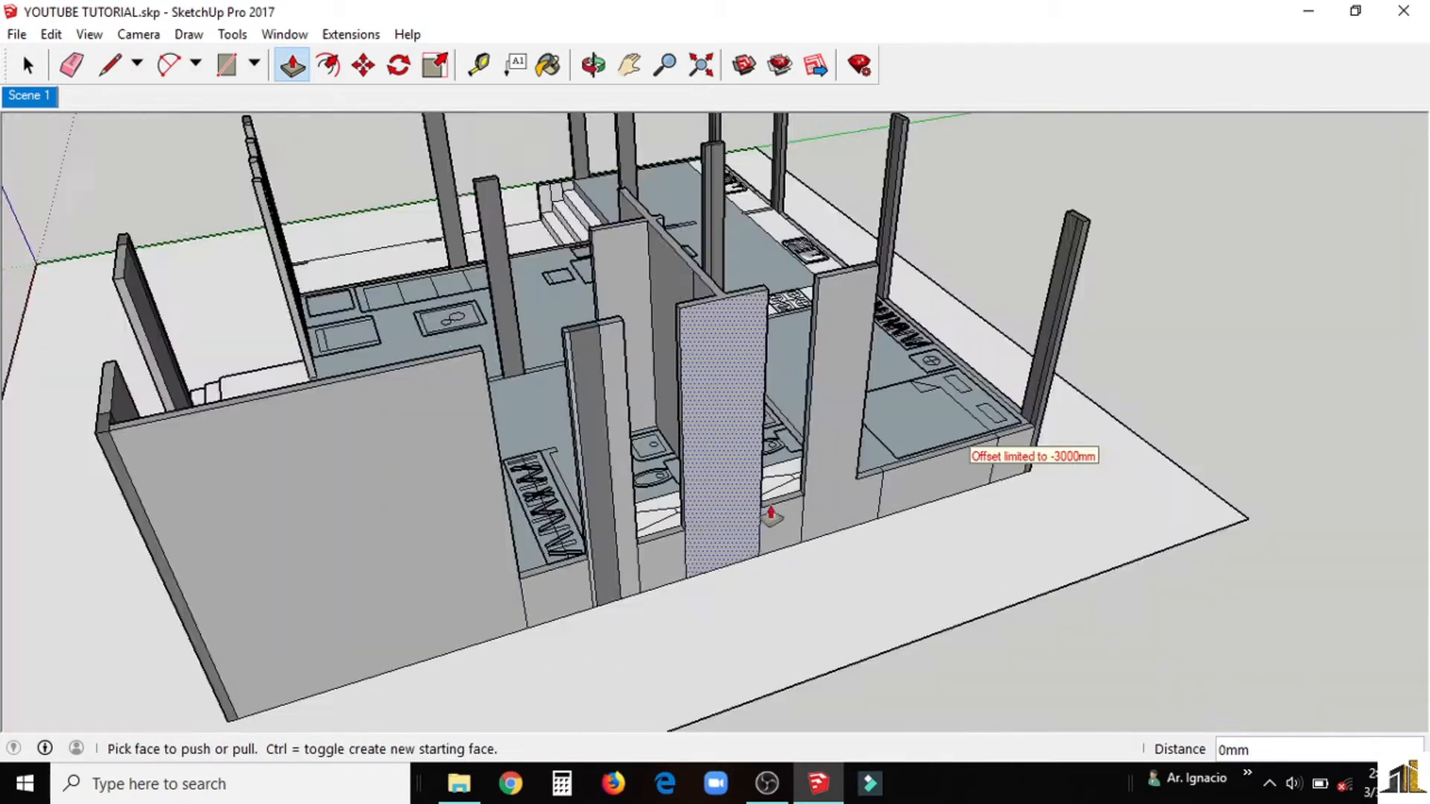
left_click(593, 64)
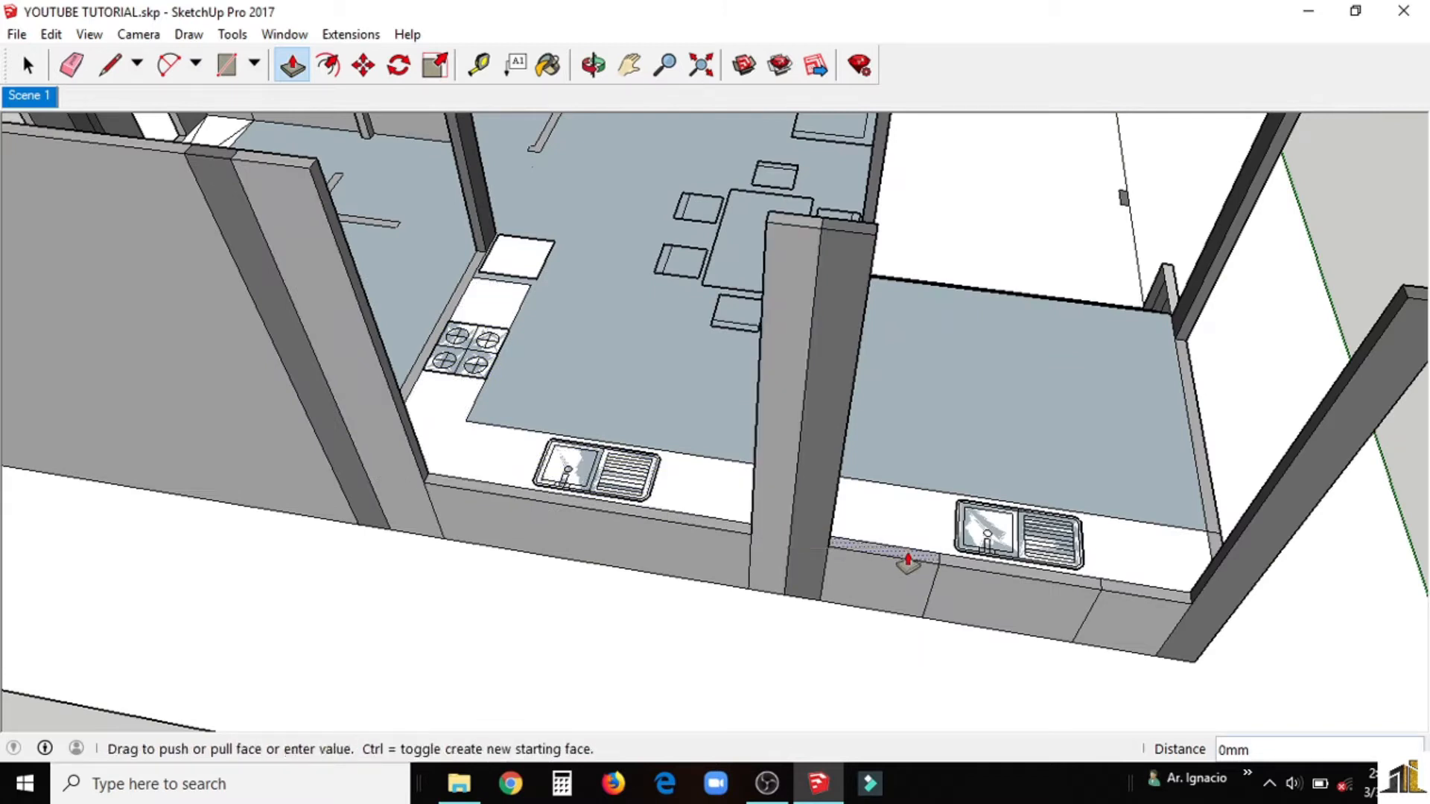
left_click(593, 66)
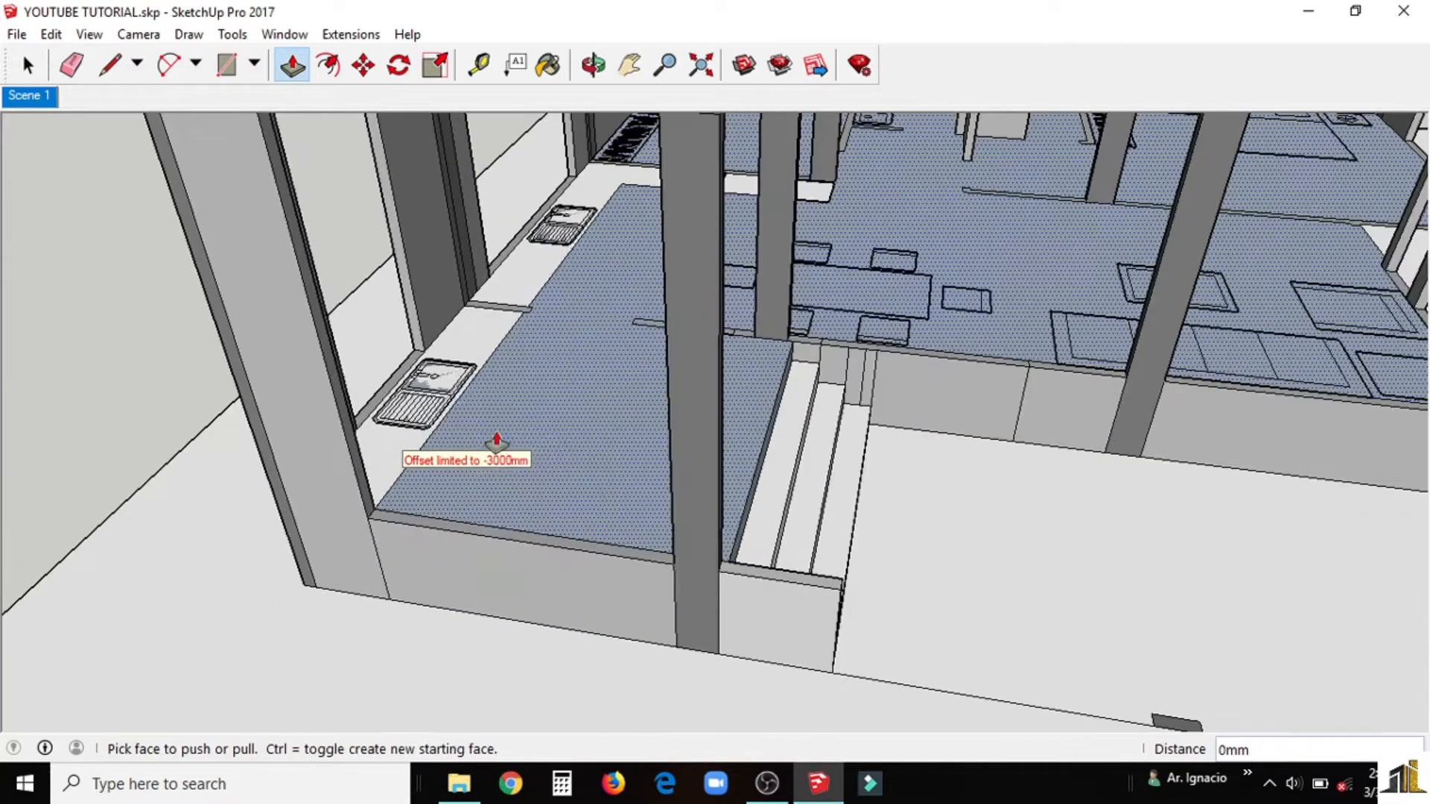
left_click_drag(498, 441, 517, 497)
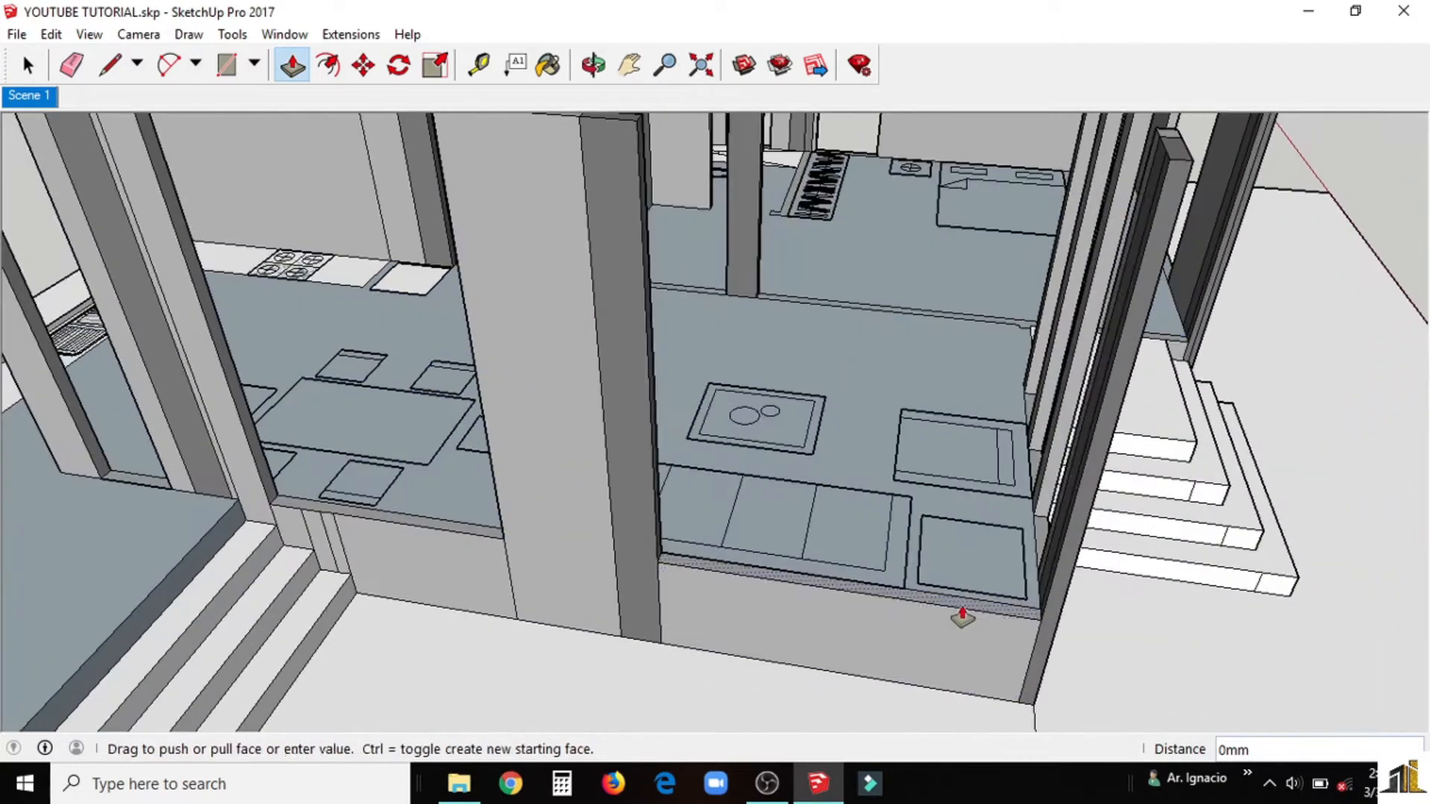
left_click(593, 63)
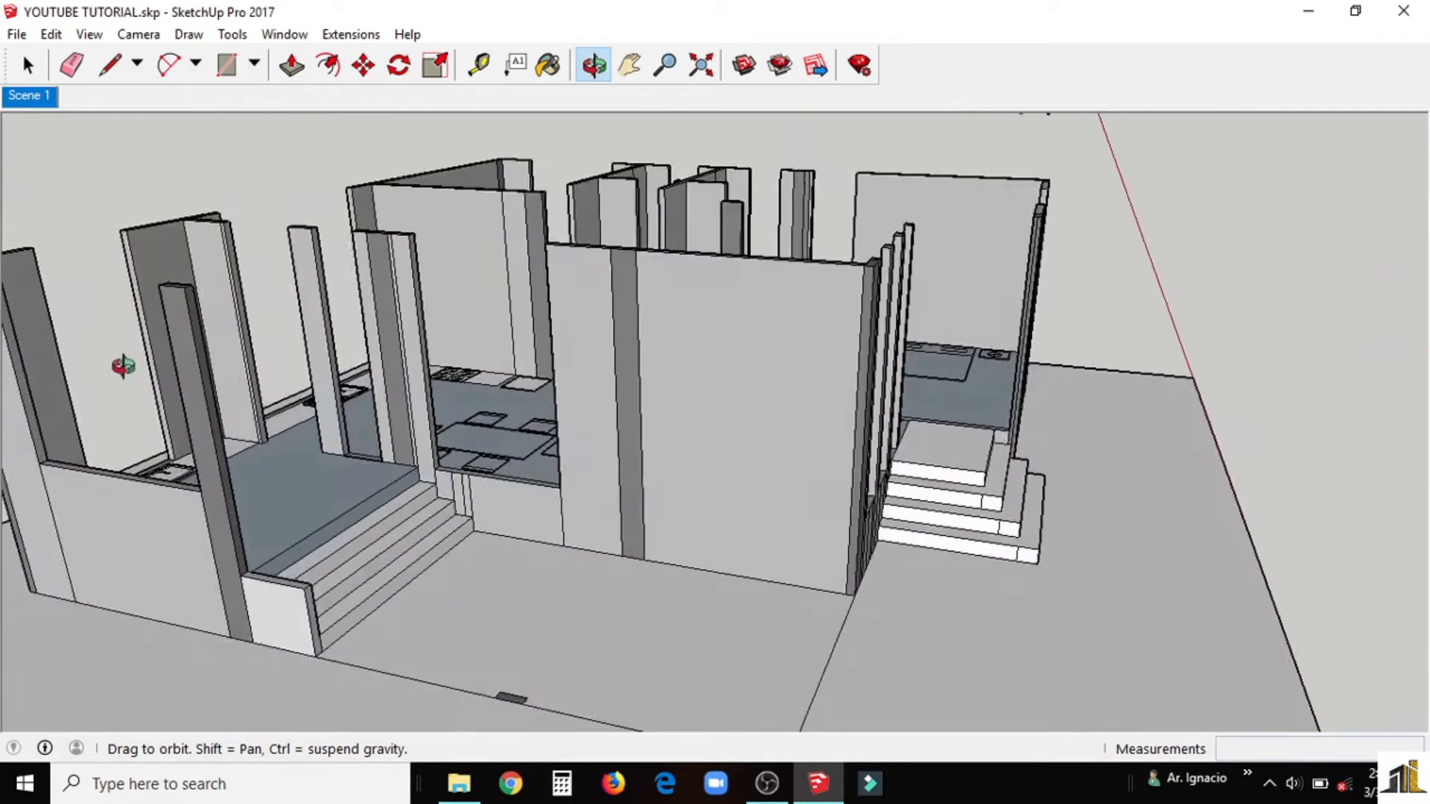
Step: On the far side, pull up the low strip below an opening to close the wall
left_click_drag(124, 366, 627, 340)
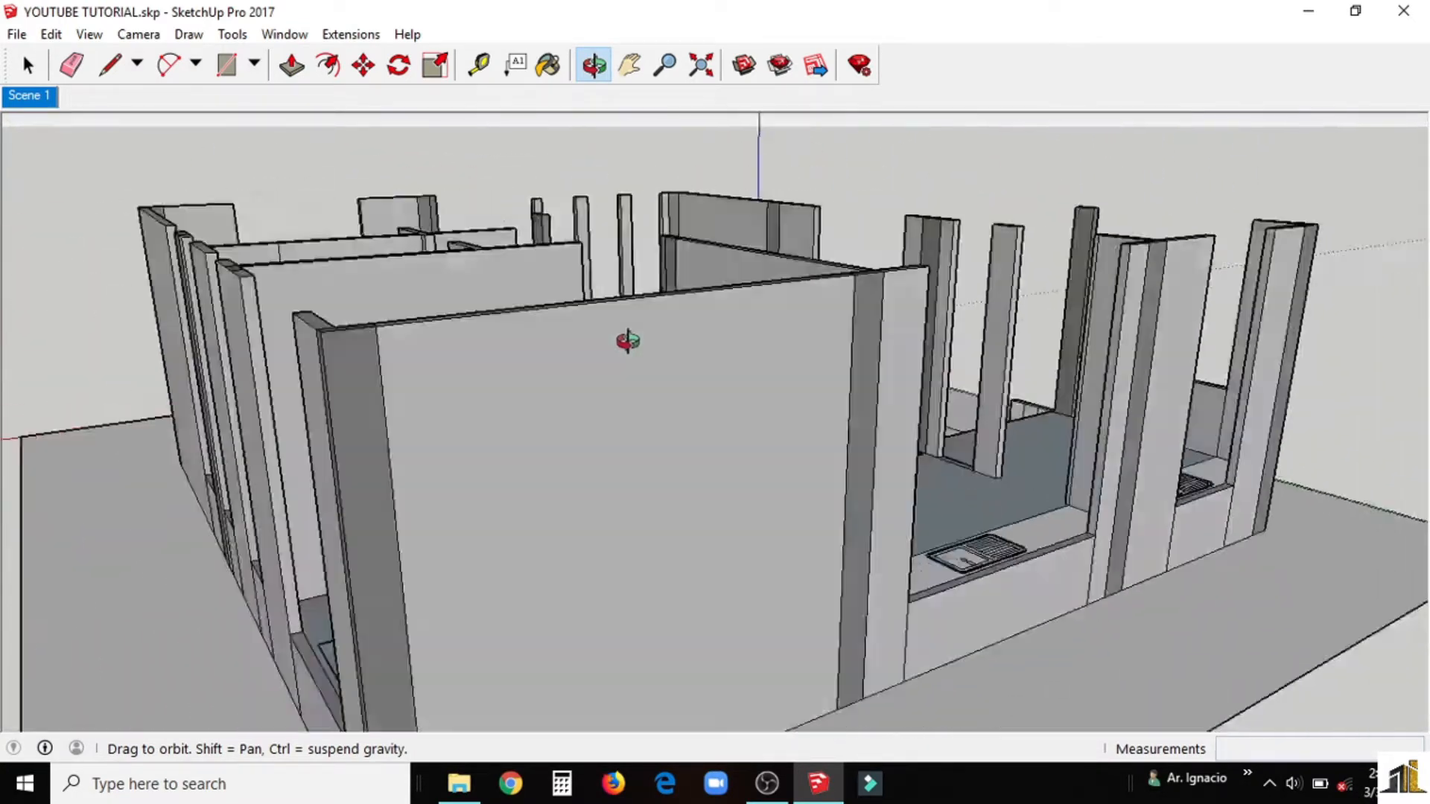
left_click_drag(629, 343, 785, 338)
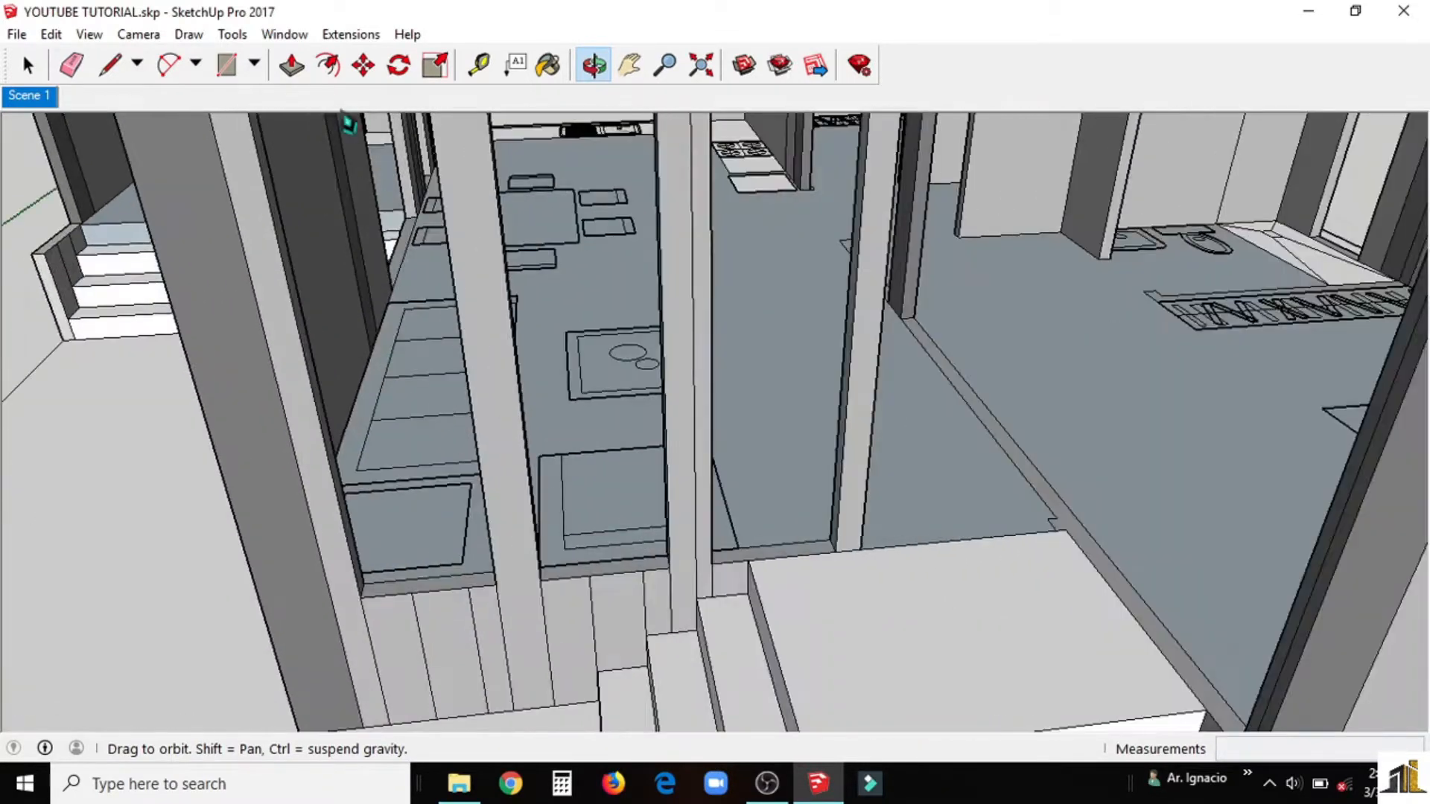
left_click(289, 64)
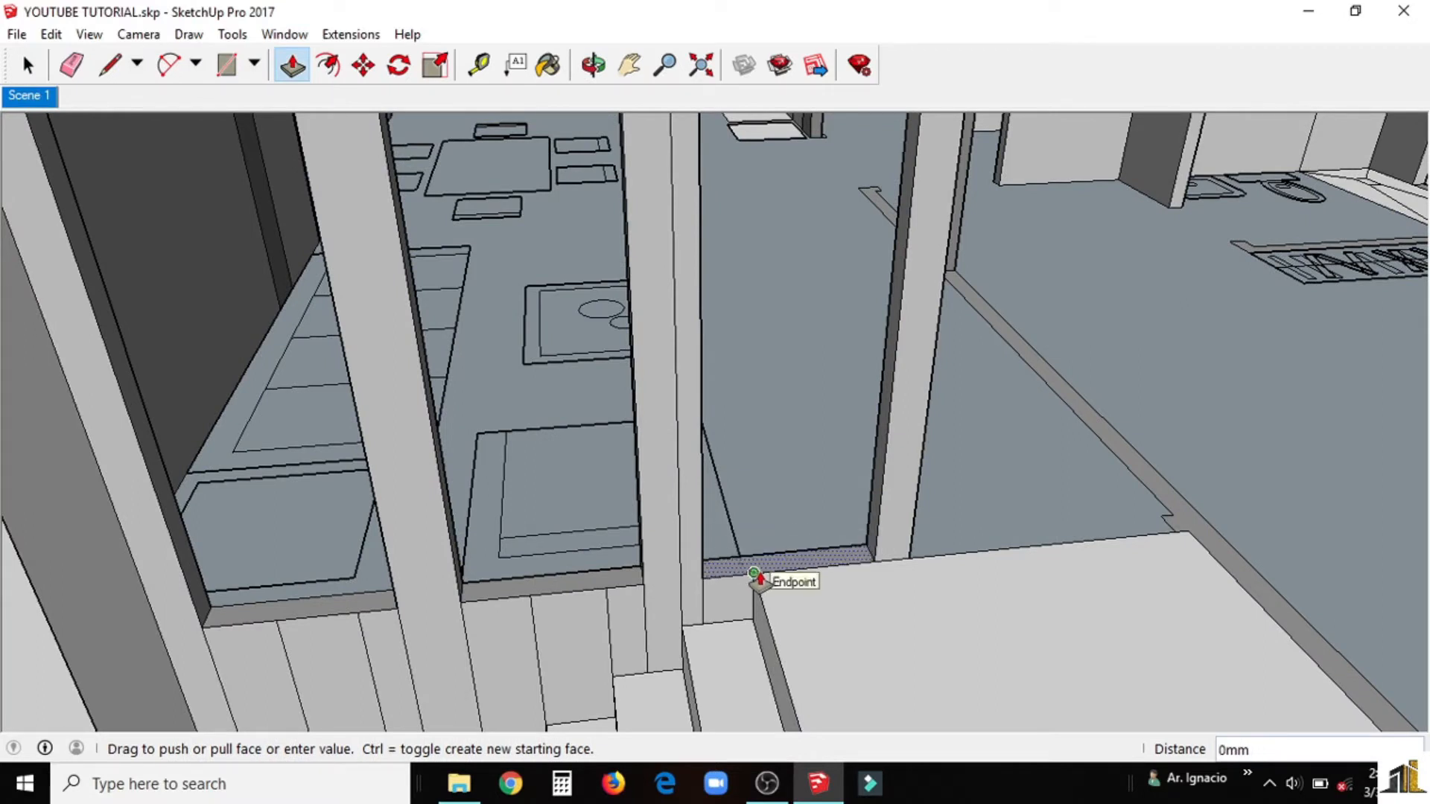
left_click_drag(755, 577, 764, 543)
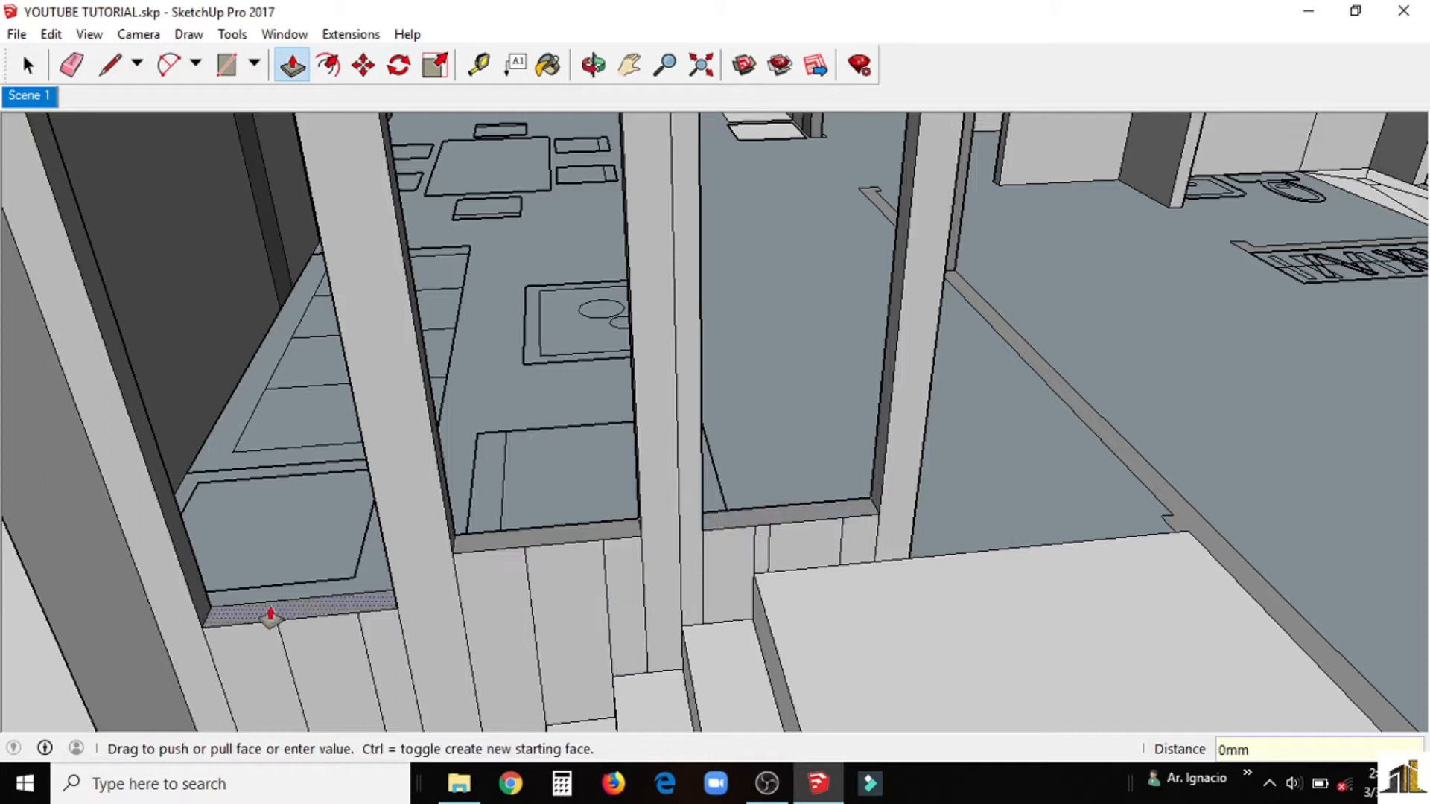
Step: Push the low strip beneath the kitchen sink counter in by 900 mm
left_click(593, 63)
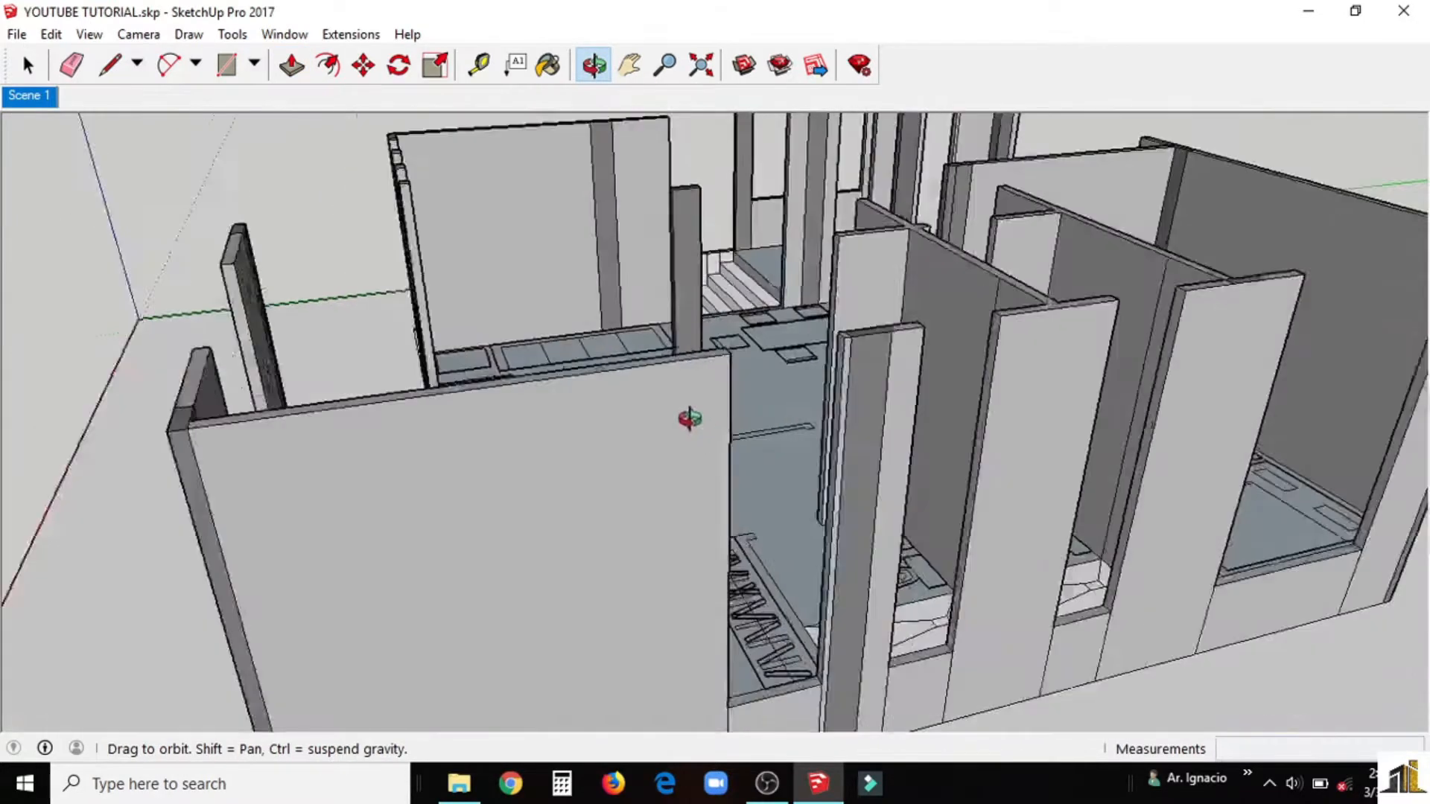
left_click(290, 64)
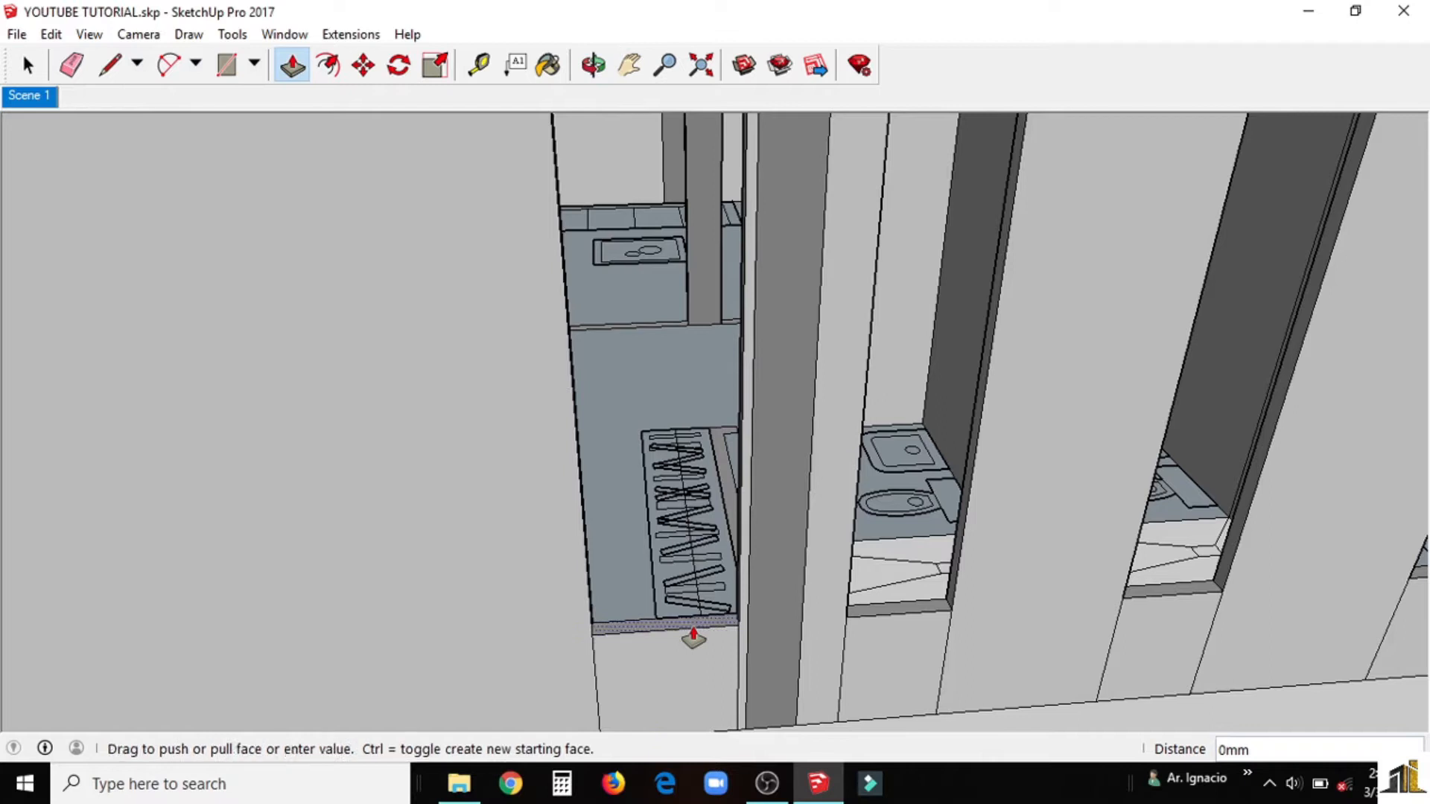
left_click(593, 61)
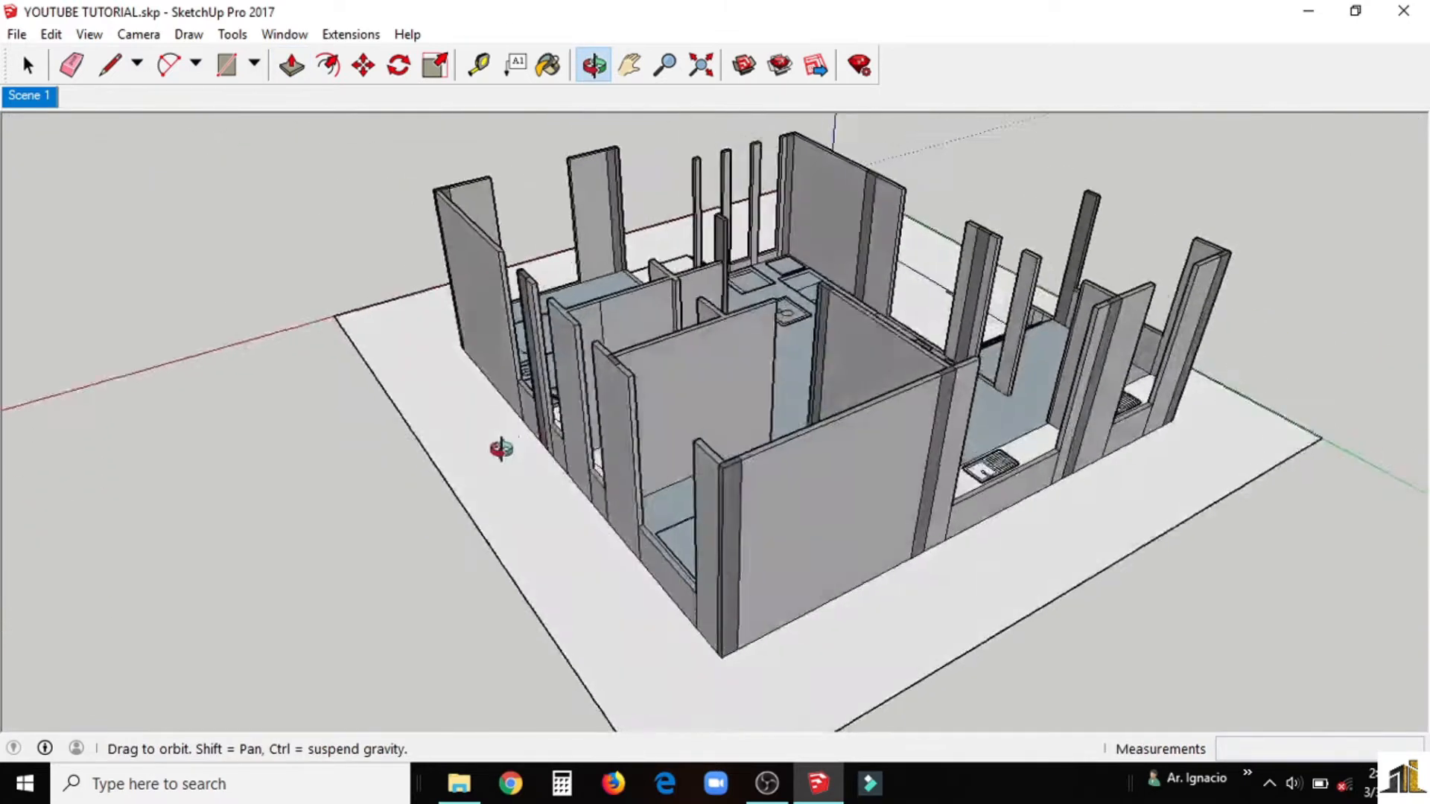
left_click_drag(502, 447, 875, 559)
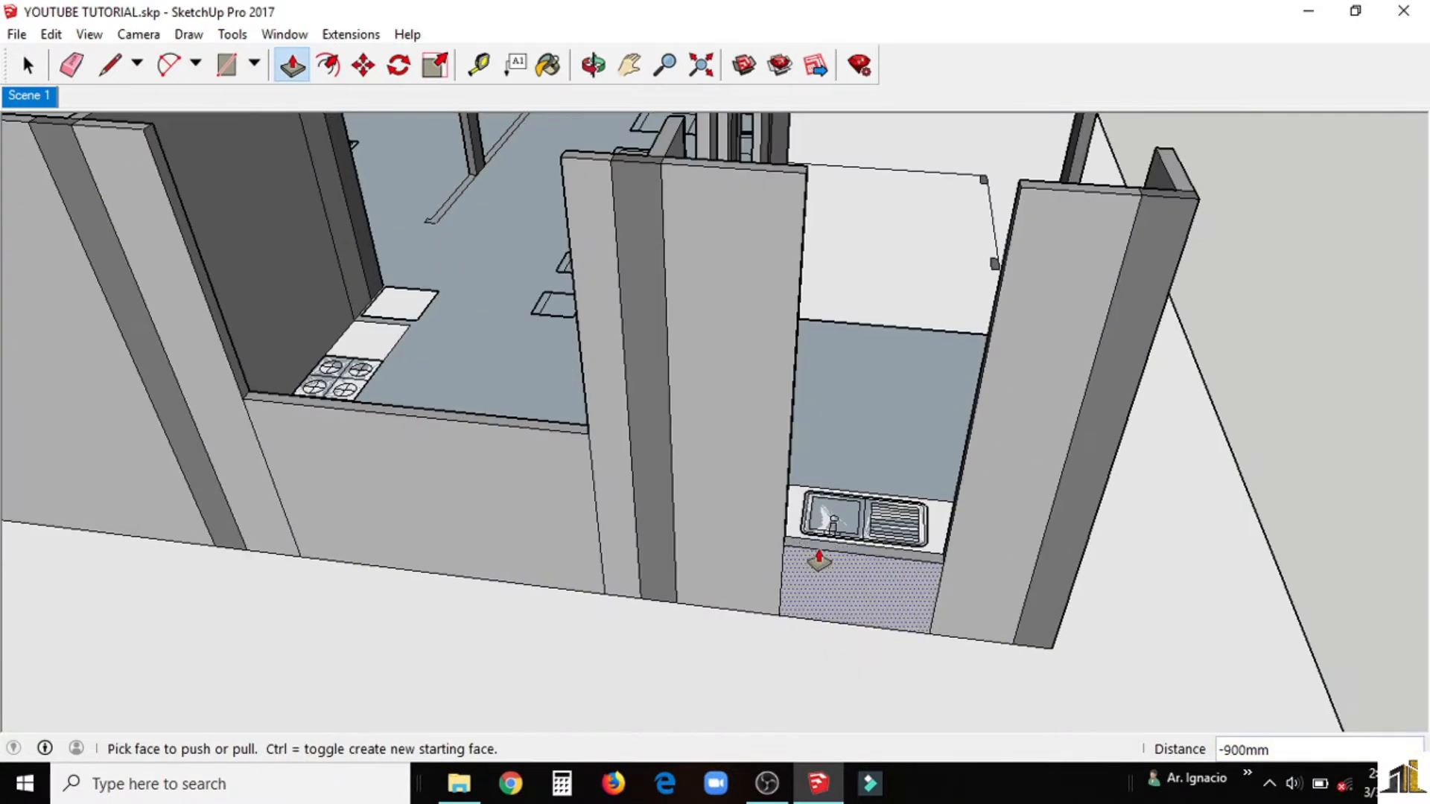
left_click(592, 62)
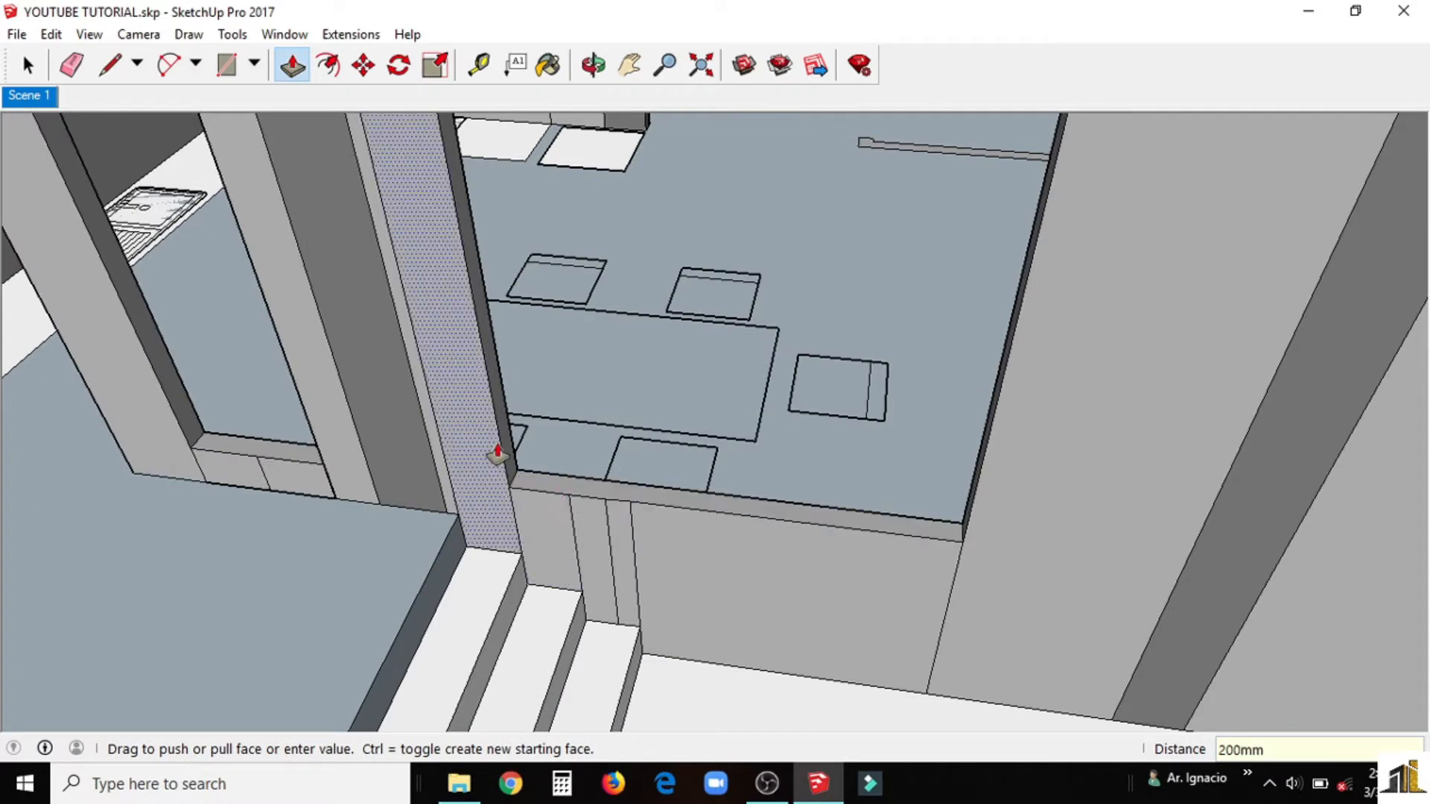
Step: Extend a column face by 200 mm and check the interior walls from an overview
left_click(593, 66)
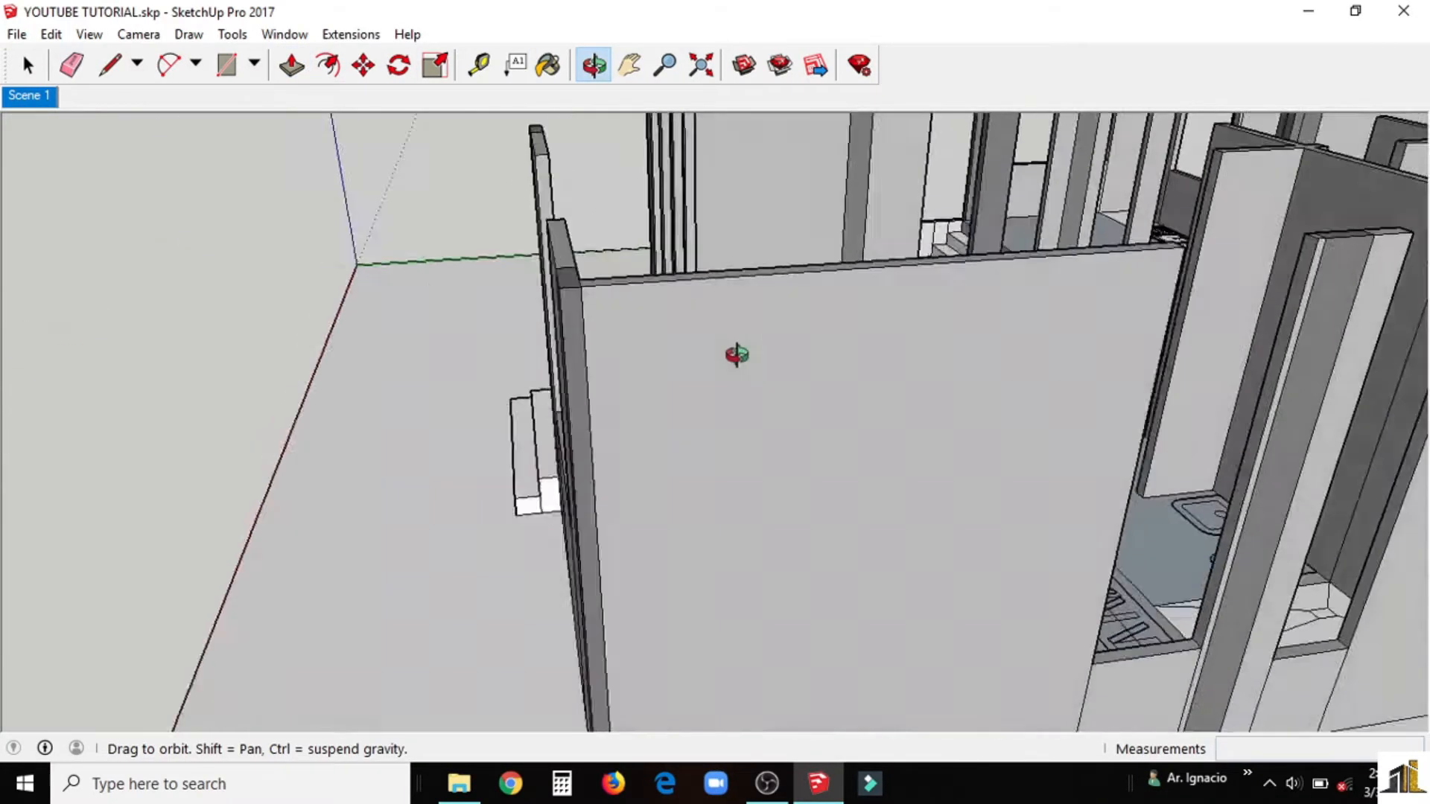
left_click_drag(739, 356, 502, 356)
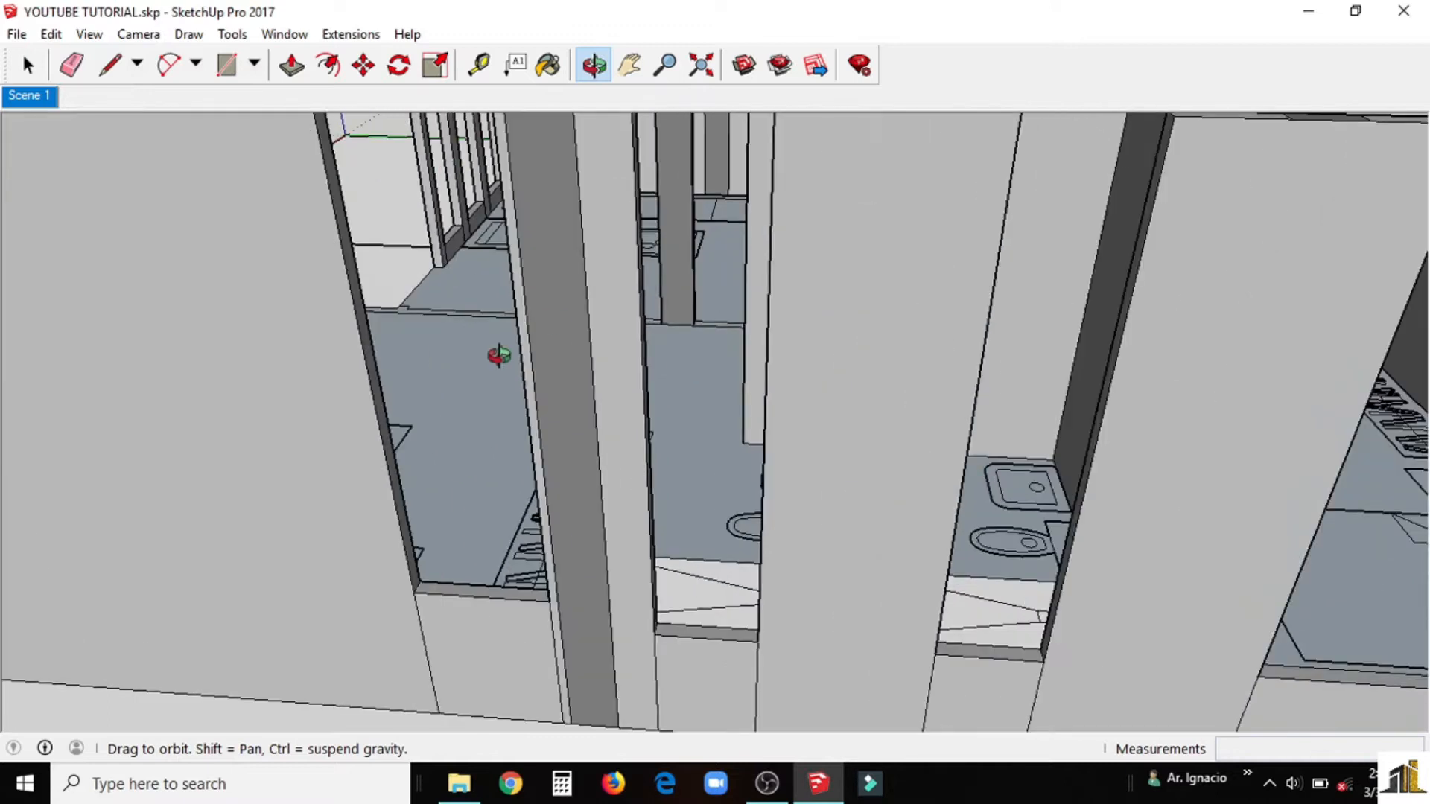
left_click_drag(499, 356, 743, 327)
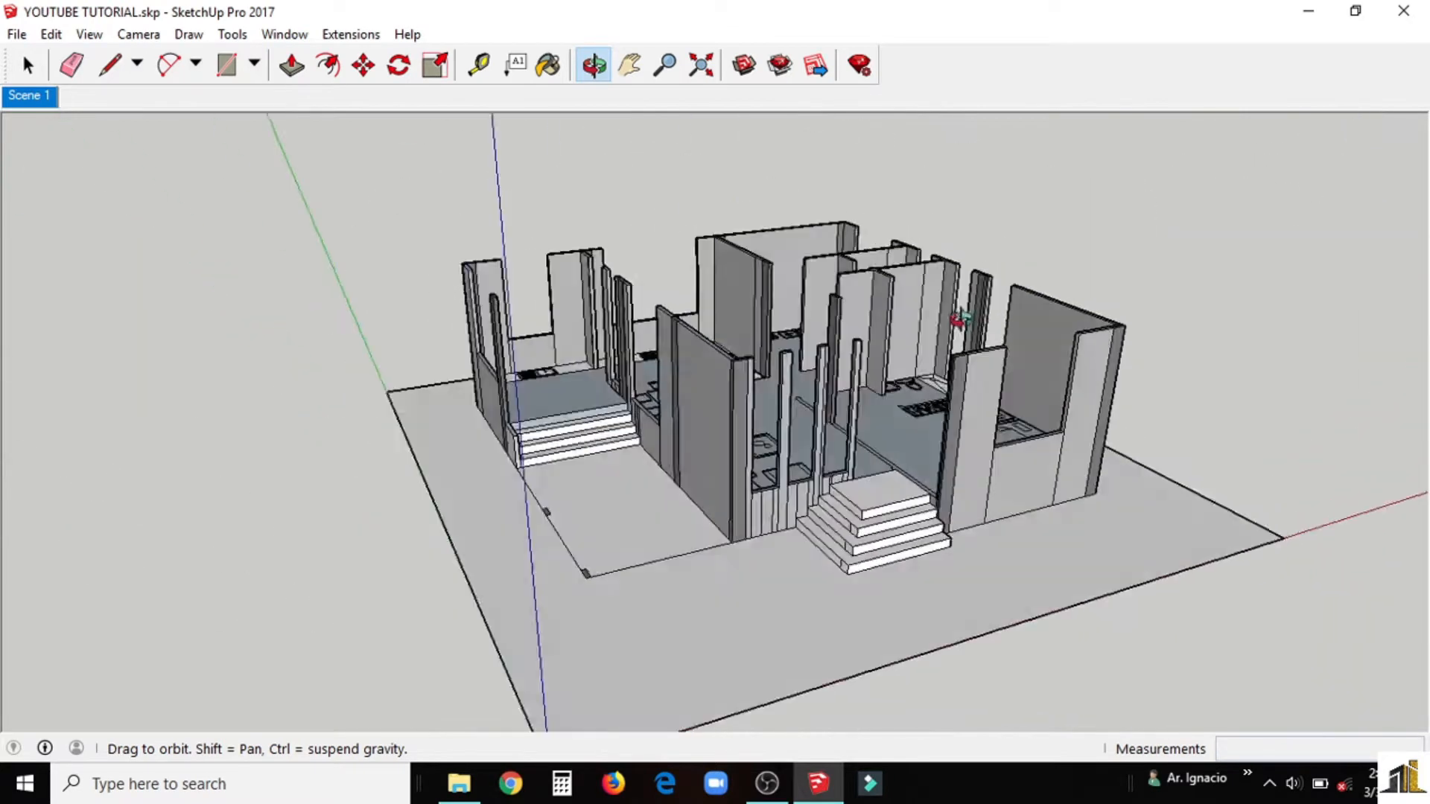
Step: Adjust a front wall and place Tape Measure guide lines across the front walls
left_click(290, 64)
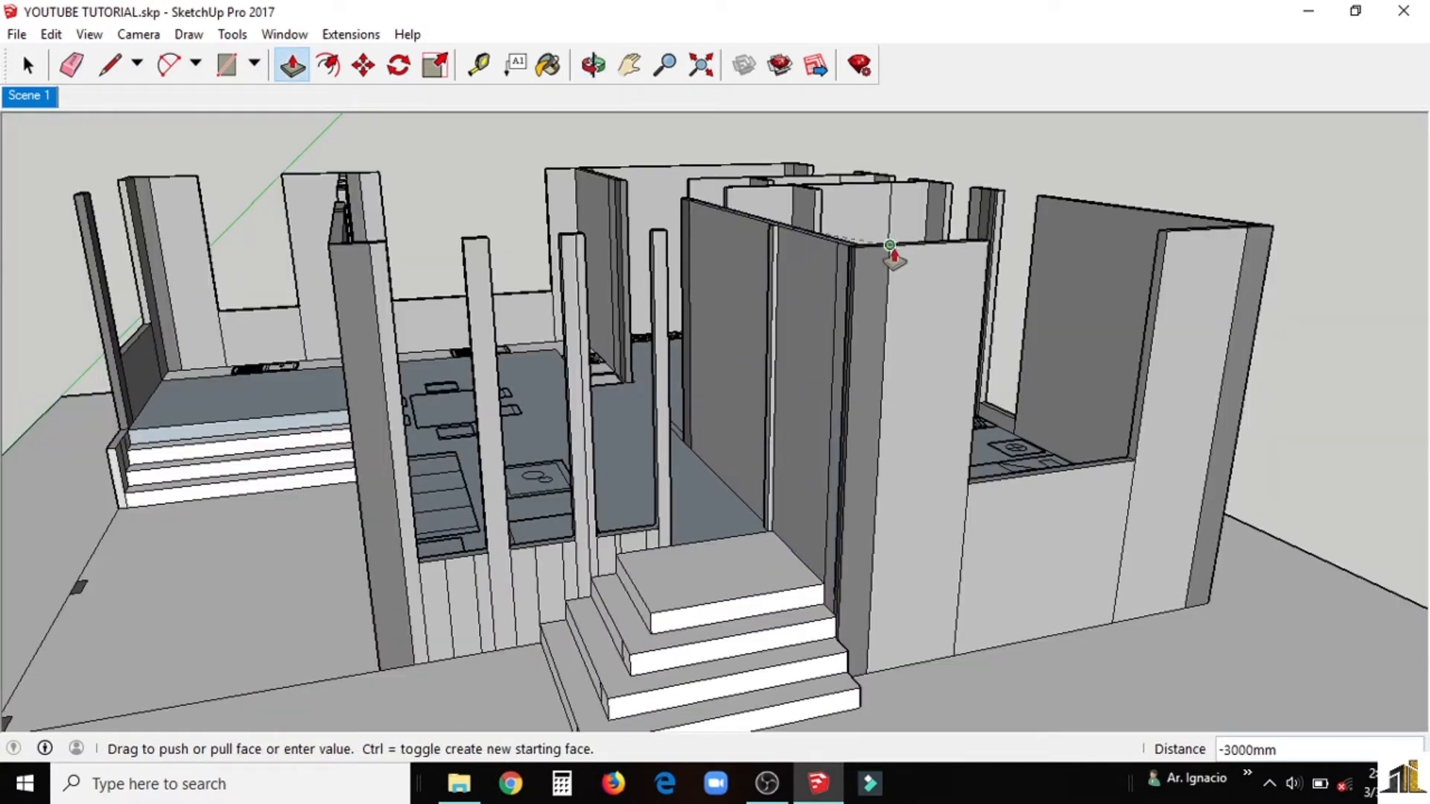
left_click(593, 62)
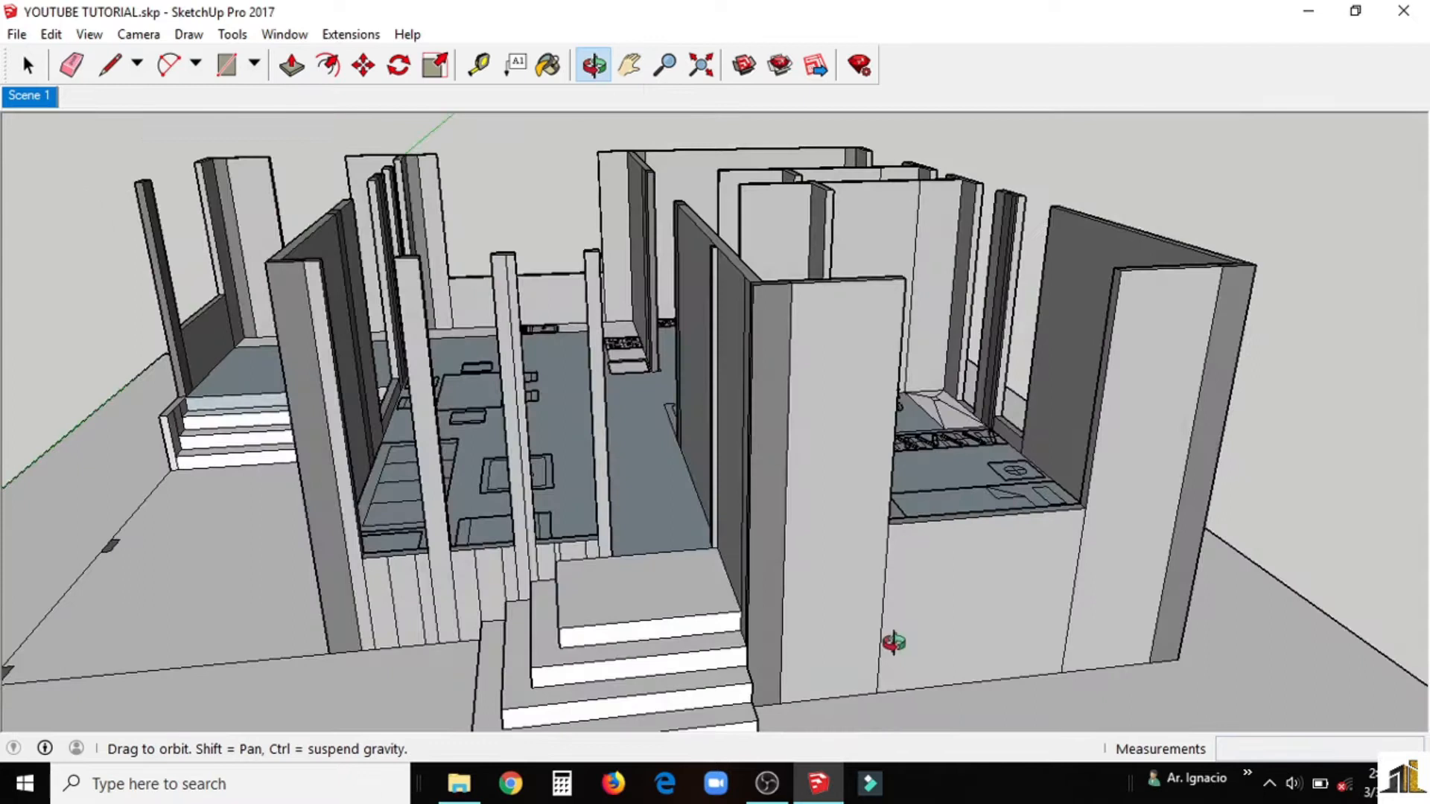
left_click(289, 66)
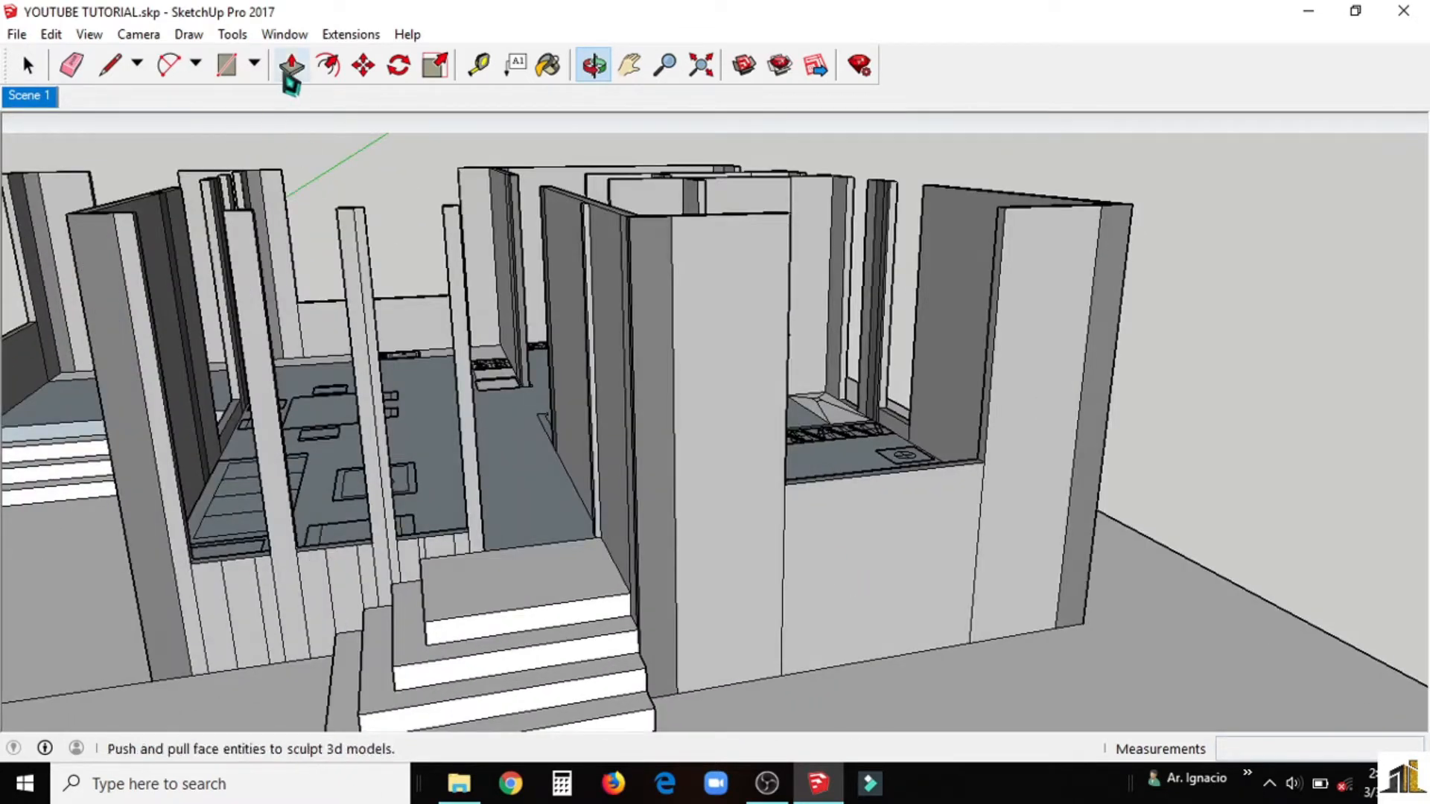
left_click(477, 64)
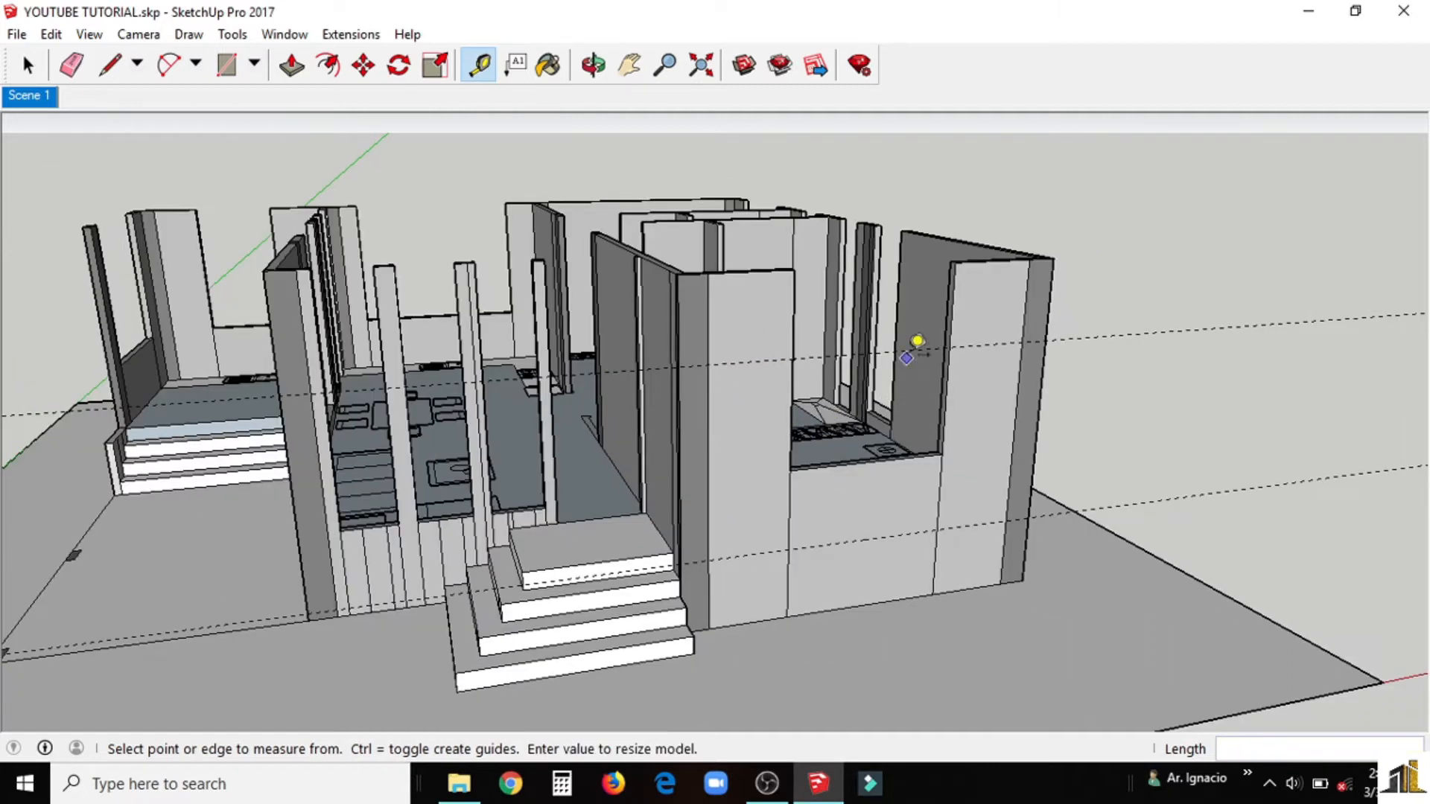
Step: Outline the kitchen window along the guides and push the panel through 1800 mm
left_click(593, 64)
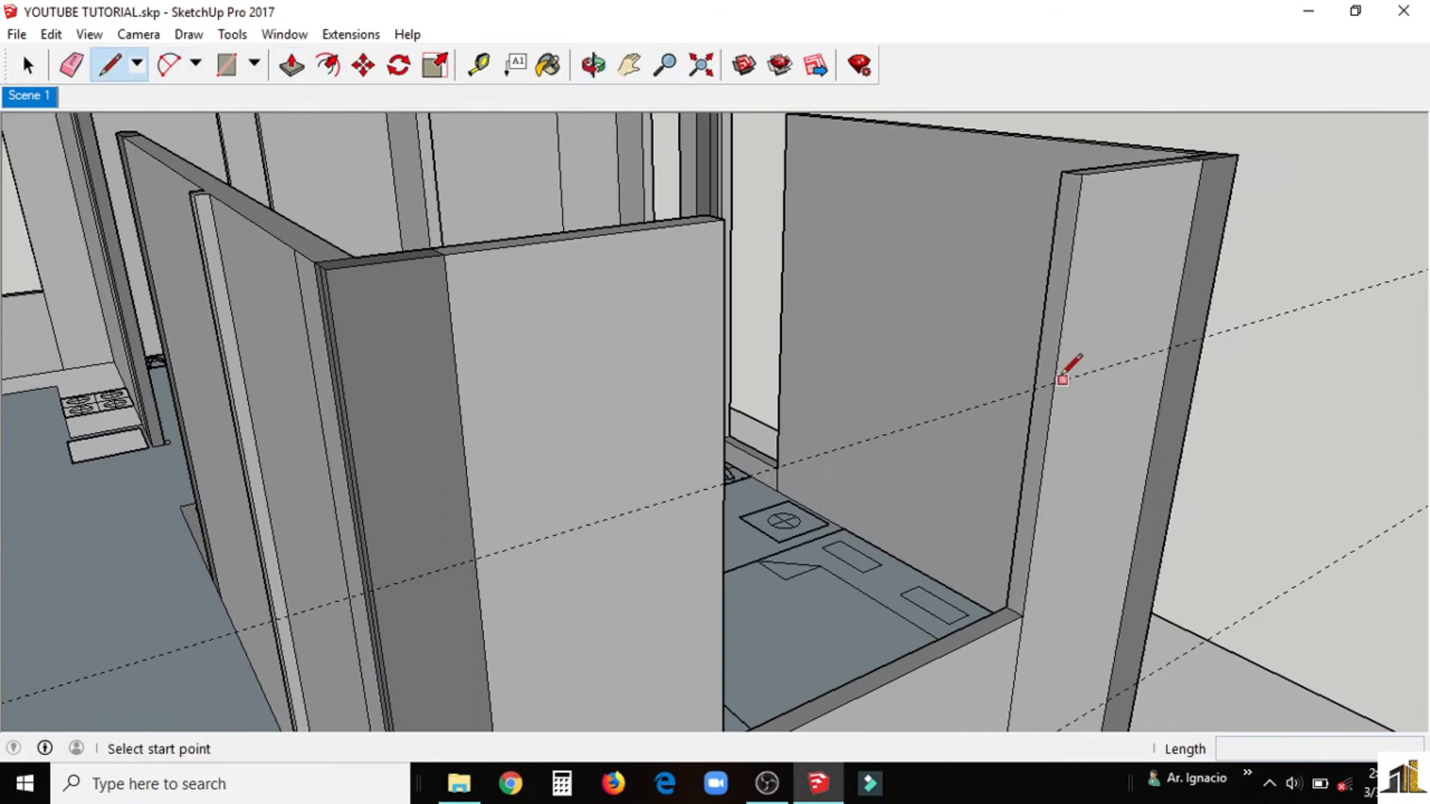
left_click(289, 64)
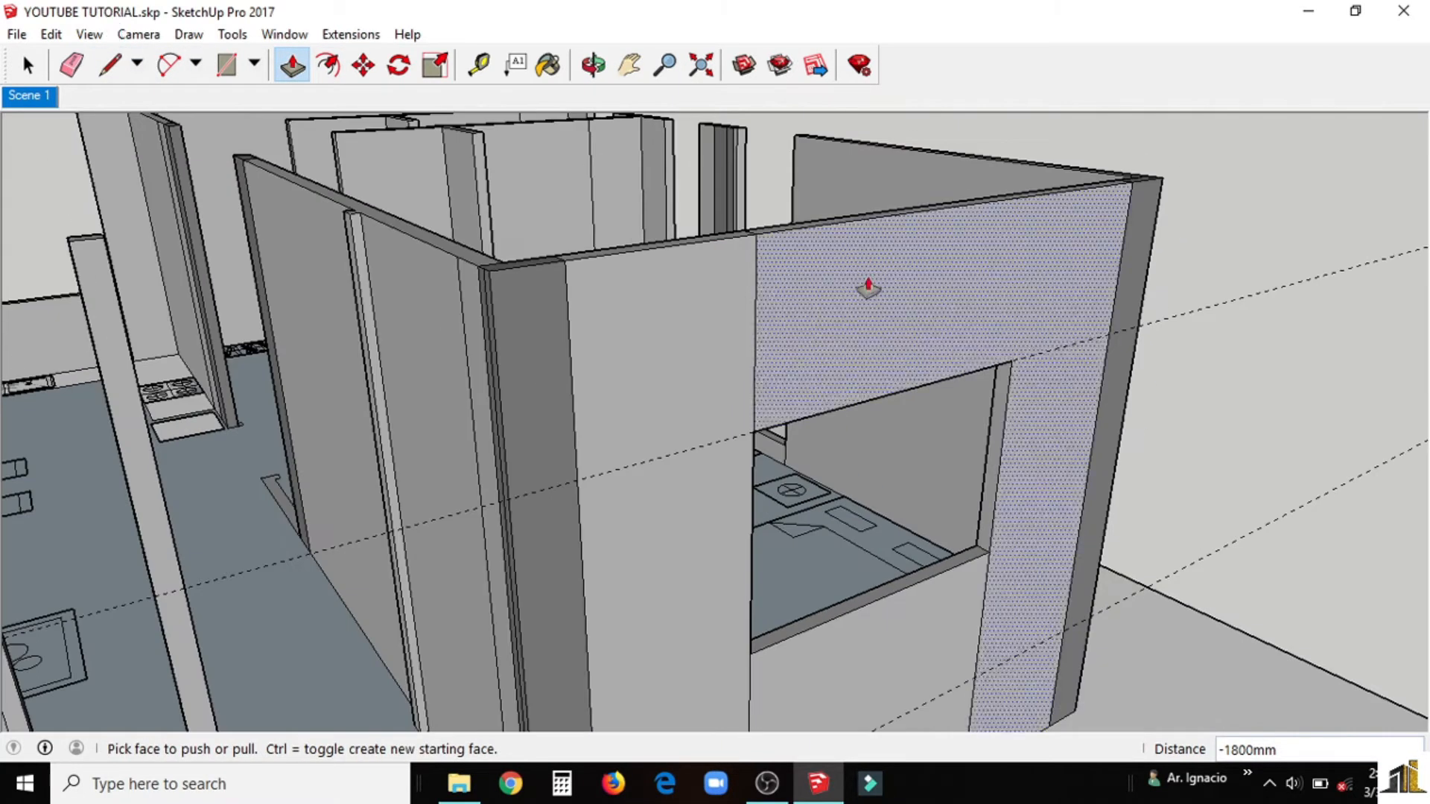
left_click(590, 66)
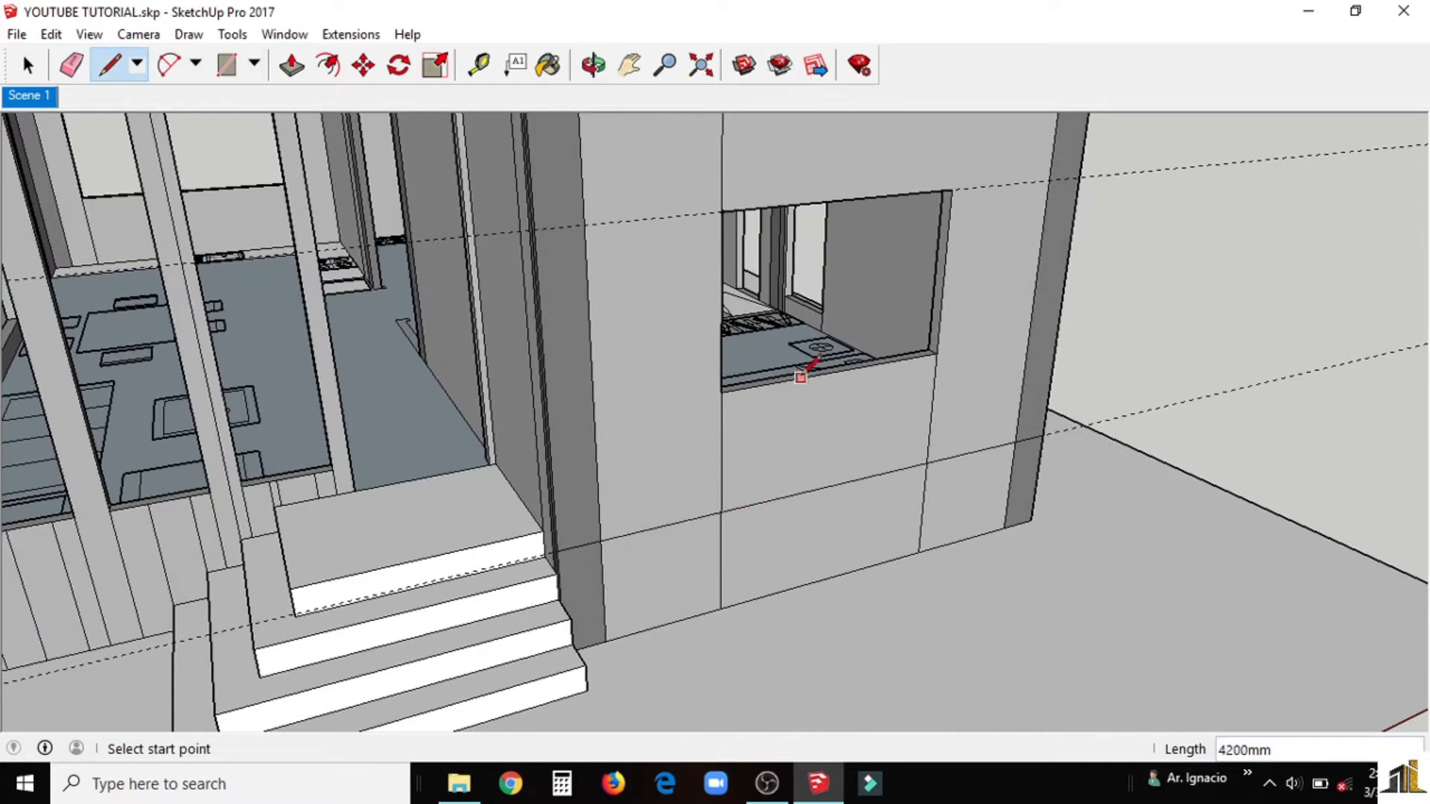
left_click(71, 64)
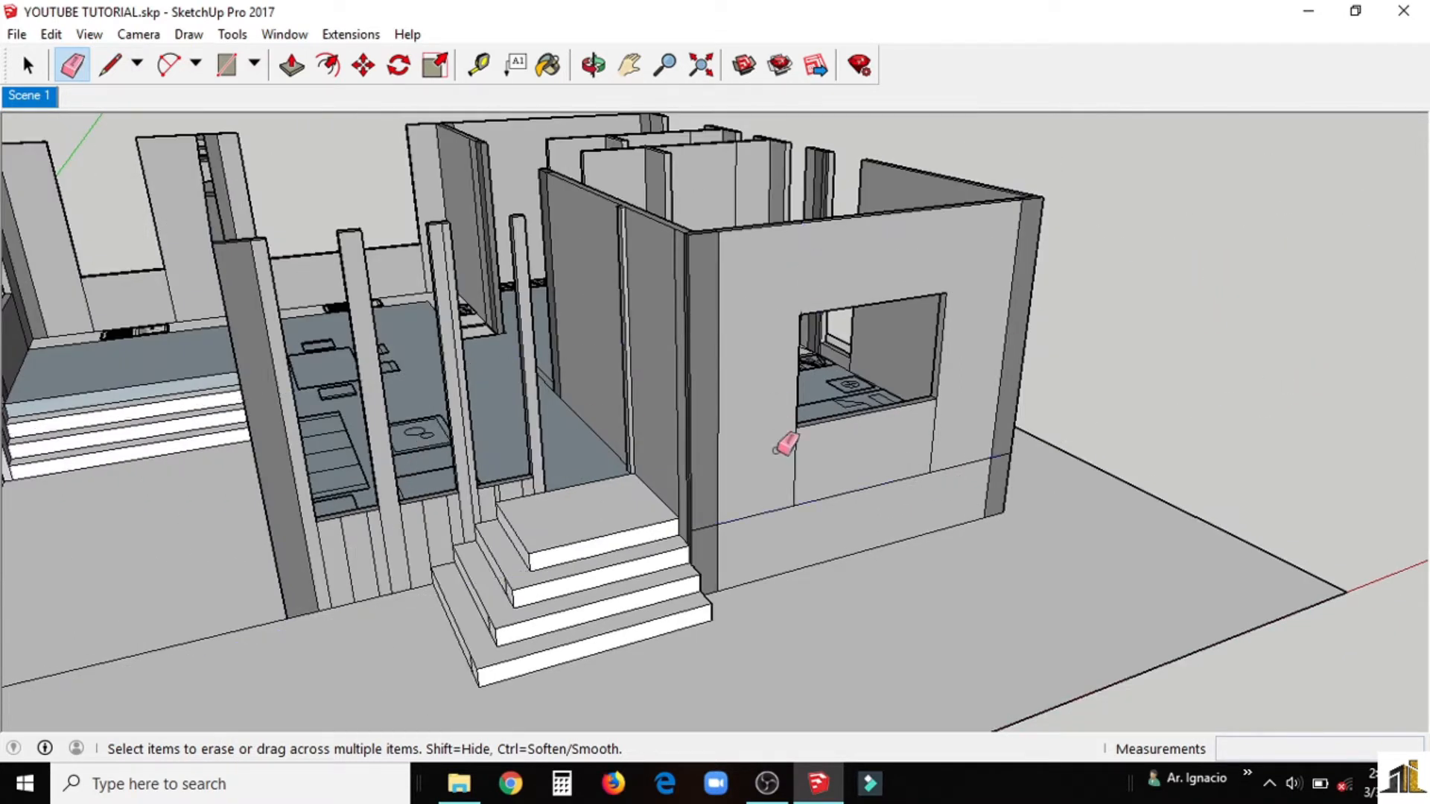
Step: Erase a leftover kitchen-wall edge and draw lines across the columns along the guide
left_click(594, 62)
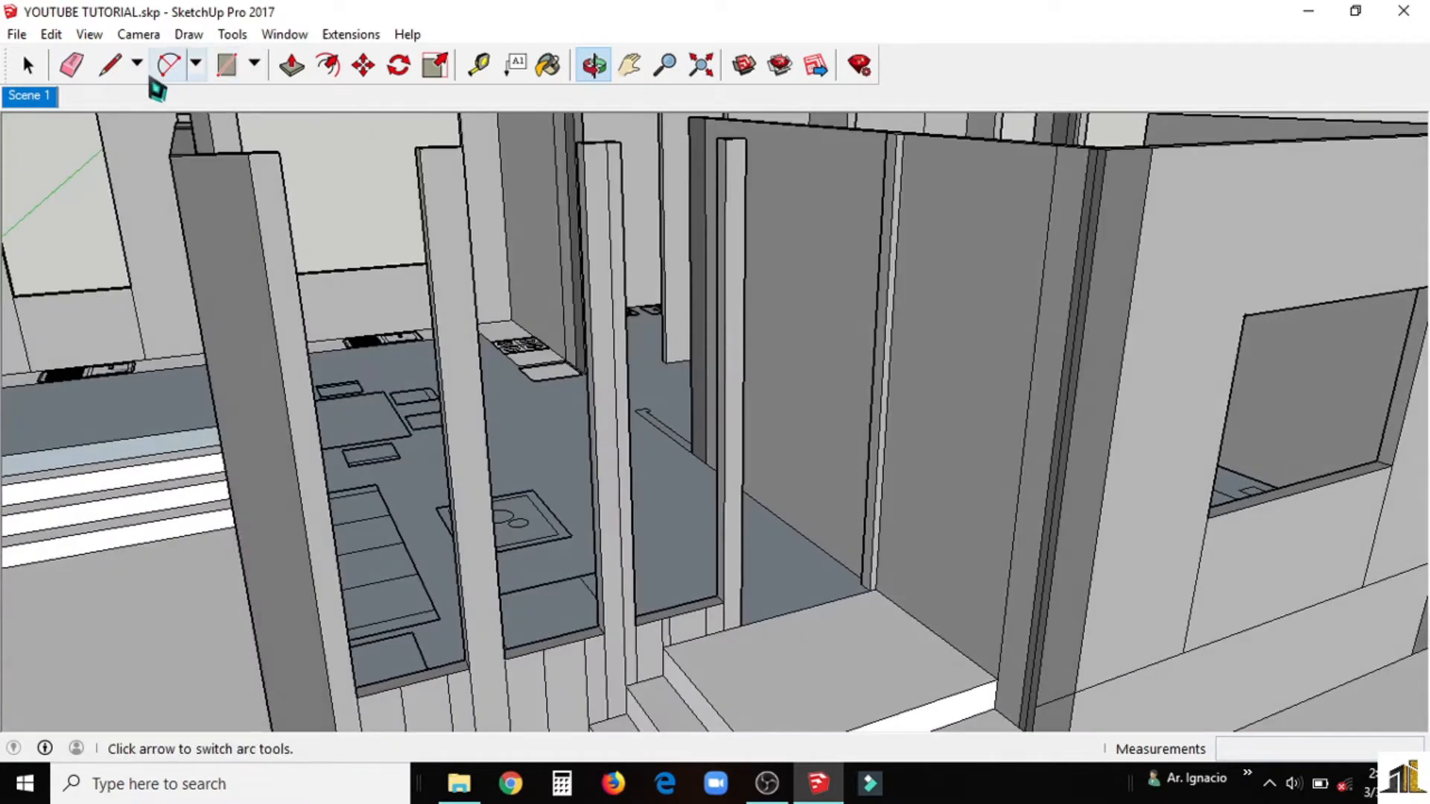
left_click(478, 65)
type("100")
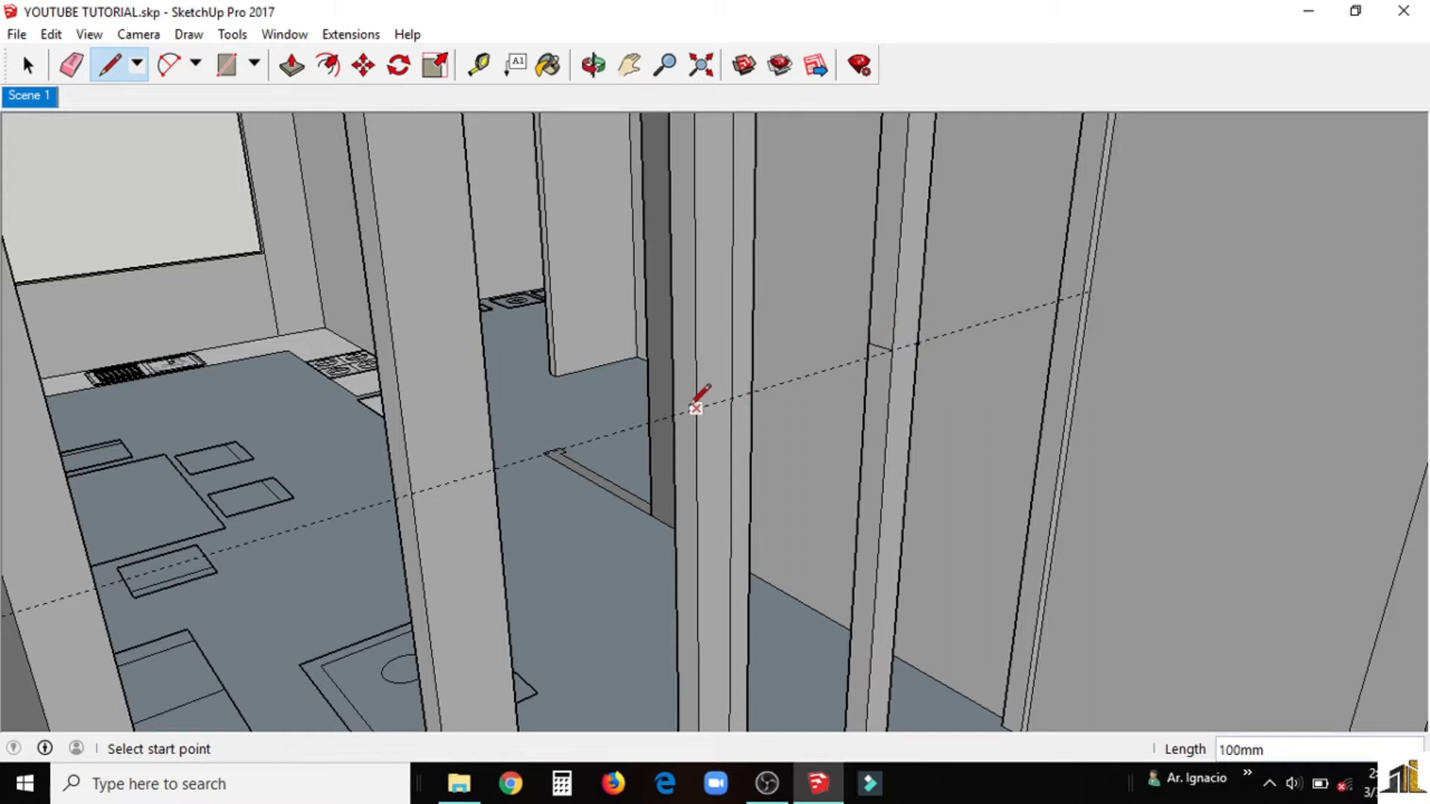
left_click(697, 411)
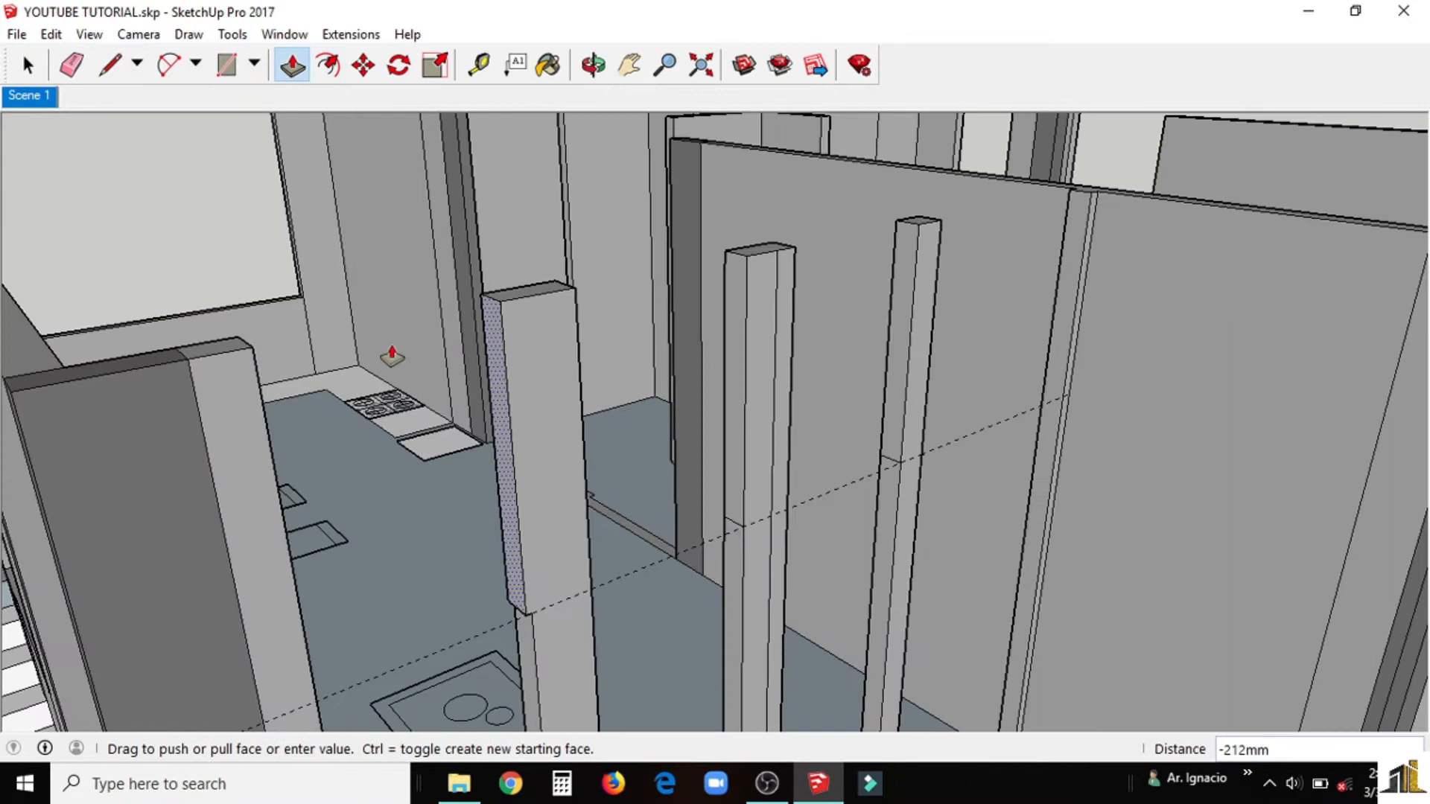
Step: Push the column faces and wall panel between them through to open tall windows
left_click_drag(392, 356, 778, 259)
type("-600")
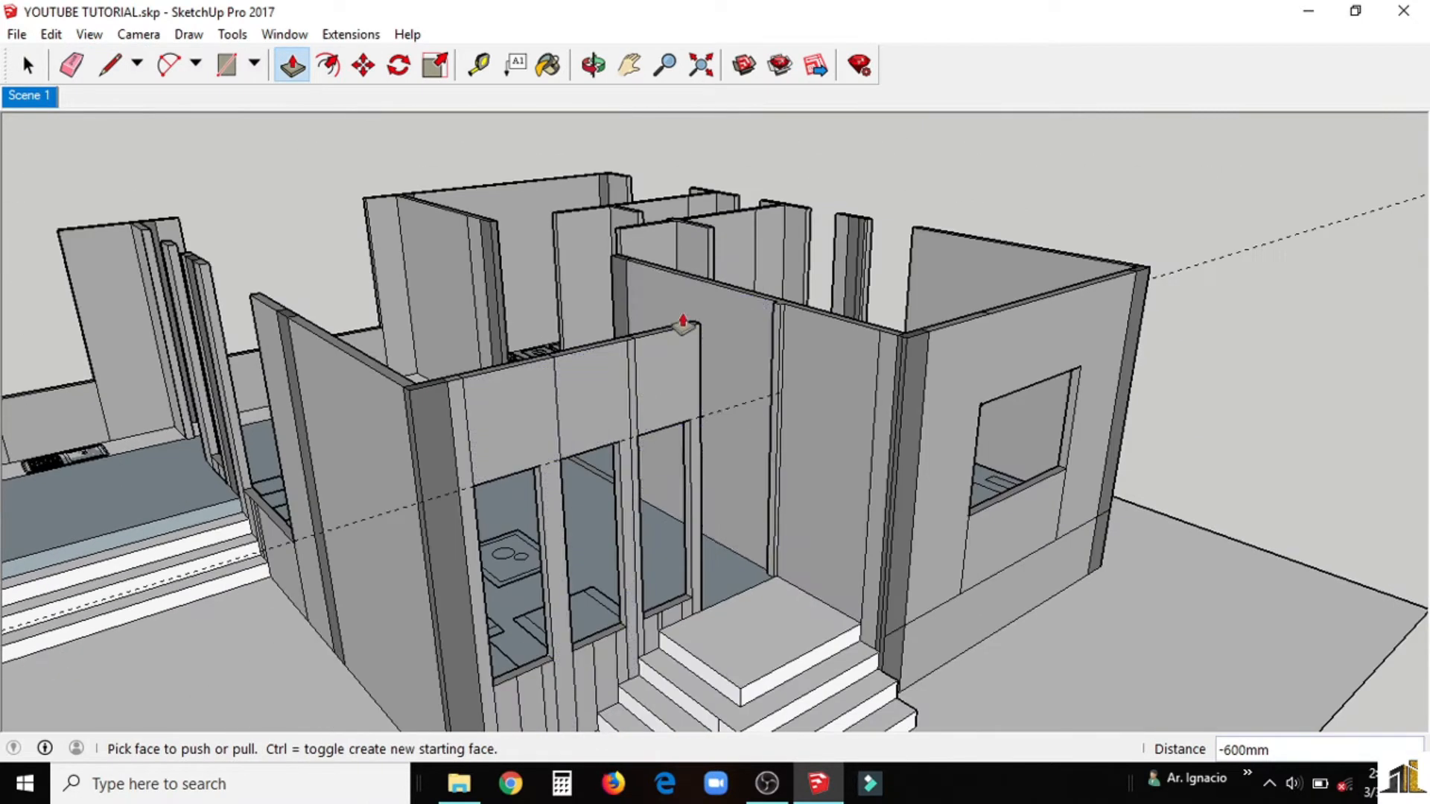
left_click(105, 64)
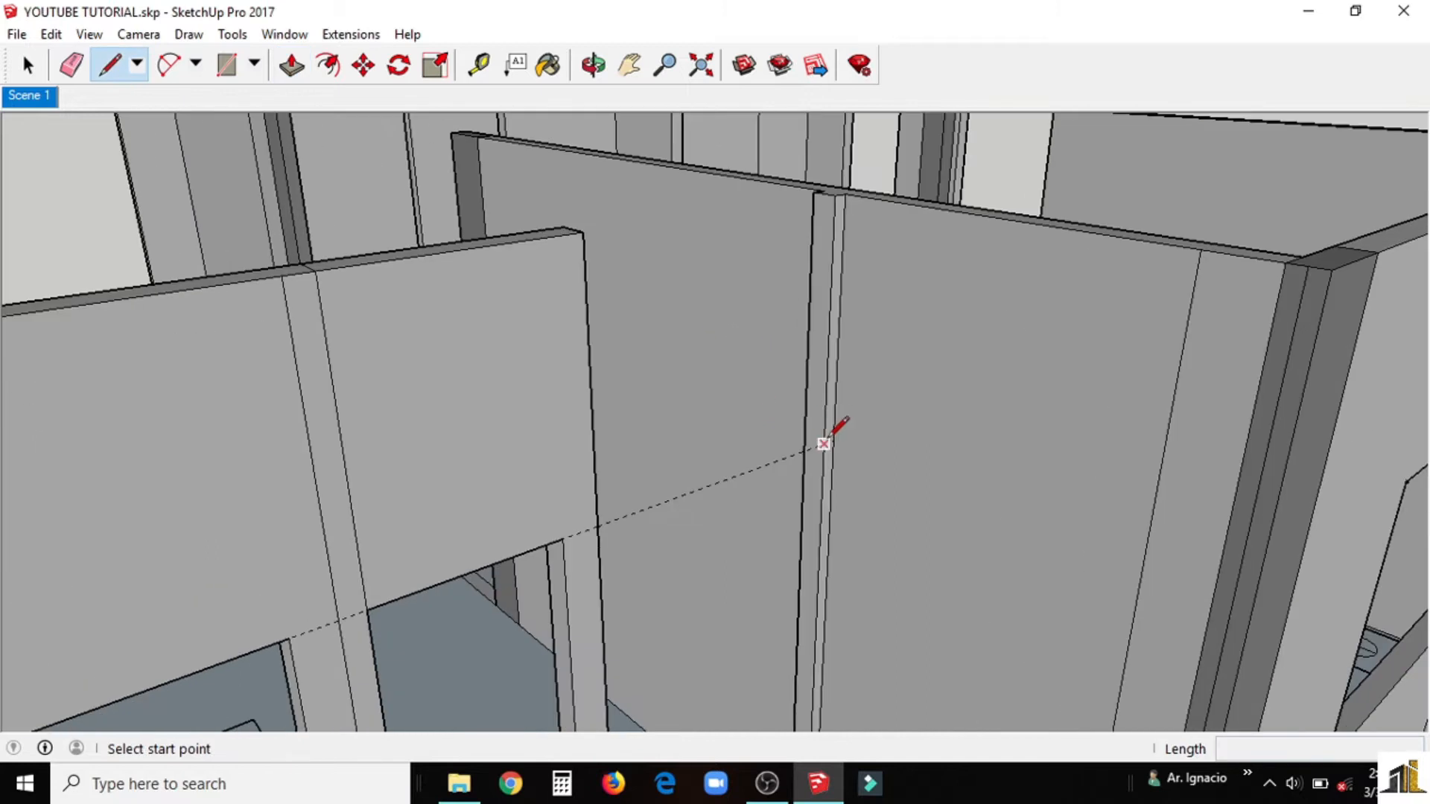
left_click(289, 64)
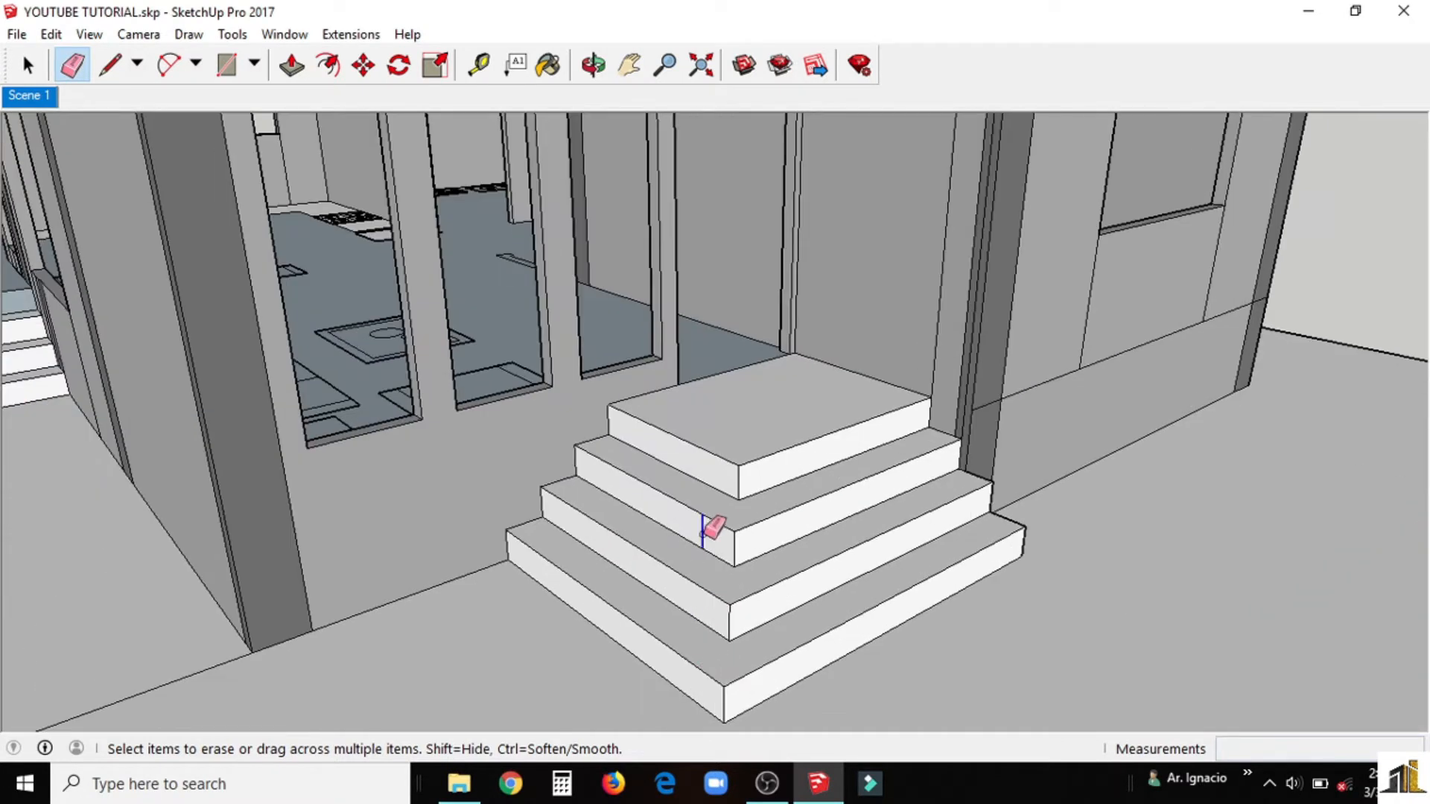
Step: Erase a stray edge on the entrance stairs and orbit round to the back wall of the house
left_click(593, 64)
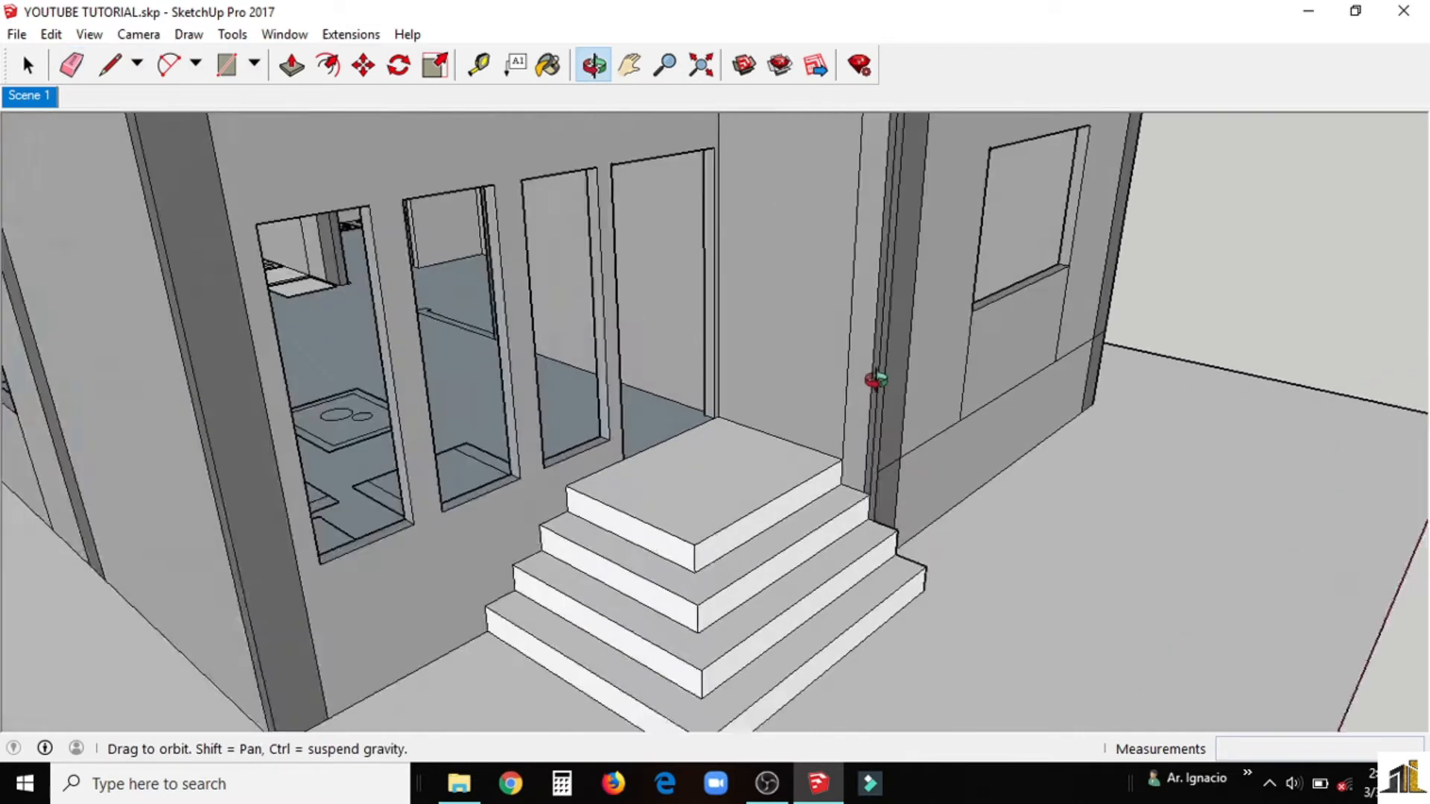
left_click(70, 64)
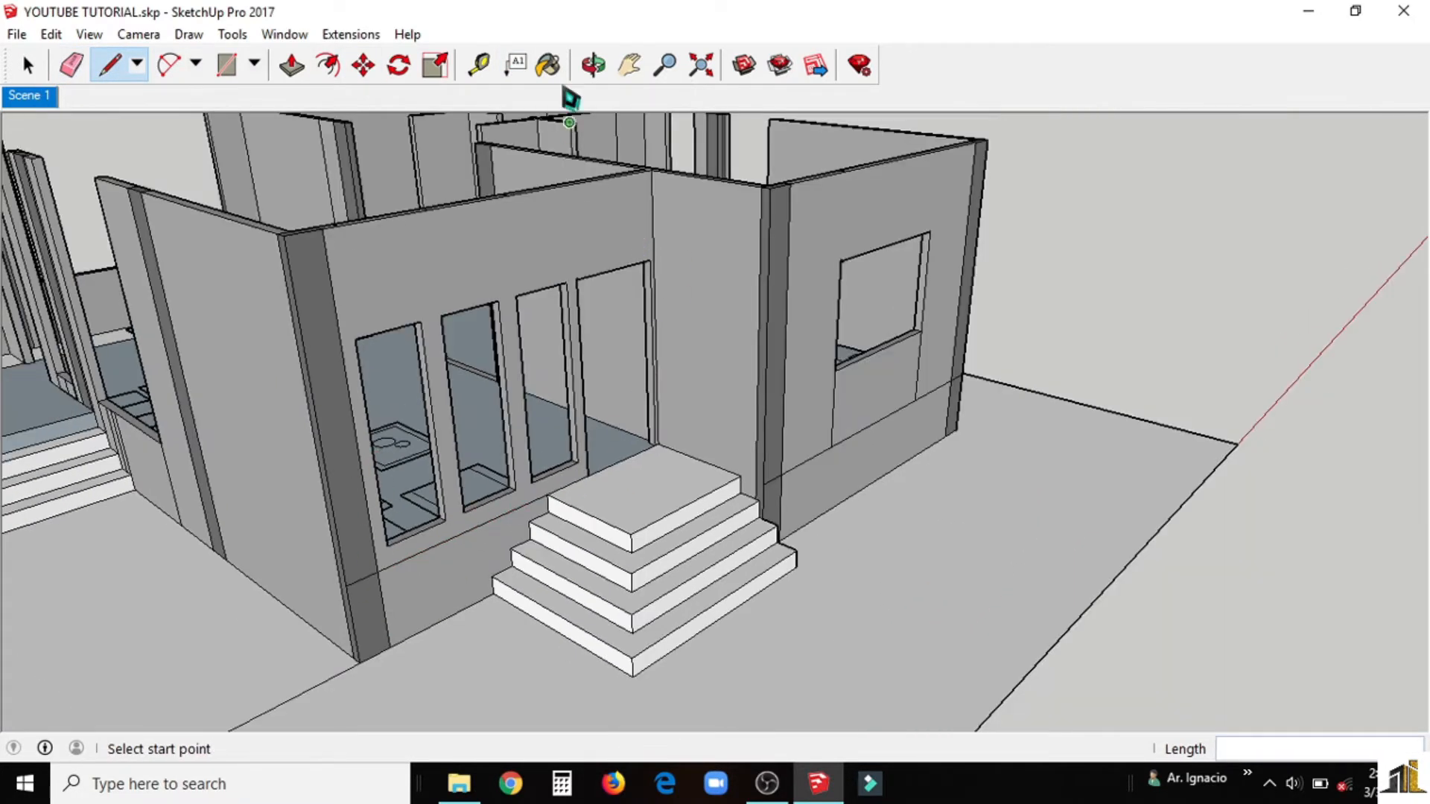
left_click(591, 65)
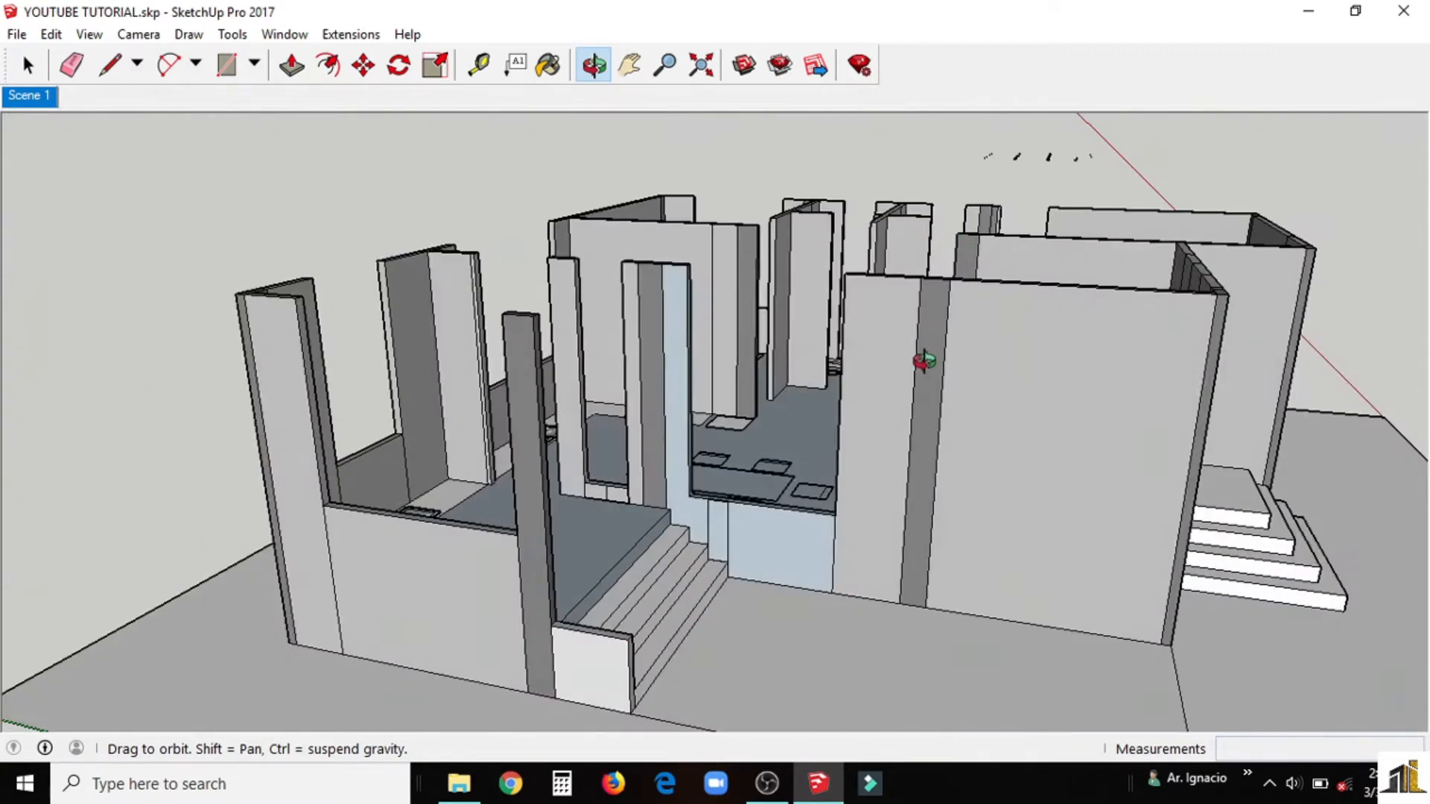
left_click(477, 64)
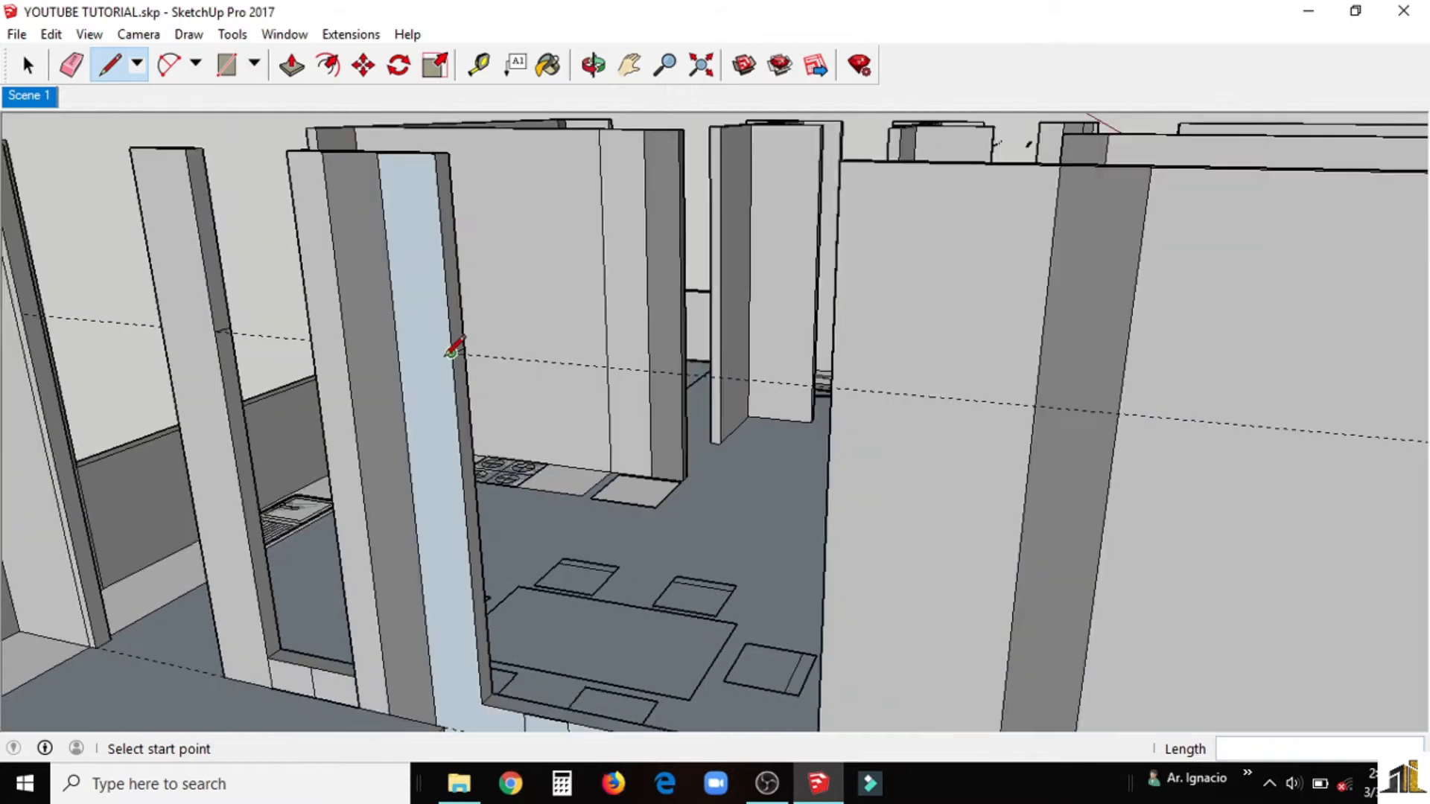
Step: Push the outlined dining-wall panel through 1800mm to open the window and erase a leftover edge
left_click(289, 64)
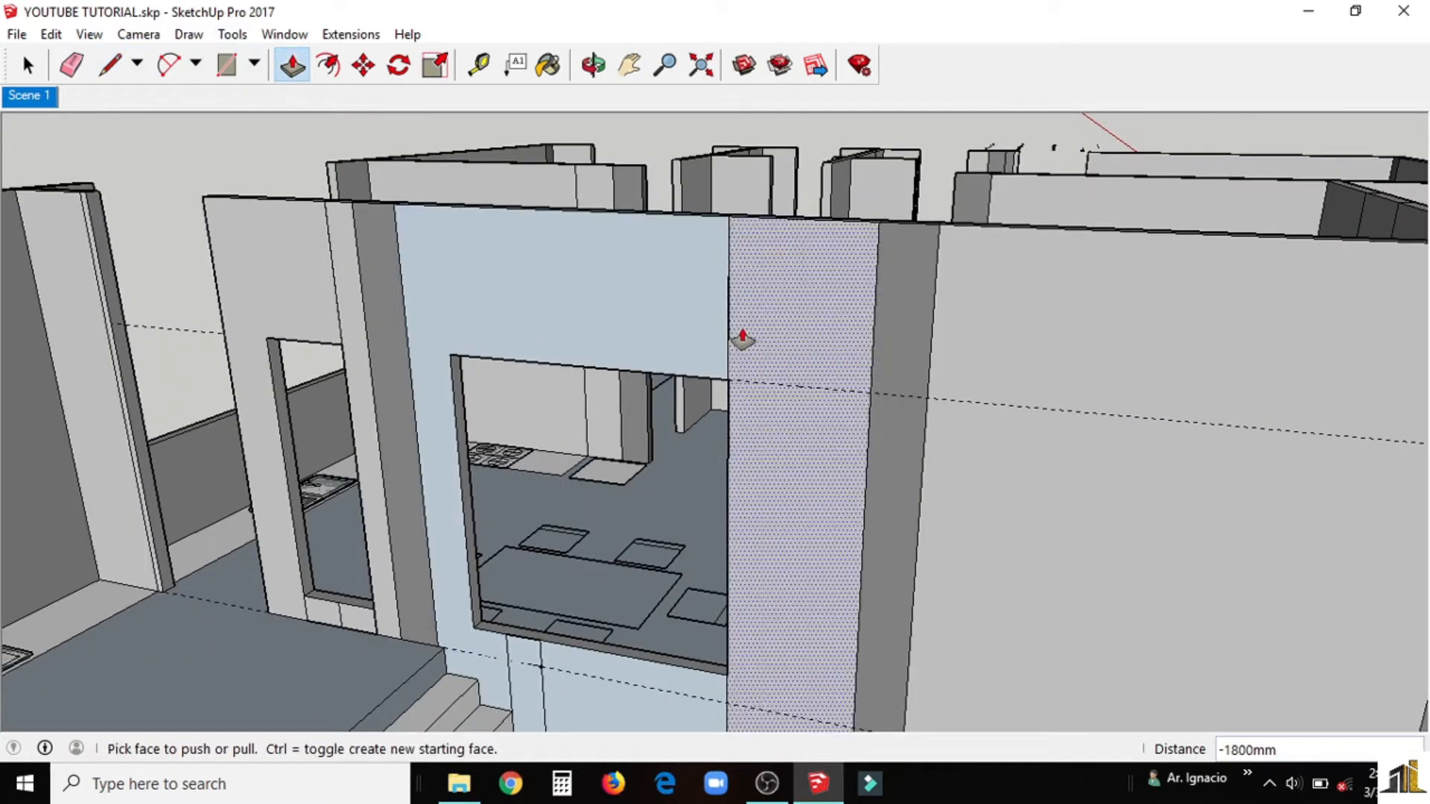
left_click(70, 62)
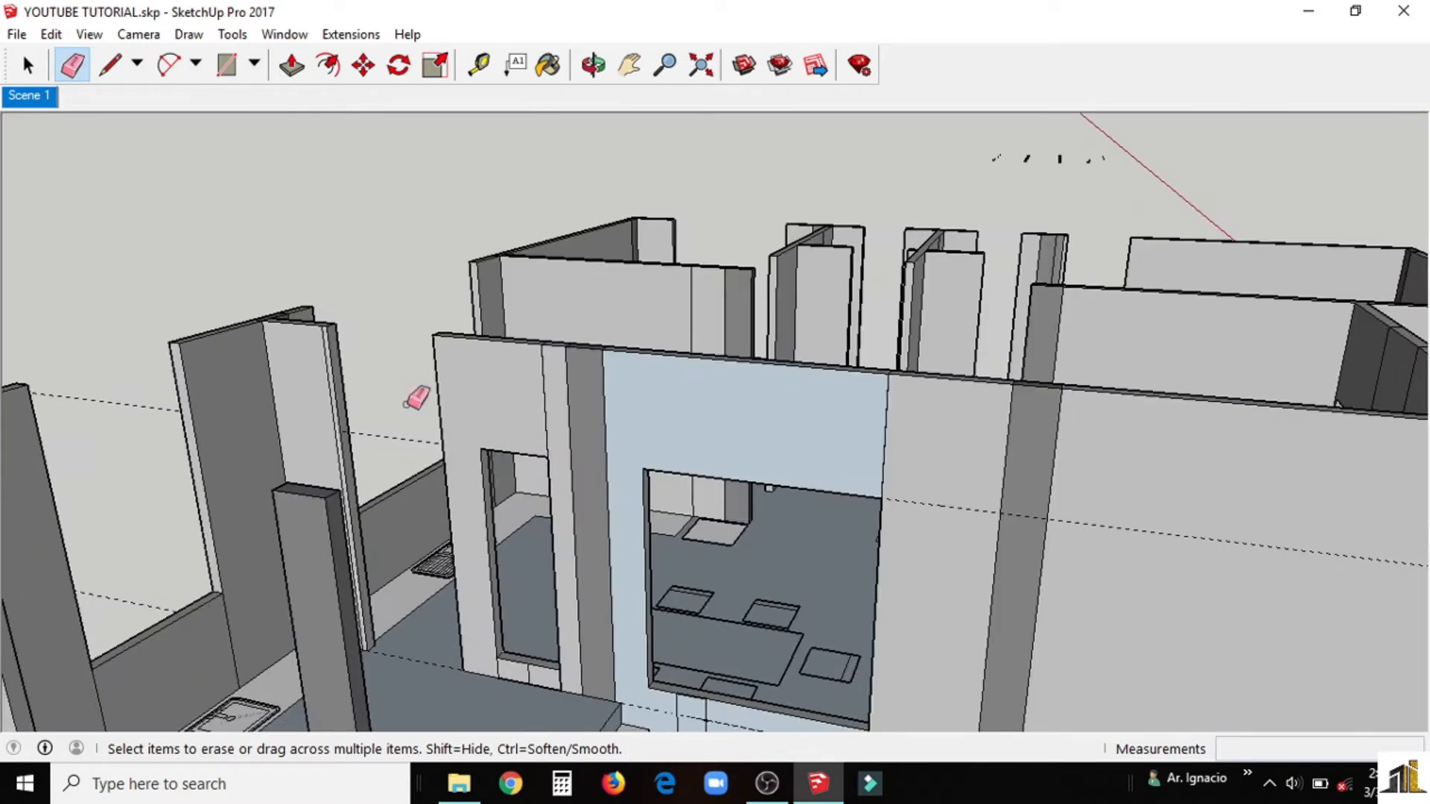
left_click(109, 67)
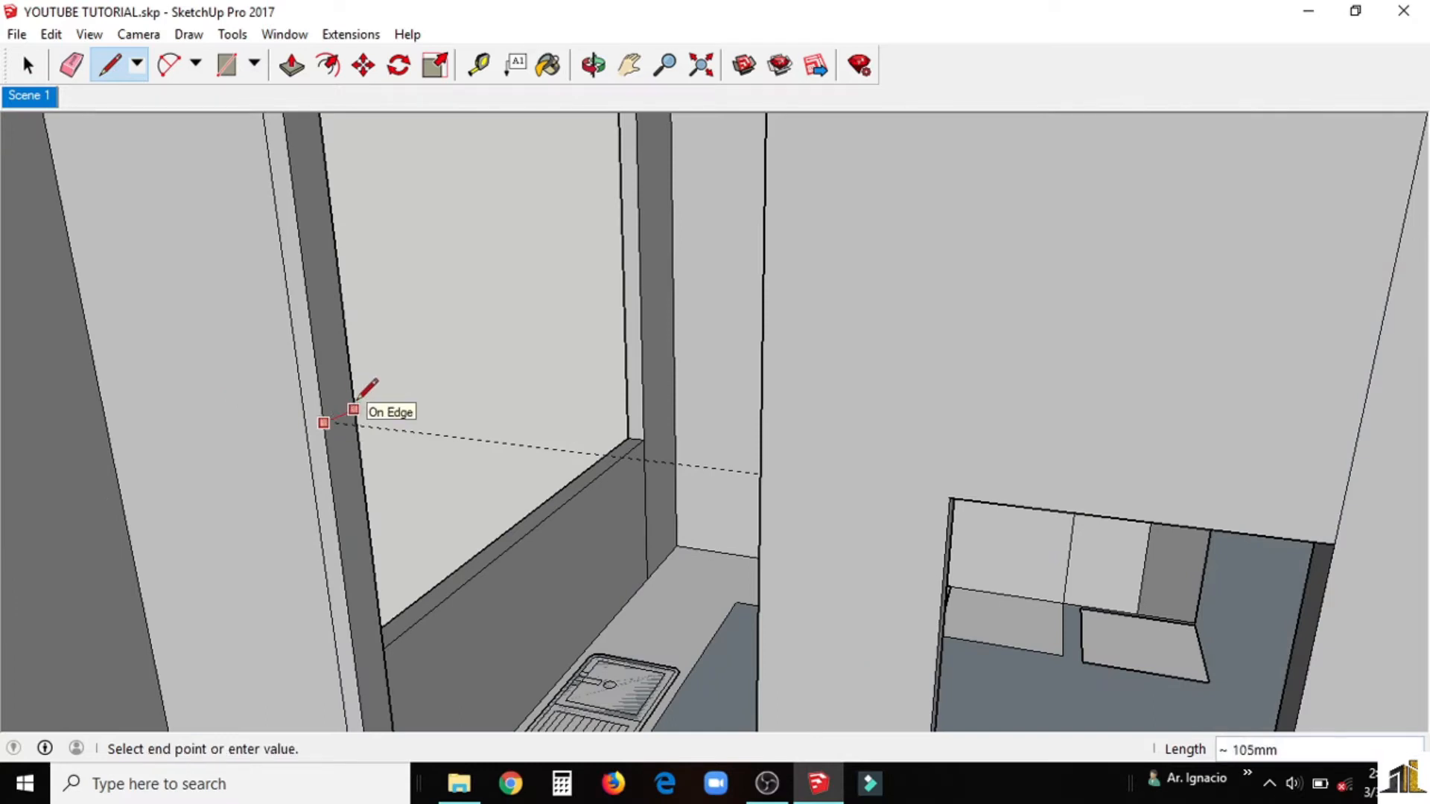
Step: Redraw edges inside the opening and along the sill, erasing leftover back-wall lines
left_click(290, 64)
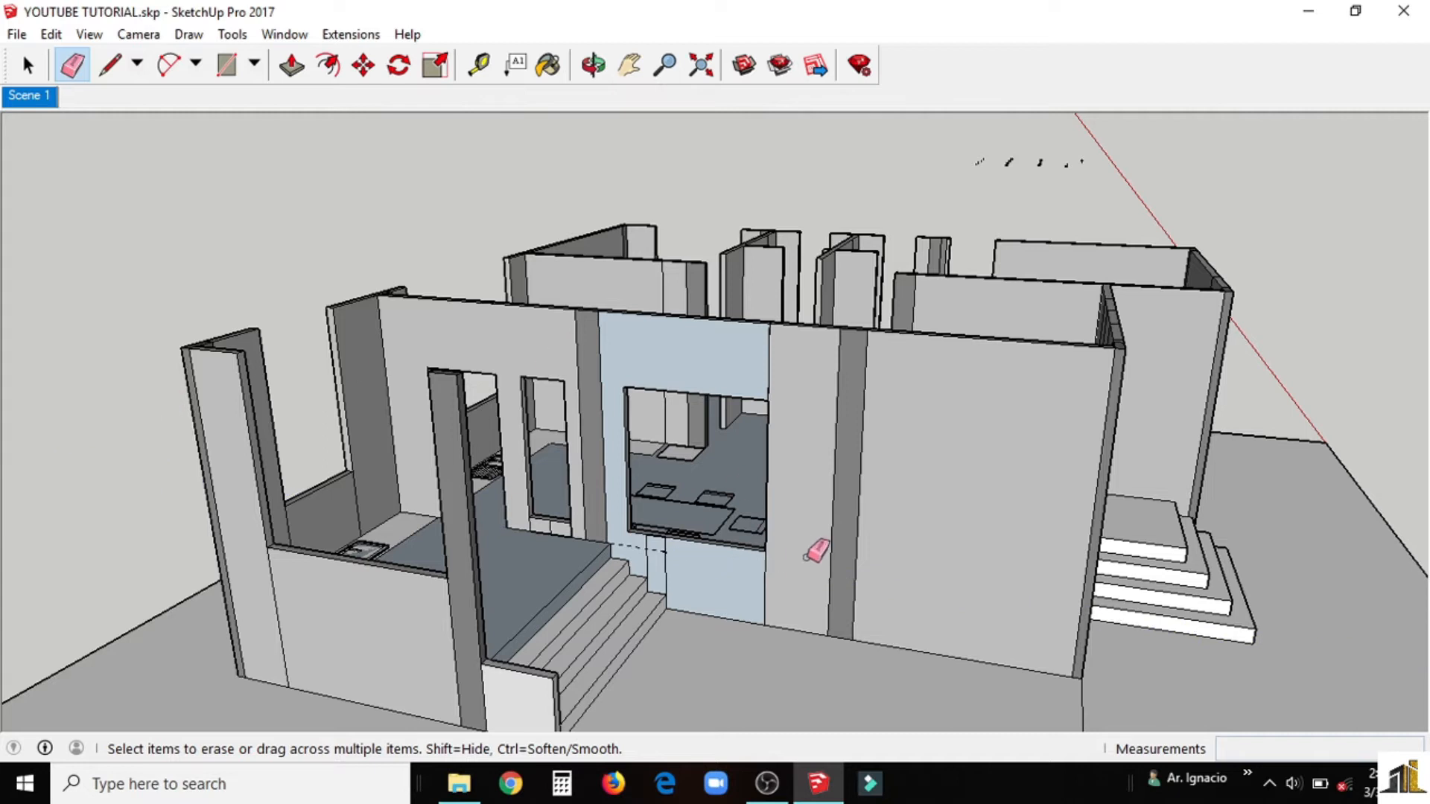
left_click(109, 64)
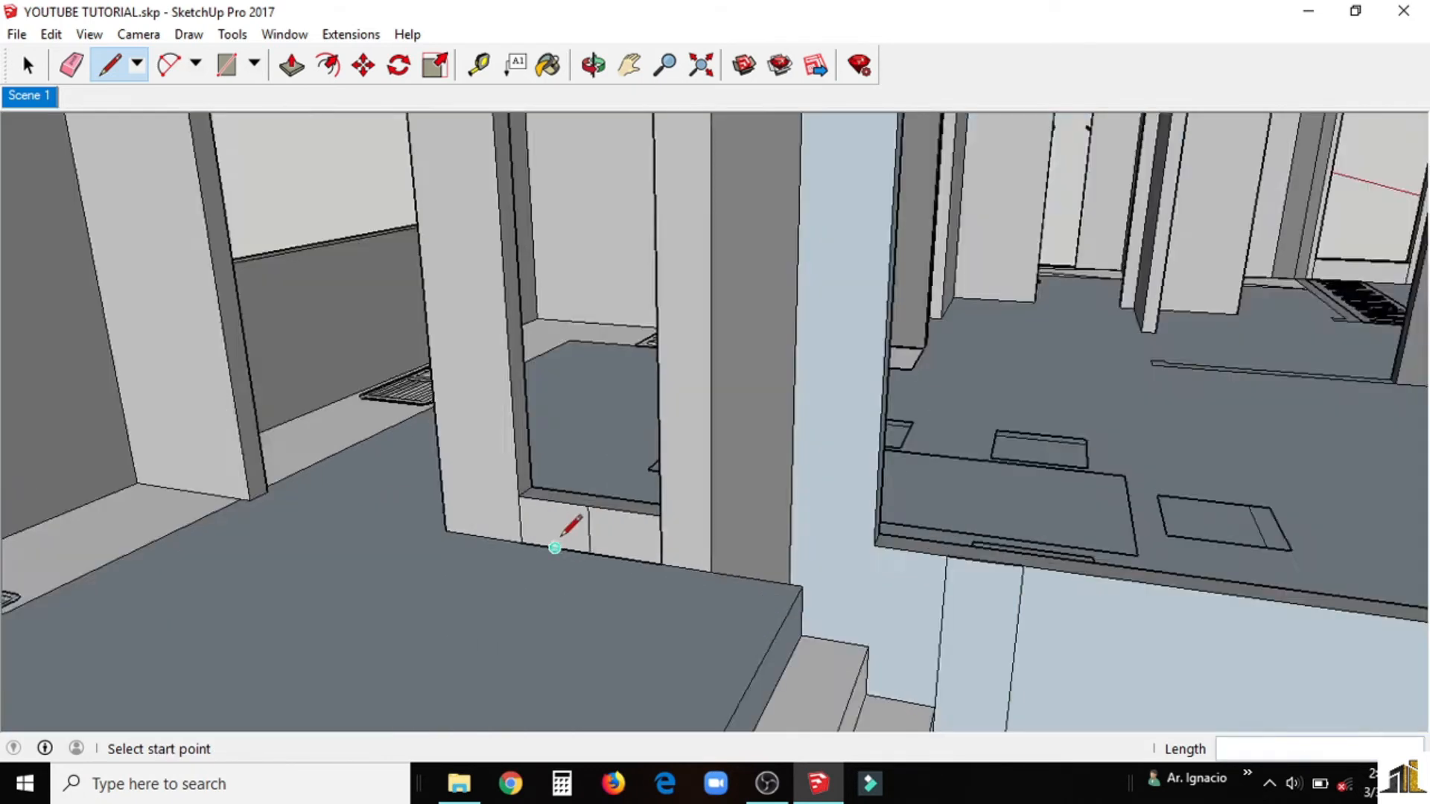
left_click(596, 62)
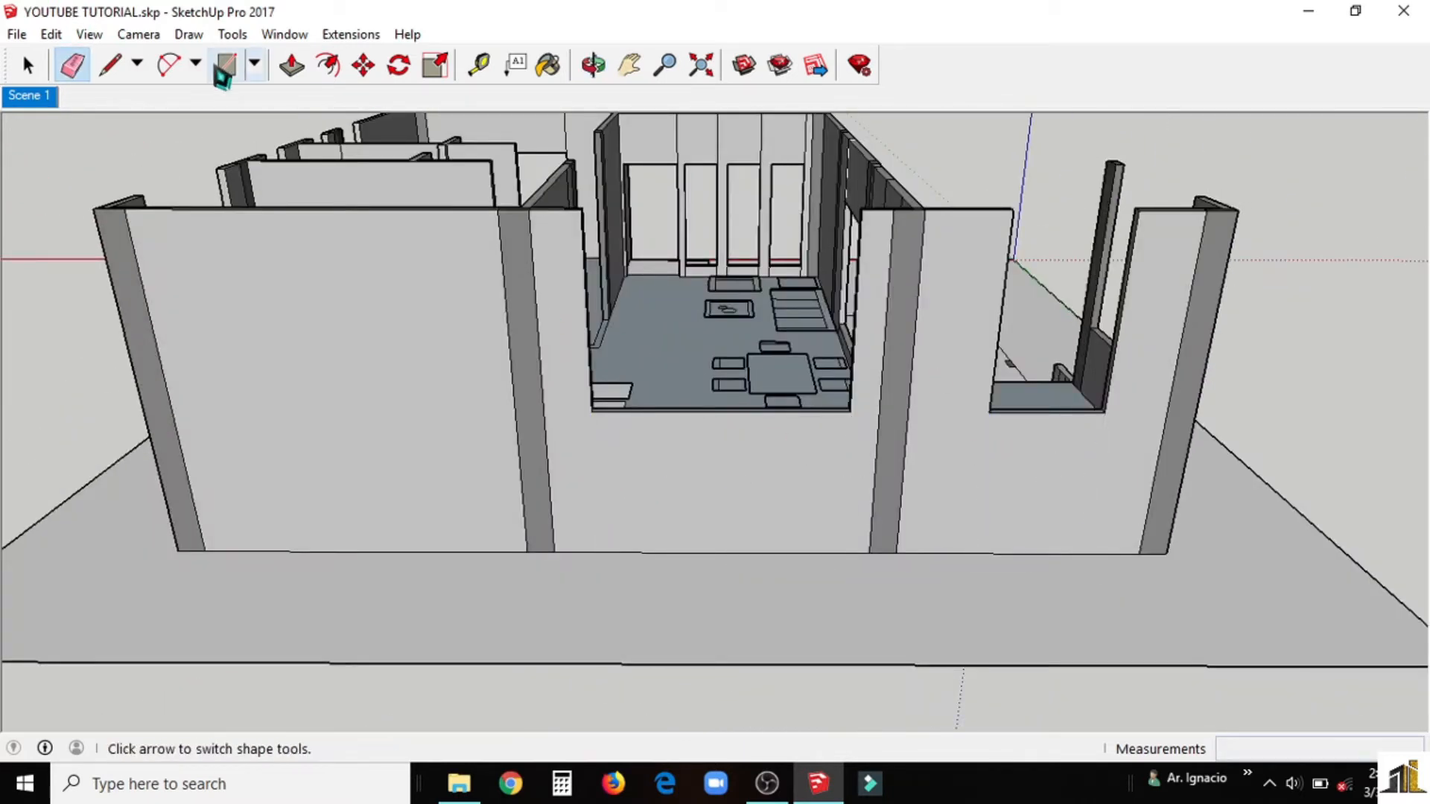
Step: Draw lines on the living room wall and pull its face up to full height around the window
left_click(476, 64)
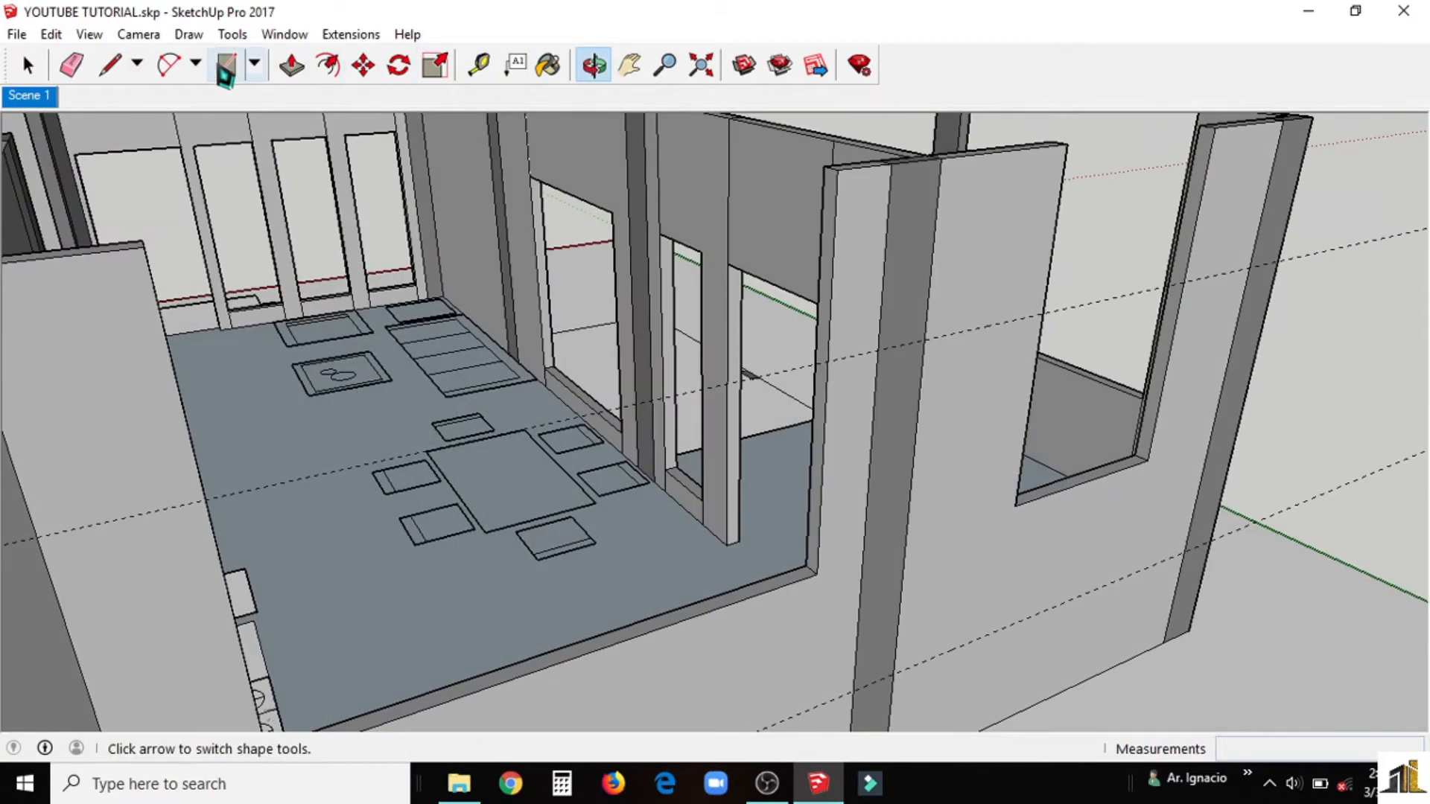
left_click(111, 64)
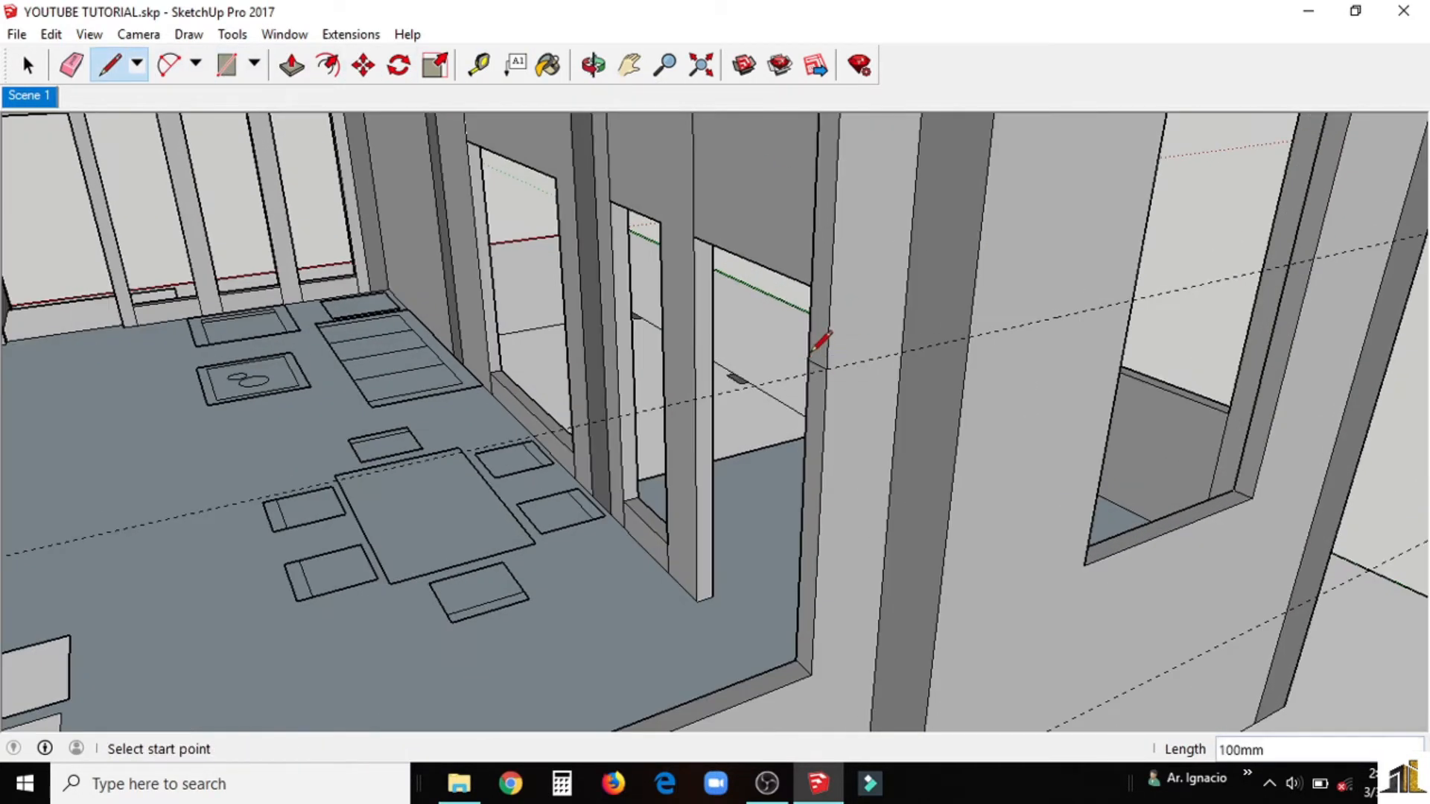
mouse_move(1290, 271)
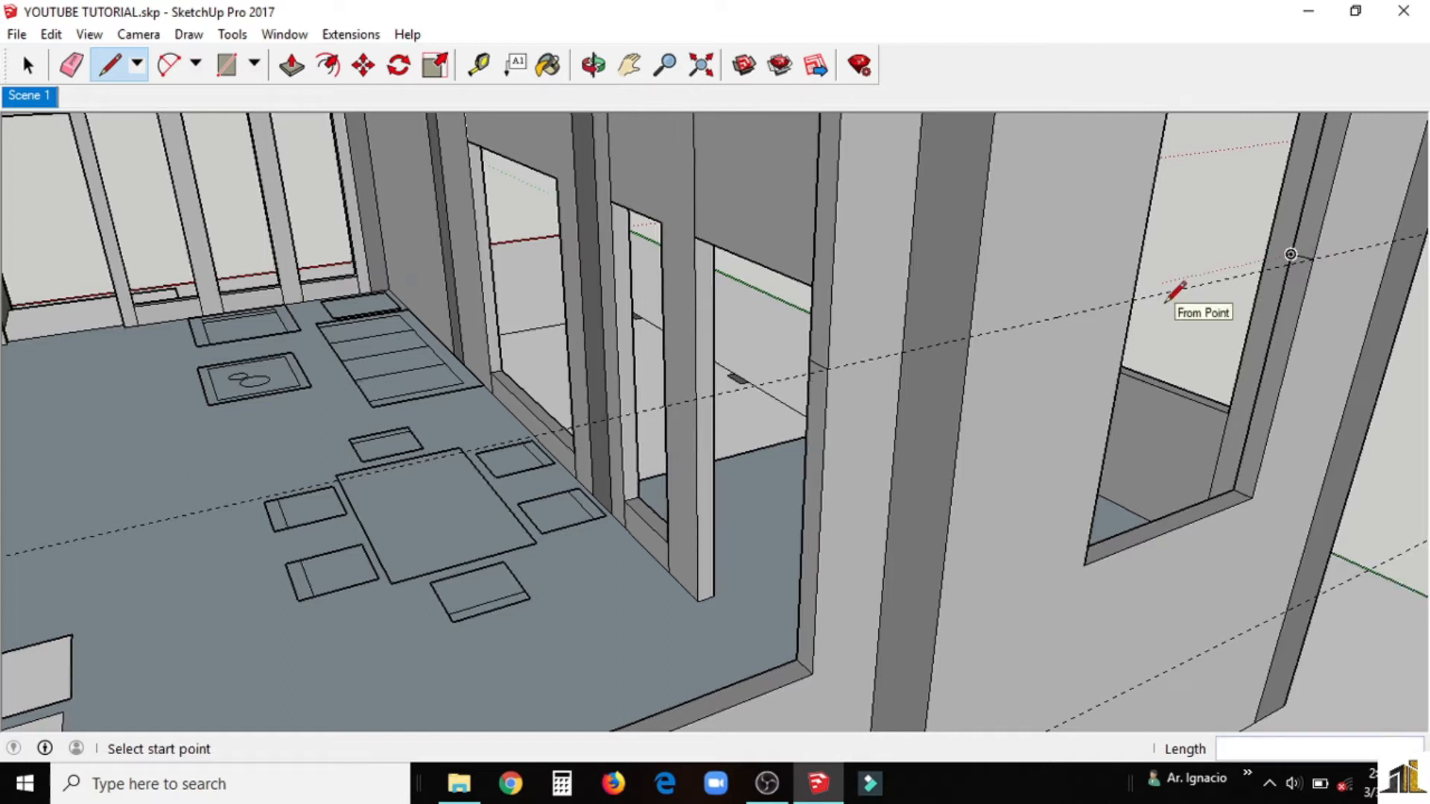
left_click(289, 64)
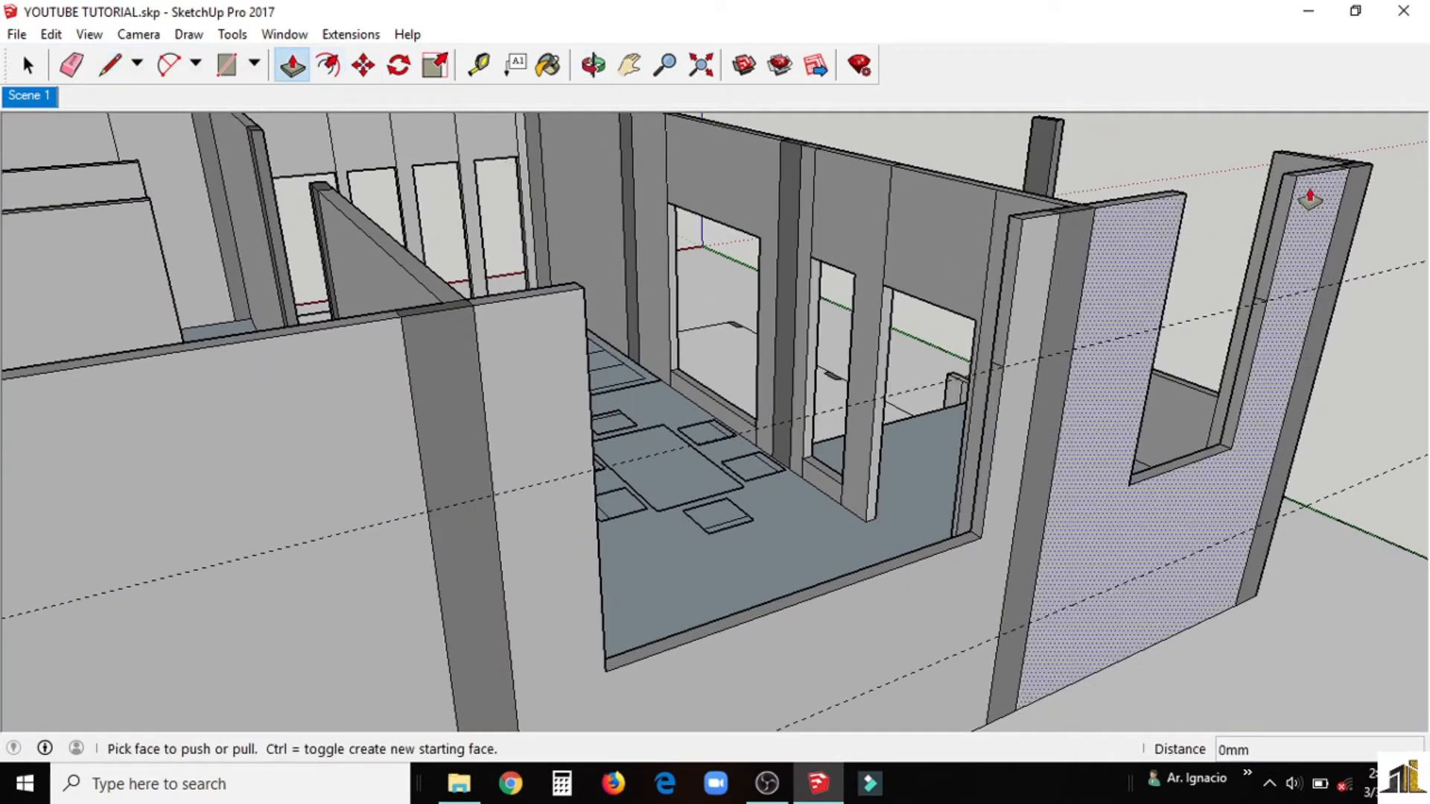
left_click_drag(1310, 197, 657, 274)
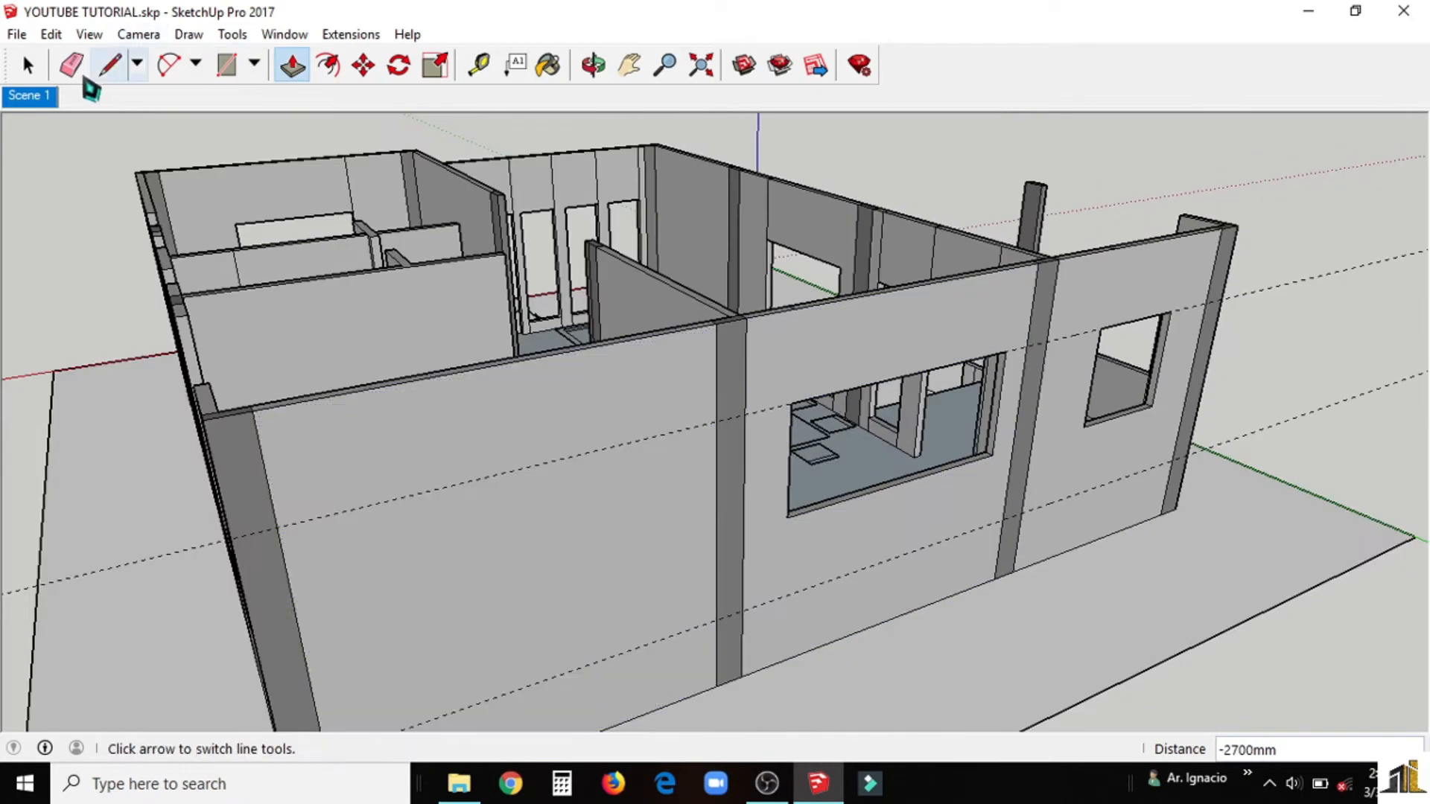
left_click(68, 64)
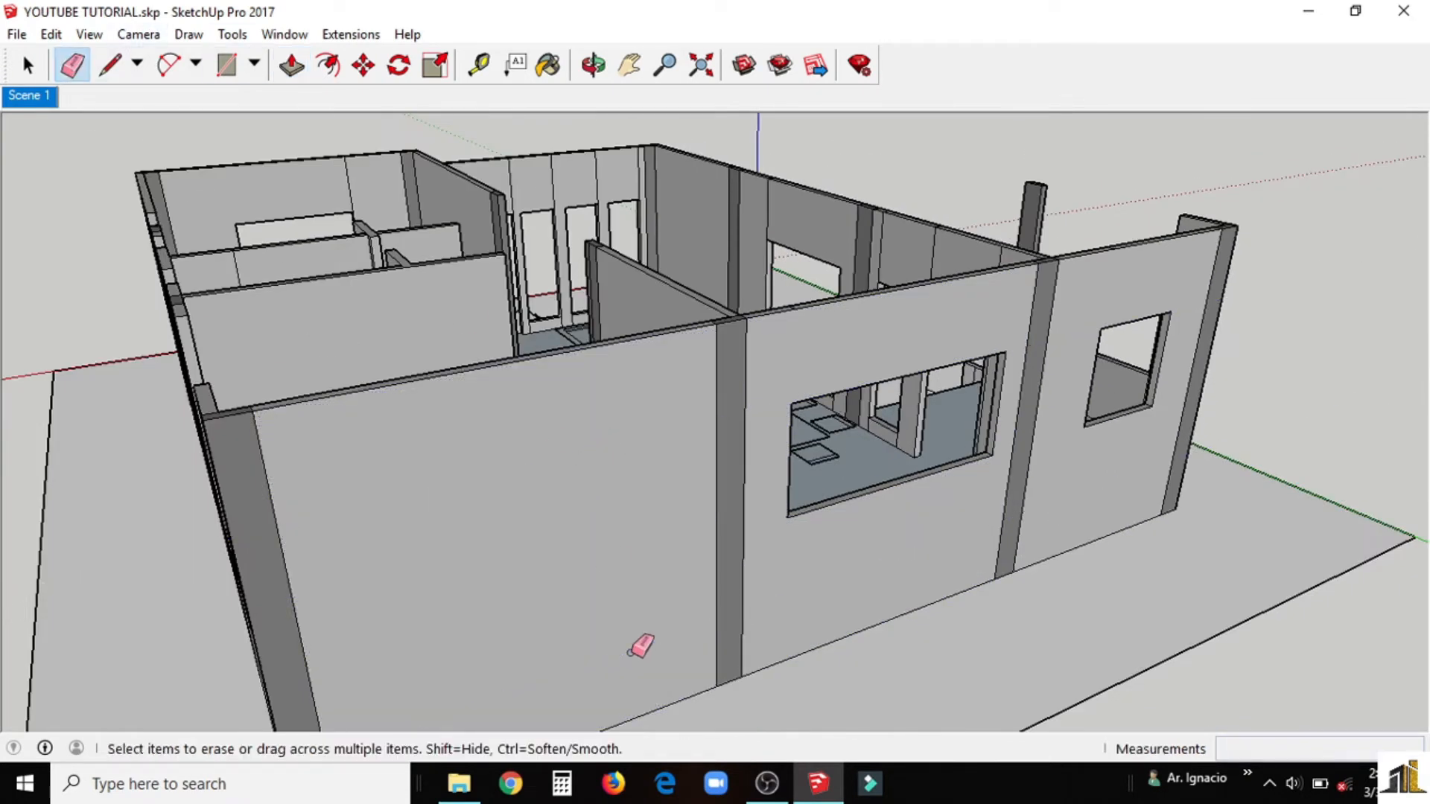
left_click(593, 65)
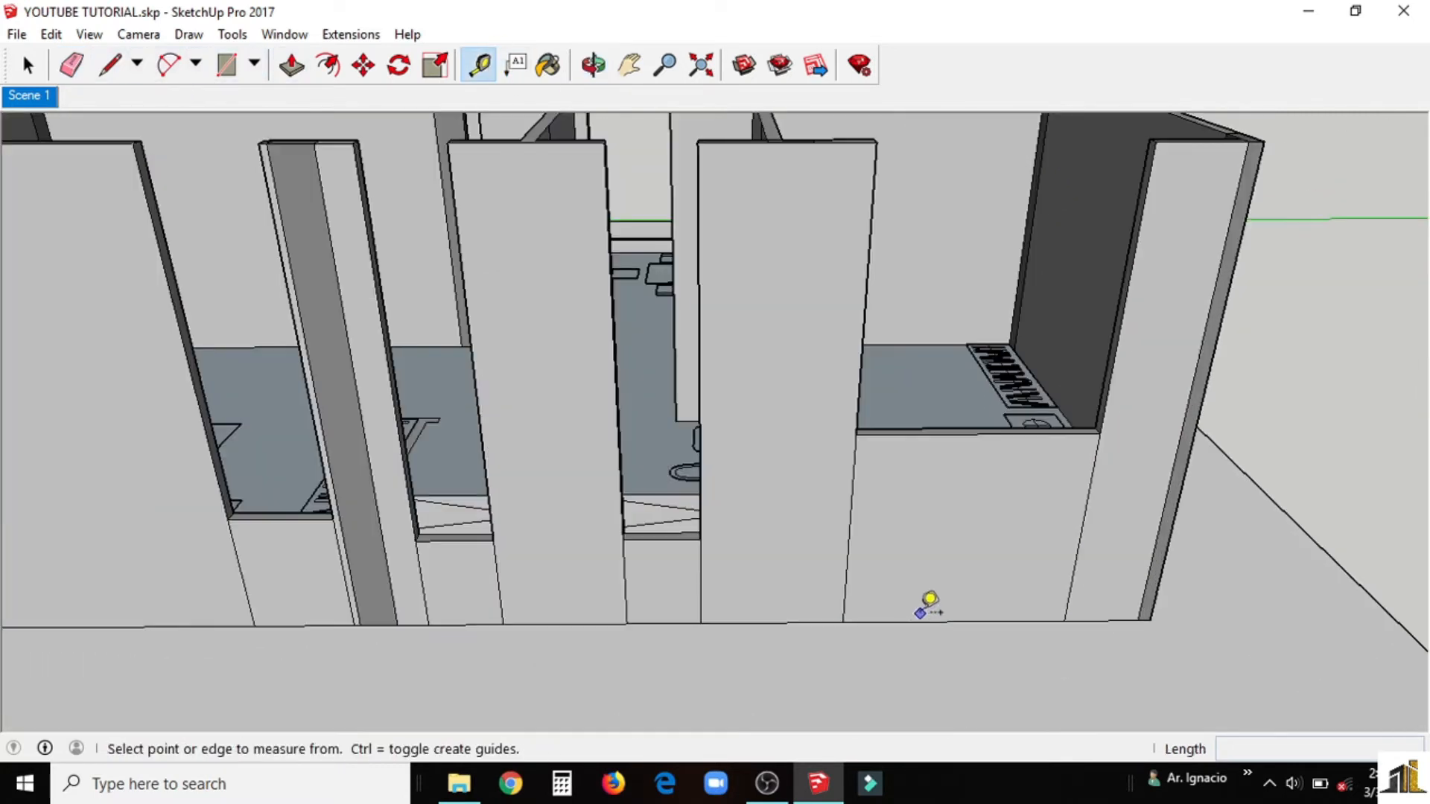
Step: Place two guide lines across the bathroom wall marking the window heights
left_click_drag(925, 609, 900, 515)
type("800")
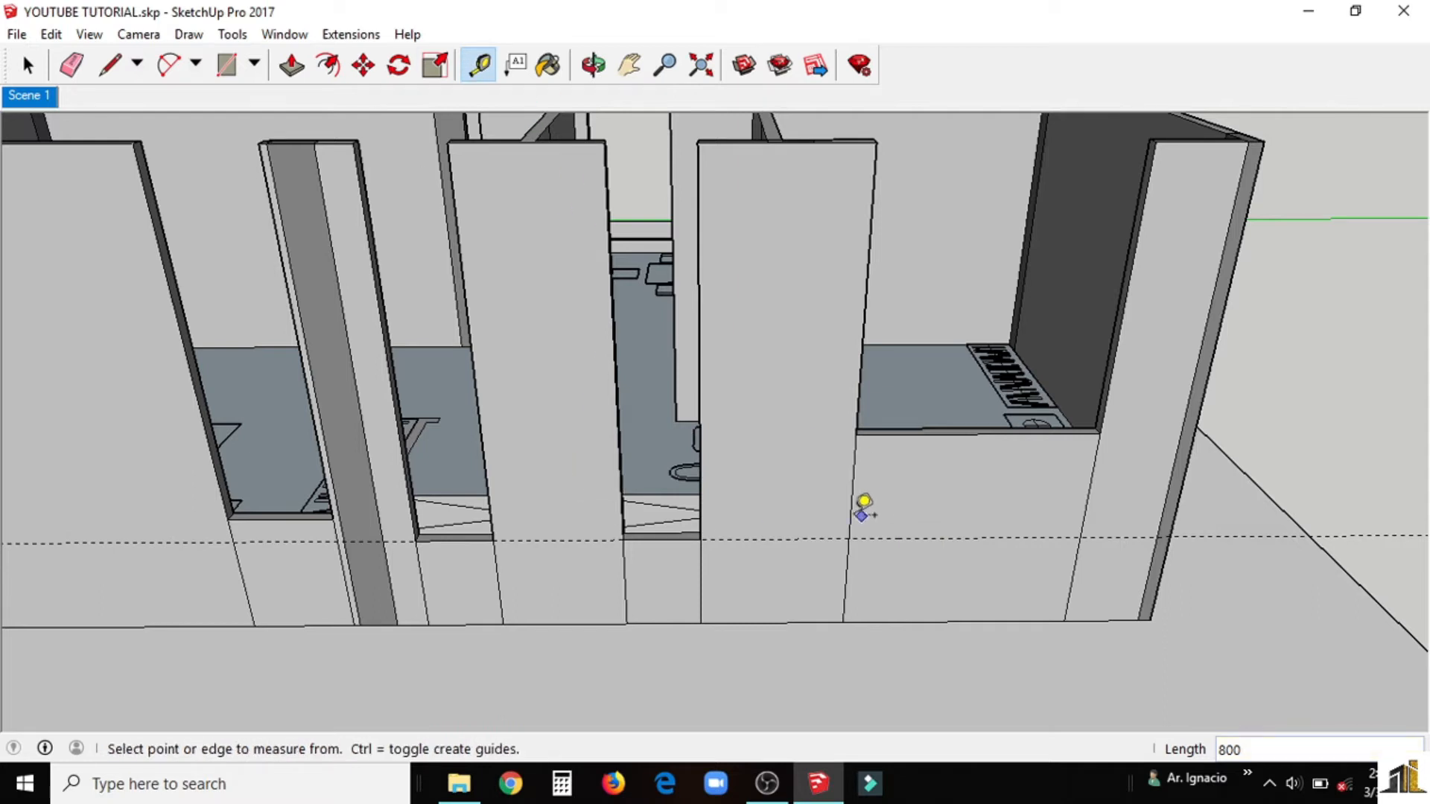
left_click(792, 539)
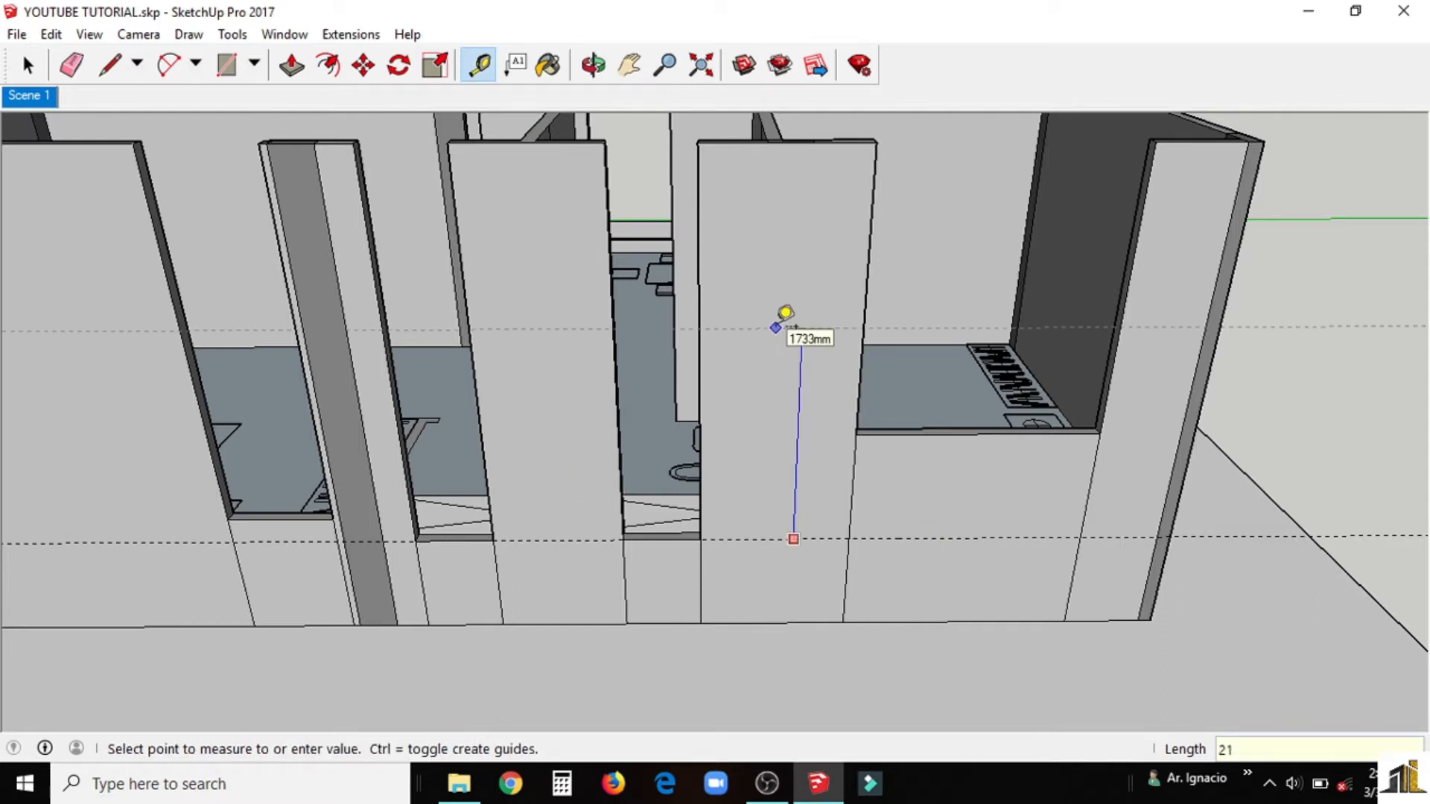
left_click(593, 64)
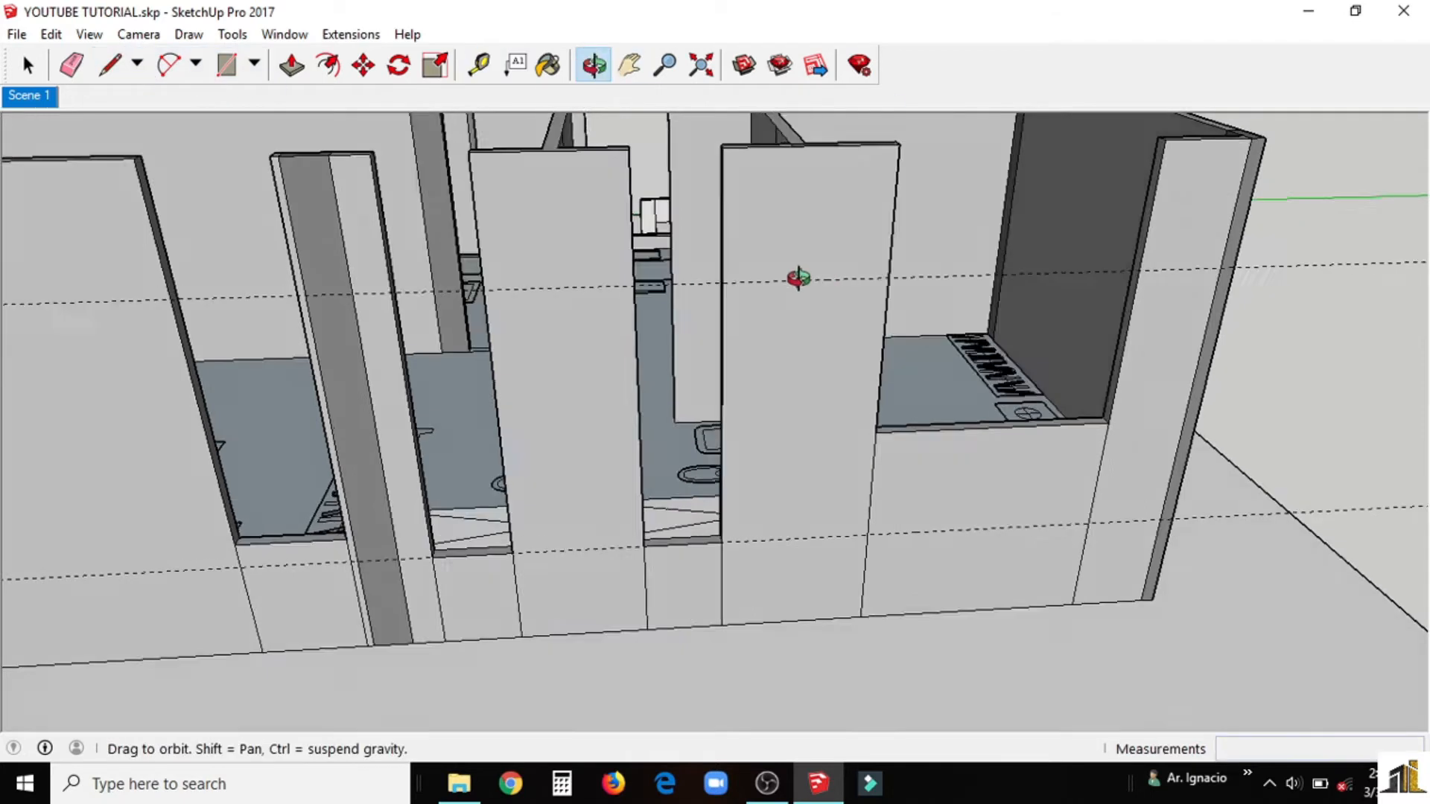
left_click(102, 65)
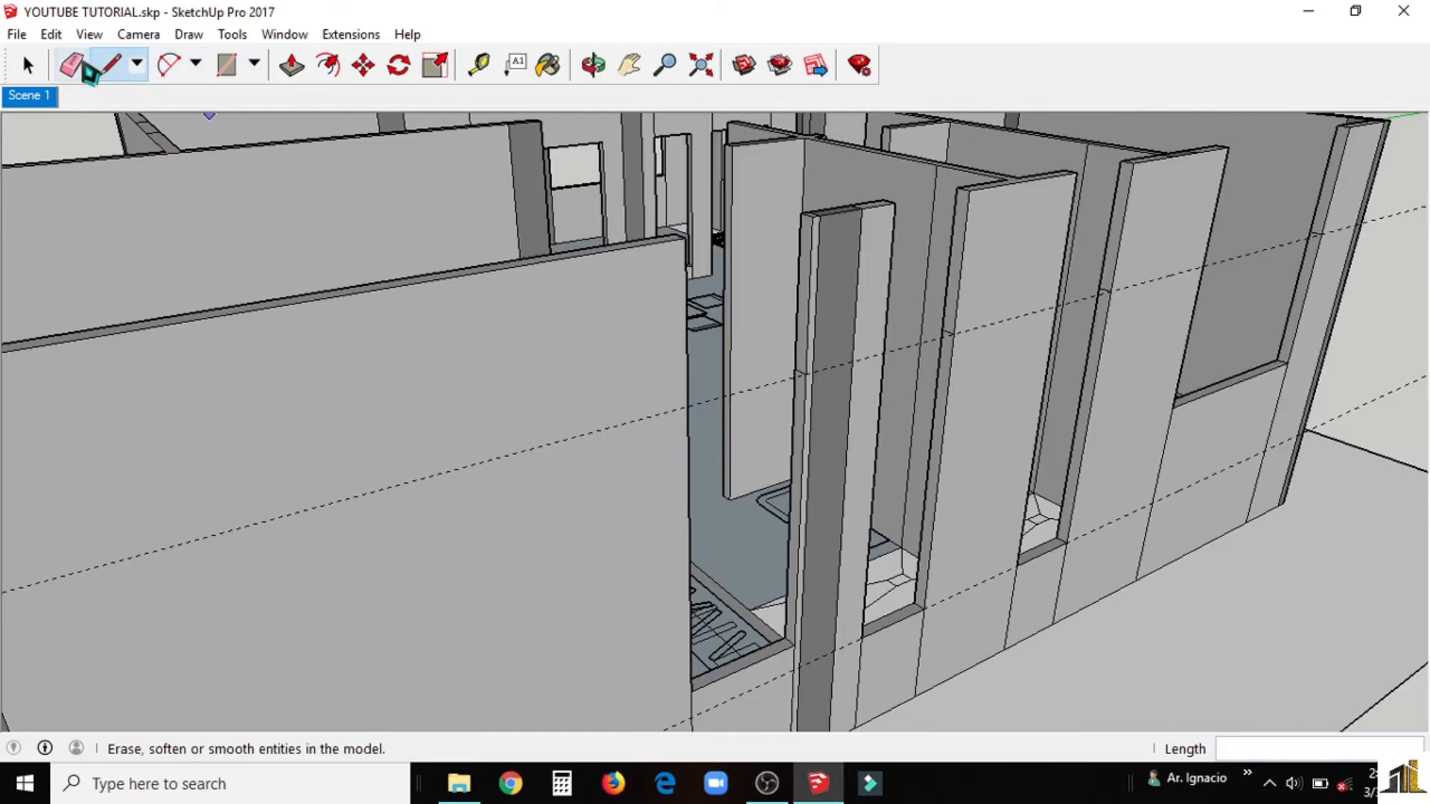
left_click(291, 64)
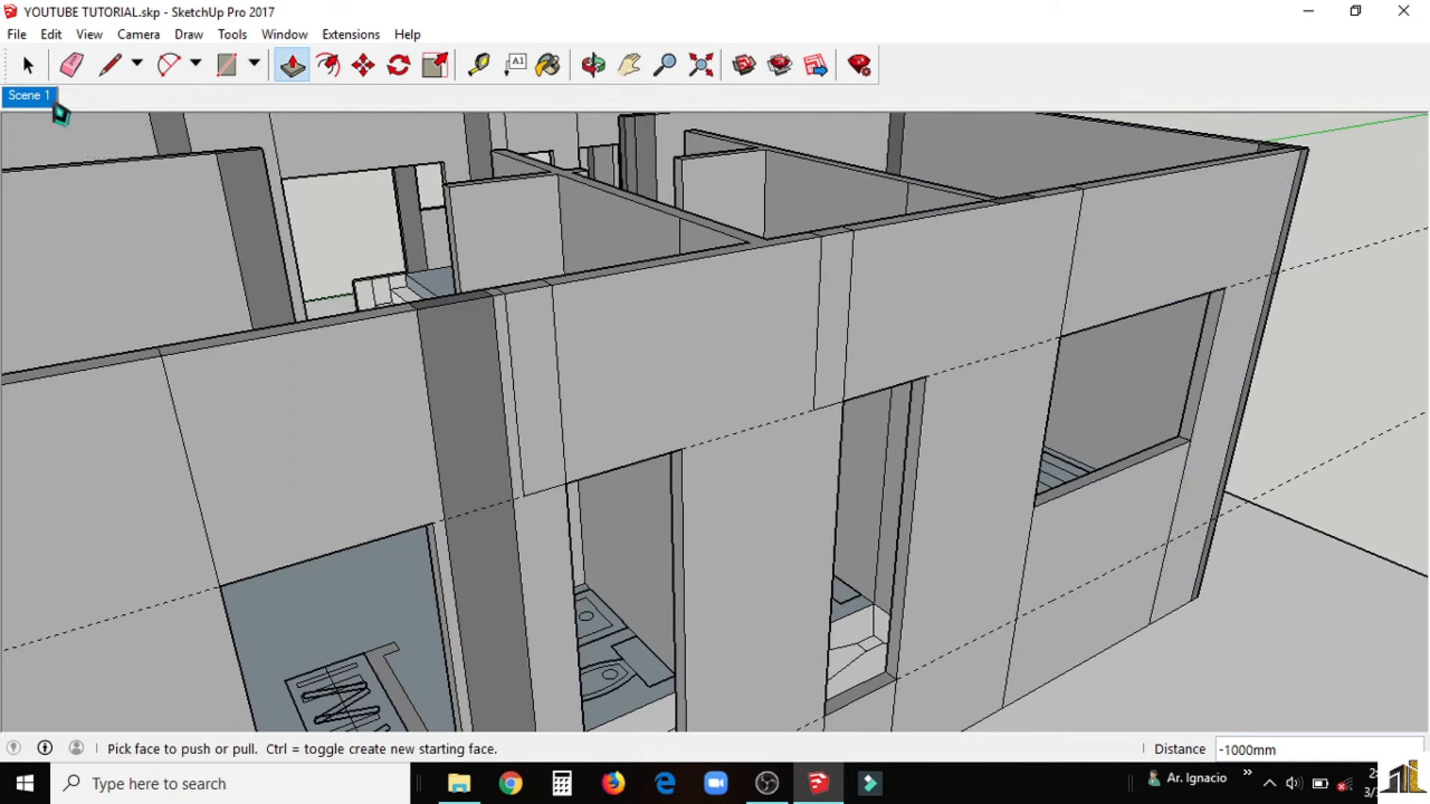
Step: Push the lower parts of the two narrow openings closed and erase the leftover lines below
left_click(71, 64)
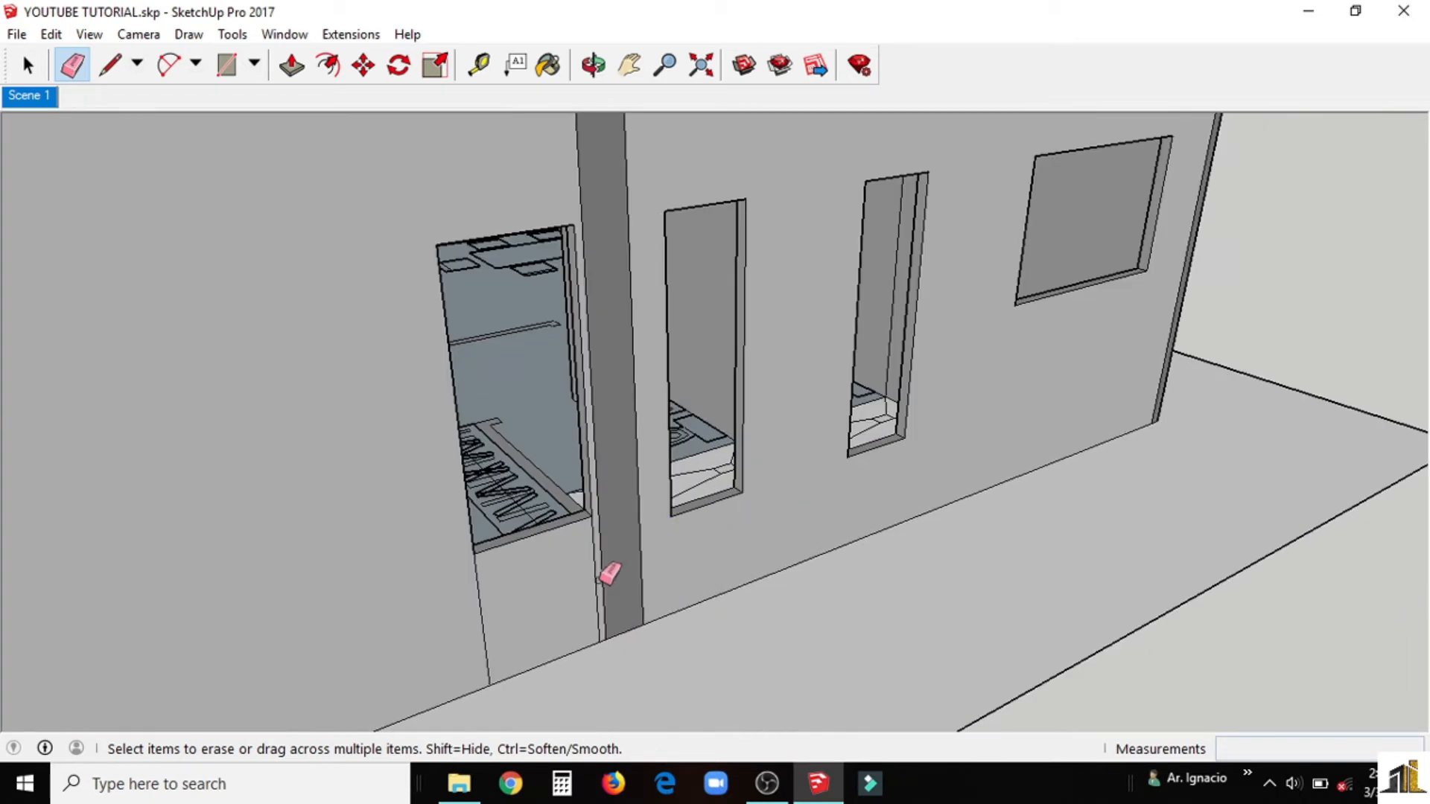
left_click(290, 64)
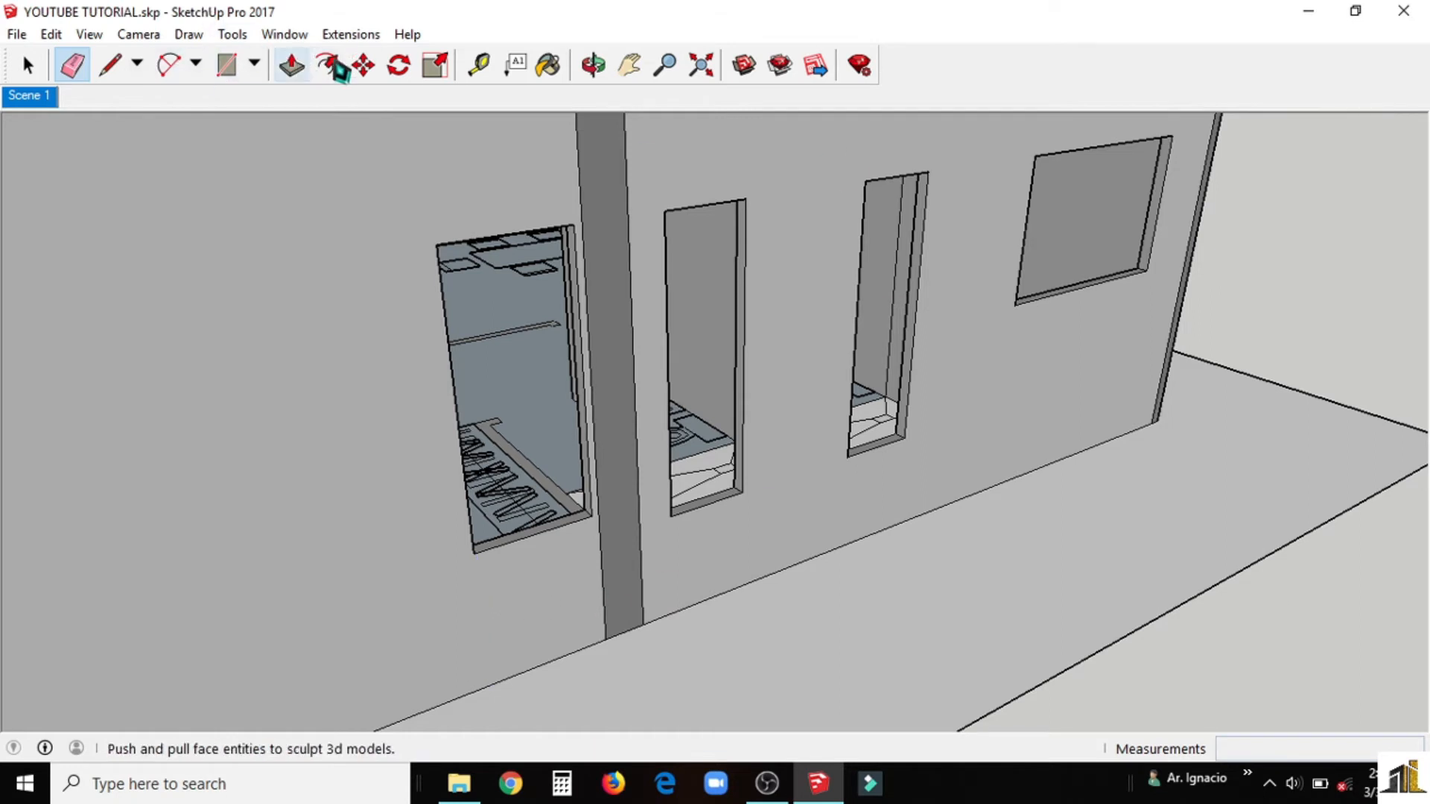
left_click(473, 64)
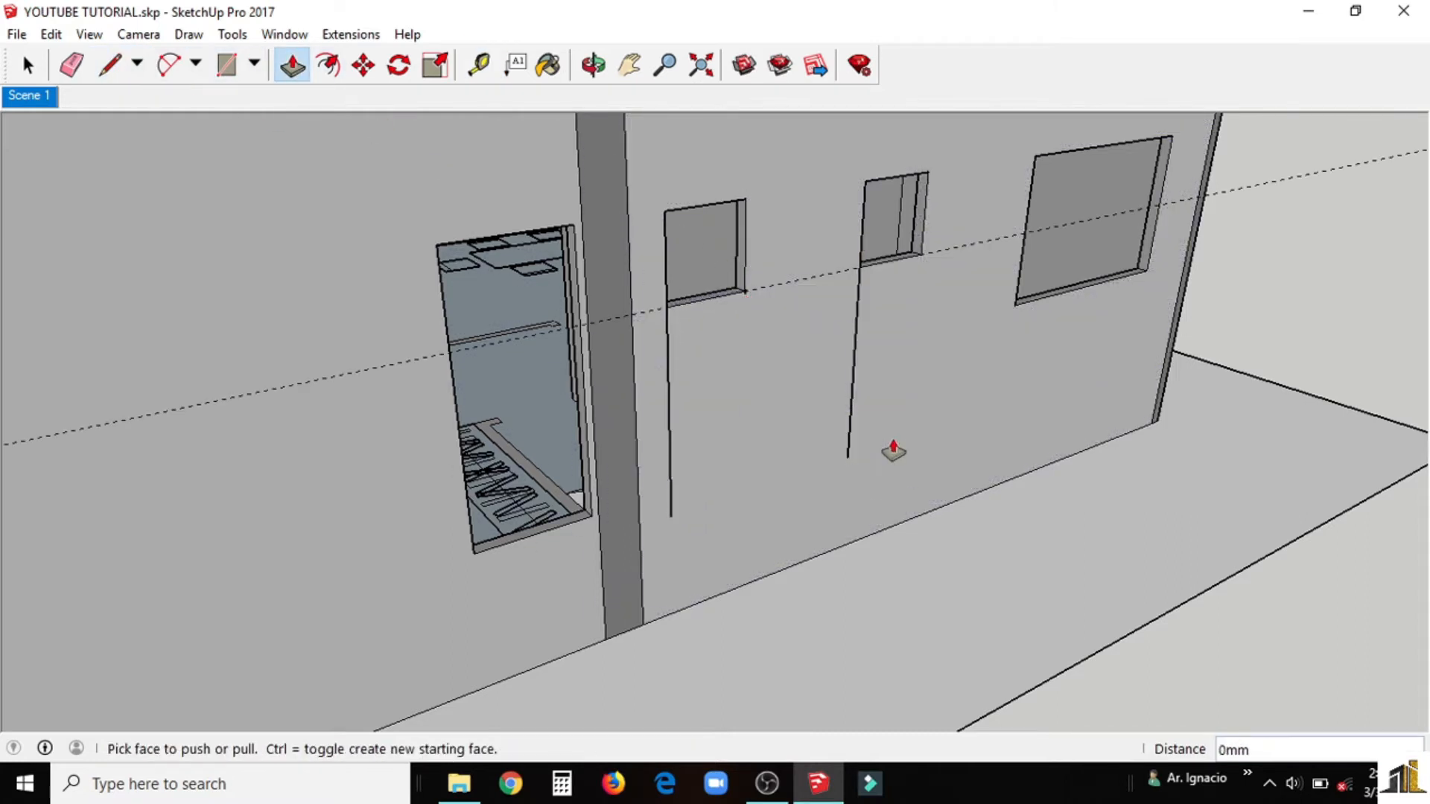
left_click(71, 65)
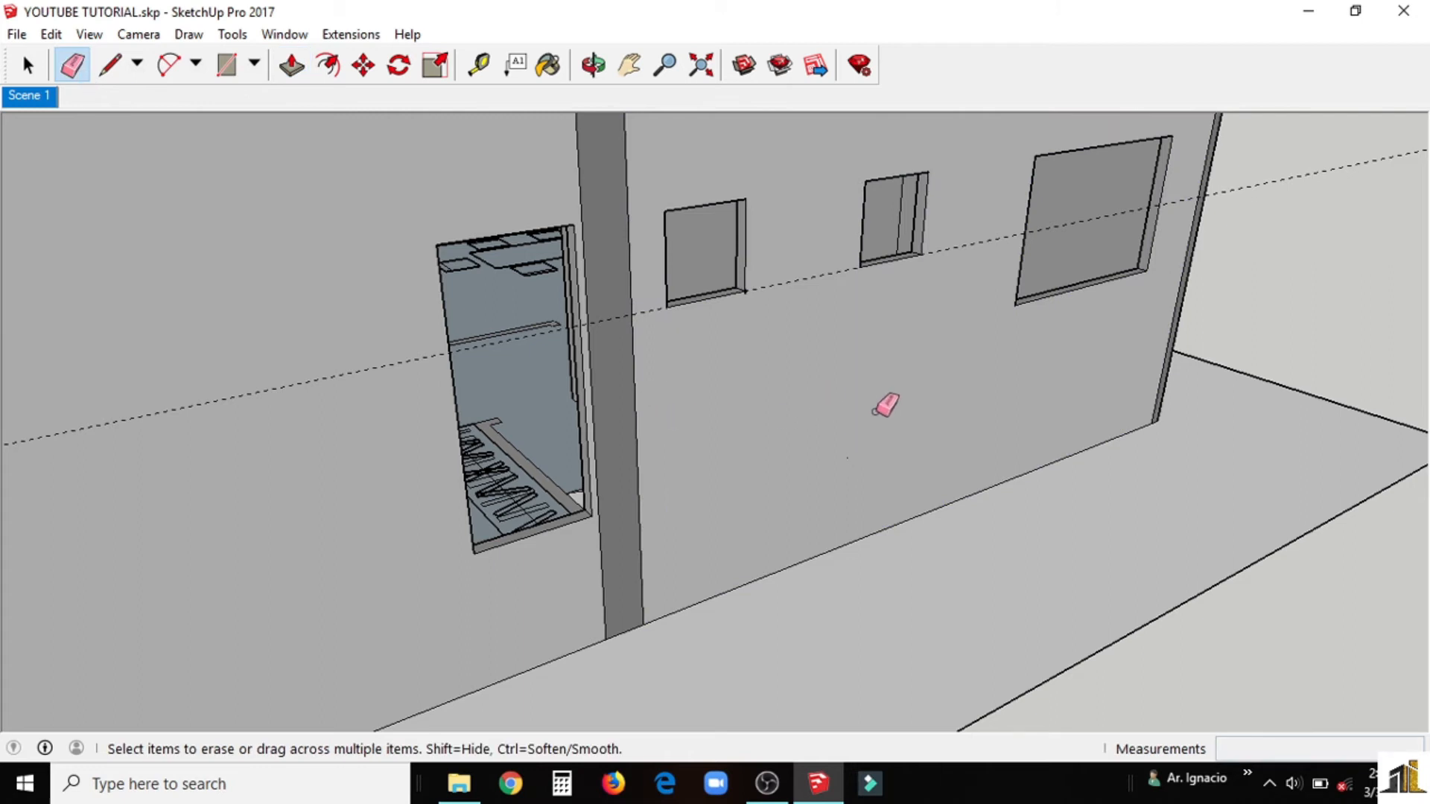
left_click(591, 64)
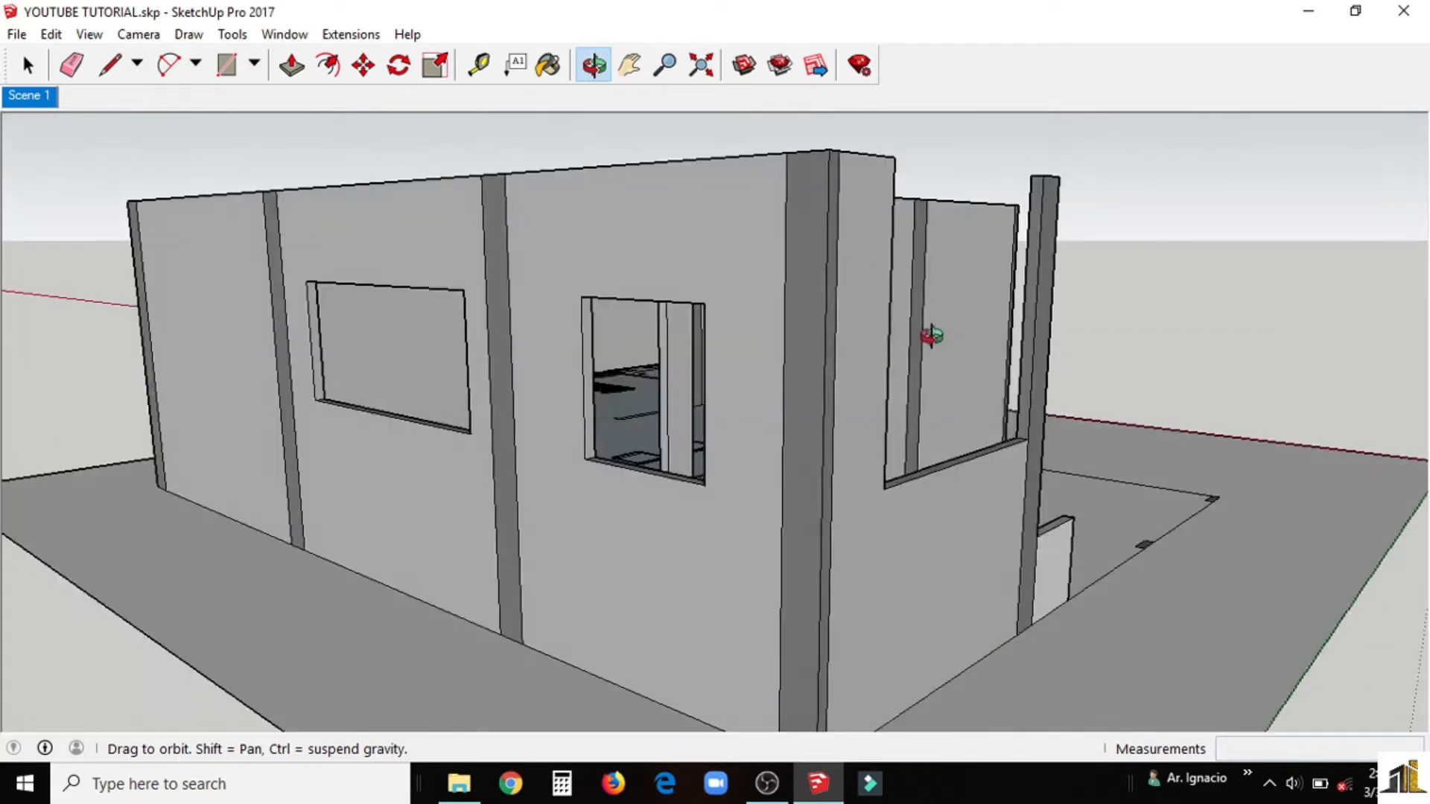
left_click(289, 63)
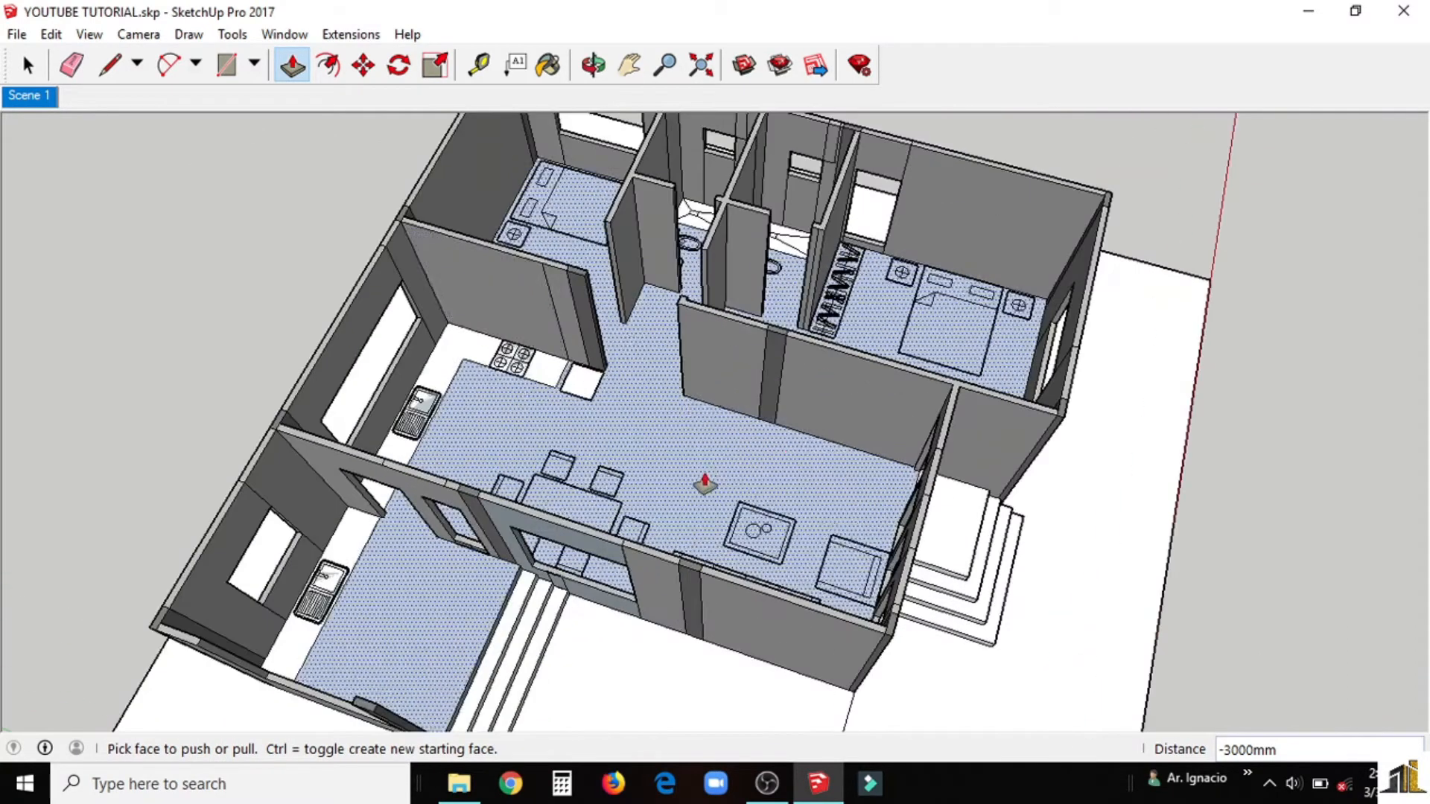
left_click(589, 62)
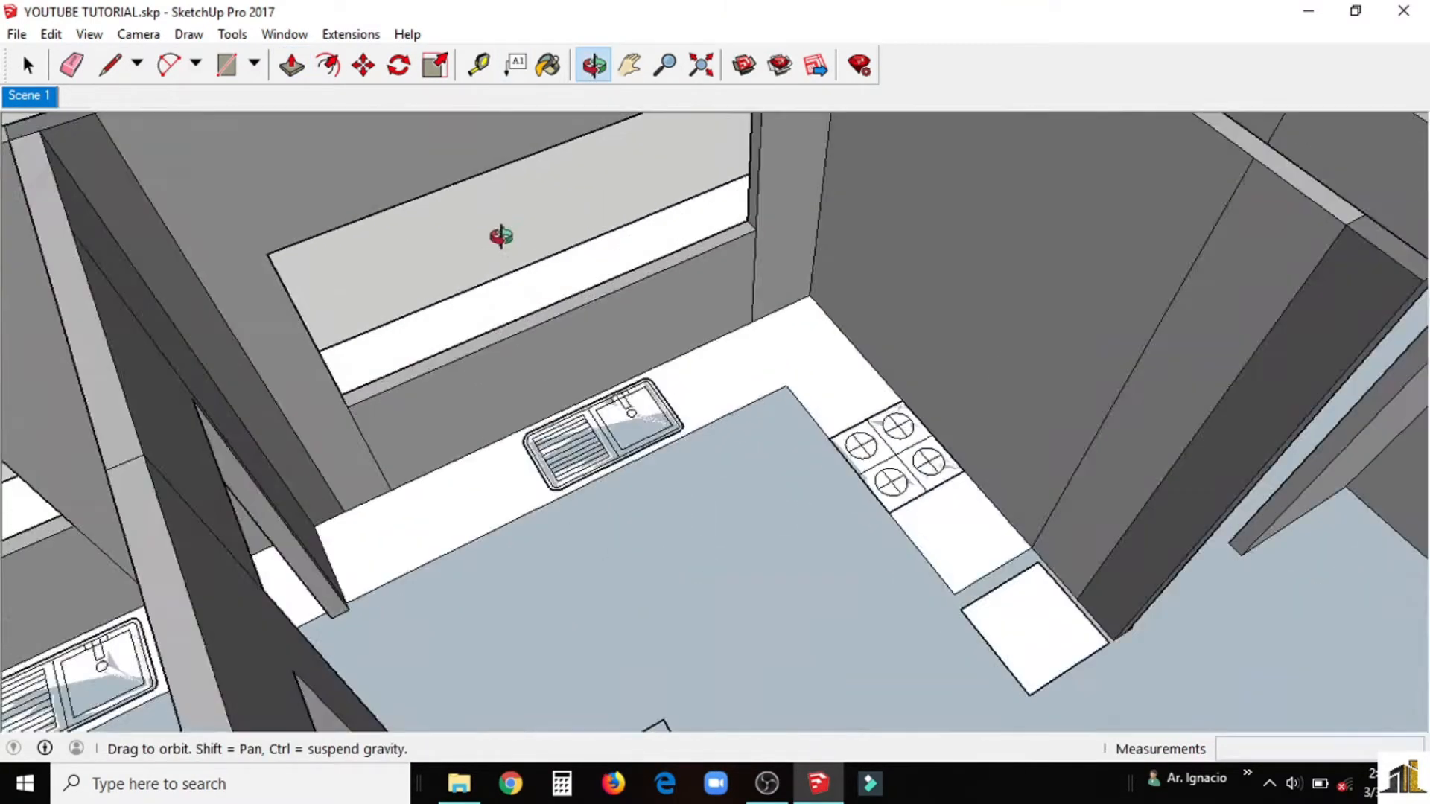
left_click(73, 62)
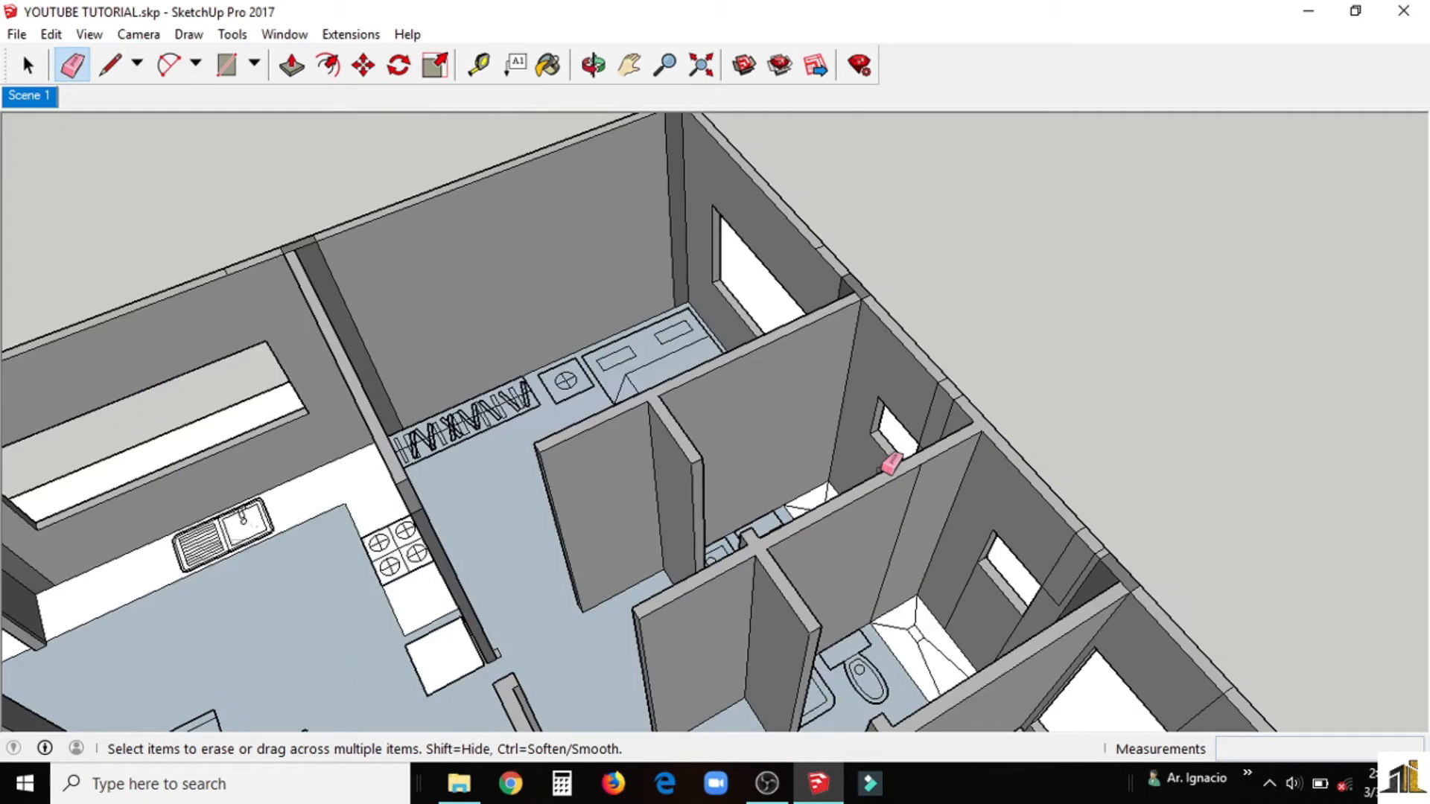
left_click(593, 65)
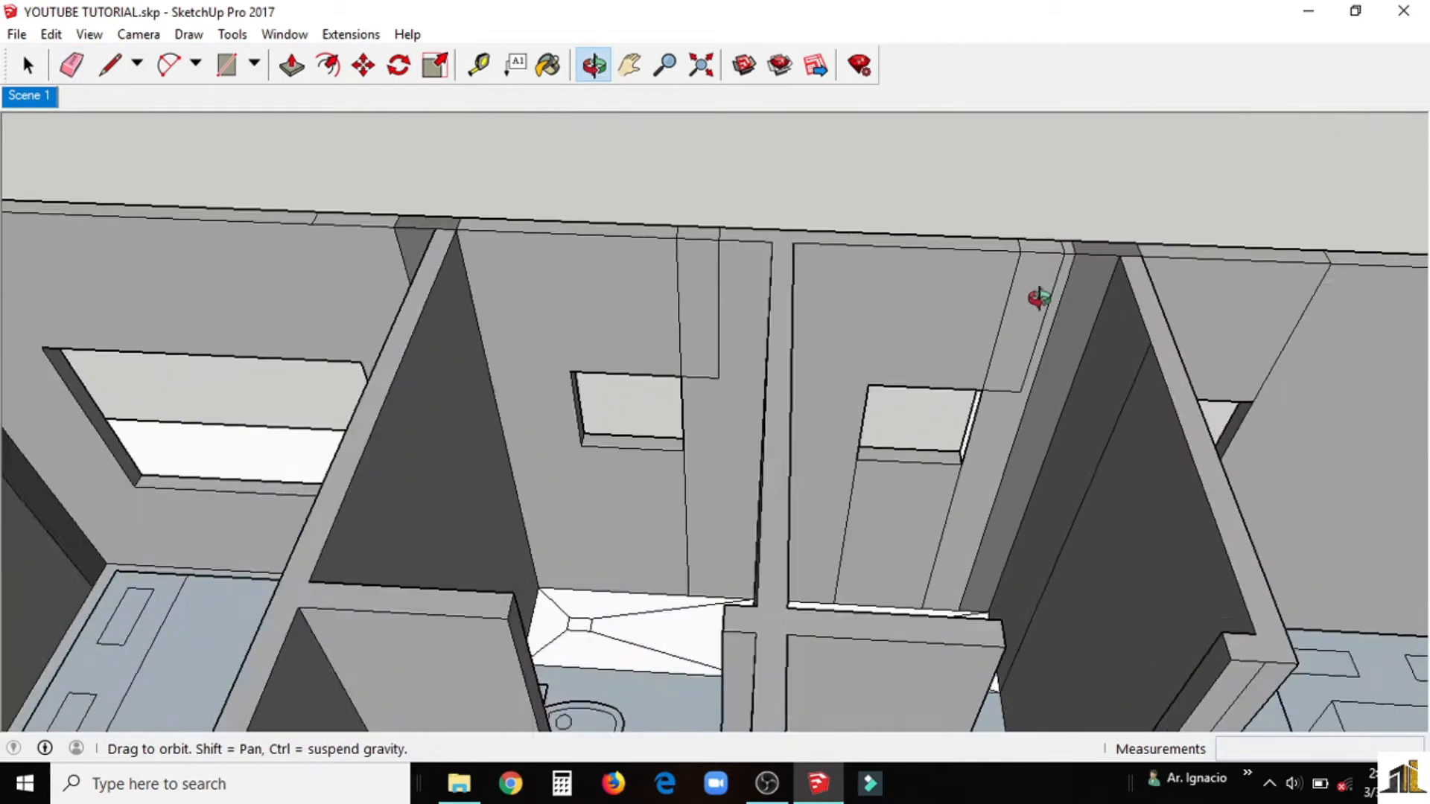
left_click(75, 64)
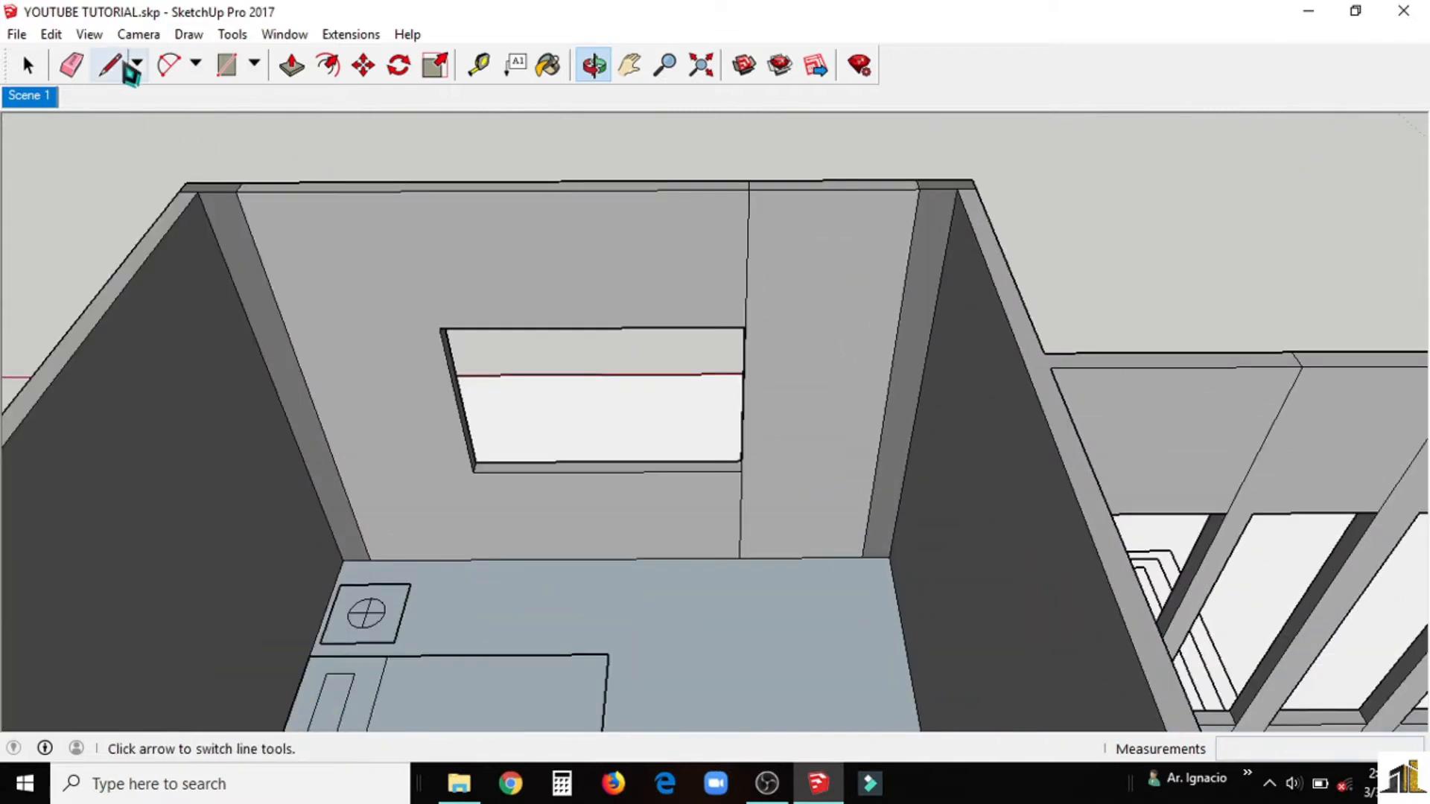
left_click(72, 64)
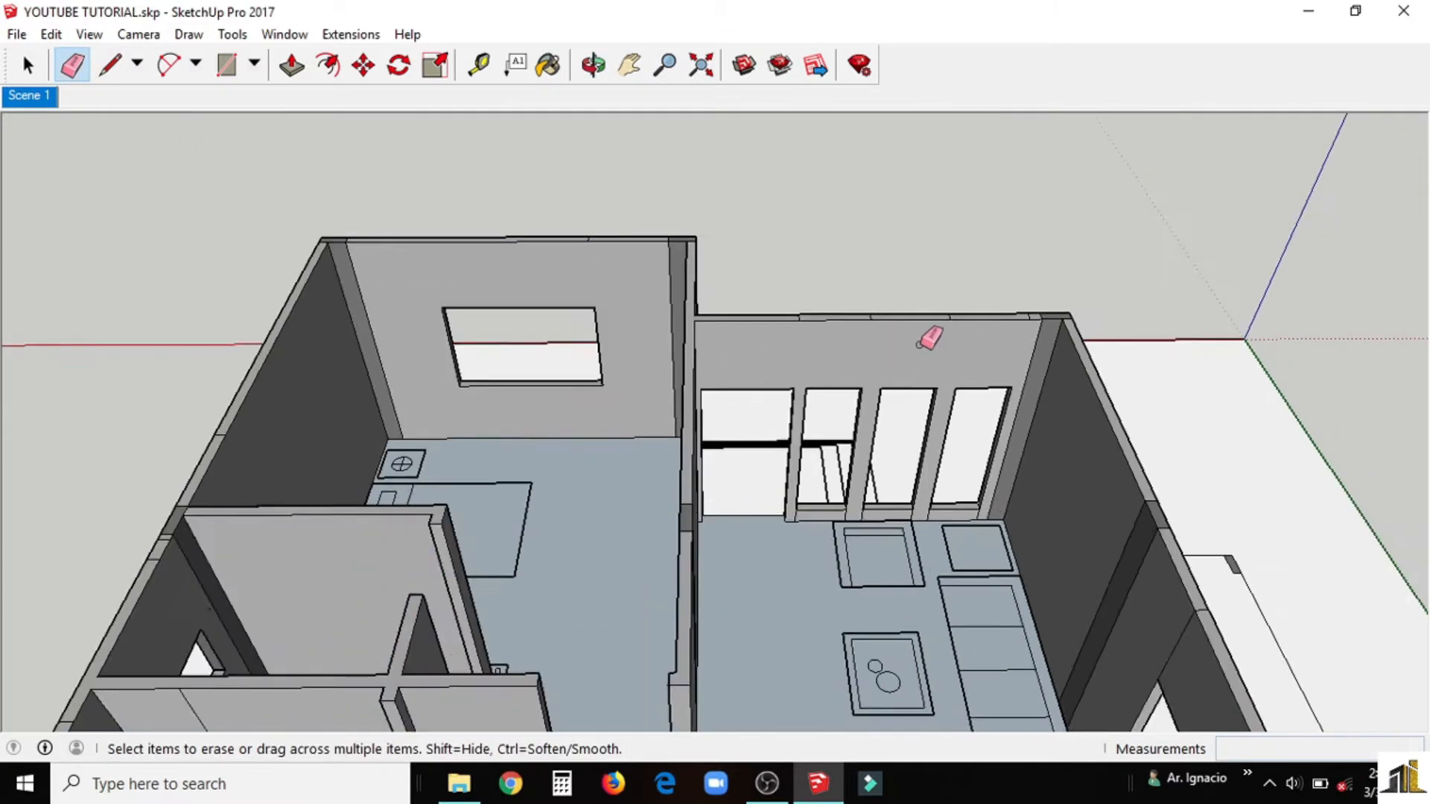
left_click(593, 62)
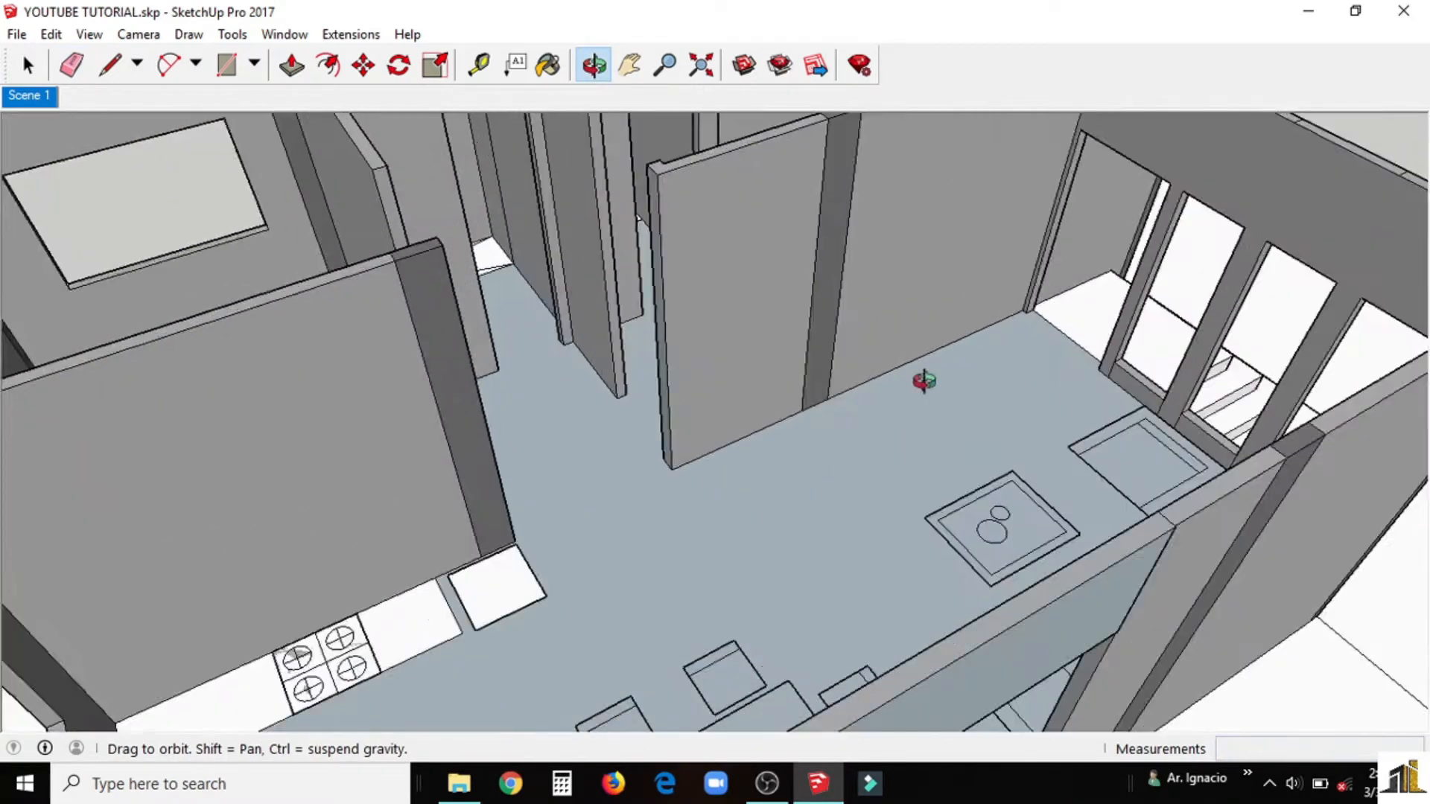
left_click_drag(923, 382, 1075, 254)
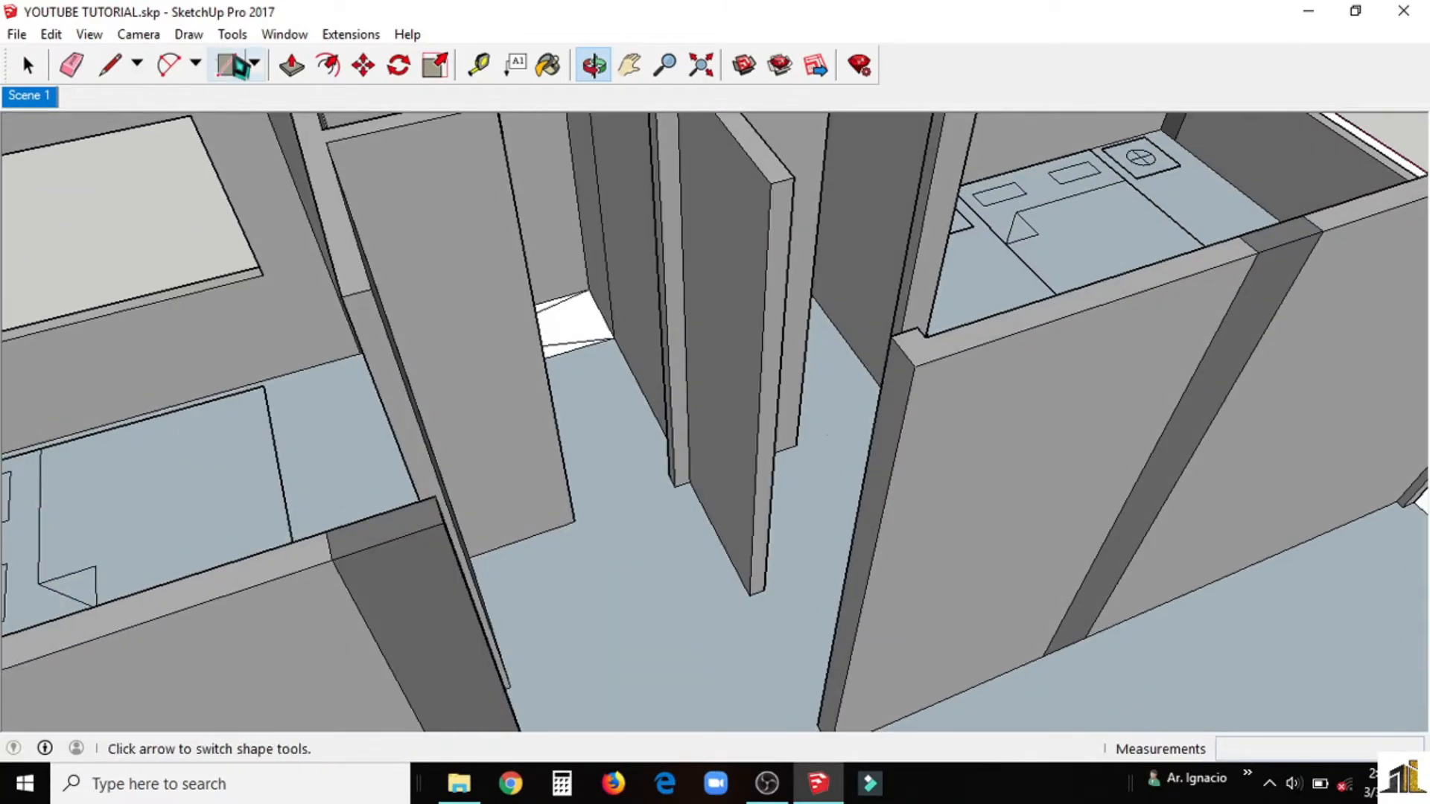
left_click(480, 64)
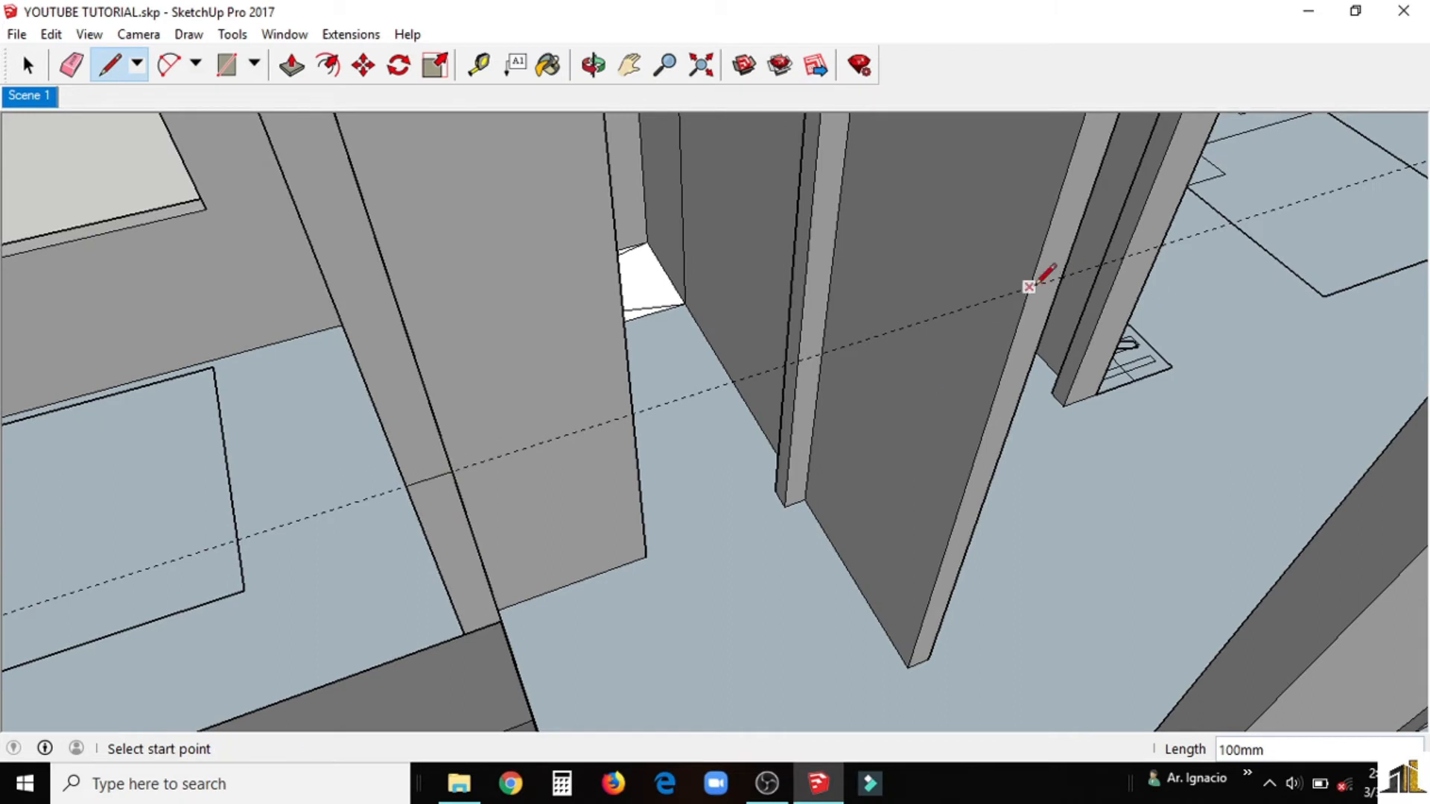
Step: Mark and push the hallway wall face, then erase stray edges along the hallway
left_click(291, 64)
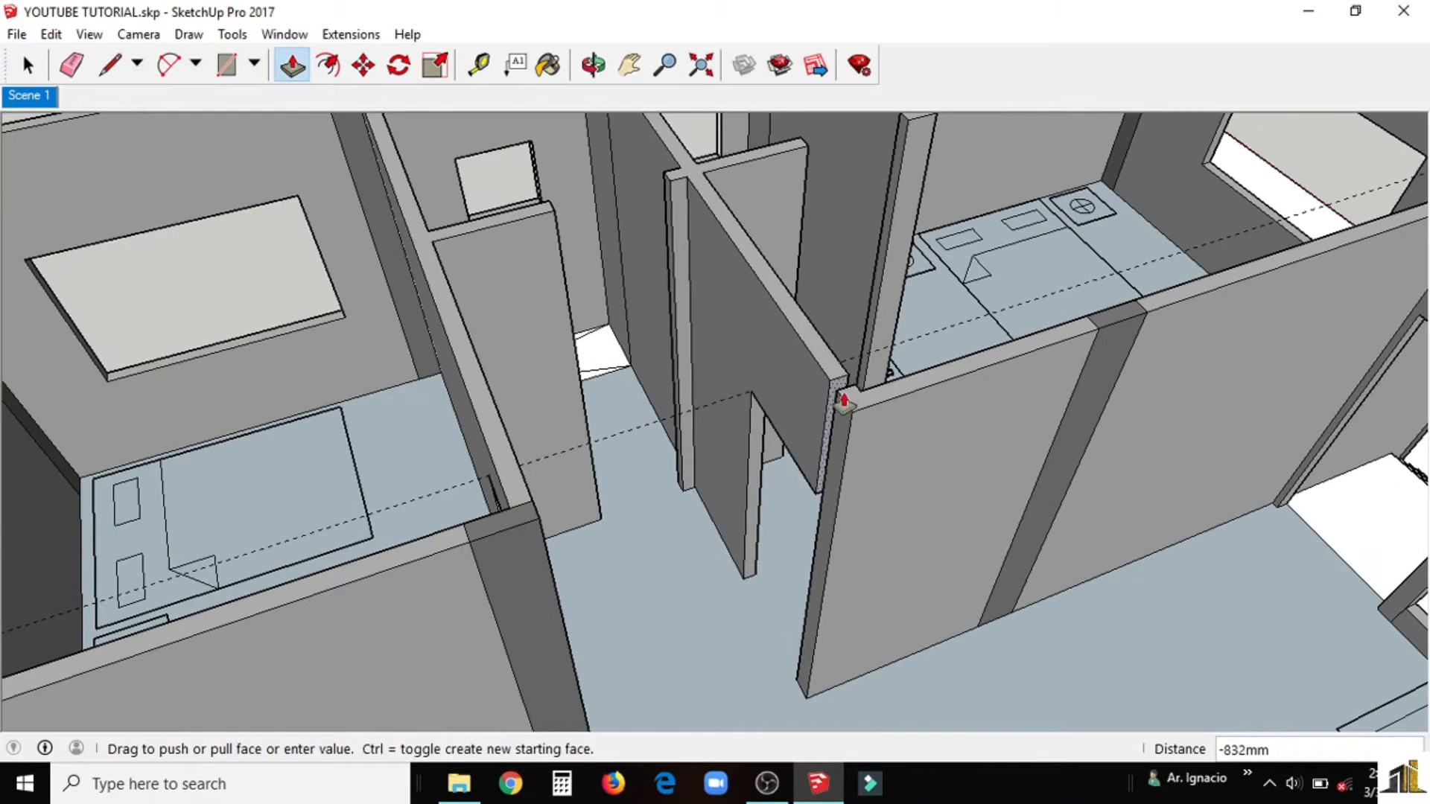
left_click(592, 62)
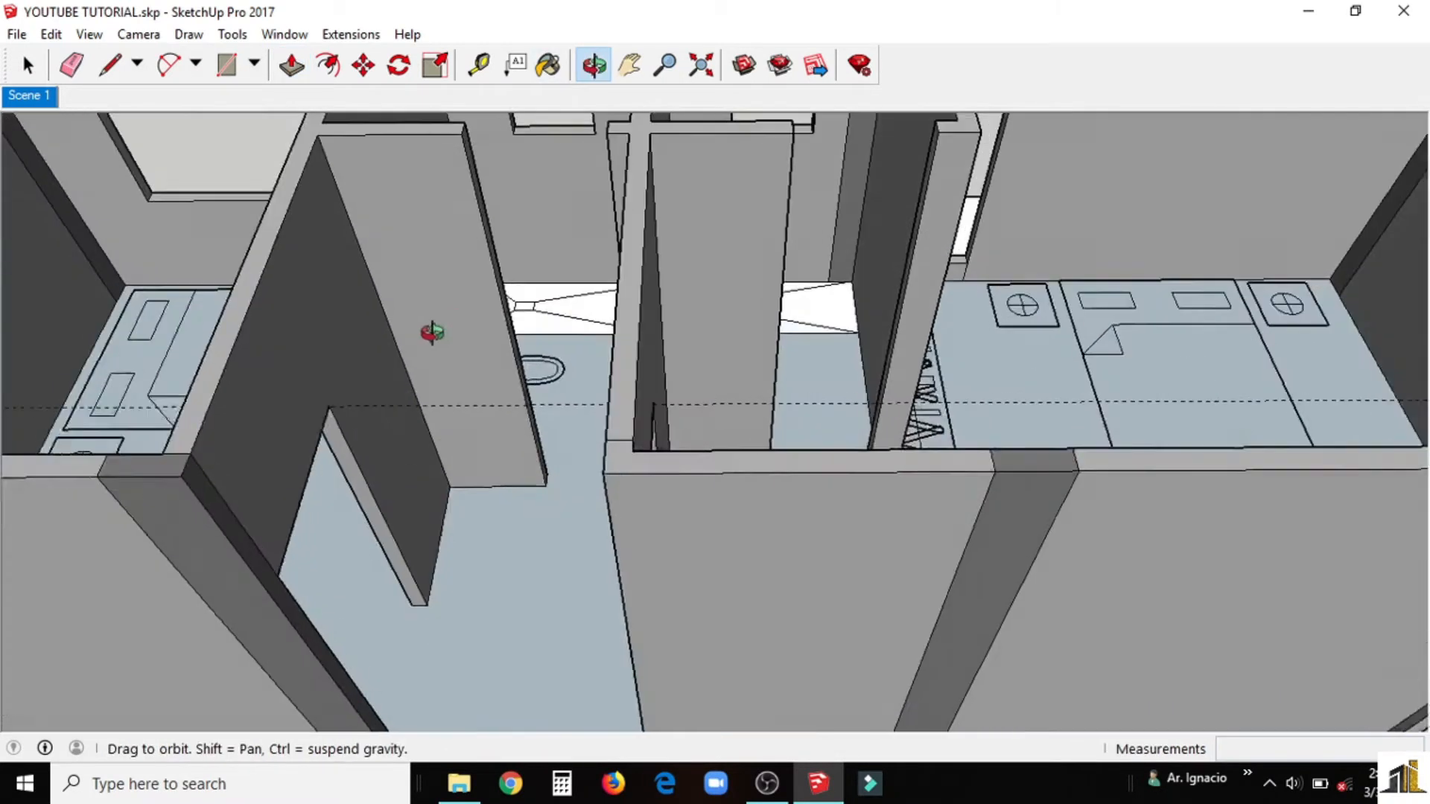
left_click(72, 64)
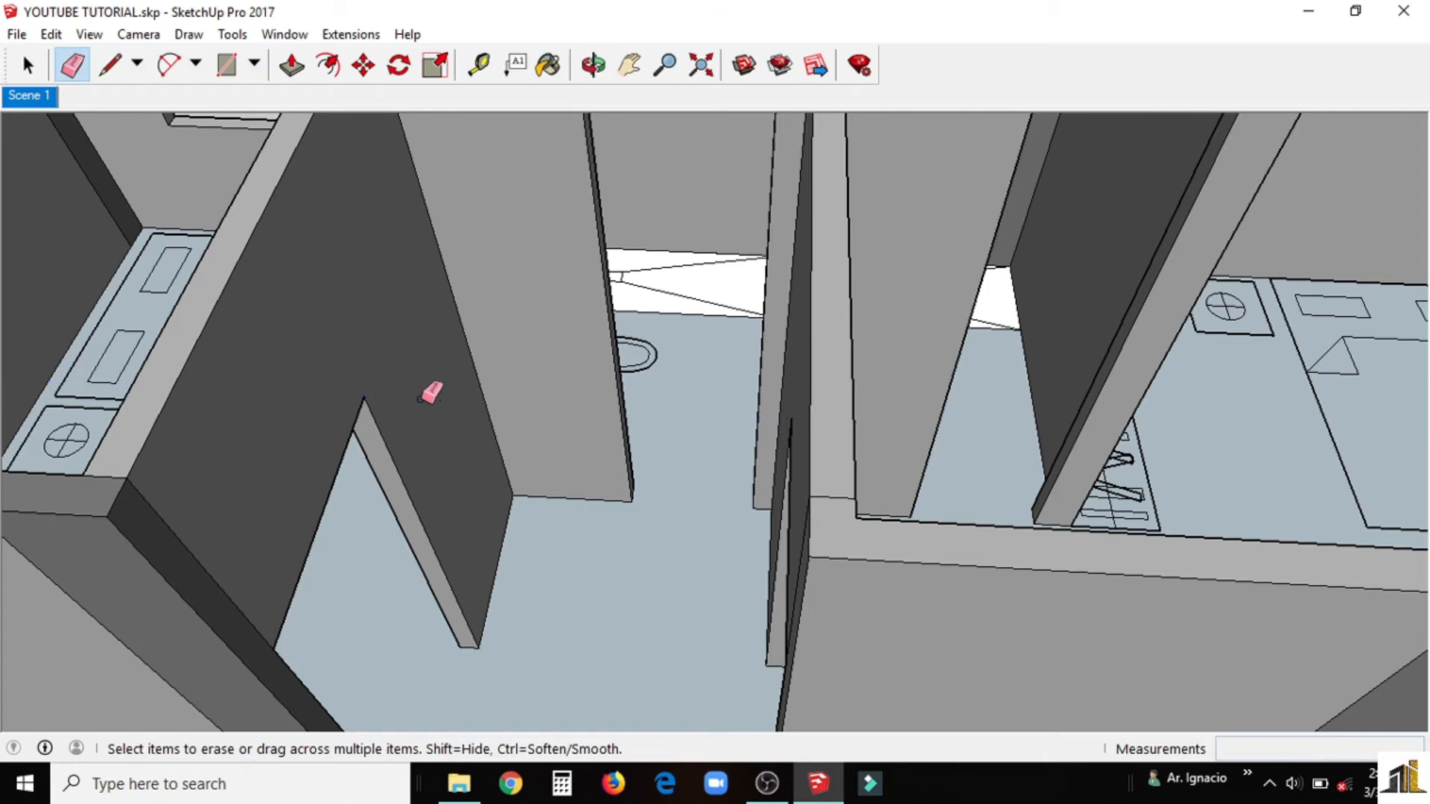
left_click(591, 65)
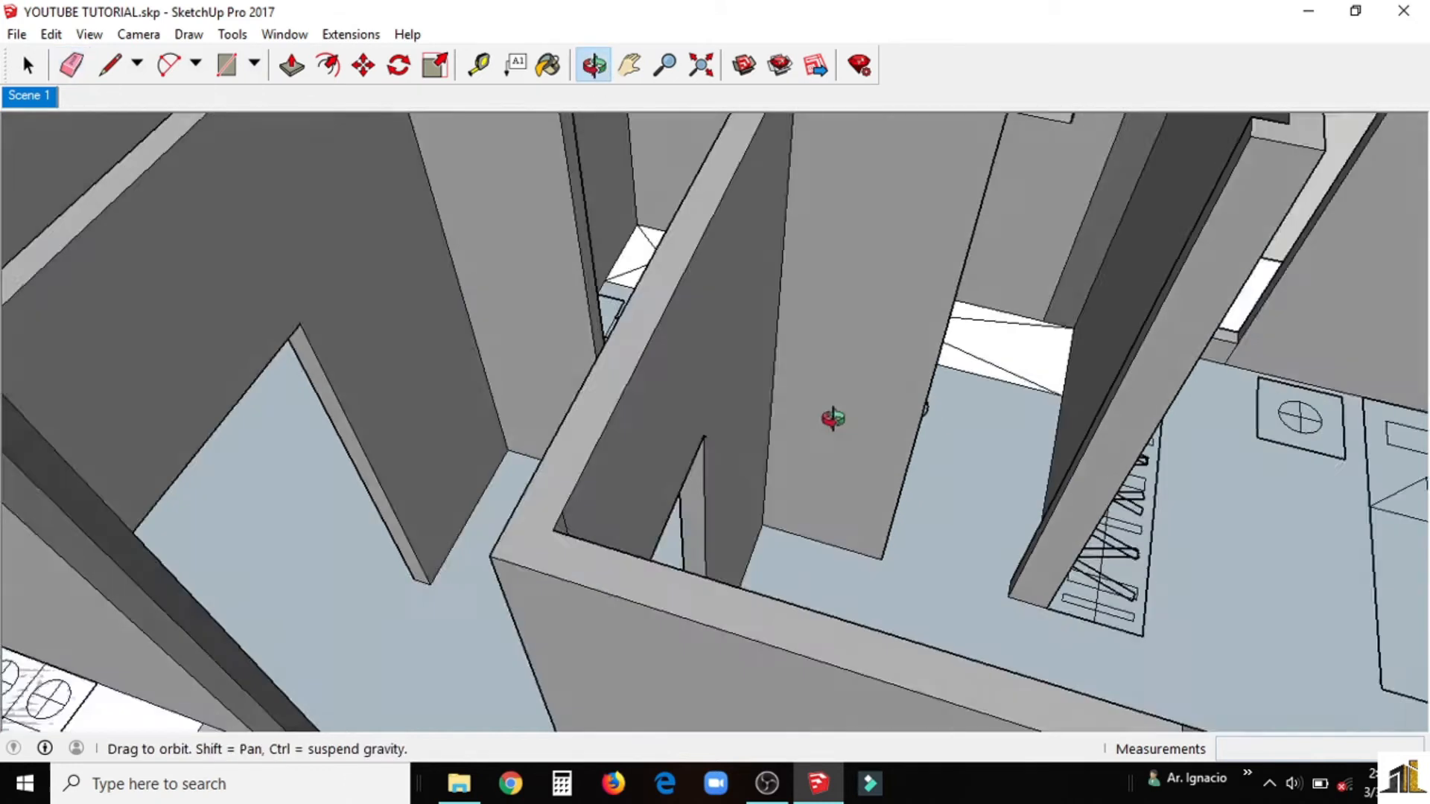
left_click(71, 64)
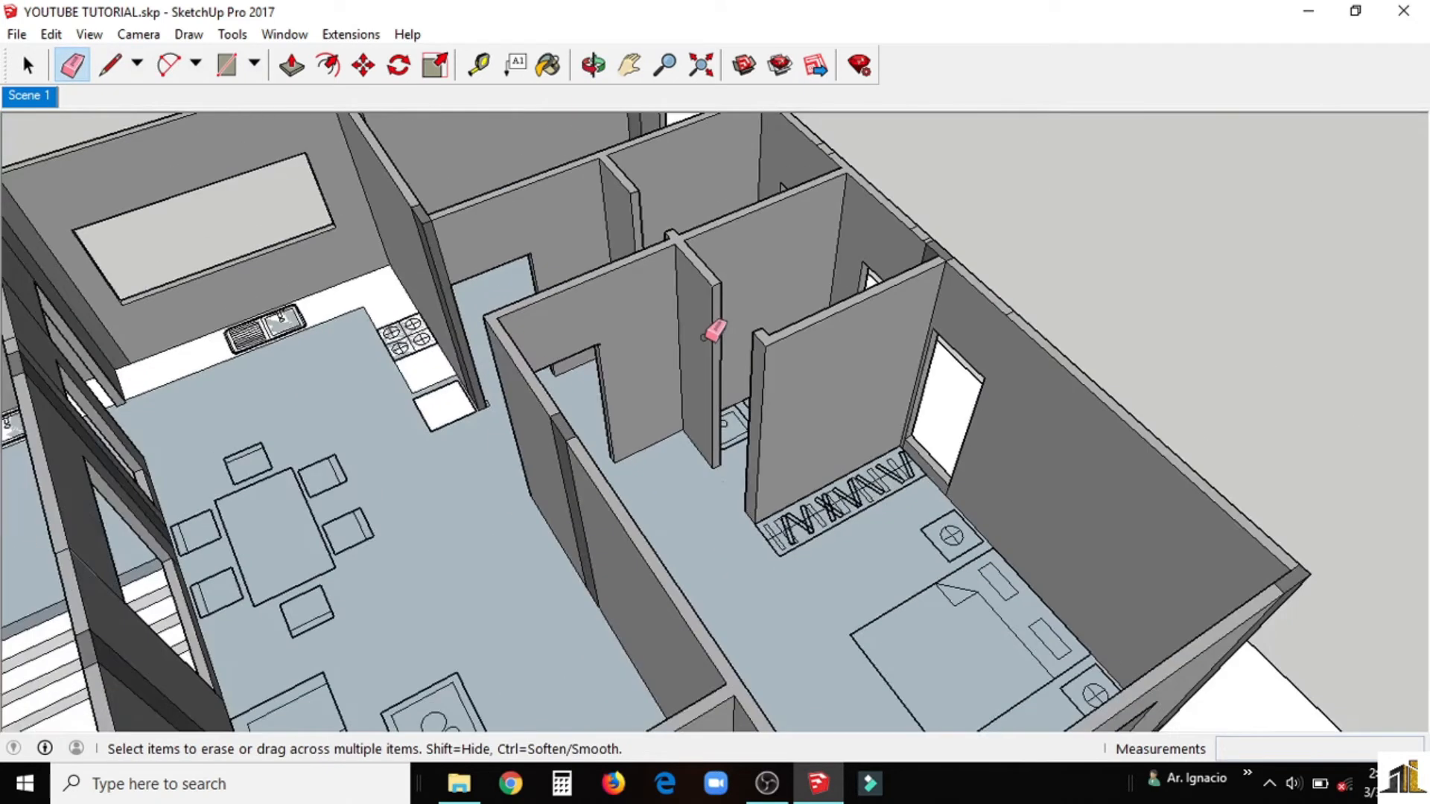
left_click(593, 63)
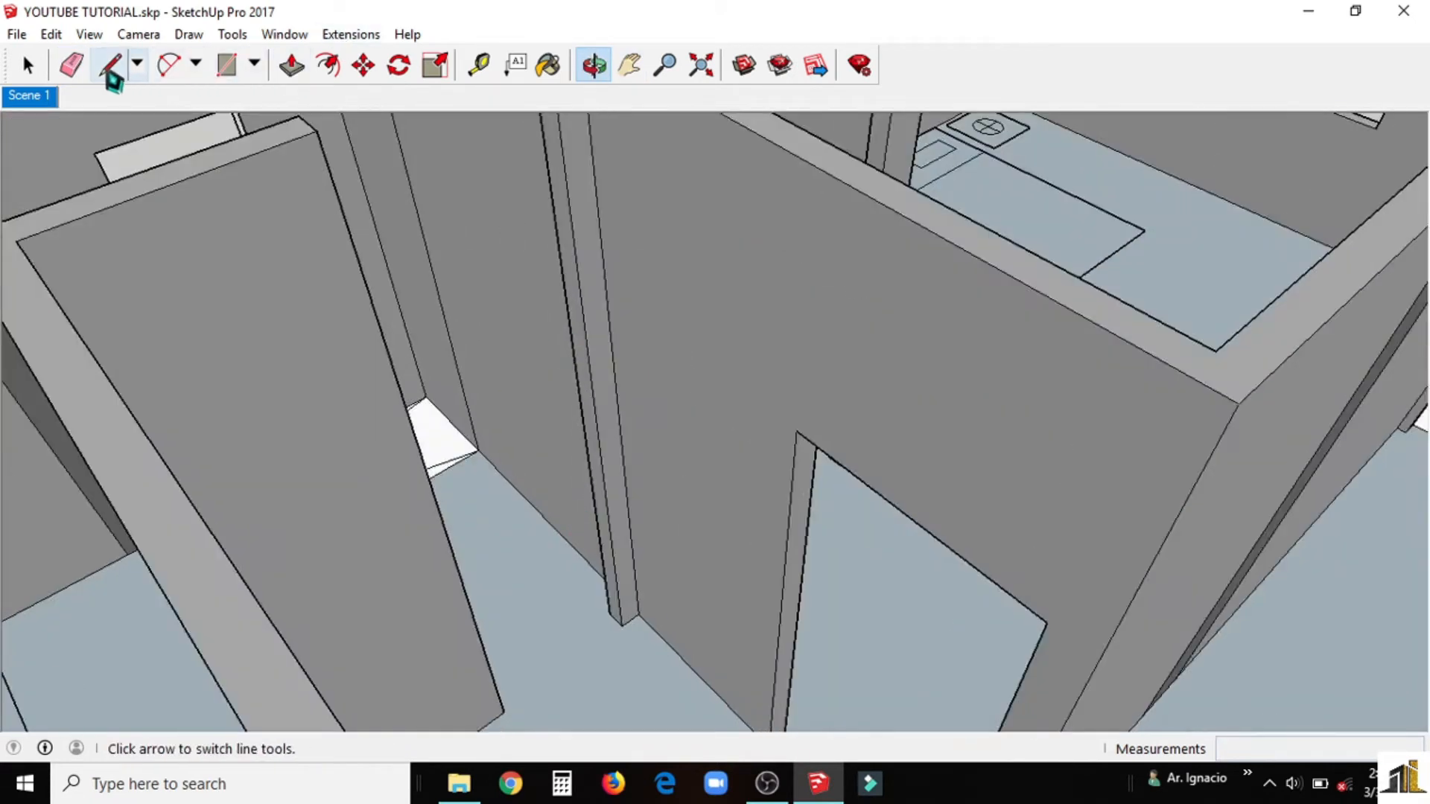
Step: Mark the doorway height on the first wall end and push it 700mm through to cut the doorway
left_click(476, 64)
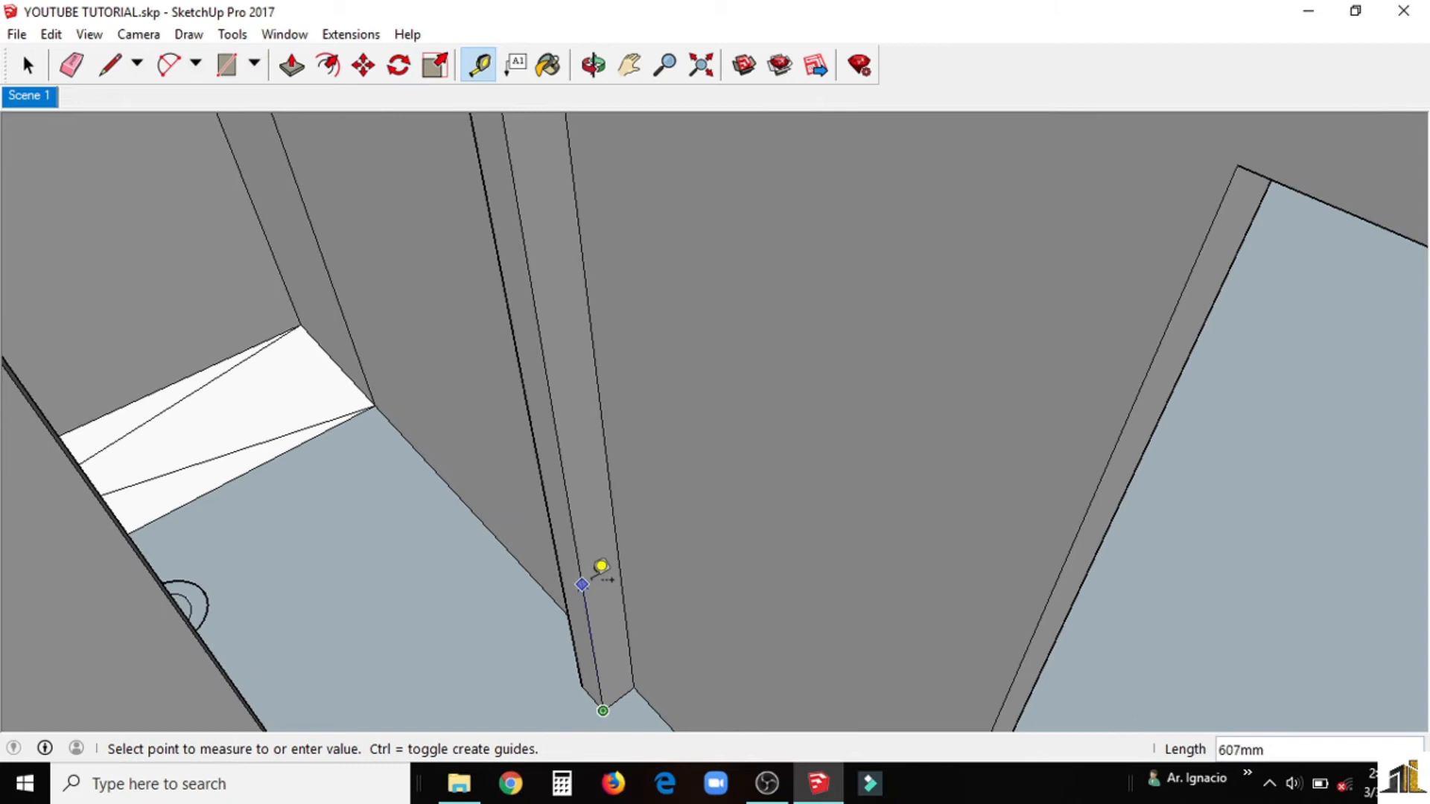
left_click(283, 64)
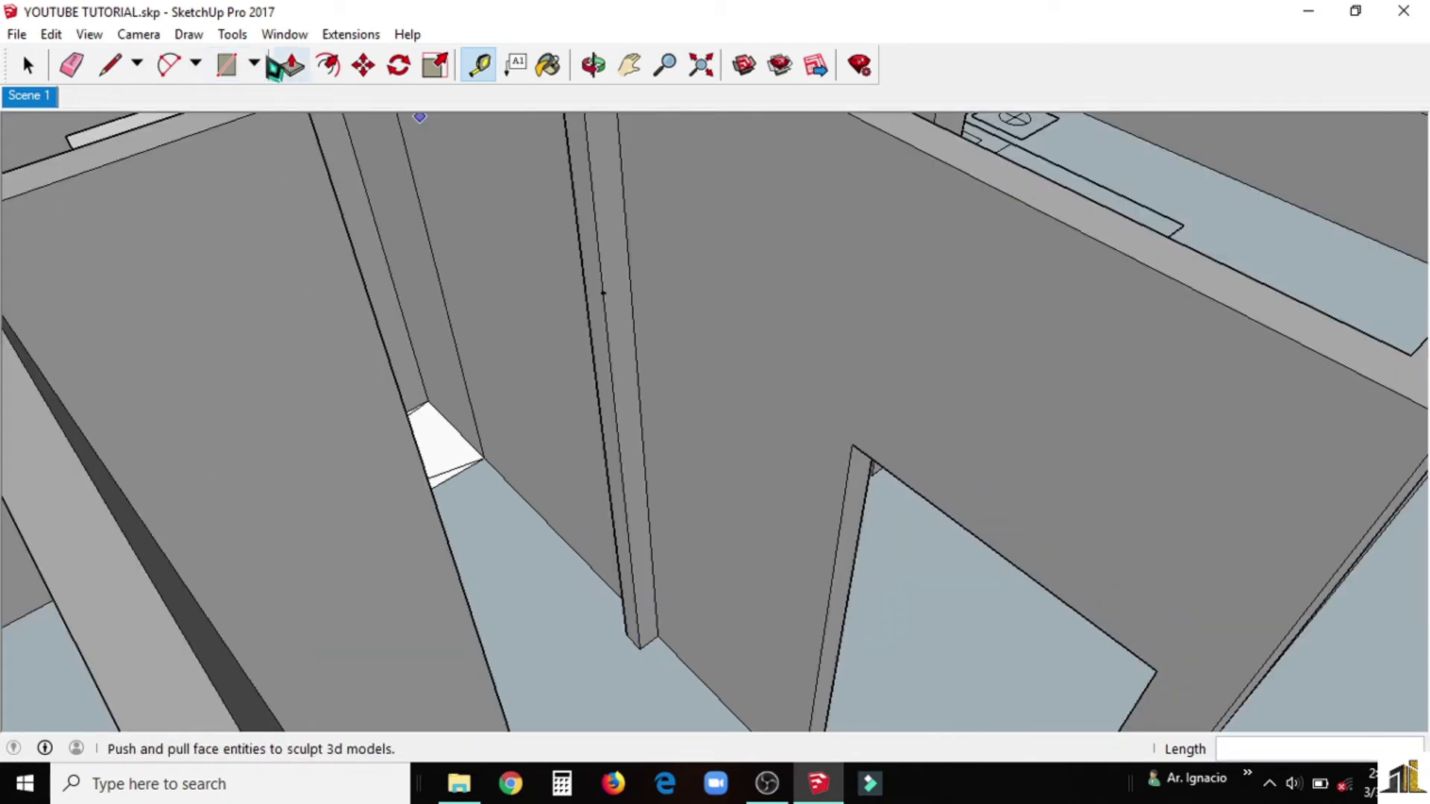
left_click(109, 64)
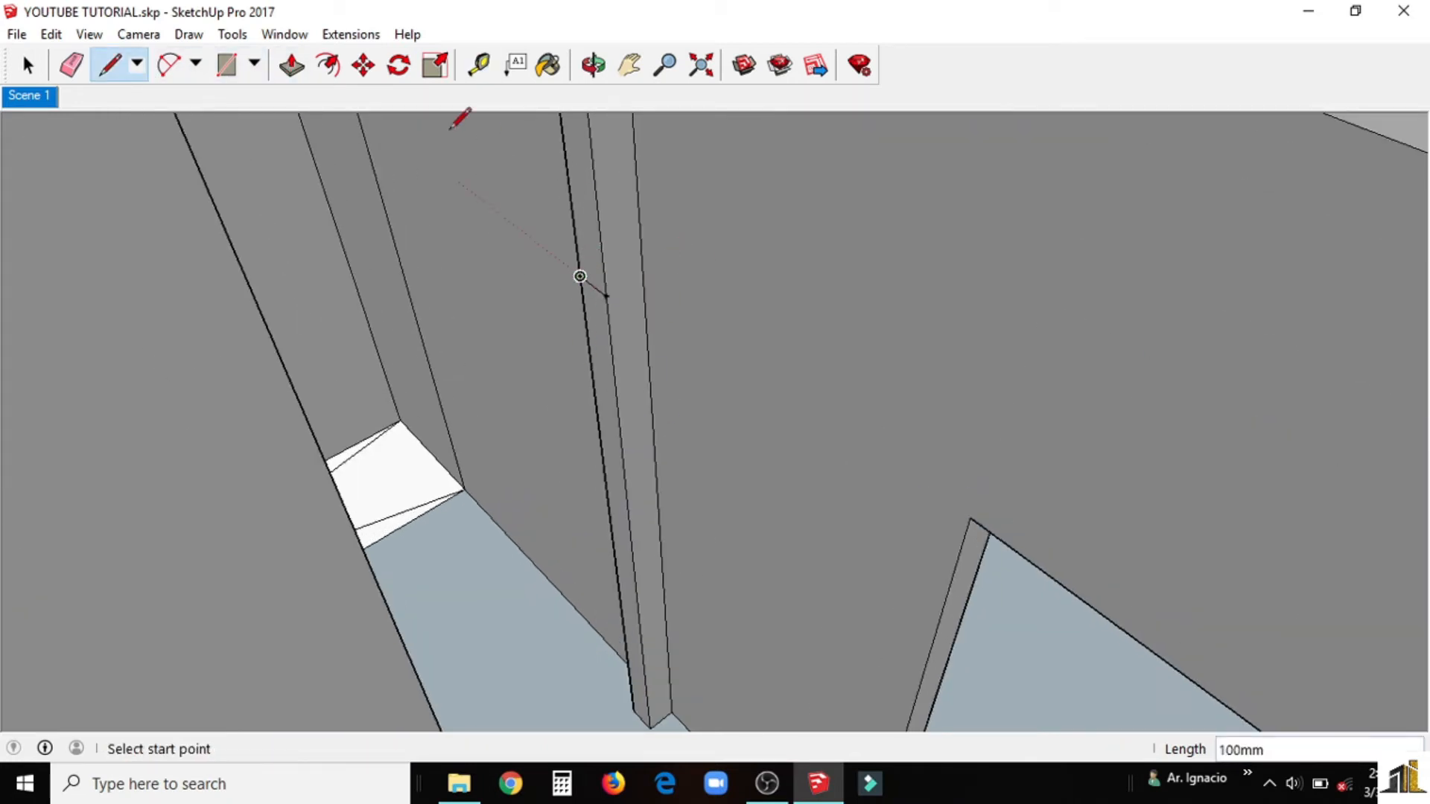
left_click(289, 64)
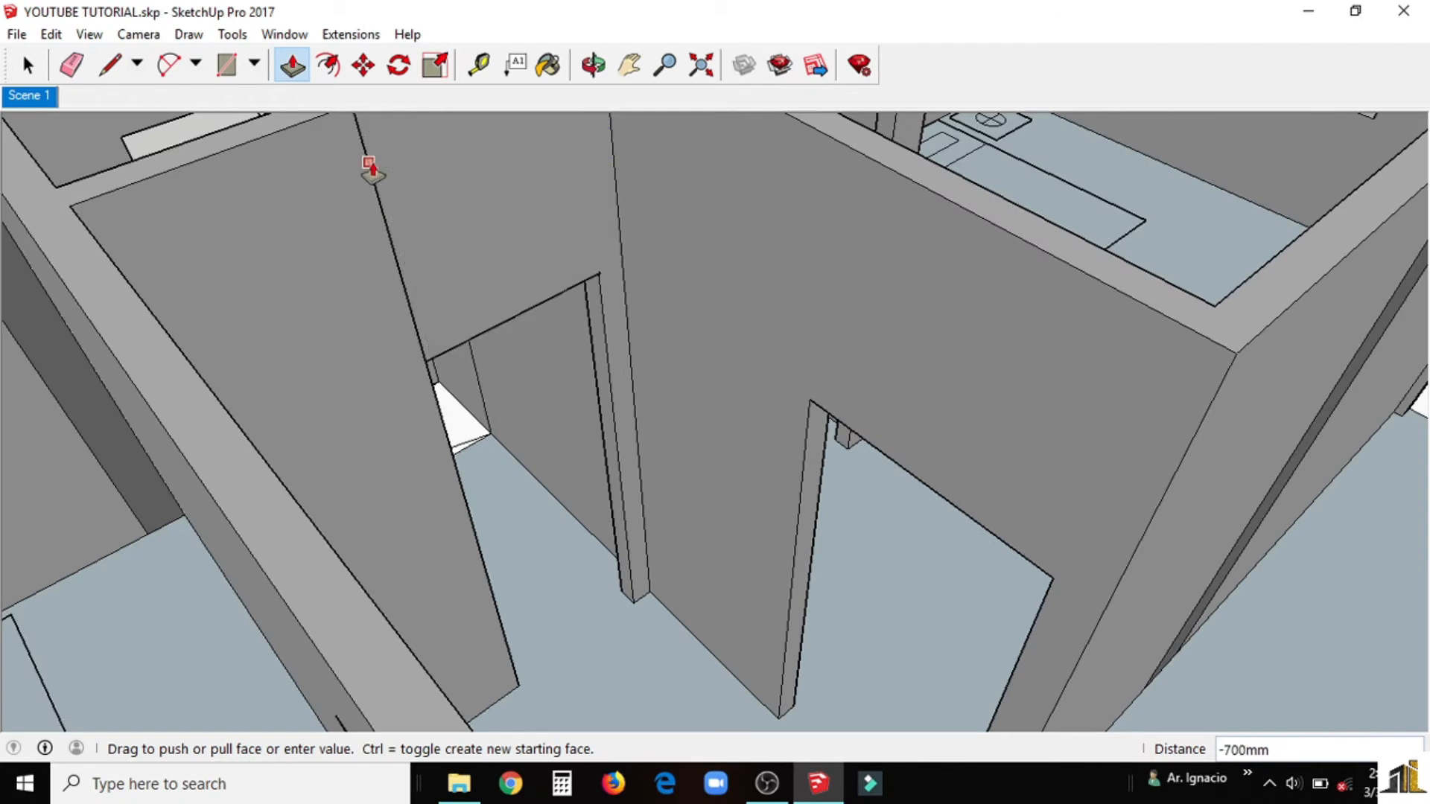
left_click(72, 66)
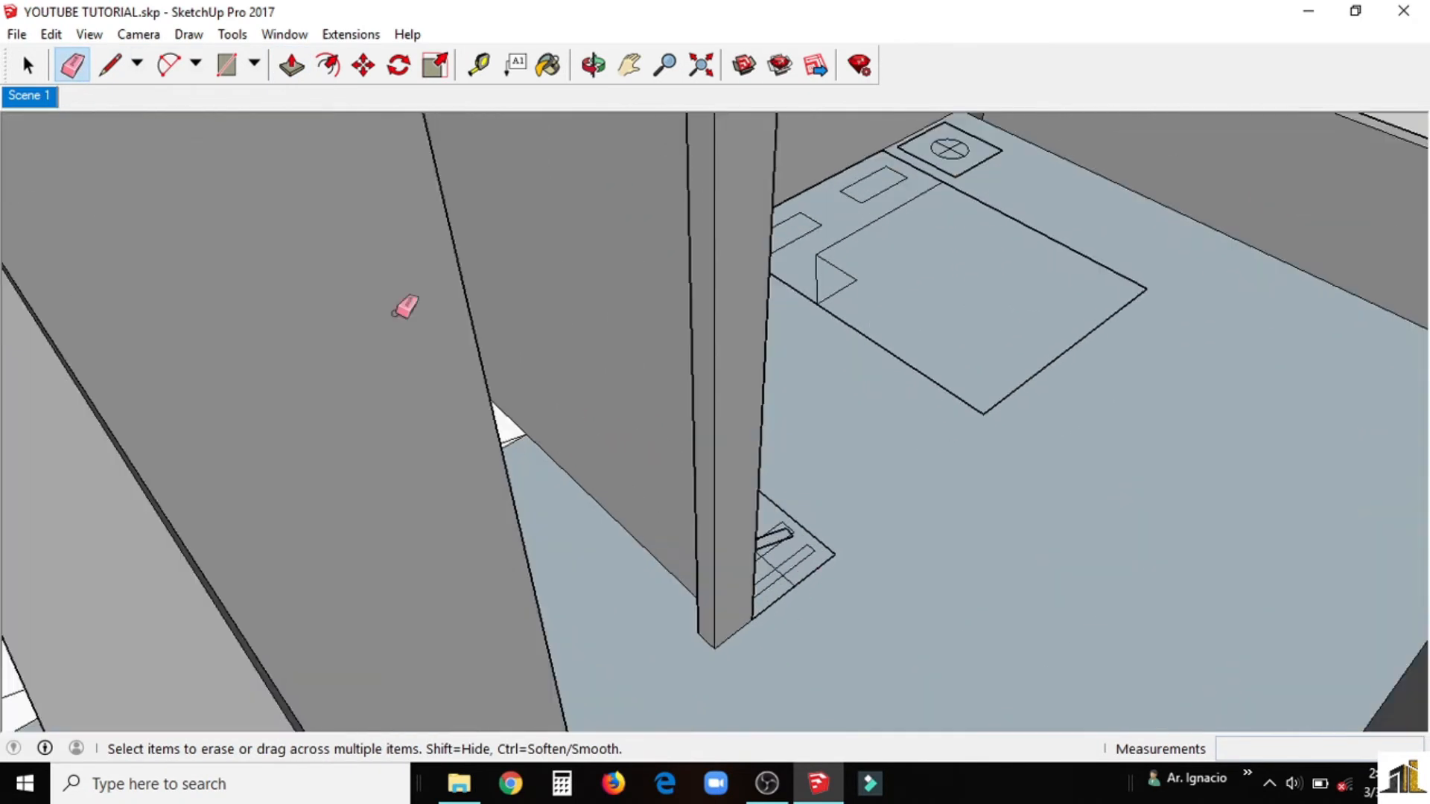
Step: Cut a second 700mm doorway through the other partition wall end
left_click(476, 64)
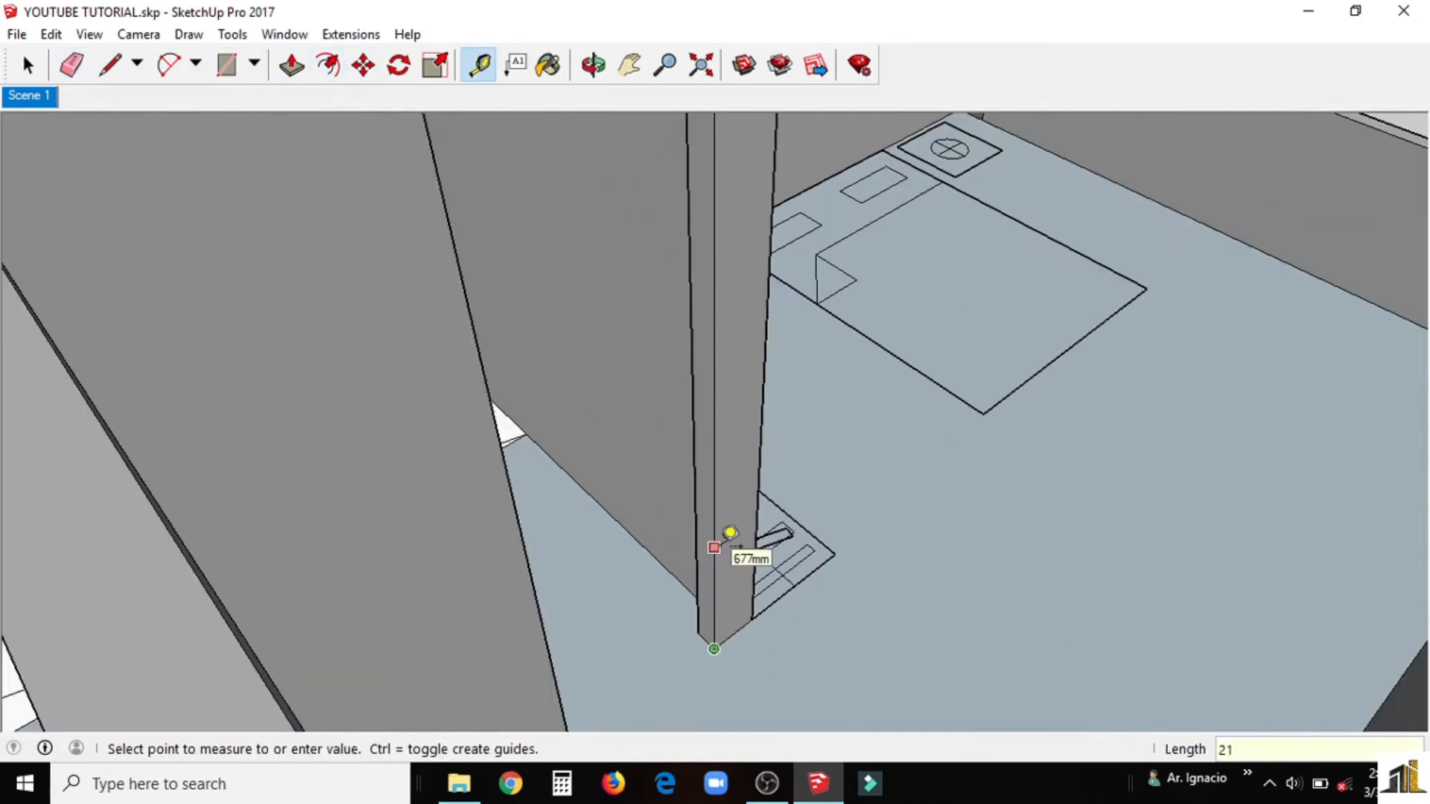
left_click(107, 65)
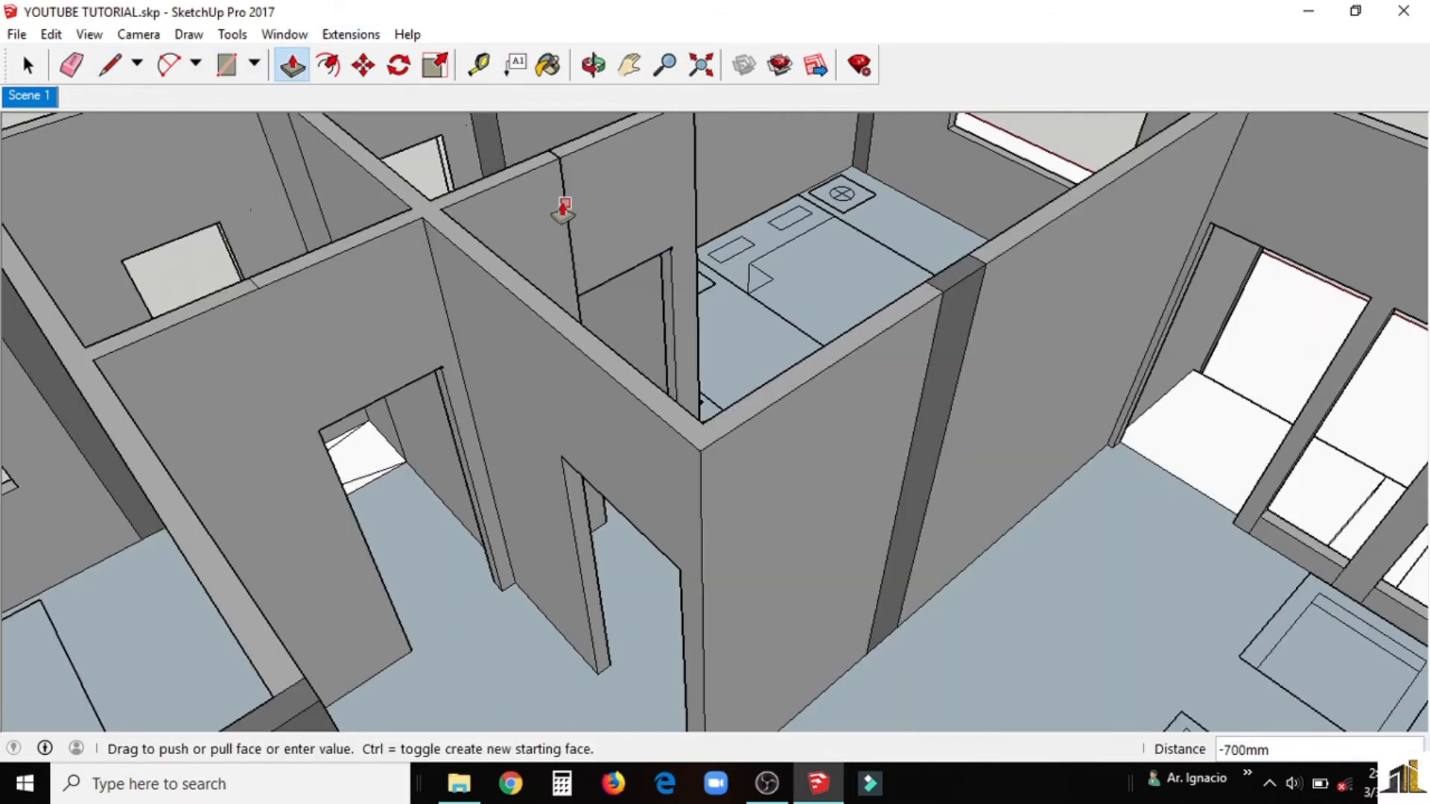
left_click(593, 64)
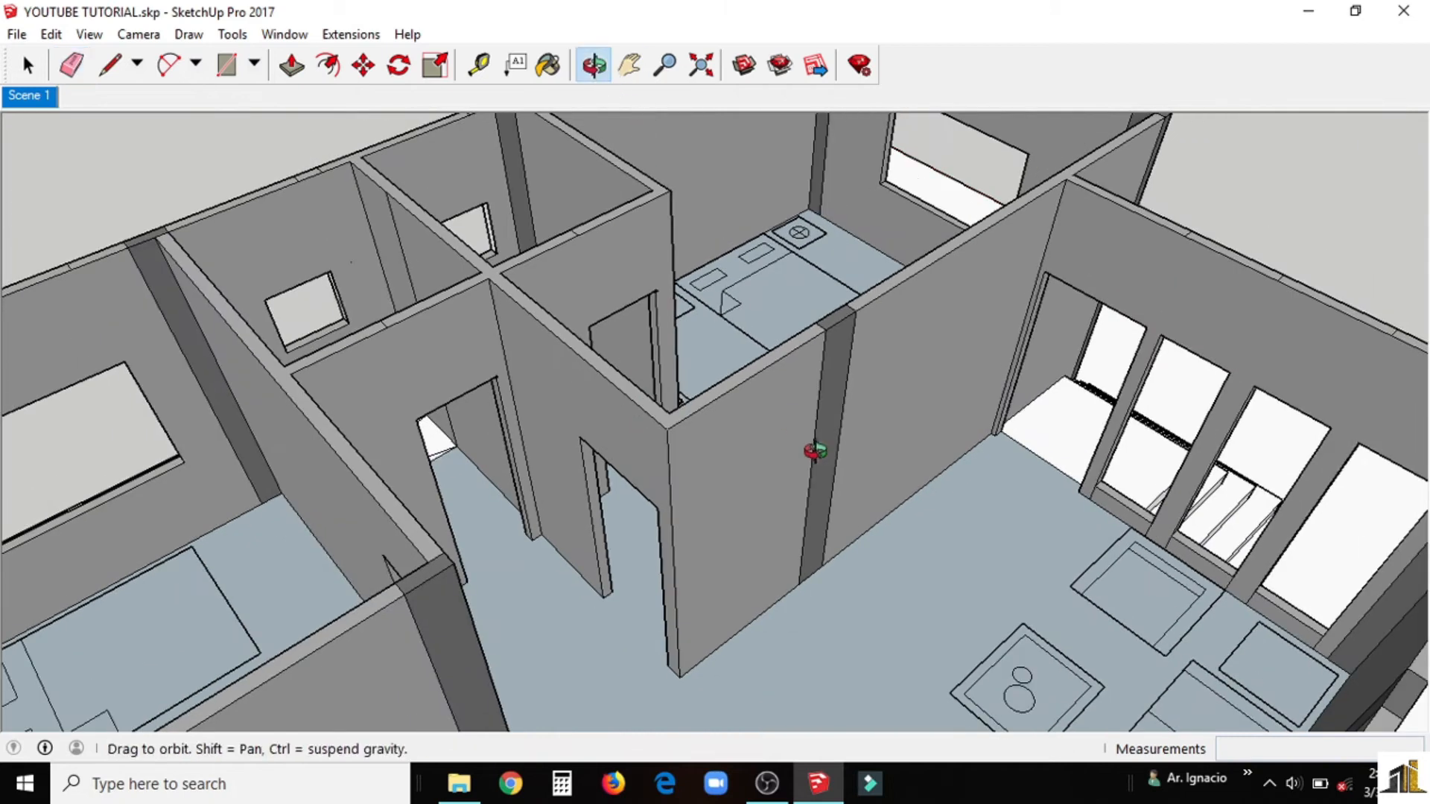
left_click_drag(812, 452, 1012, 374)
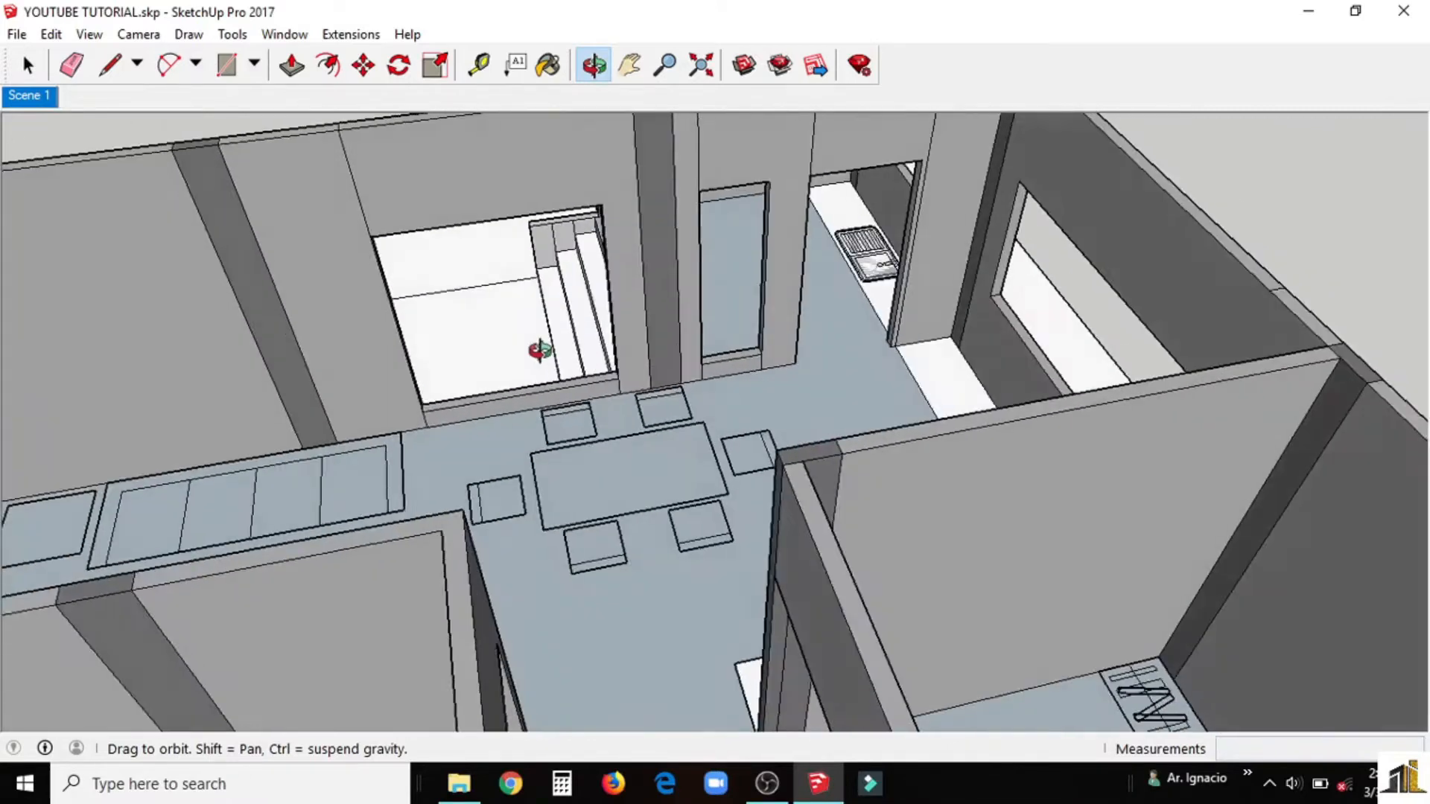
left_click(73, 64)
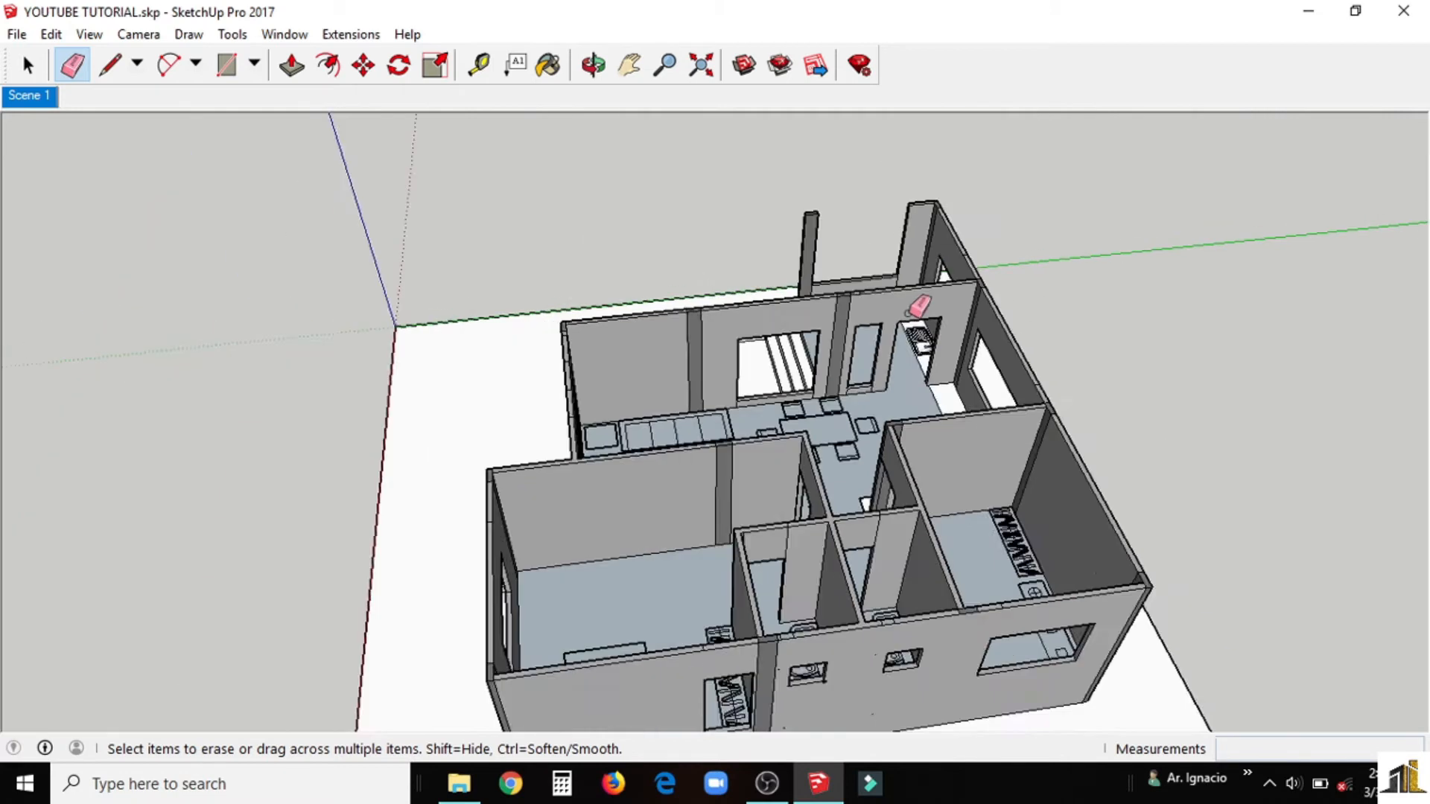
left_click(593, 64)
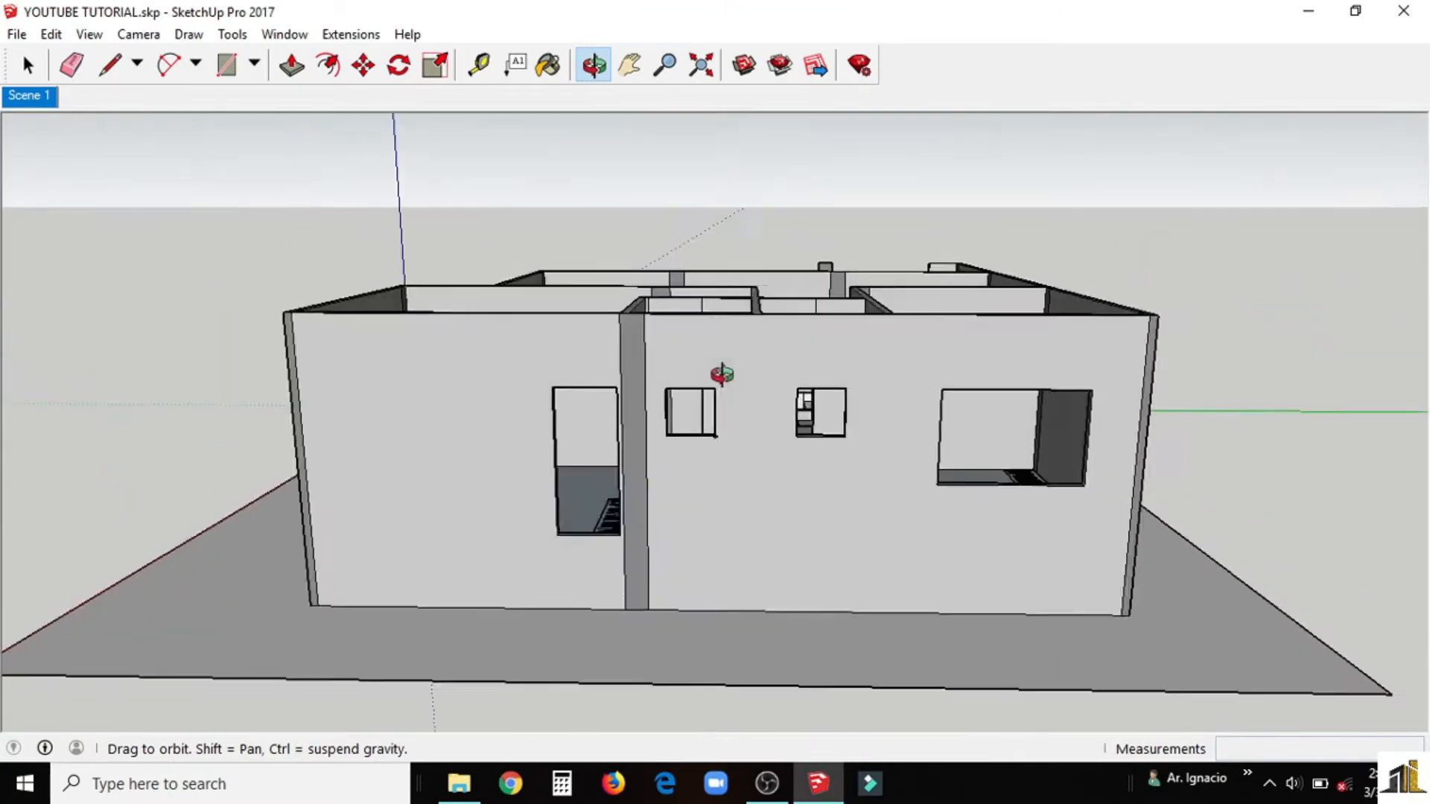
left_click_drag(721, 374, 834, 377)
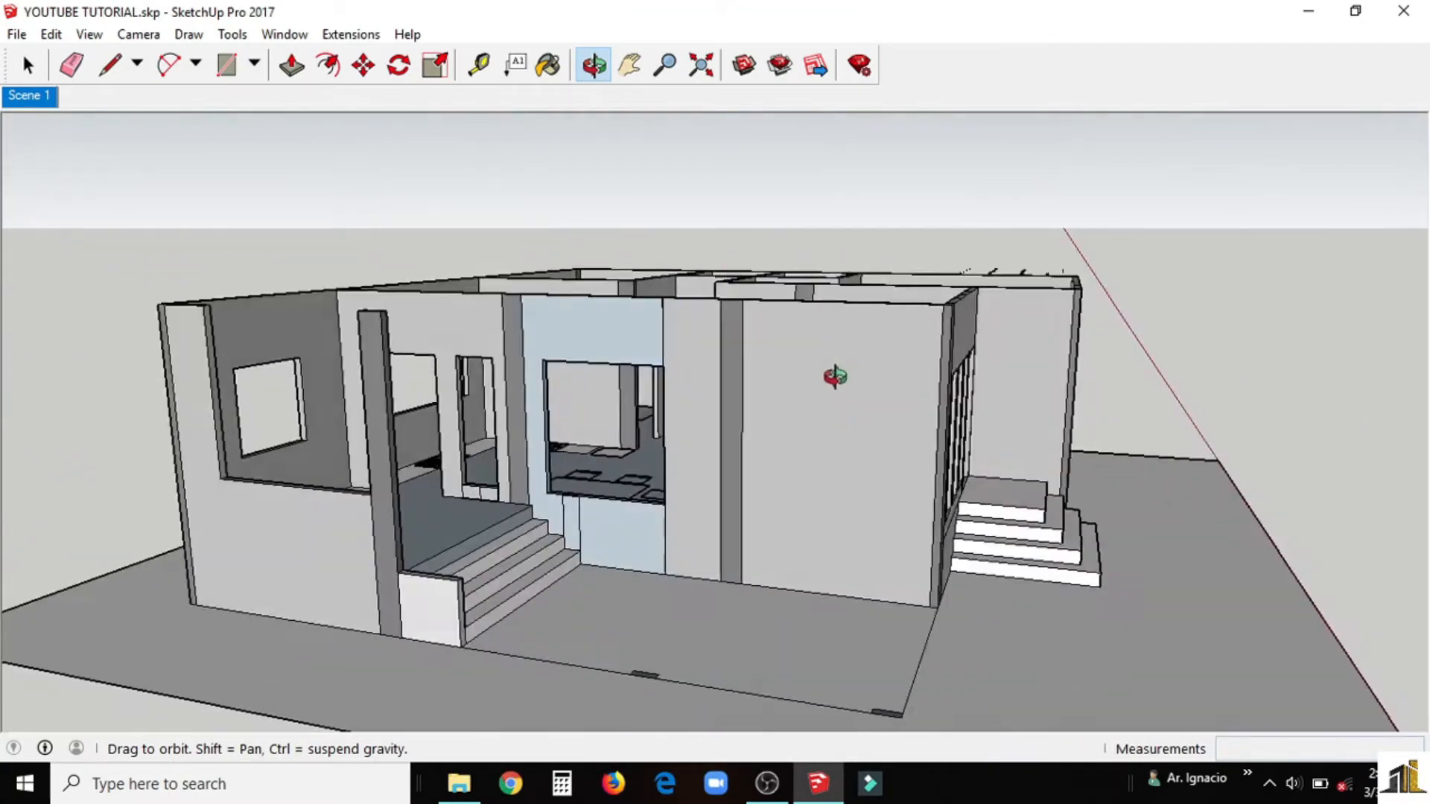
left_click_drag(834, 377, 739, 470)
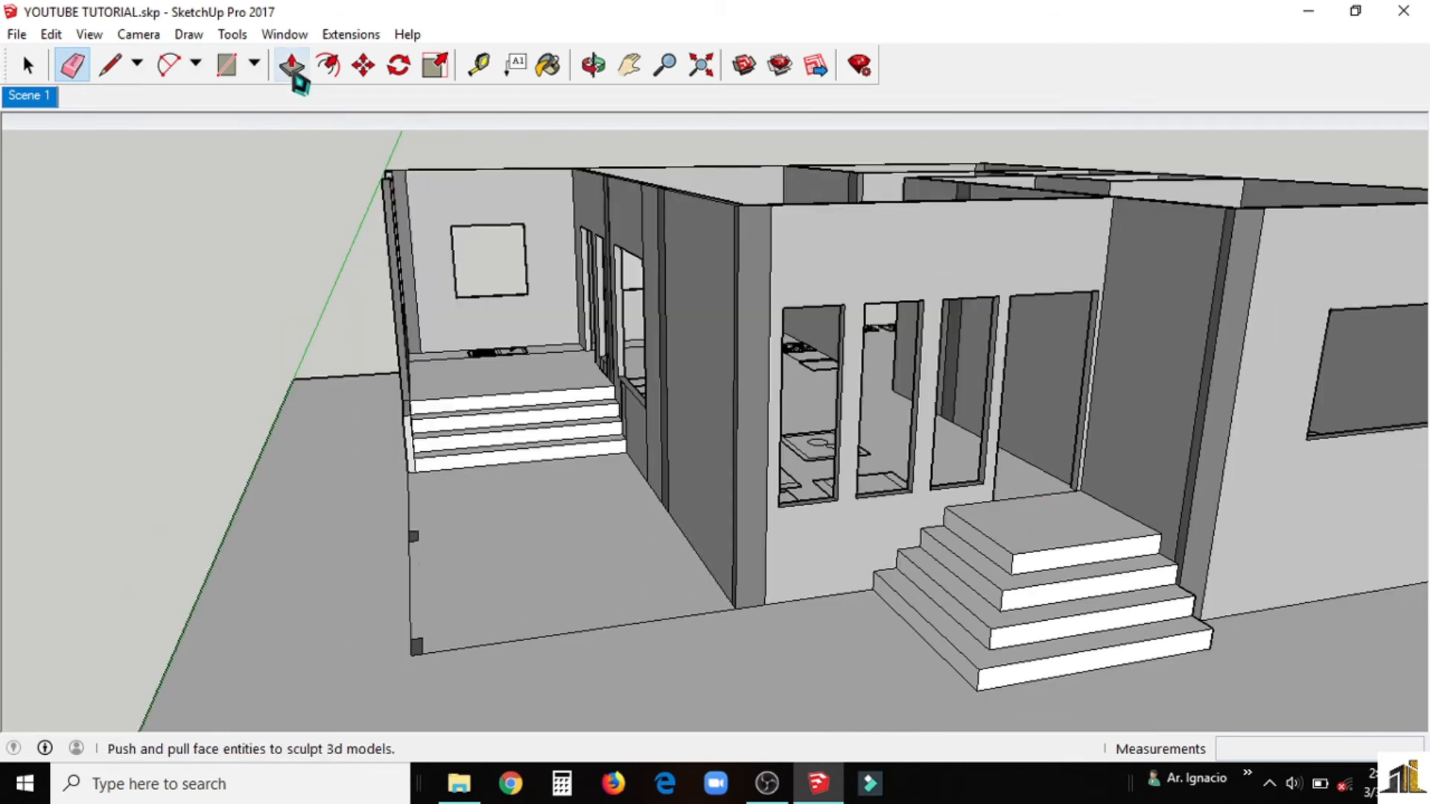
Step: Pull the porch-side column pieces 3800mm and orbit round the exterior to check them
left_click(289, 64)
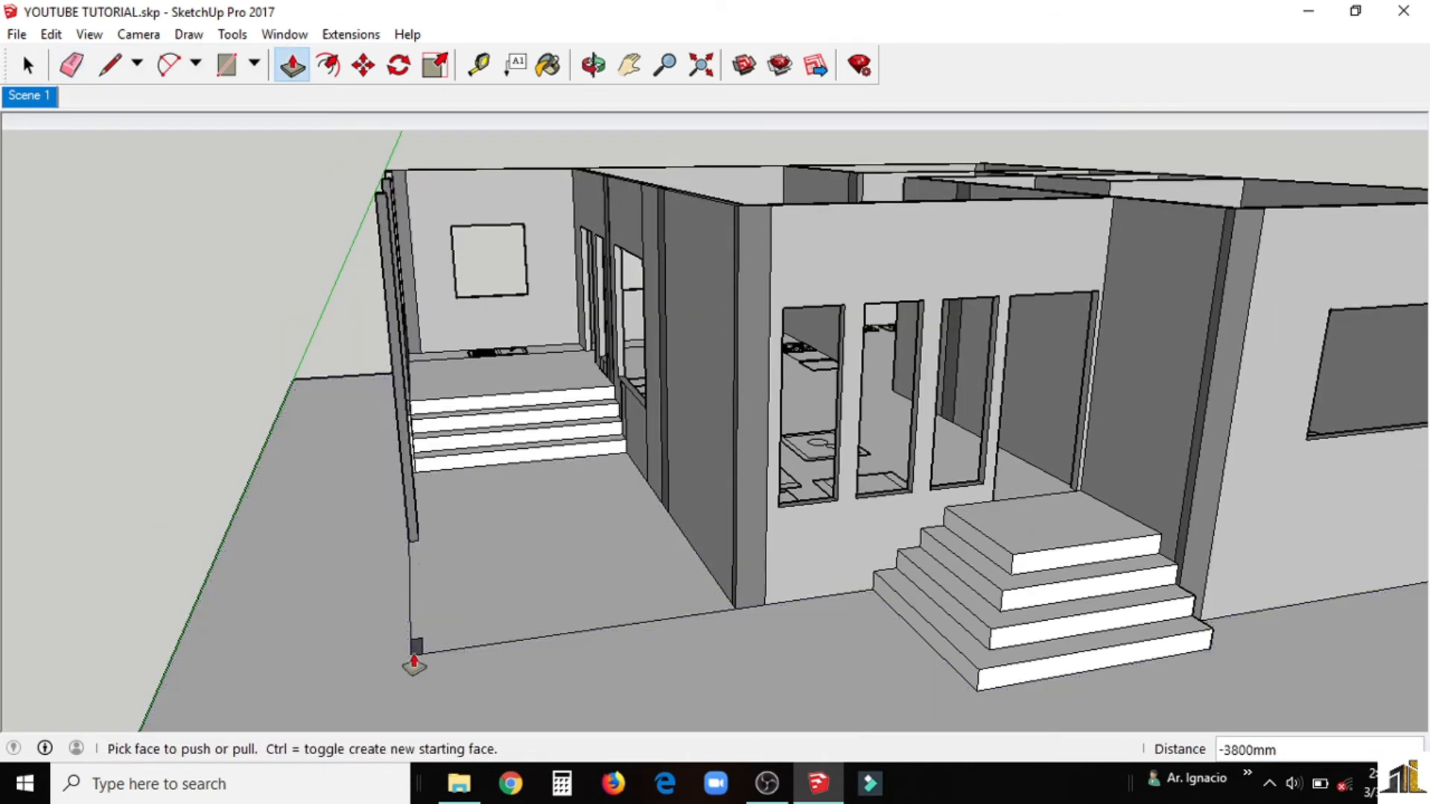
left_click(592, 65)
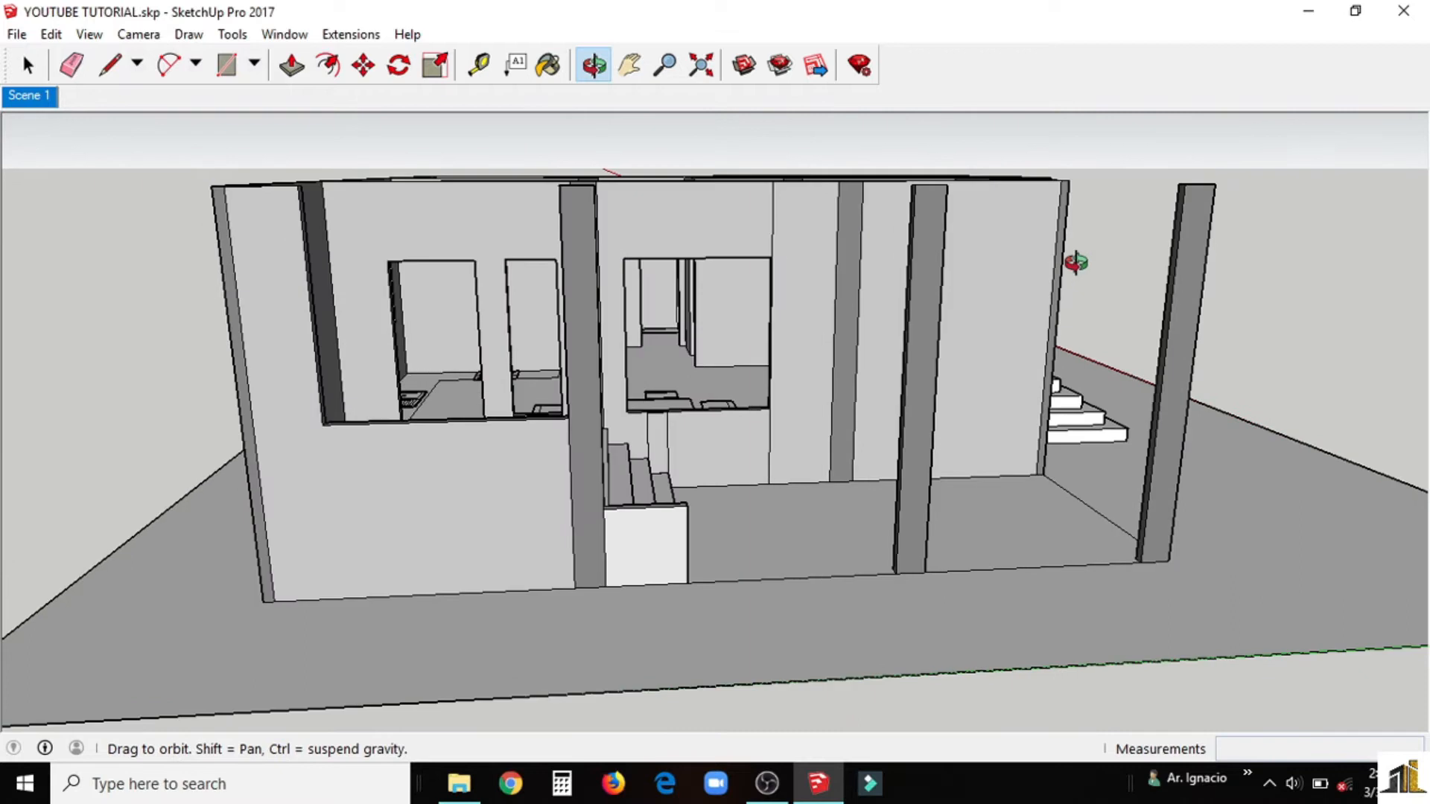
left_click_drag(1076, 262, 225, 353)
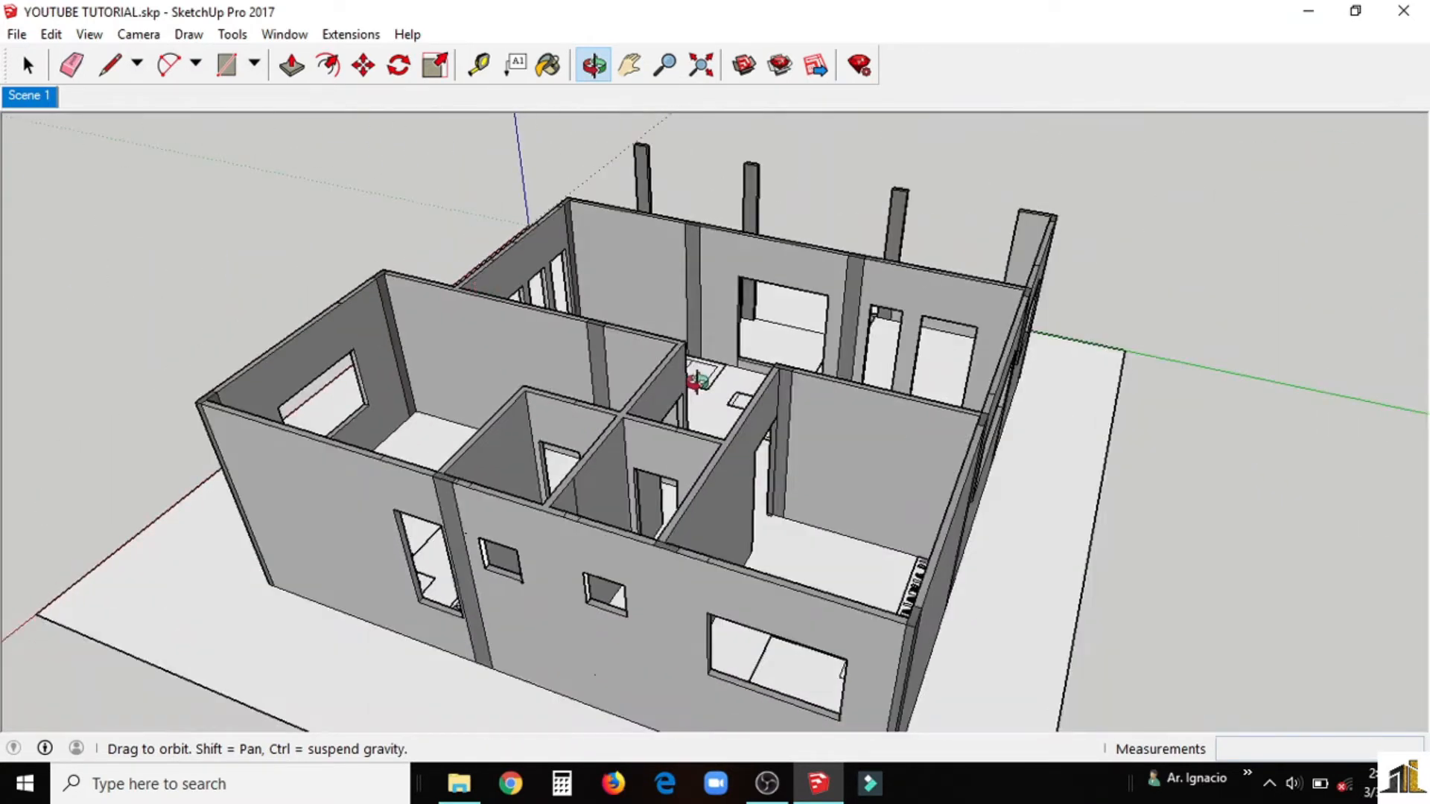
left_click(70, 64)
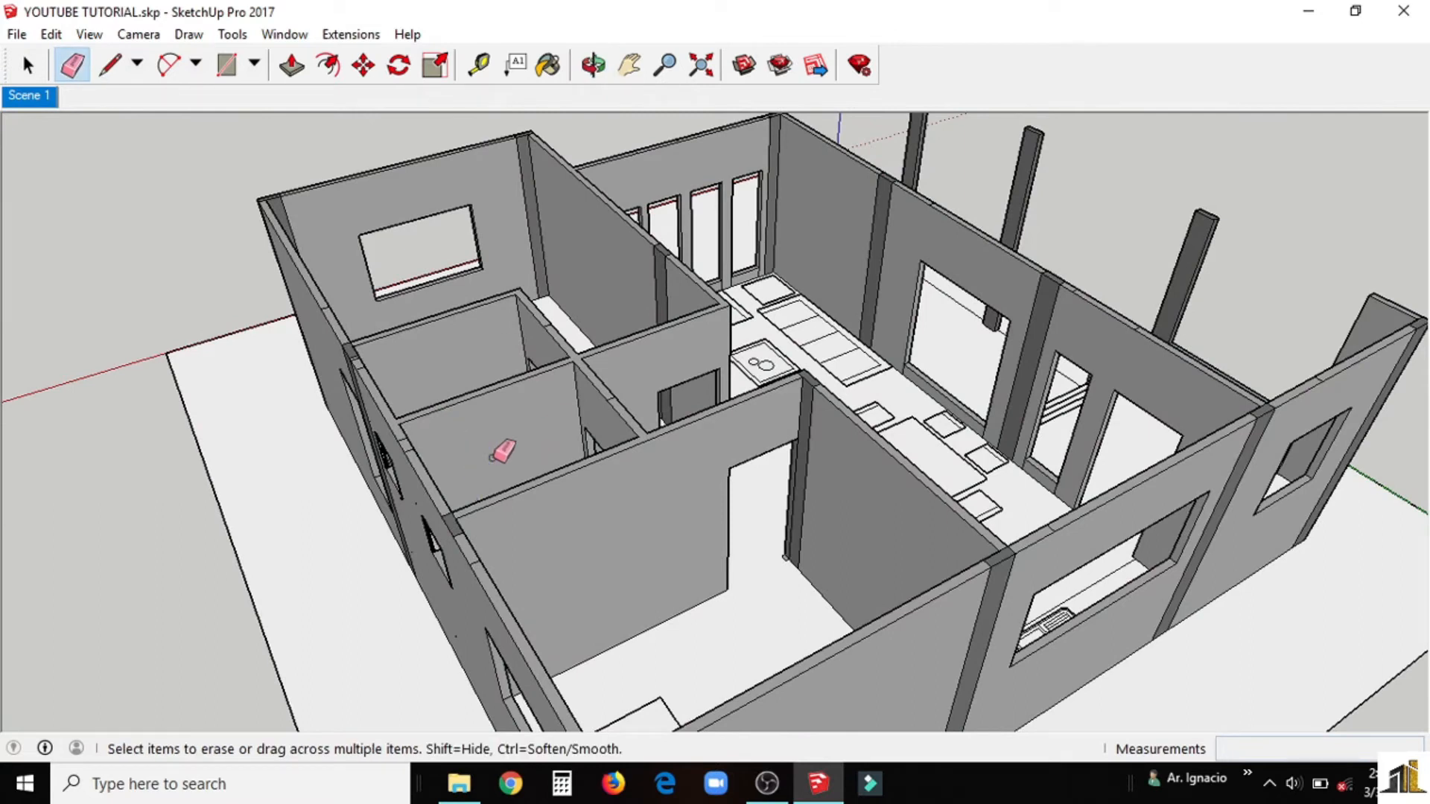
left_click(593, 64)
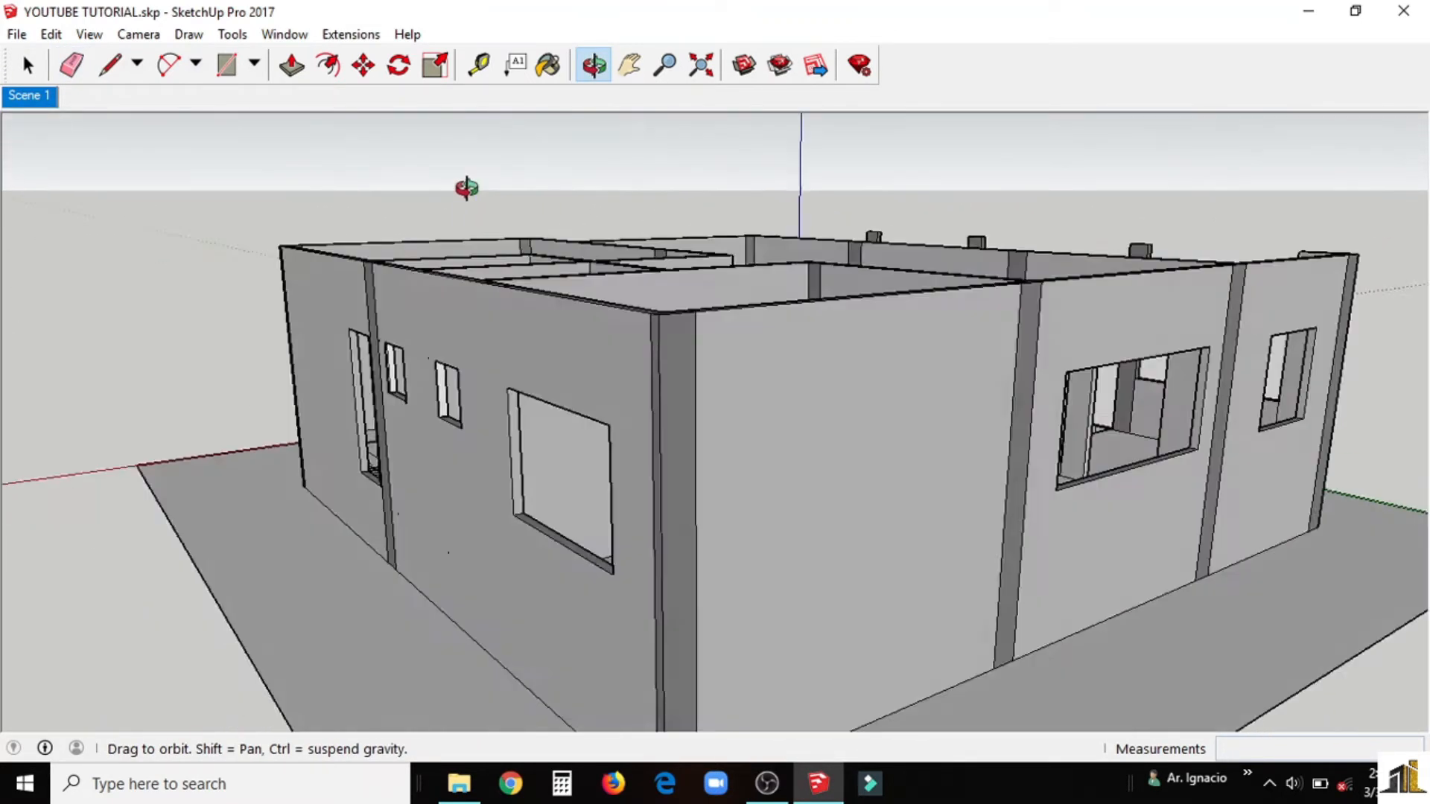
left_click_drag(464, 187, 517, 297)
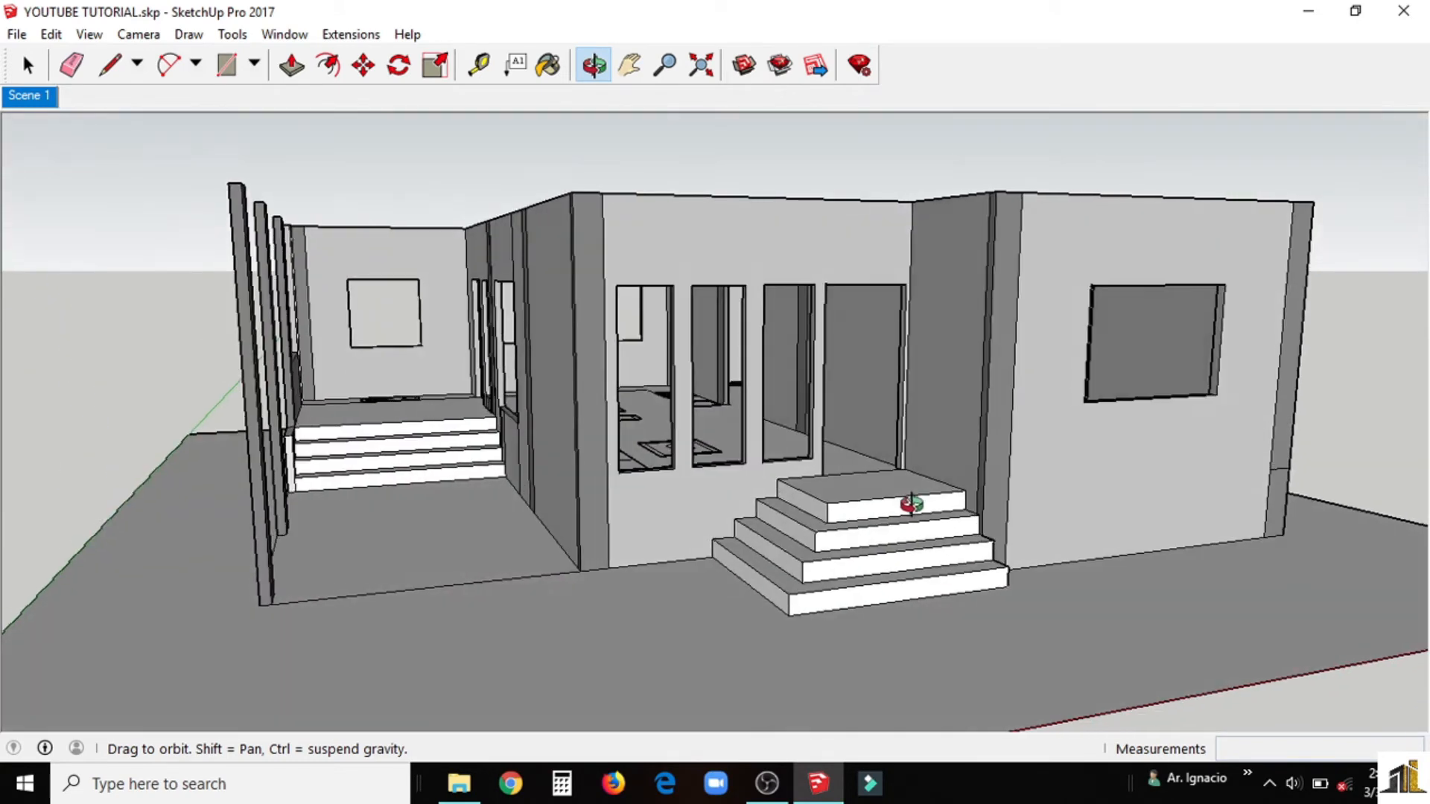
left_click_drag(903, 502, 648, 610)
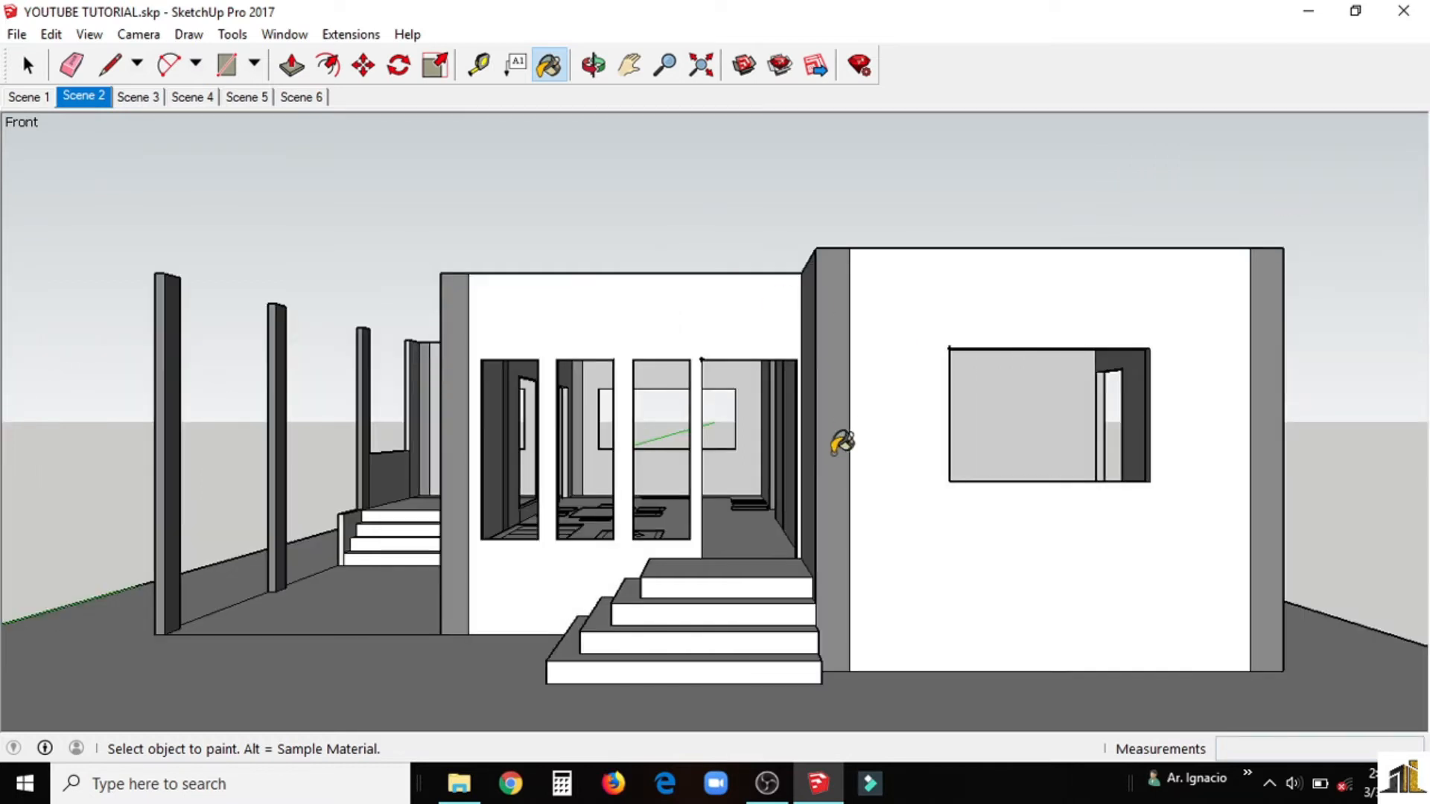
Step: Step through the right, back and left scenes, painting the right wall white
left_click(137, 97)
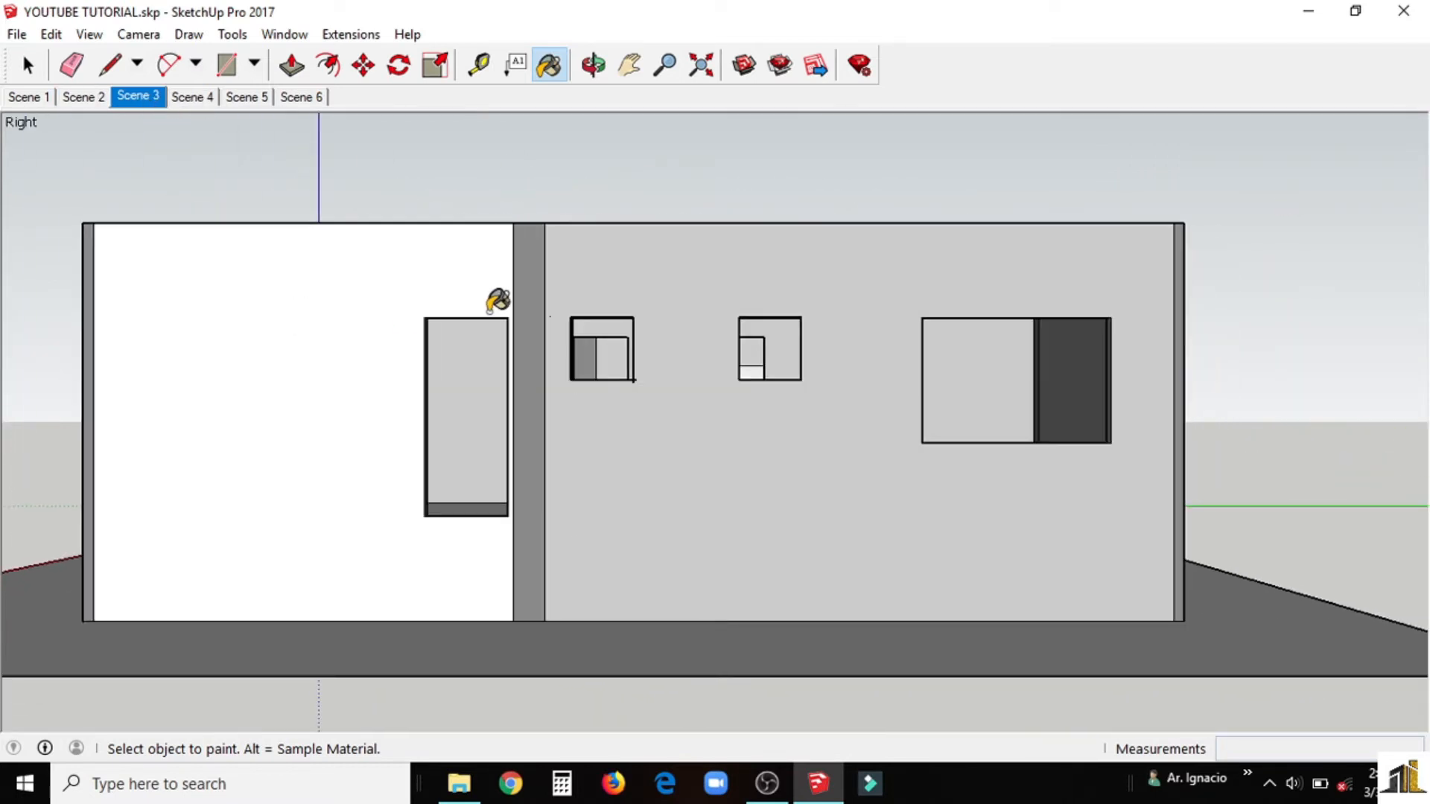
left_click(592, 66)
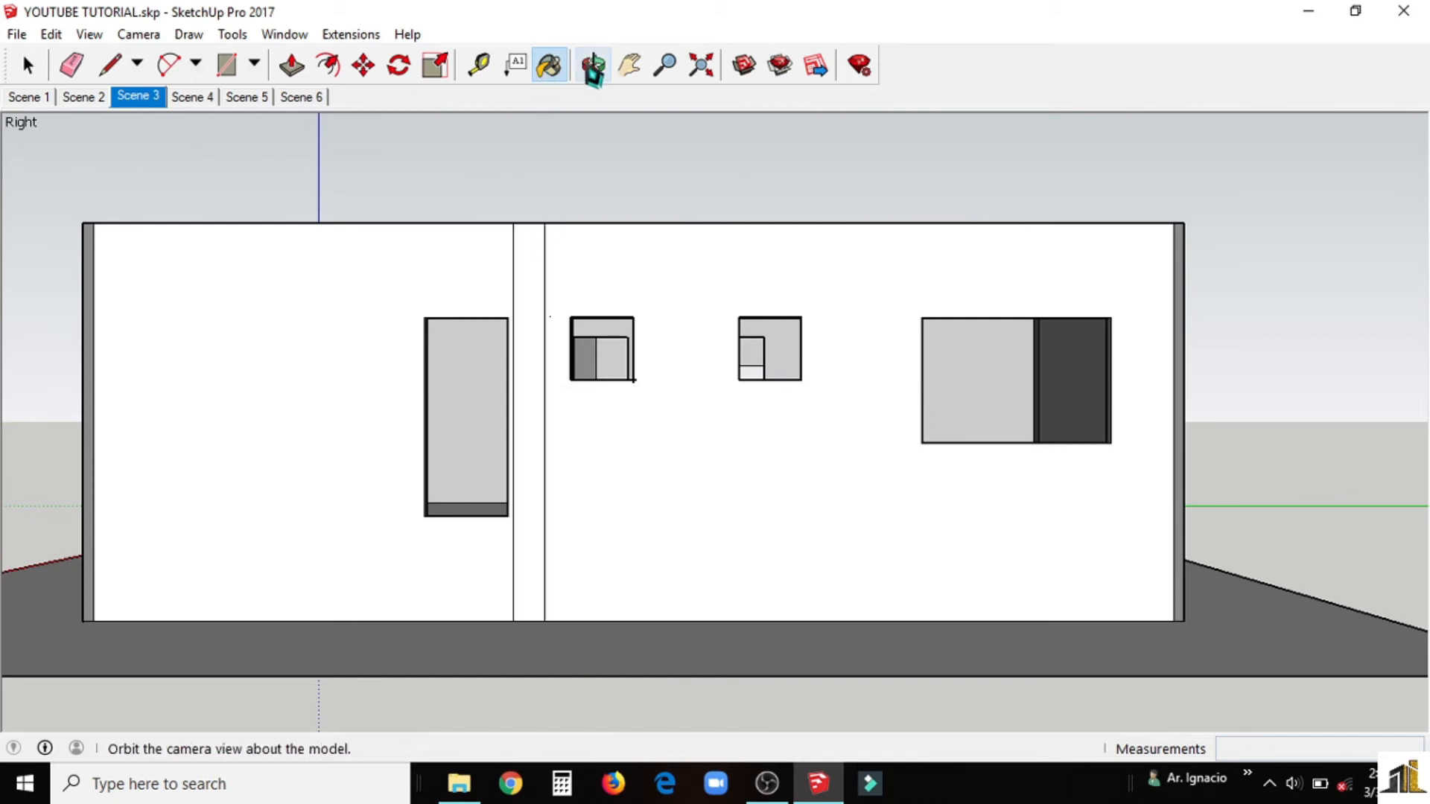
left_click(194, 97)
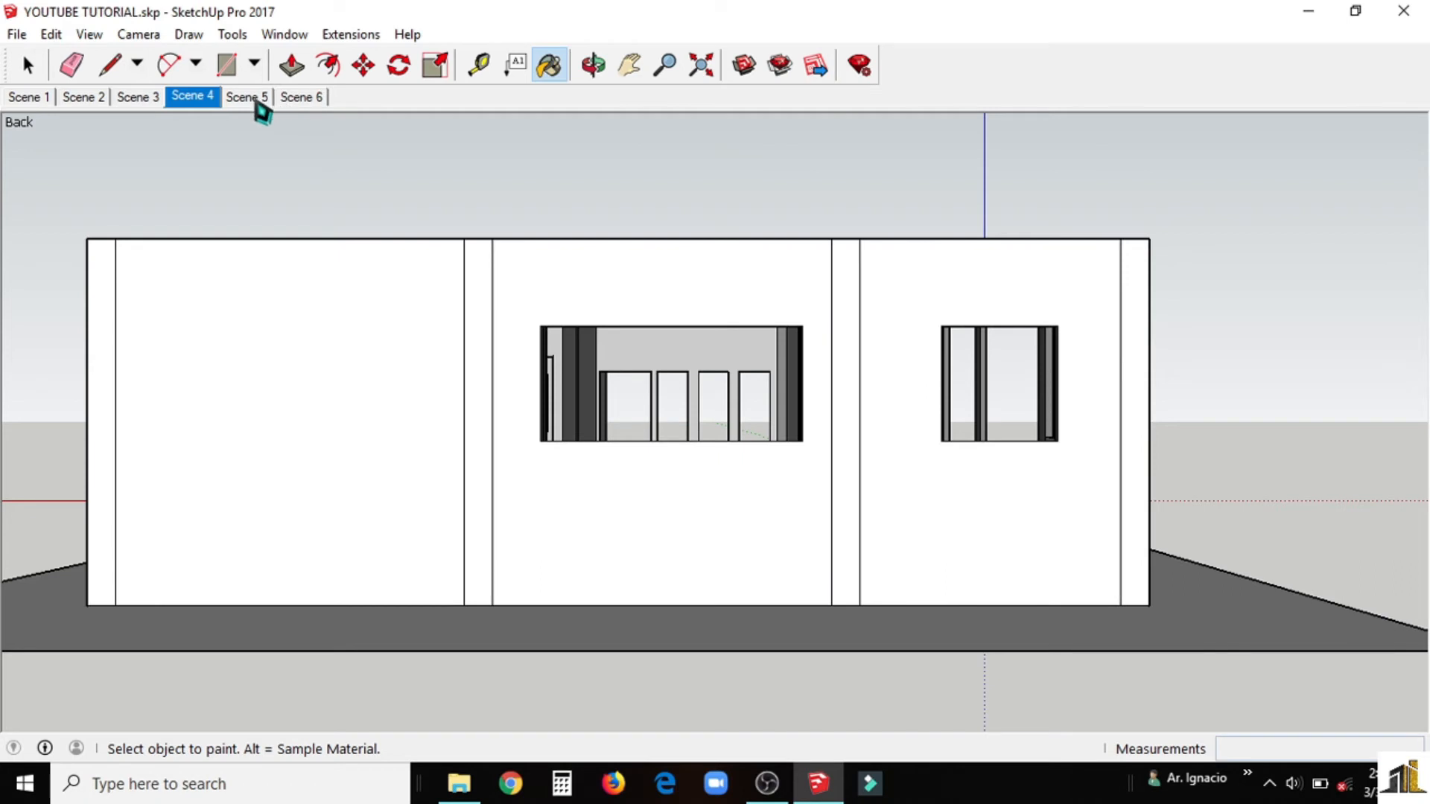
left_click(248, 97)
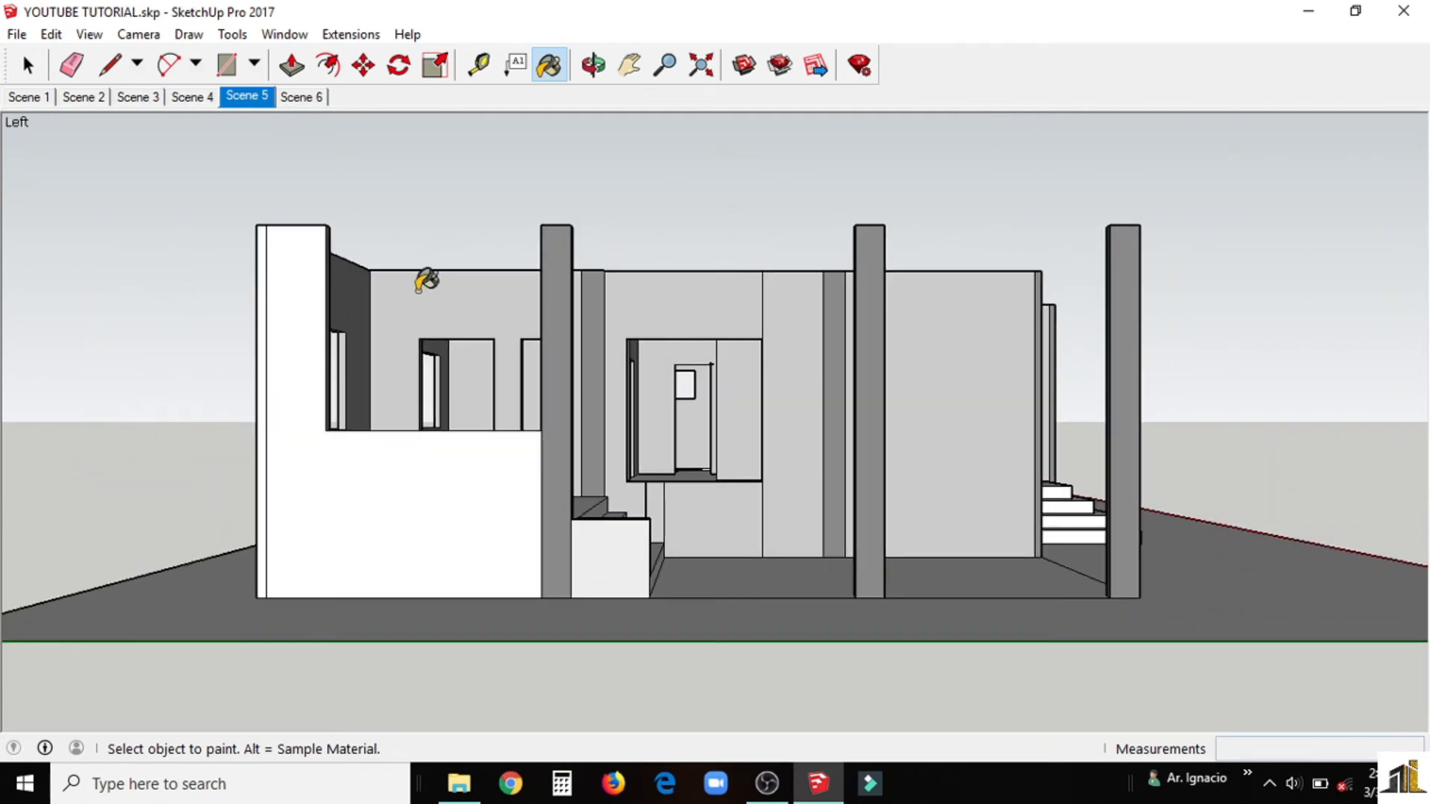
Step: Paint the left-side walls and columns and the front columns white
left_click(664, 489)
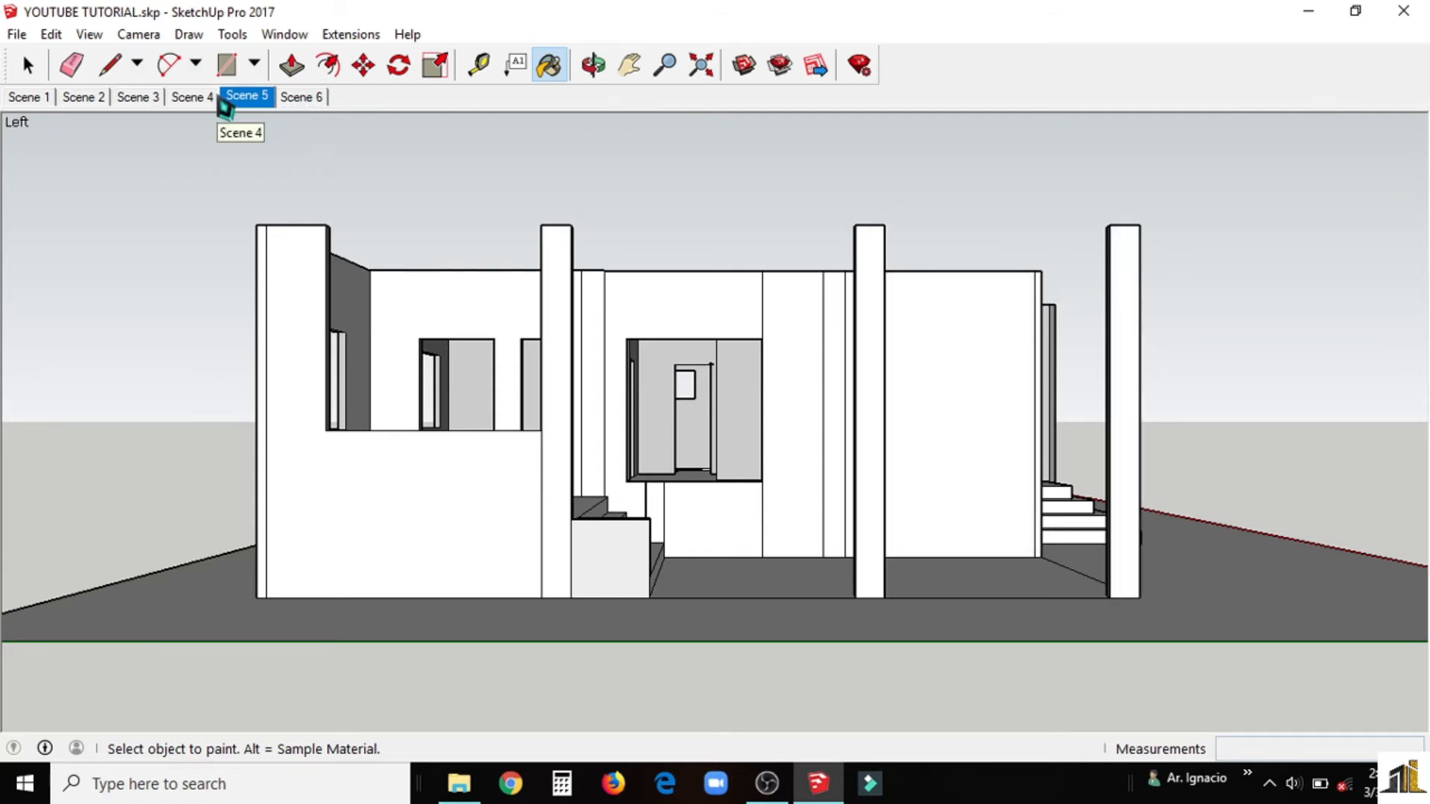
left_click(82, 97)
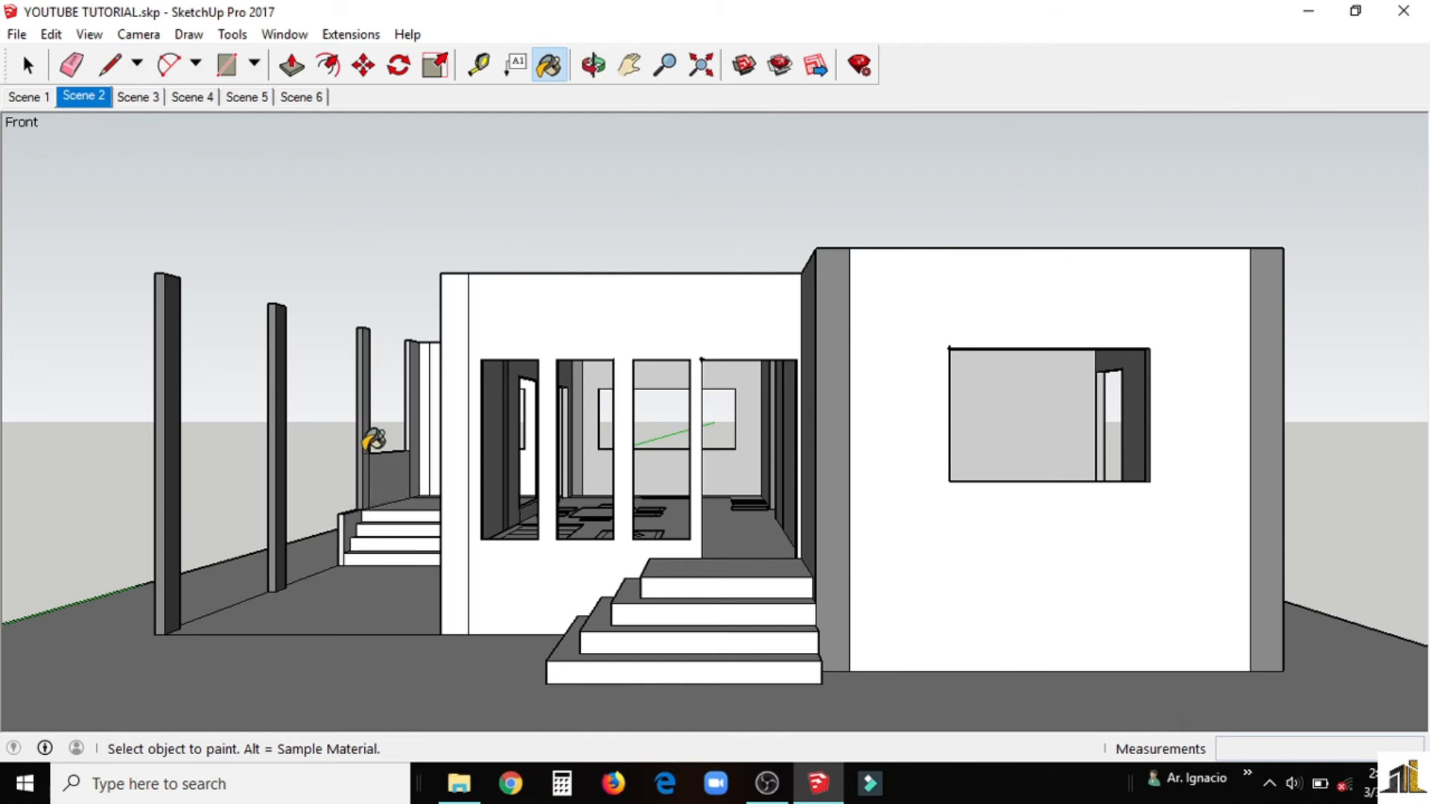
mouse_move(630, 606)
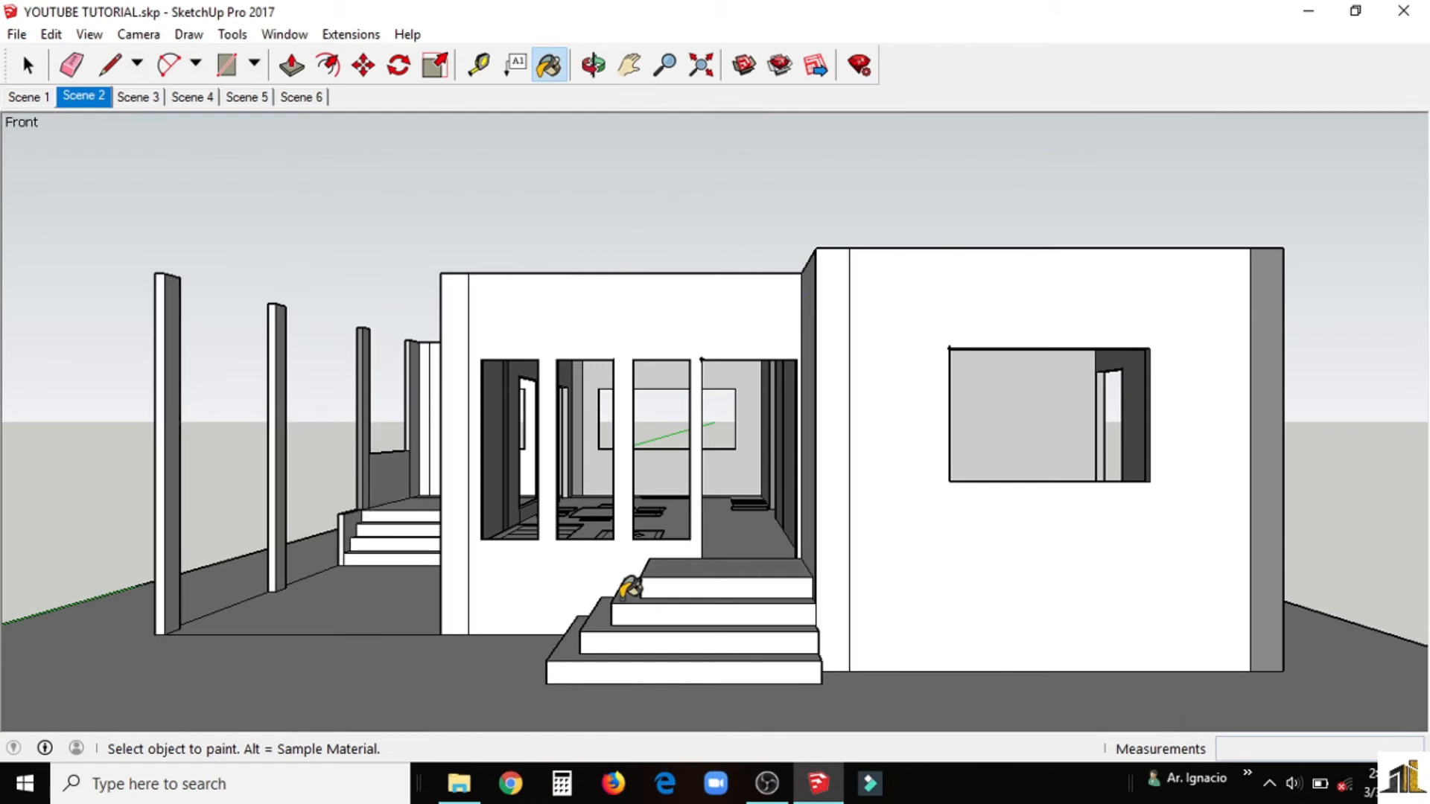
left_click(300, 97)
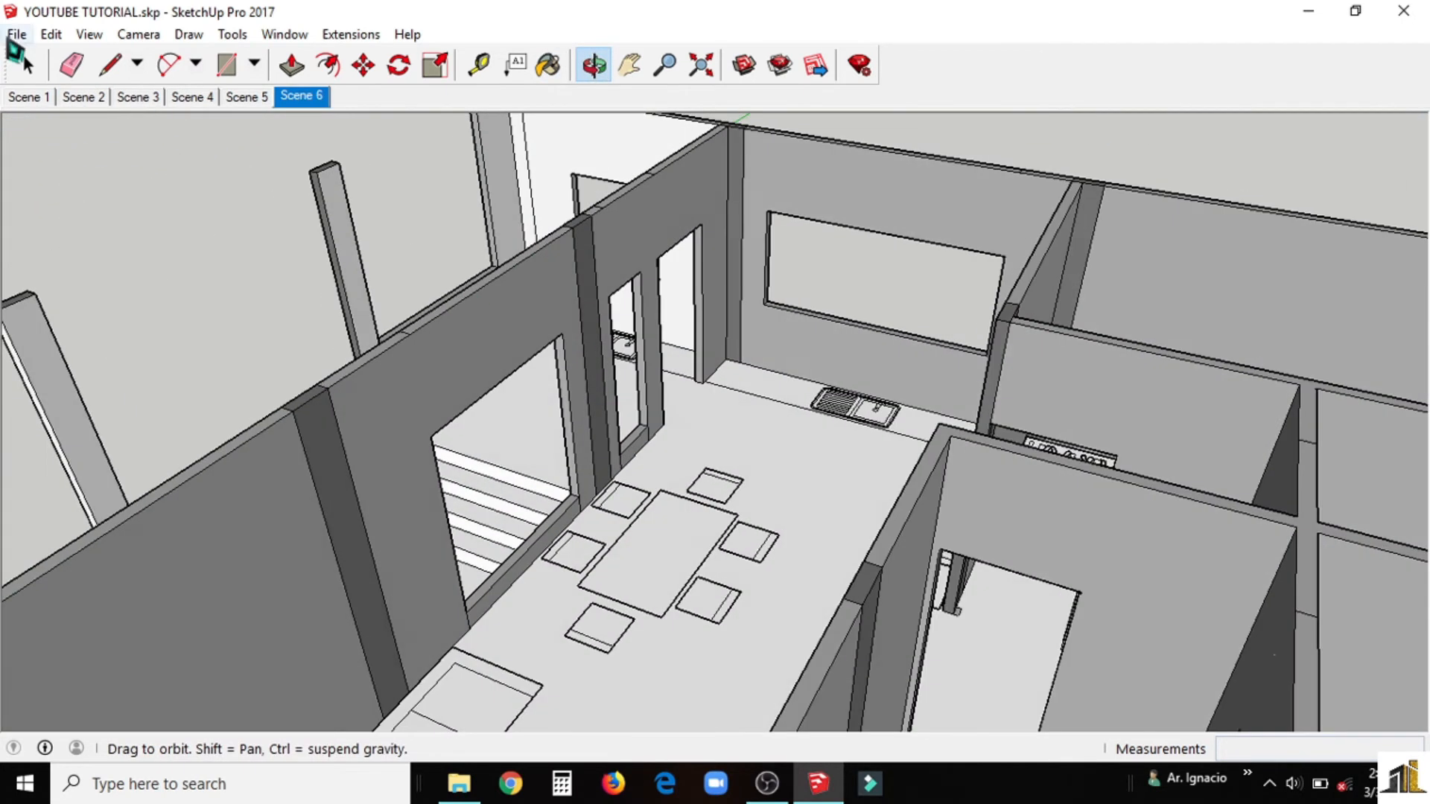
Step: Paint the top edge of the wall white and return to the Scene 2 front view
left_click(548, 66)
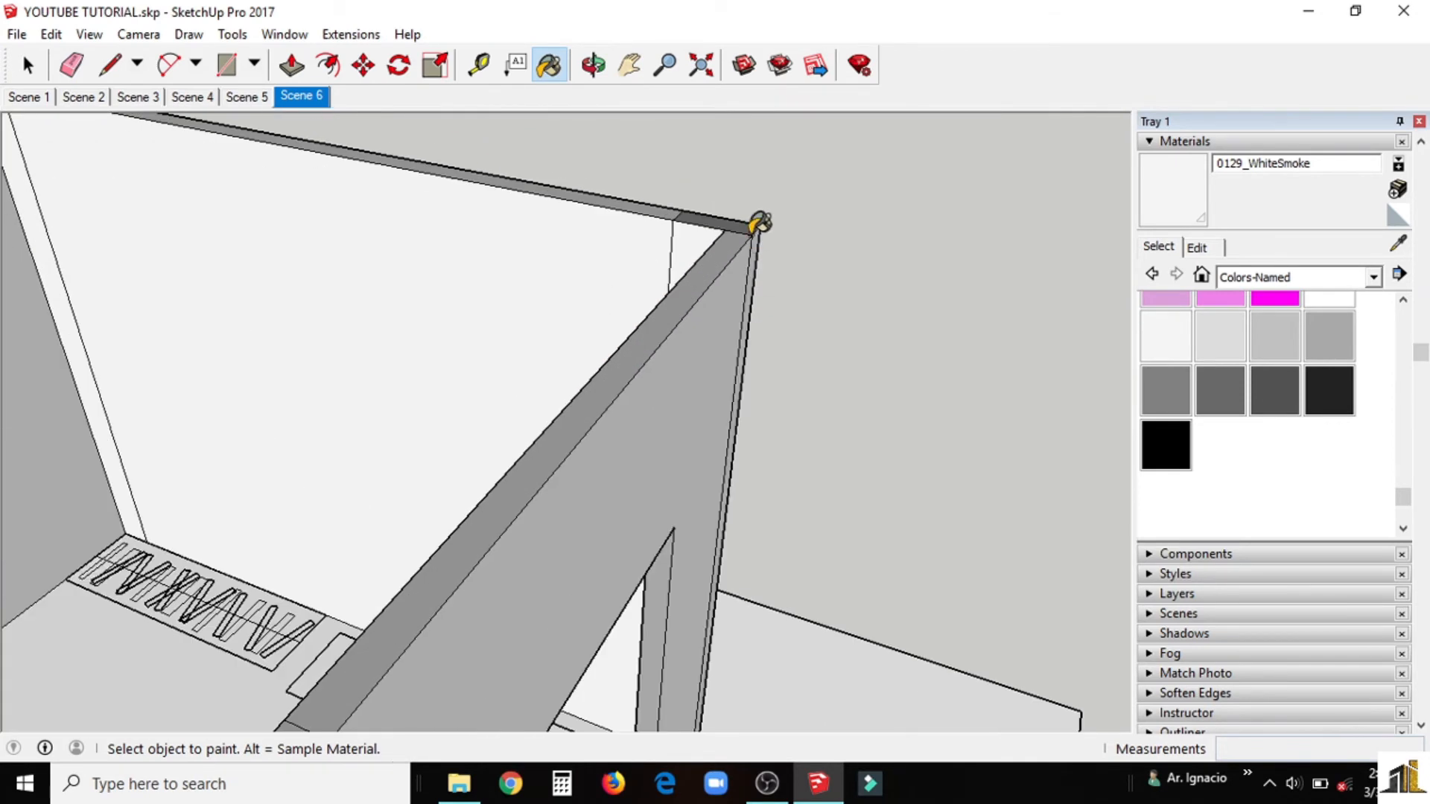
left_click(594, 64)
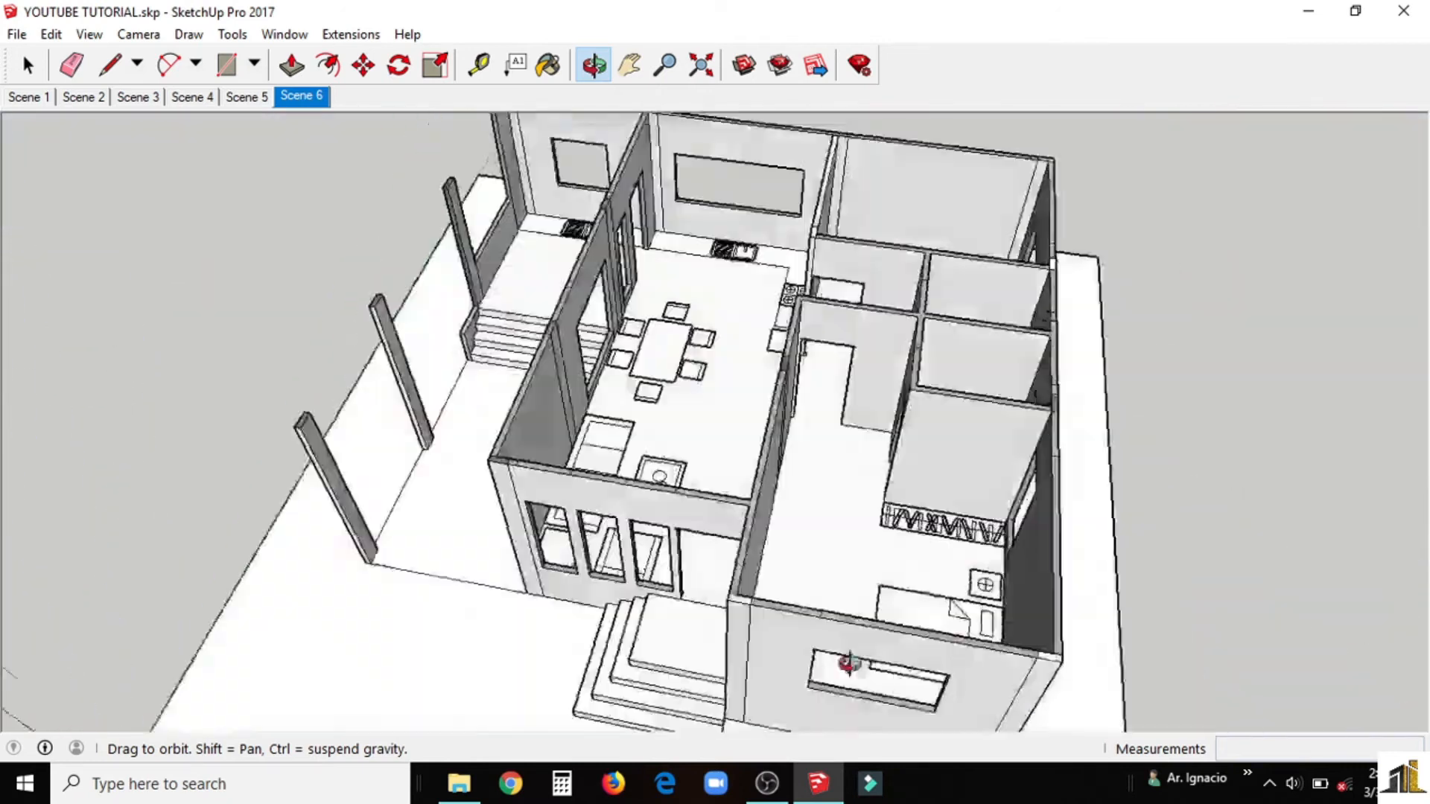
left_click(80, 97)
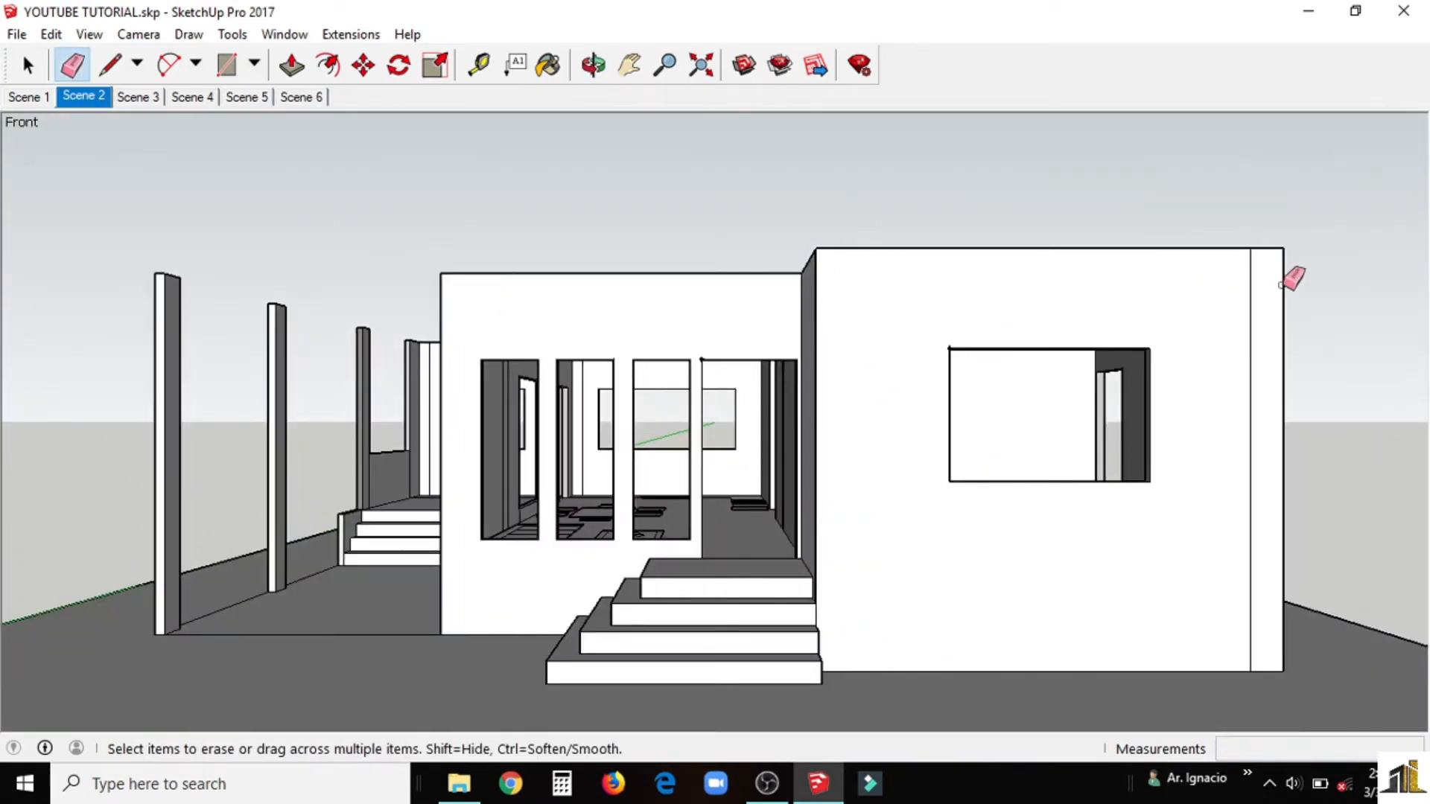
Step: Review the right, back and left elevation scenes, then the aerial scene, orbiting in on the rooms
left_click(137, 97)
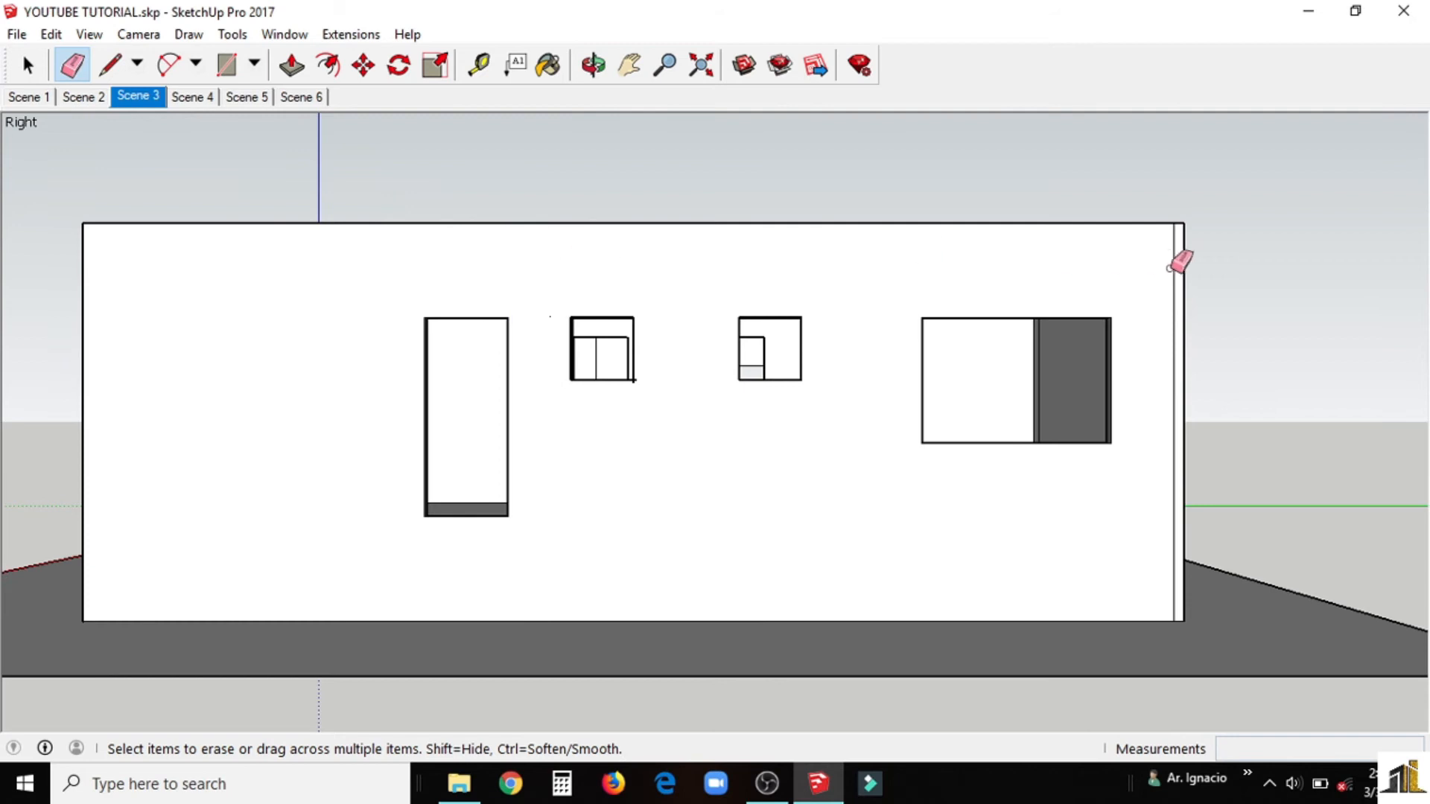
left_click(194, 95)
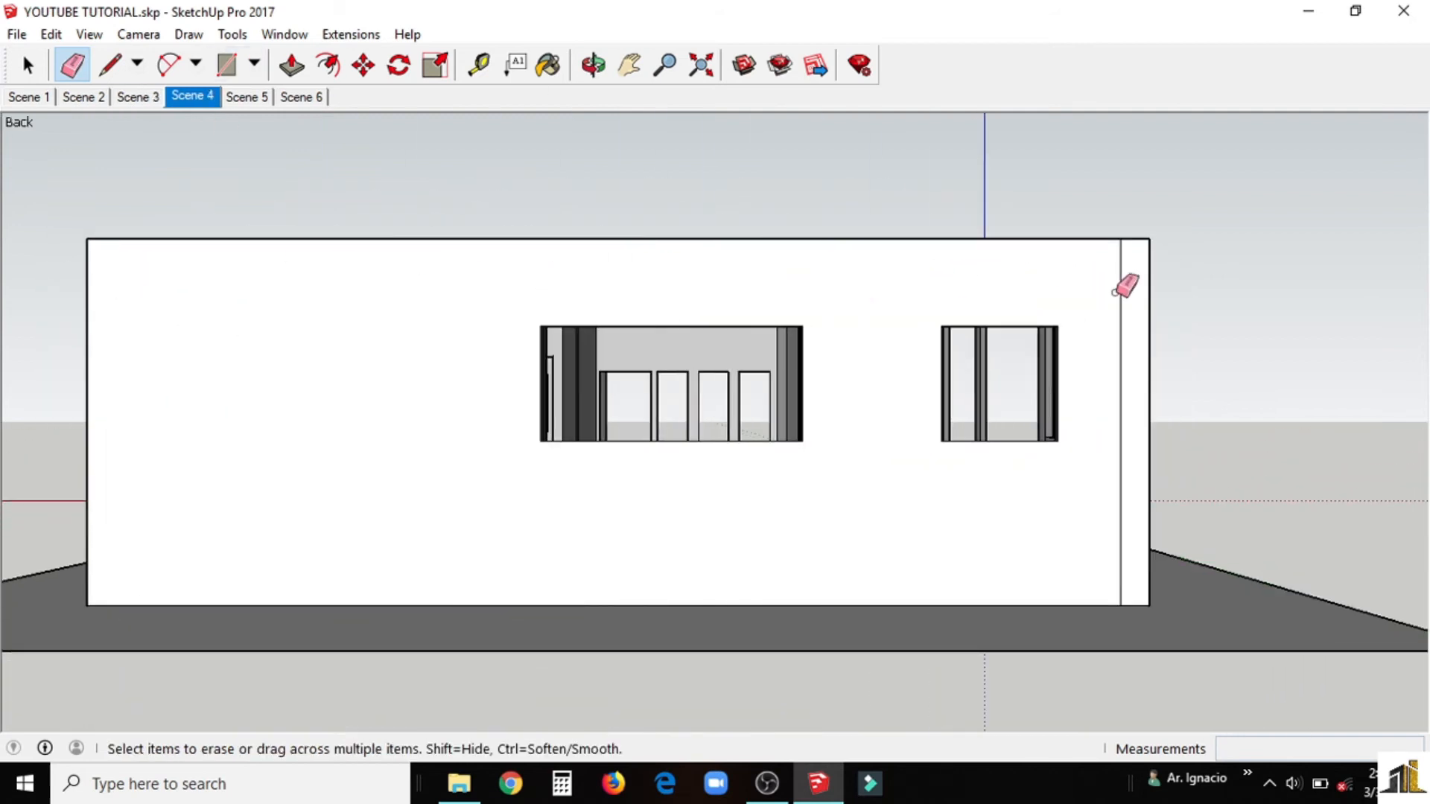
left_click(247, 97)
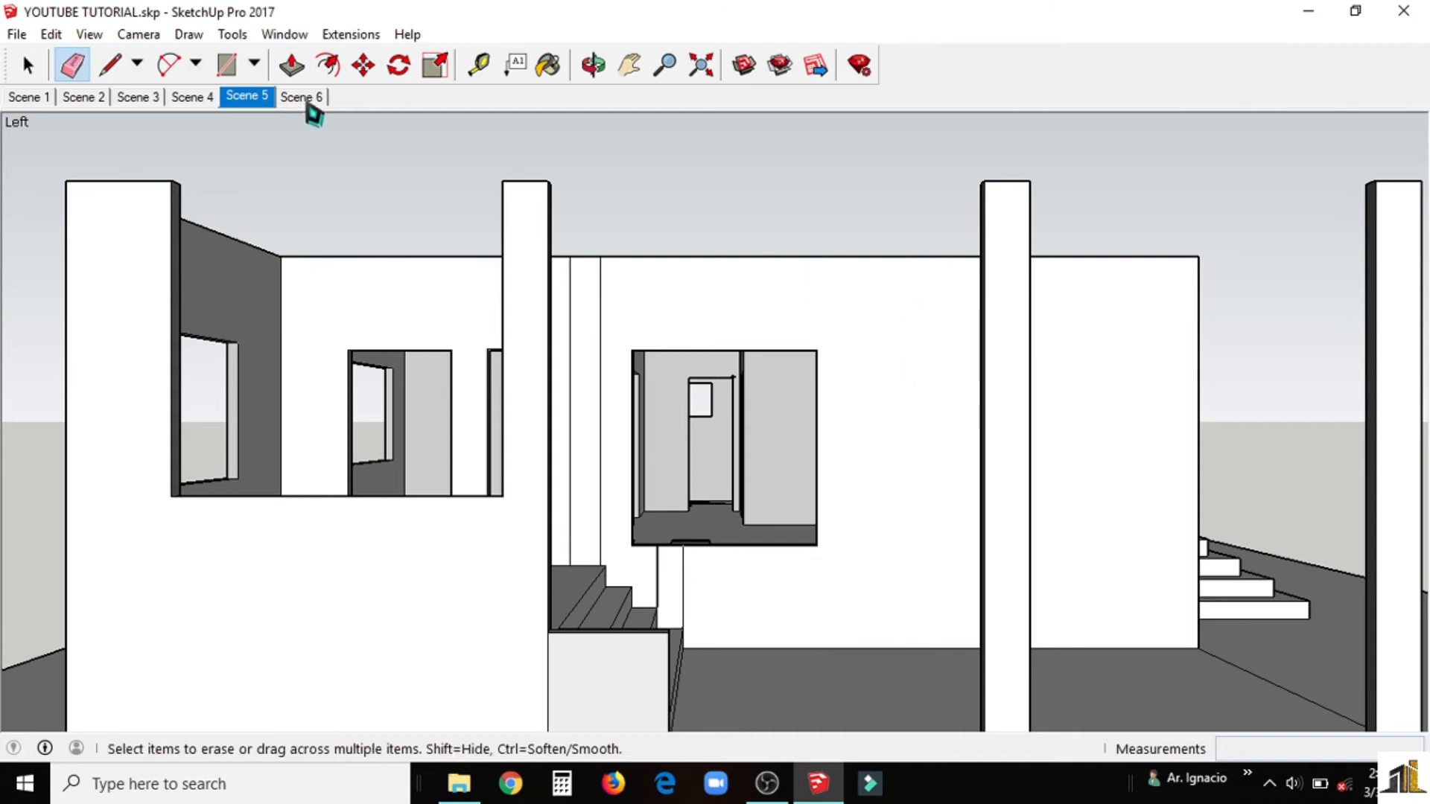
left_click(301, 97)
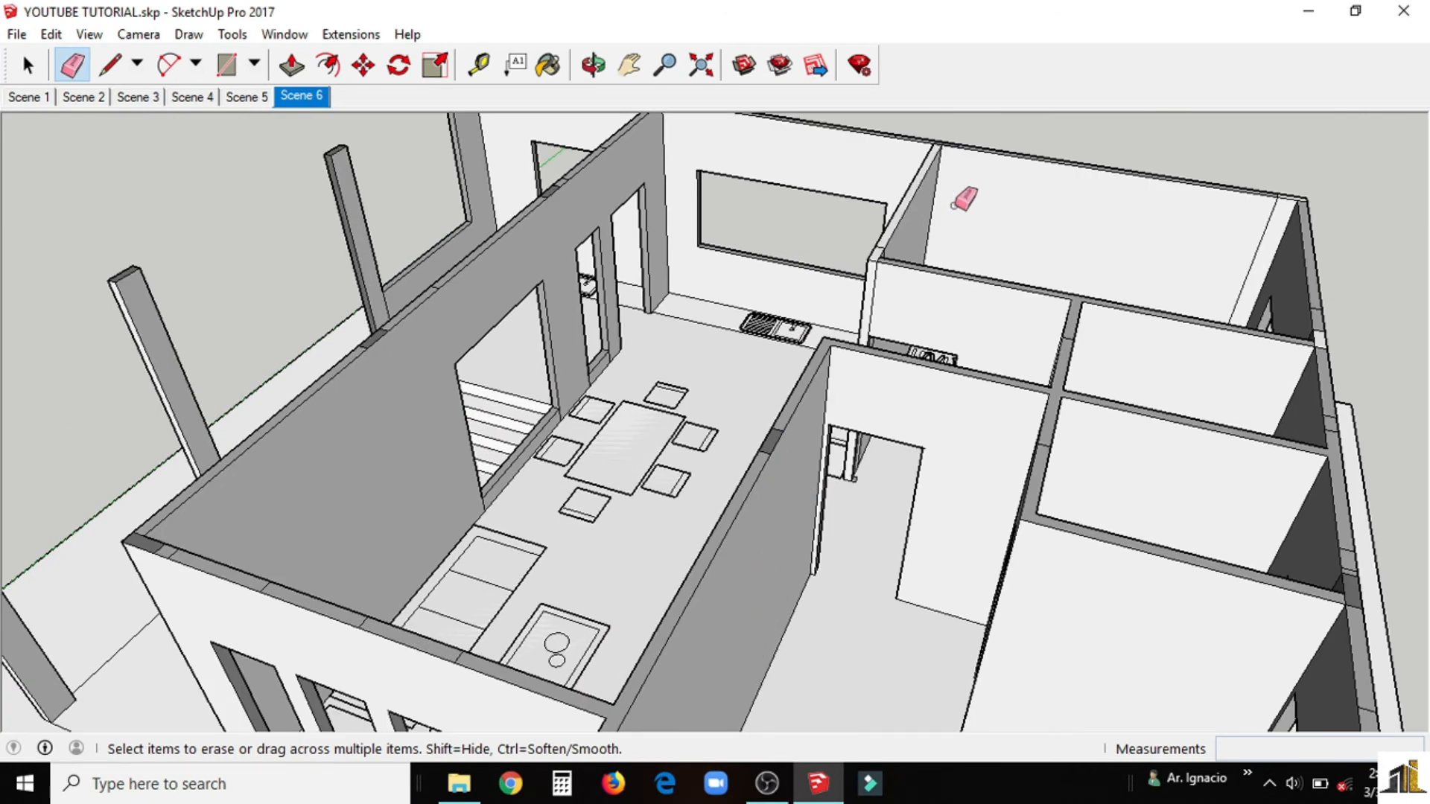
left_click(593, 63)
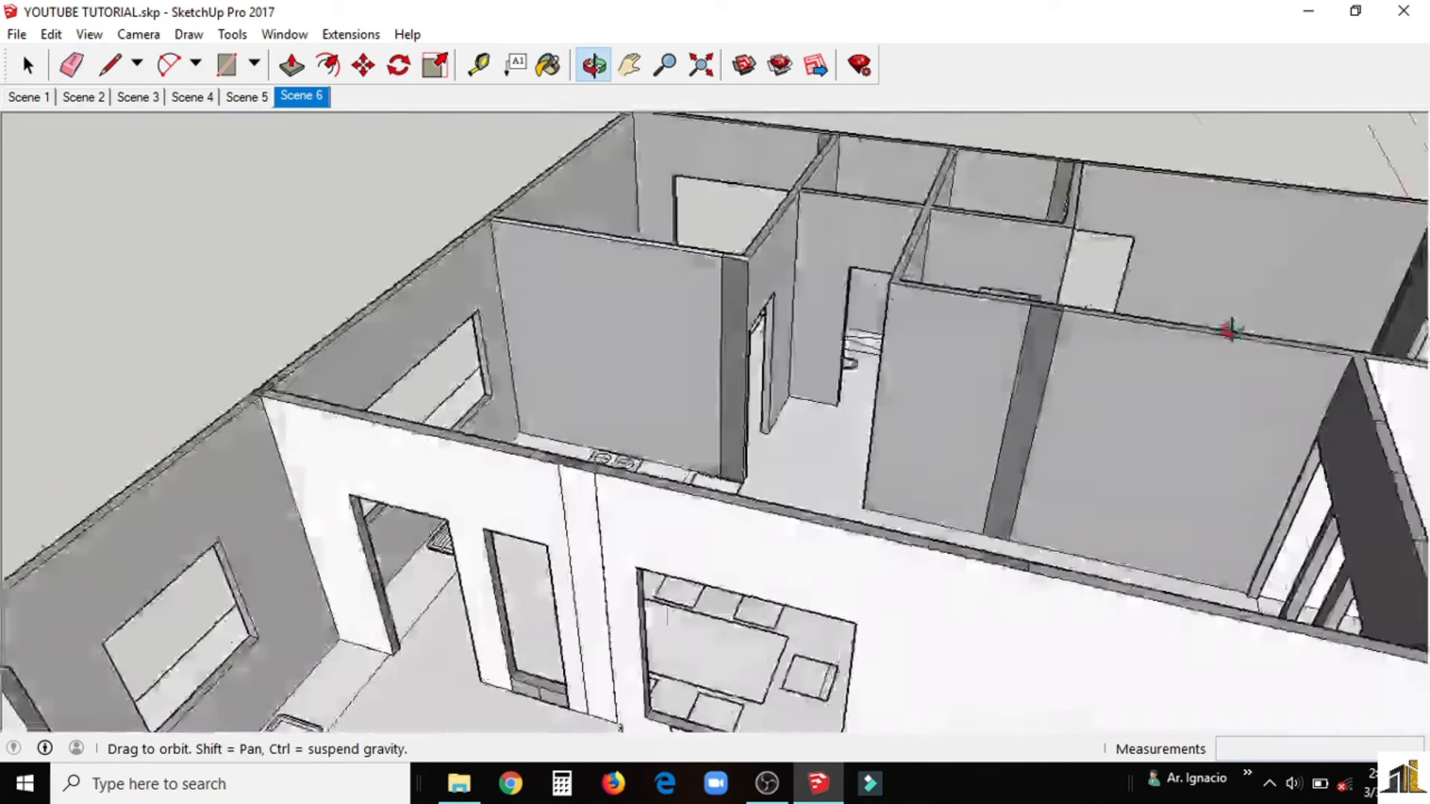
Step: Paint the grey room wall with 0129_WhiteSmoke and check the front window openings
left_click(546, 64)
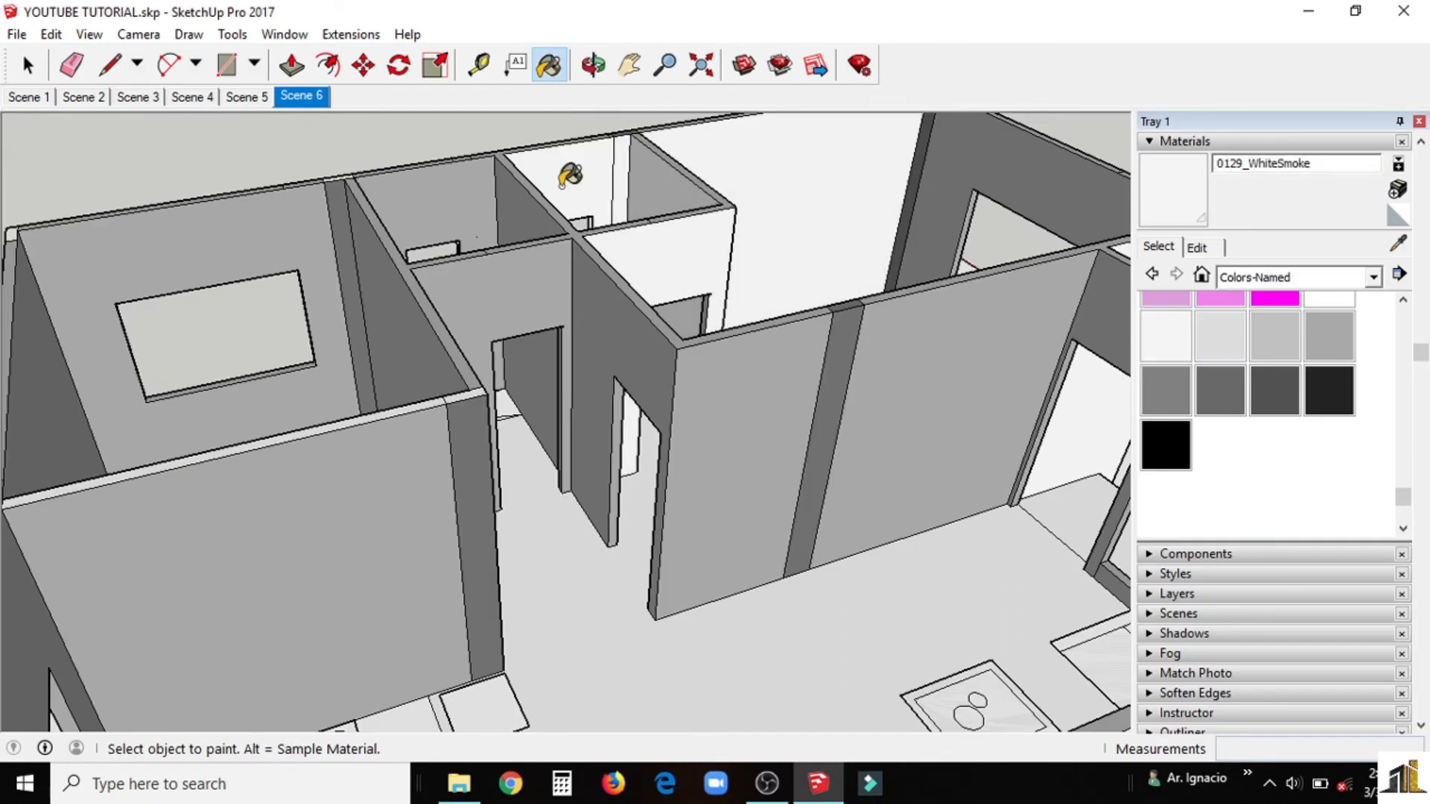
left_click(433, 327)
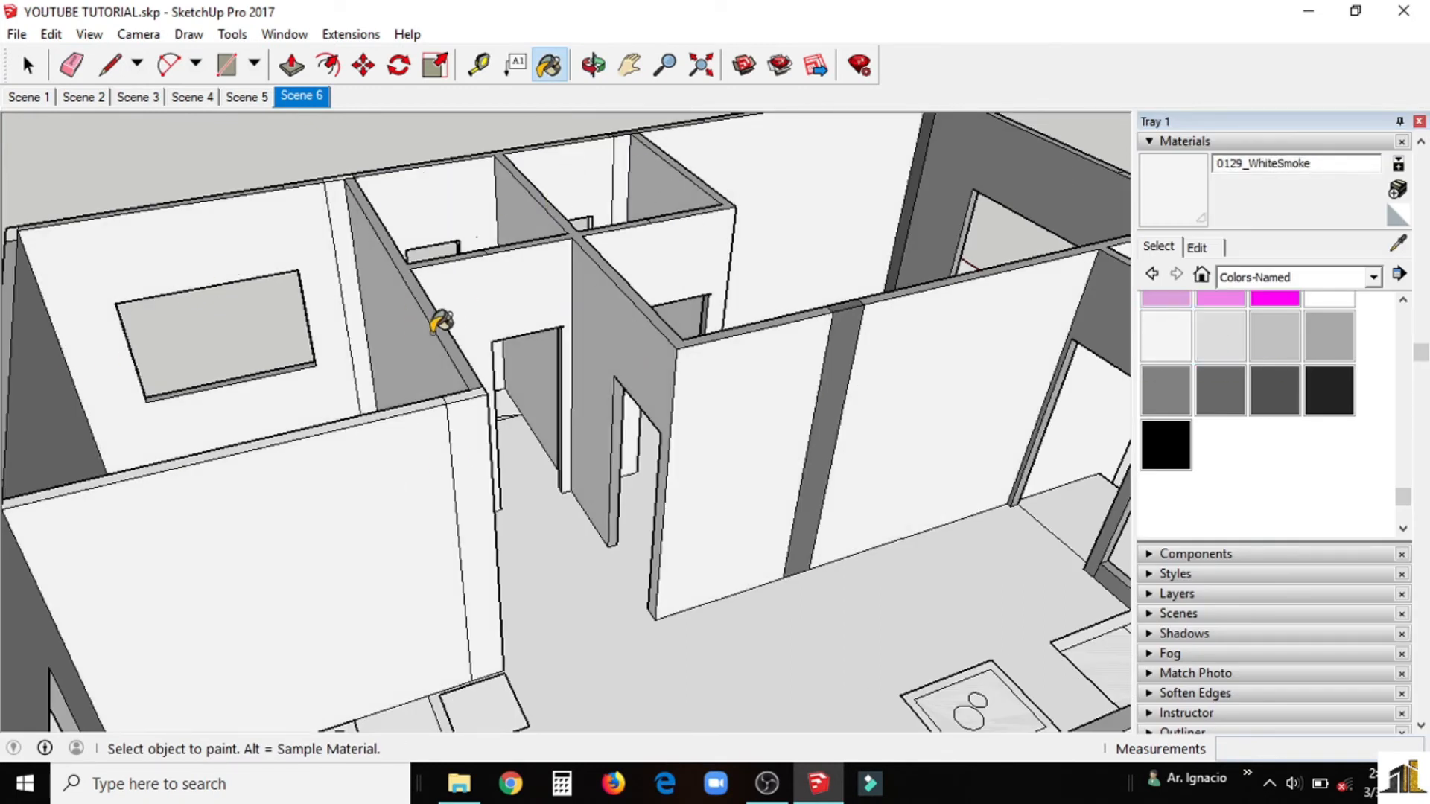
left_click(74, 63)
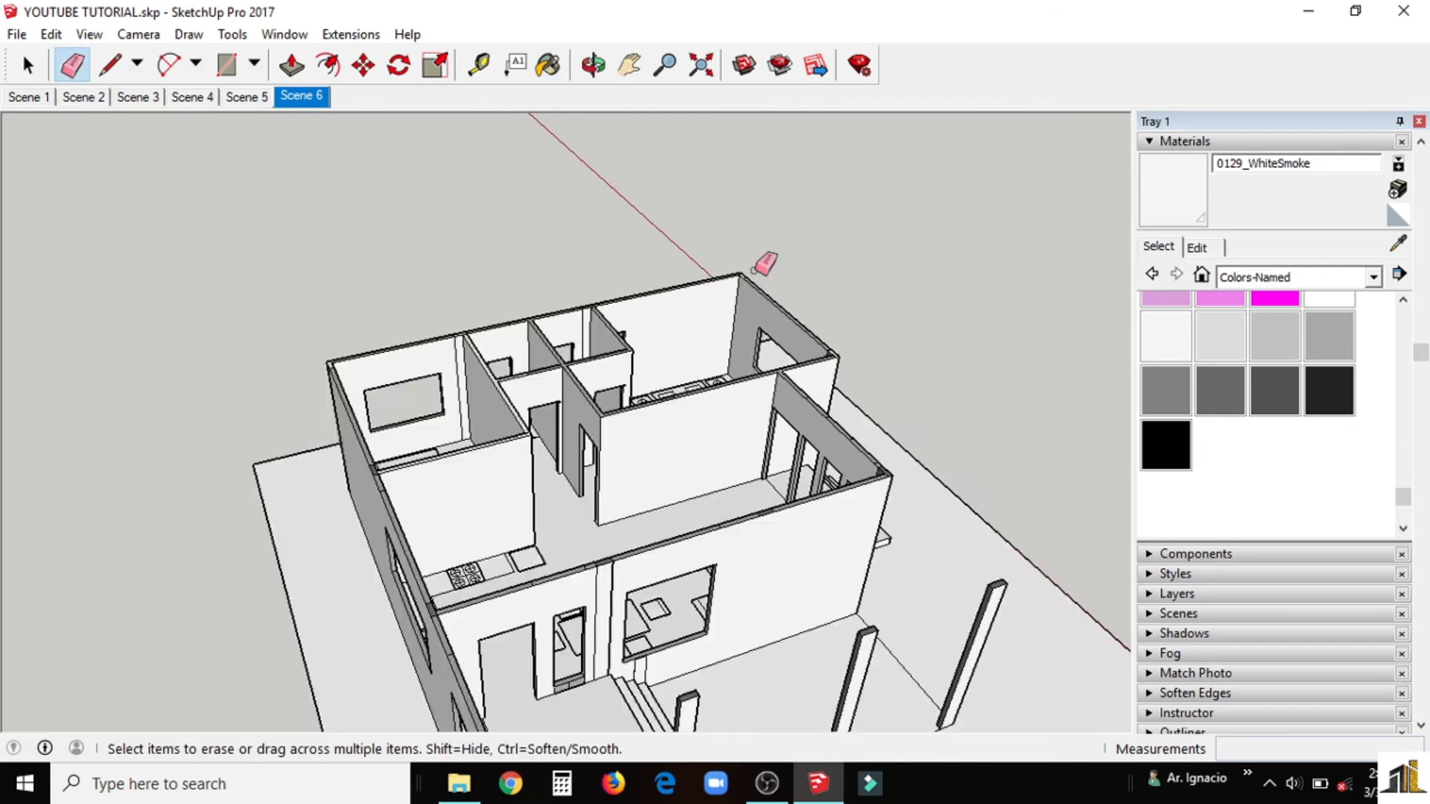
left_click(548, 64)
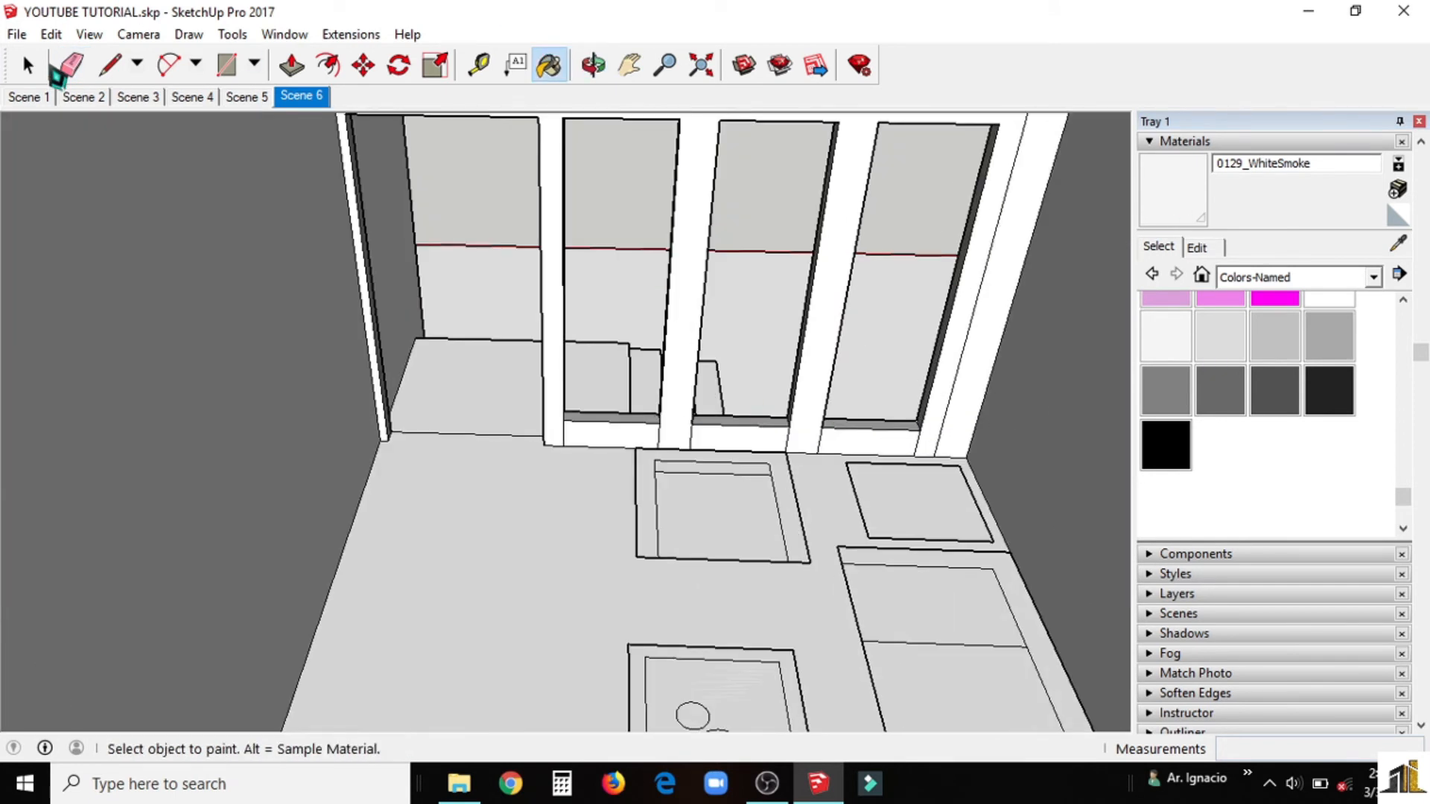
Step: Paint the bedroom and kitchen-column walls white, then show the Scene 2 exterior view
left_click(62, 64)
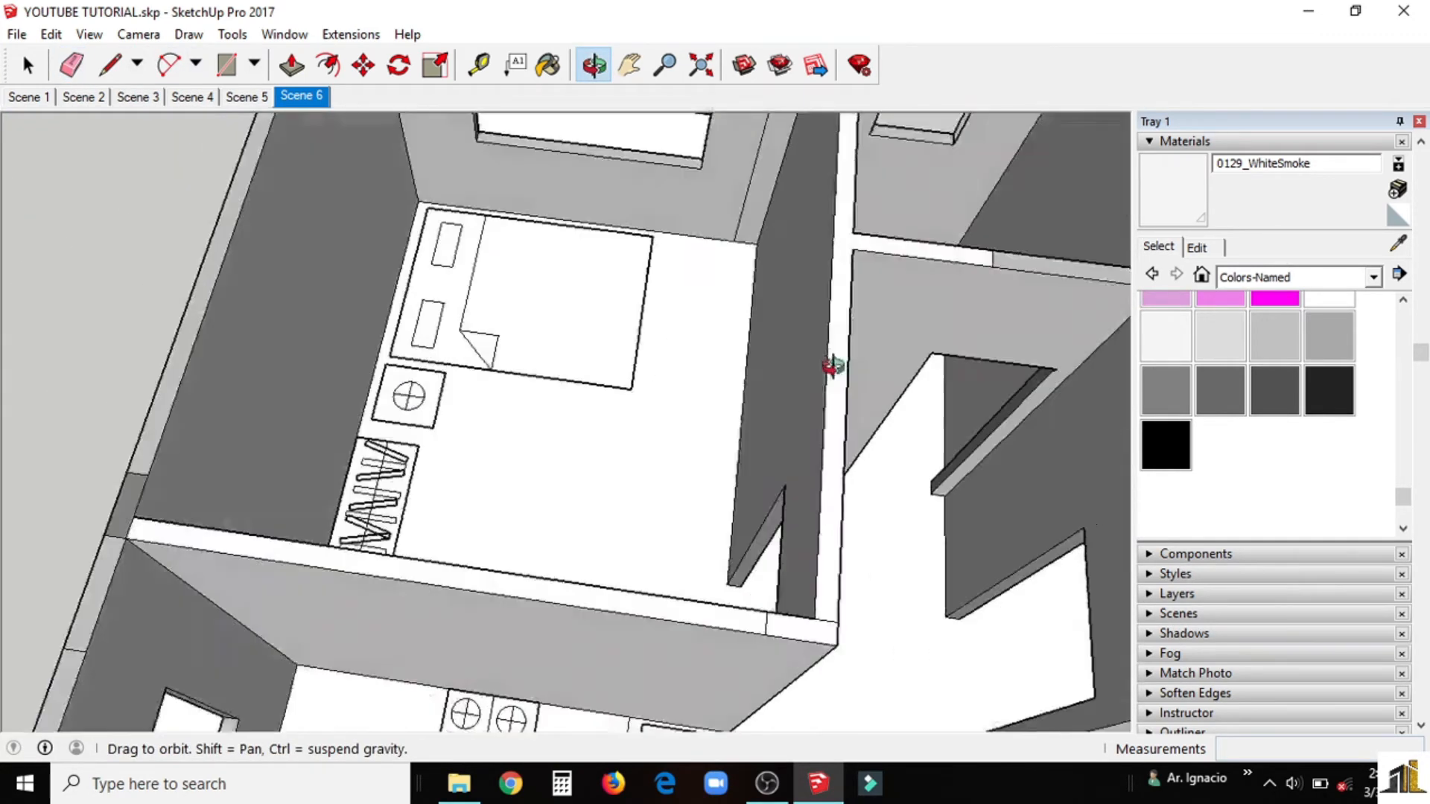
left_click_drag(829, 365, 566, 283)
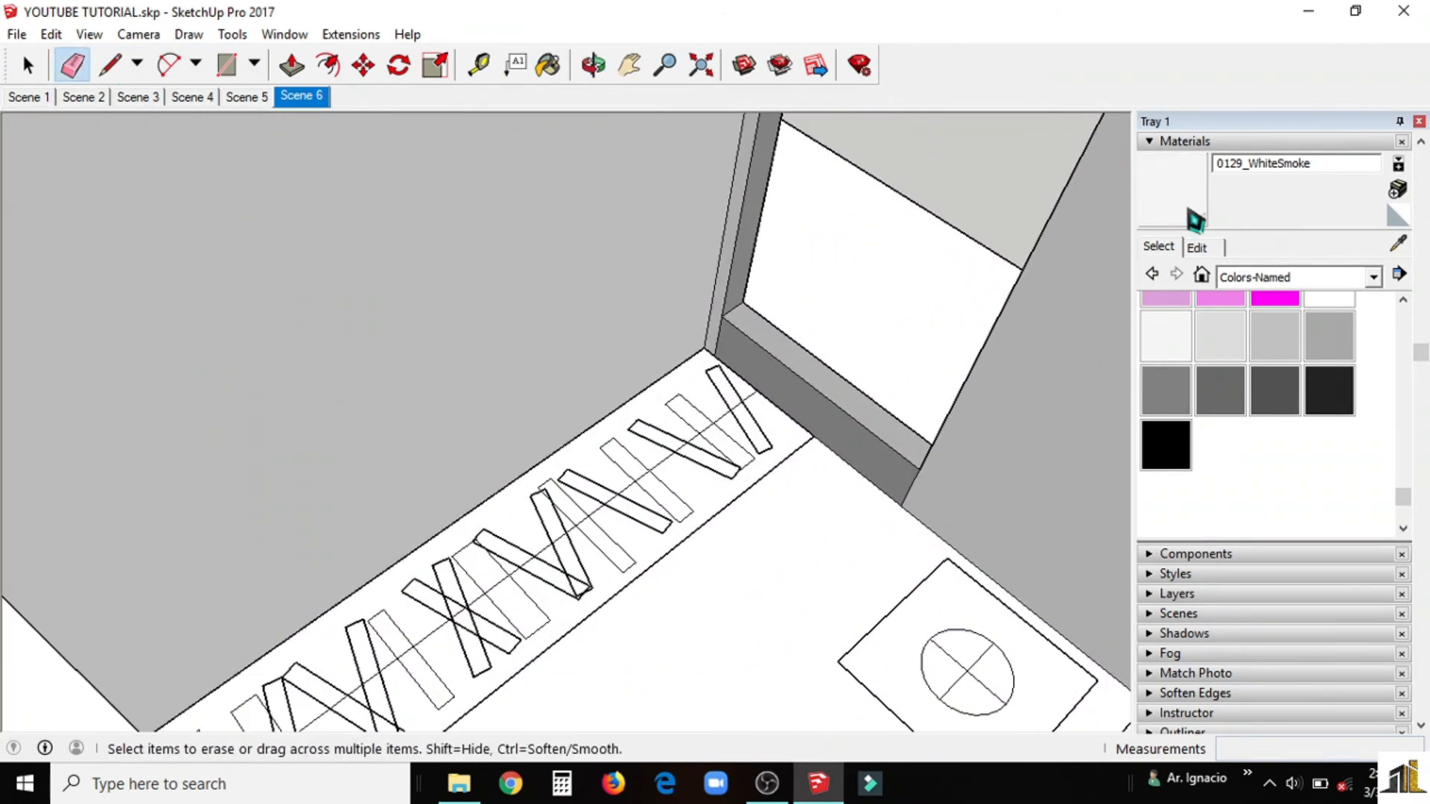
left_click(592, 63)
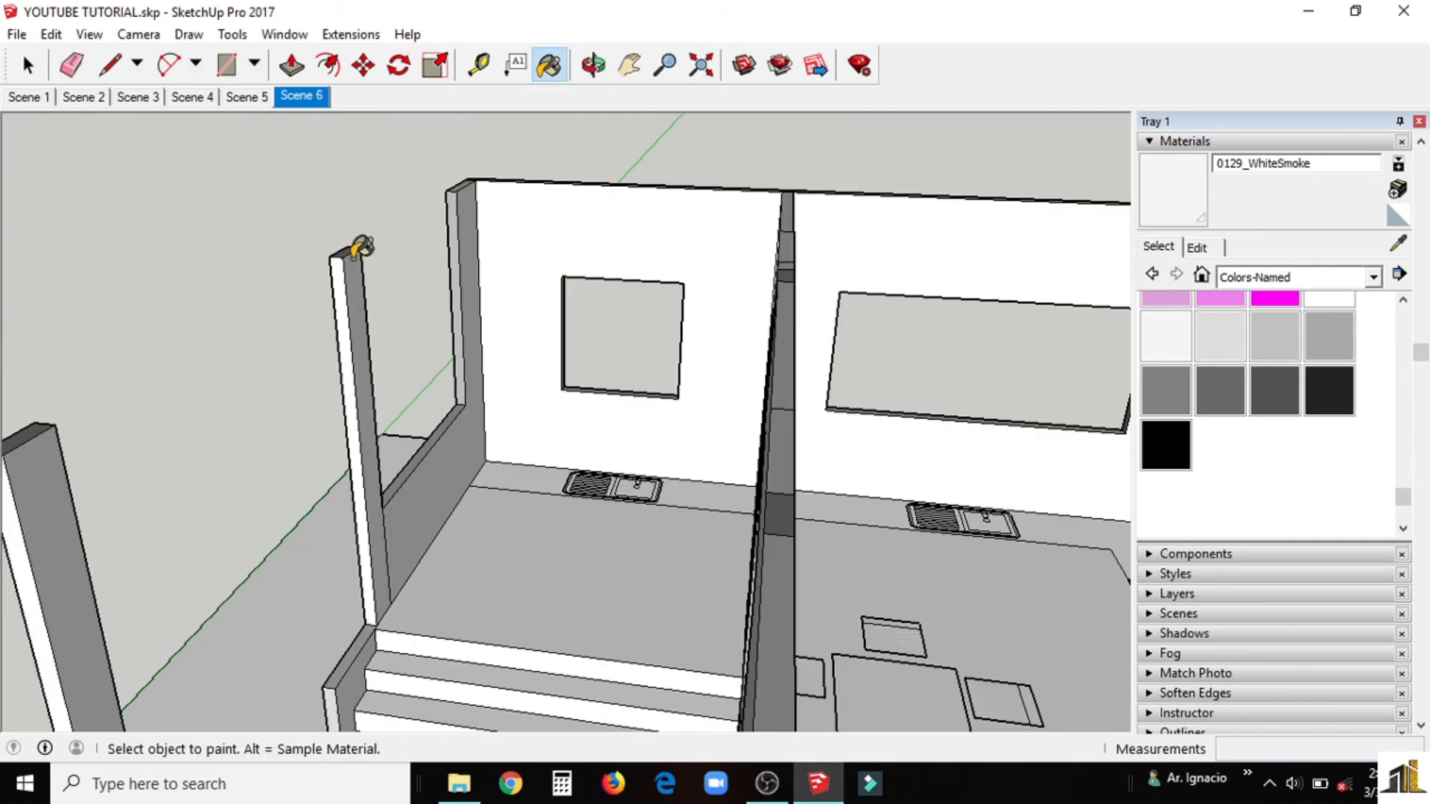
left_click(82, 96)
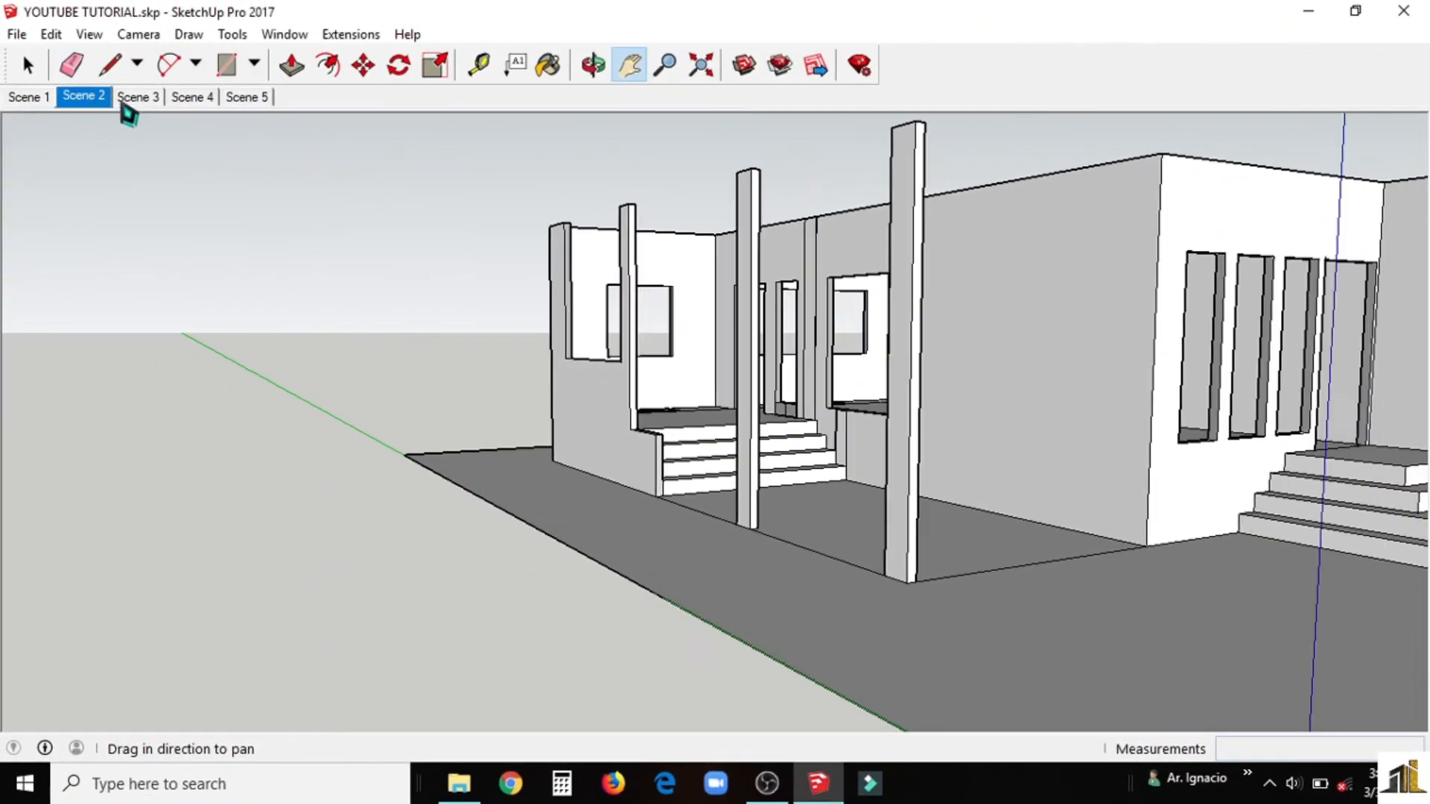
Step: Cycle through Scenes 3, 5, 2, 3 and 4 to preview the exterior and corner views
left_click(137, 96)
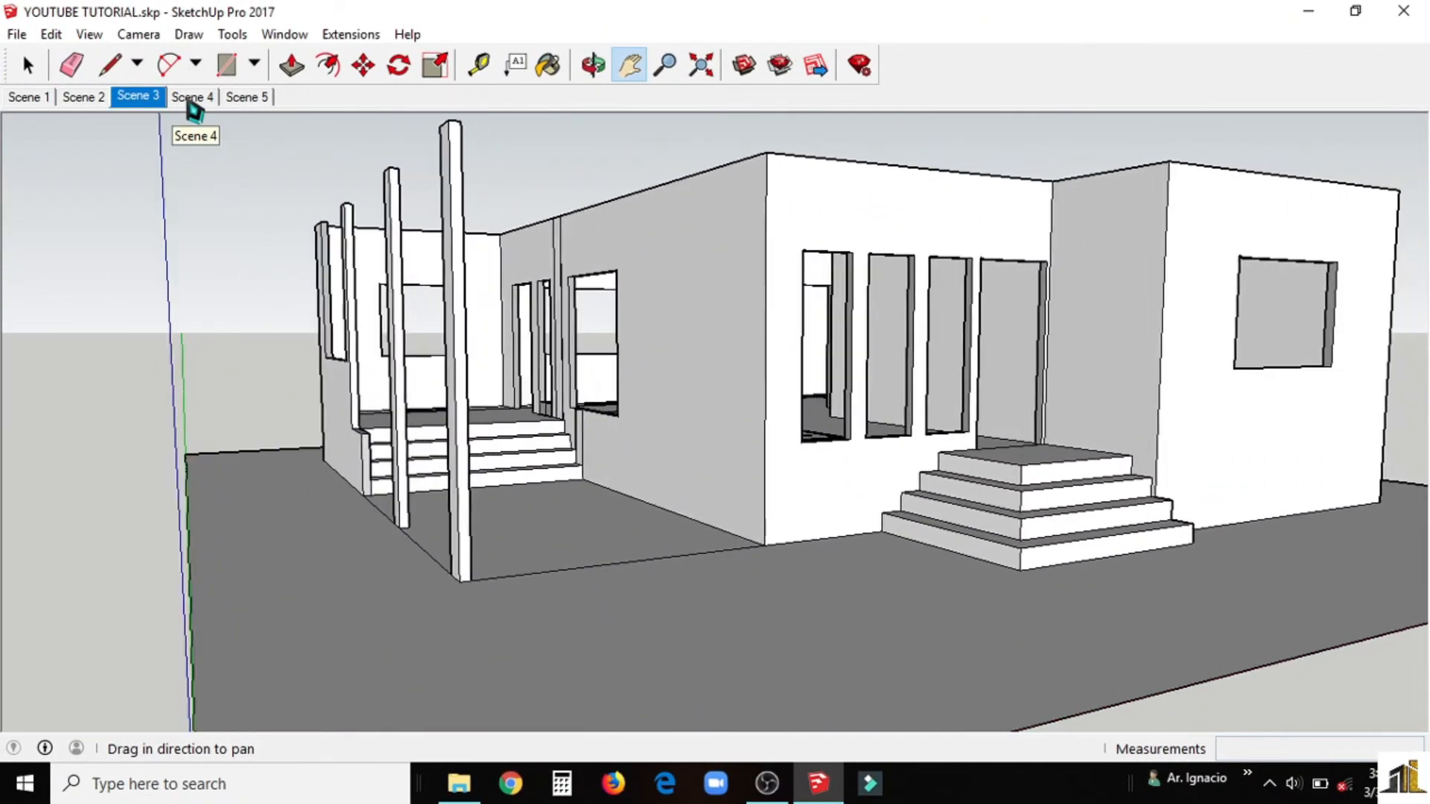
left_click(247, 97)
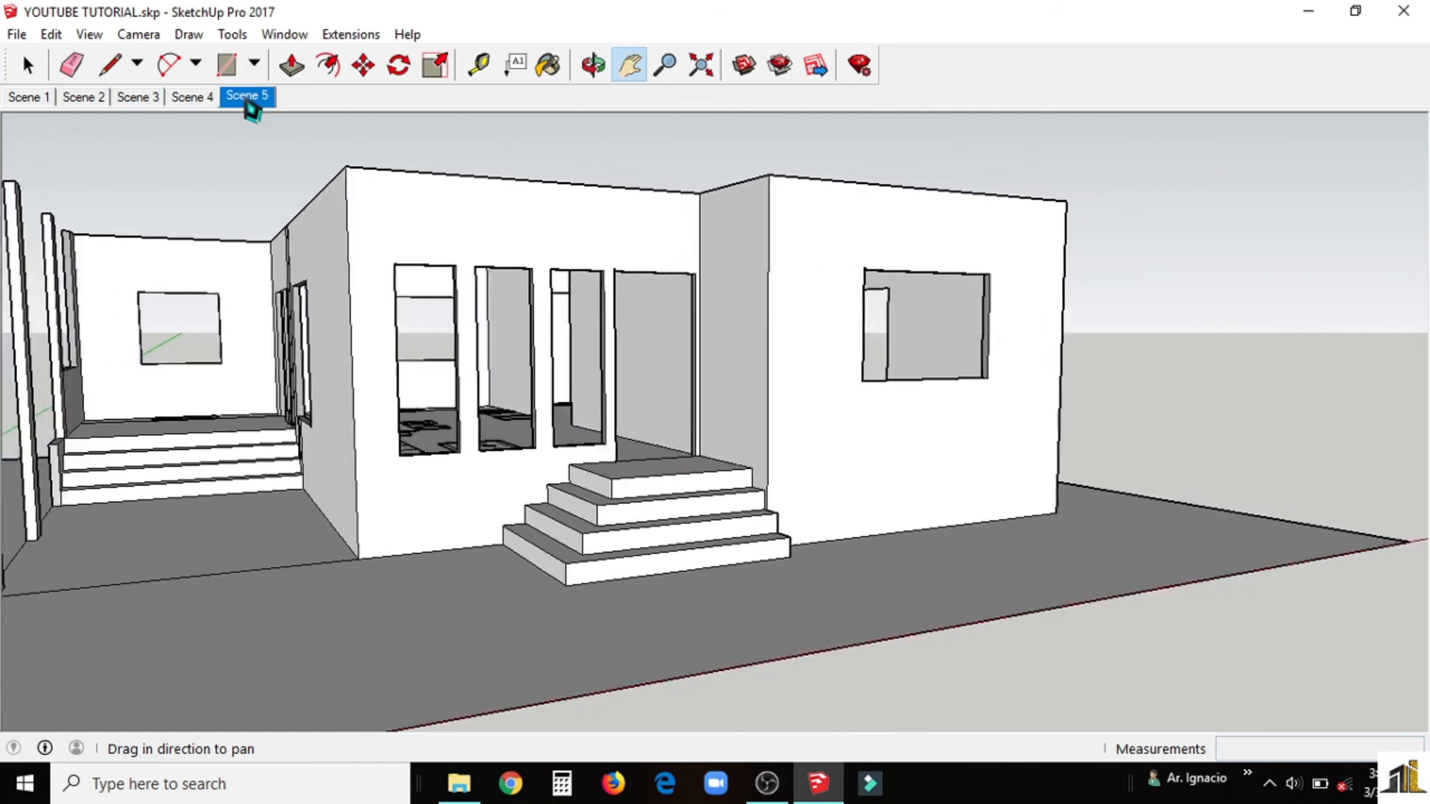
left_click(82, 95)
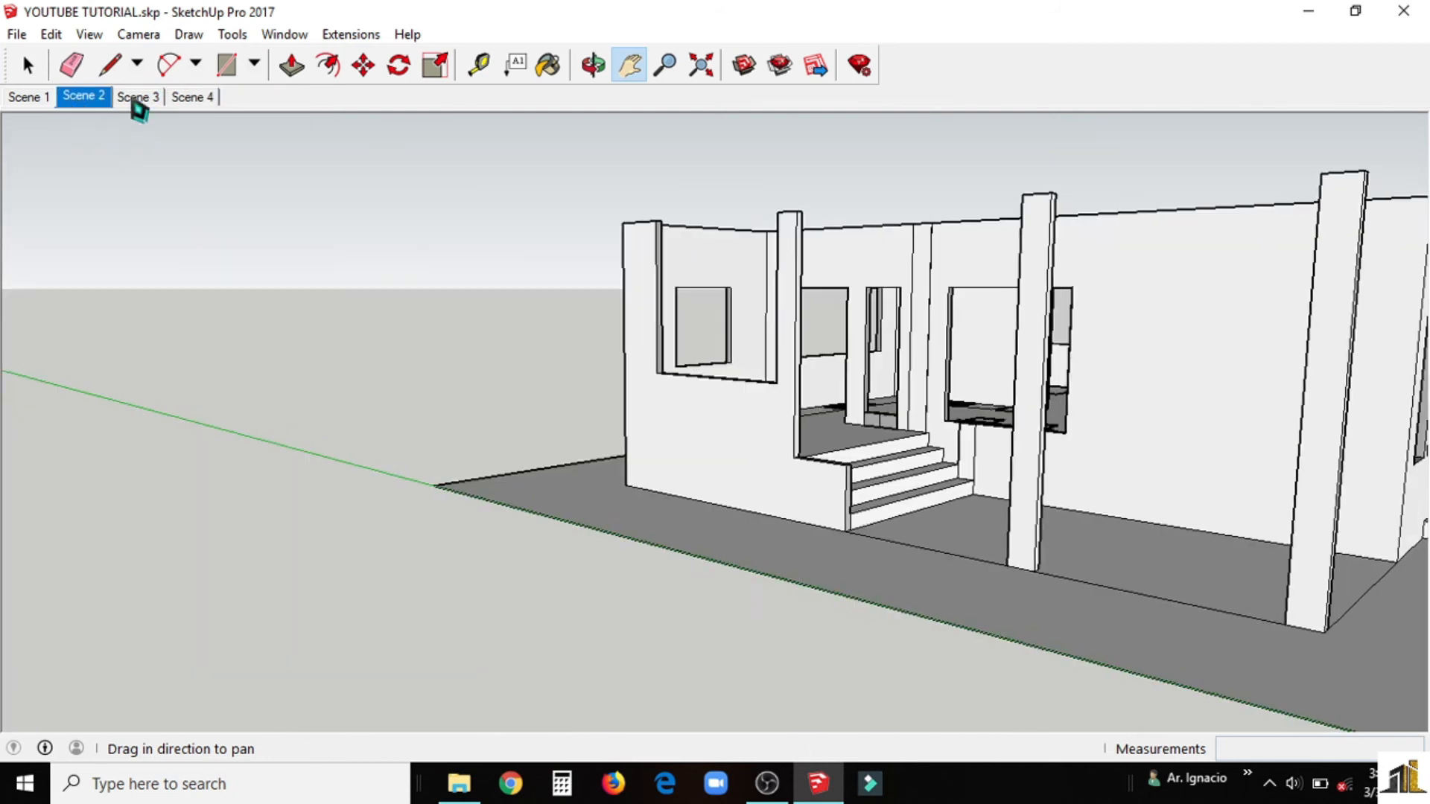
left_click(137, 97)
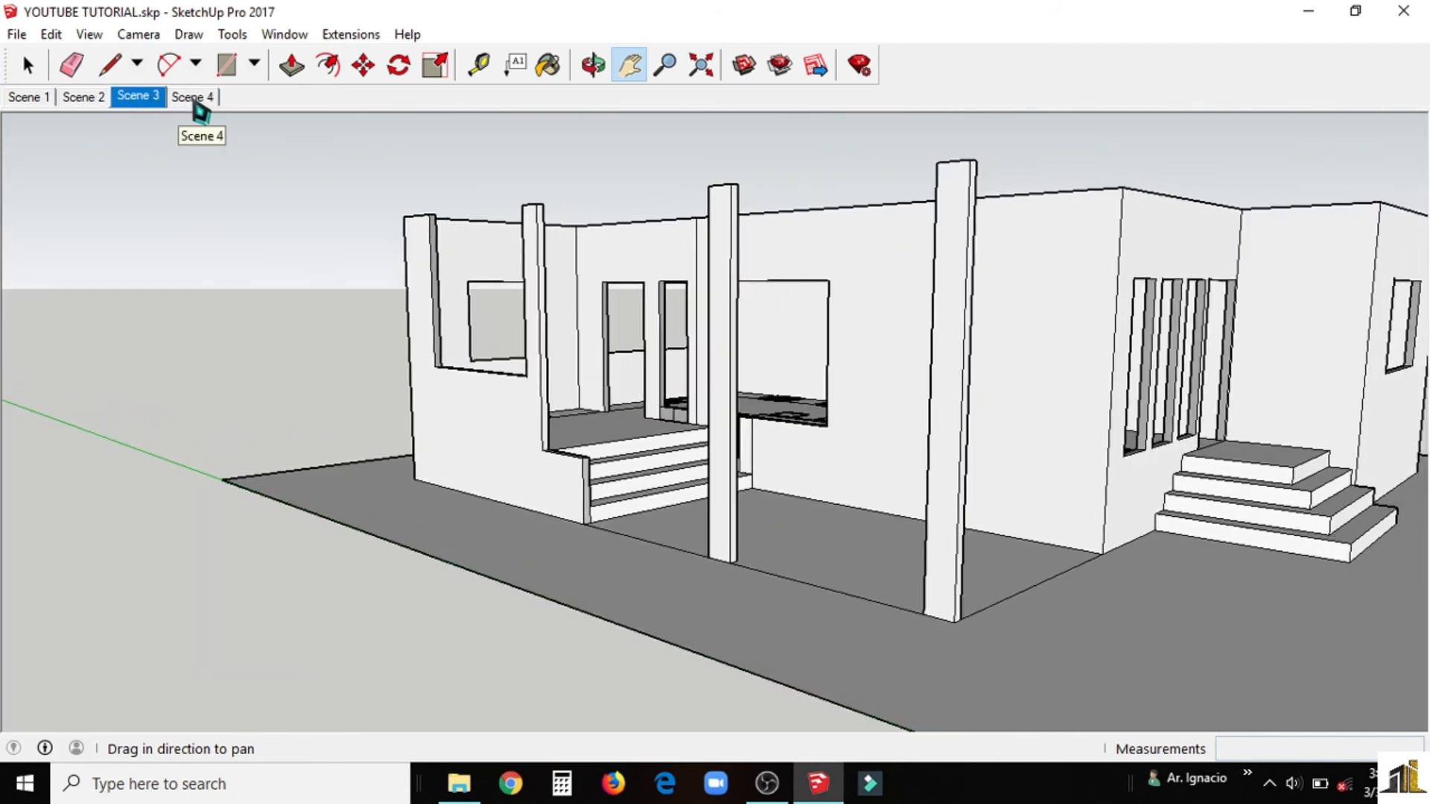
left_click(197, 97)
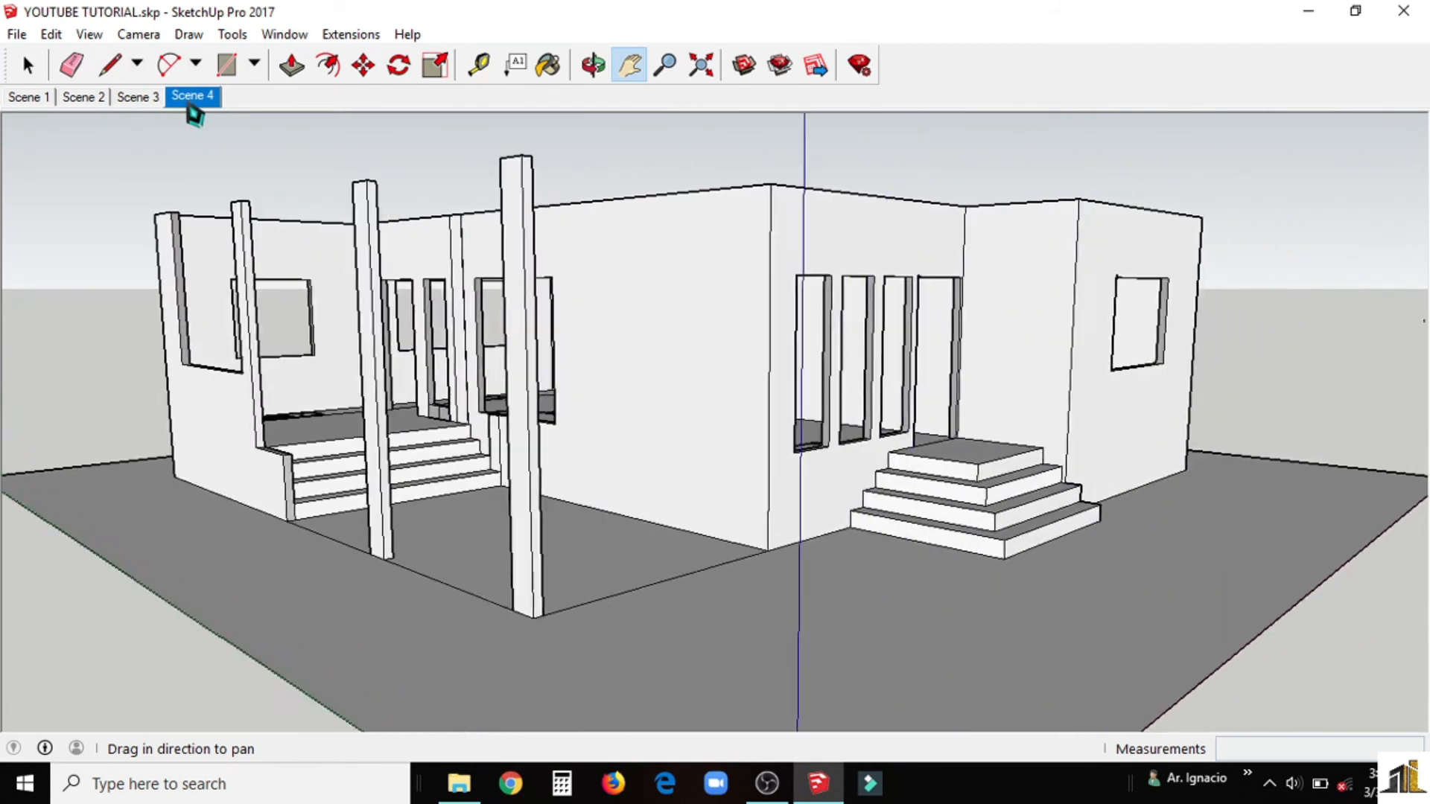
Step: Step from the Scene 2 overall view through Scenes 4 and 5 to the eye-level entrance view
left_click(82, 99)
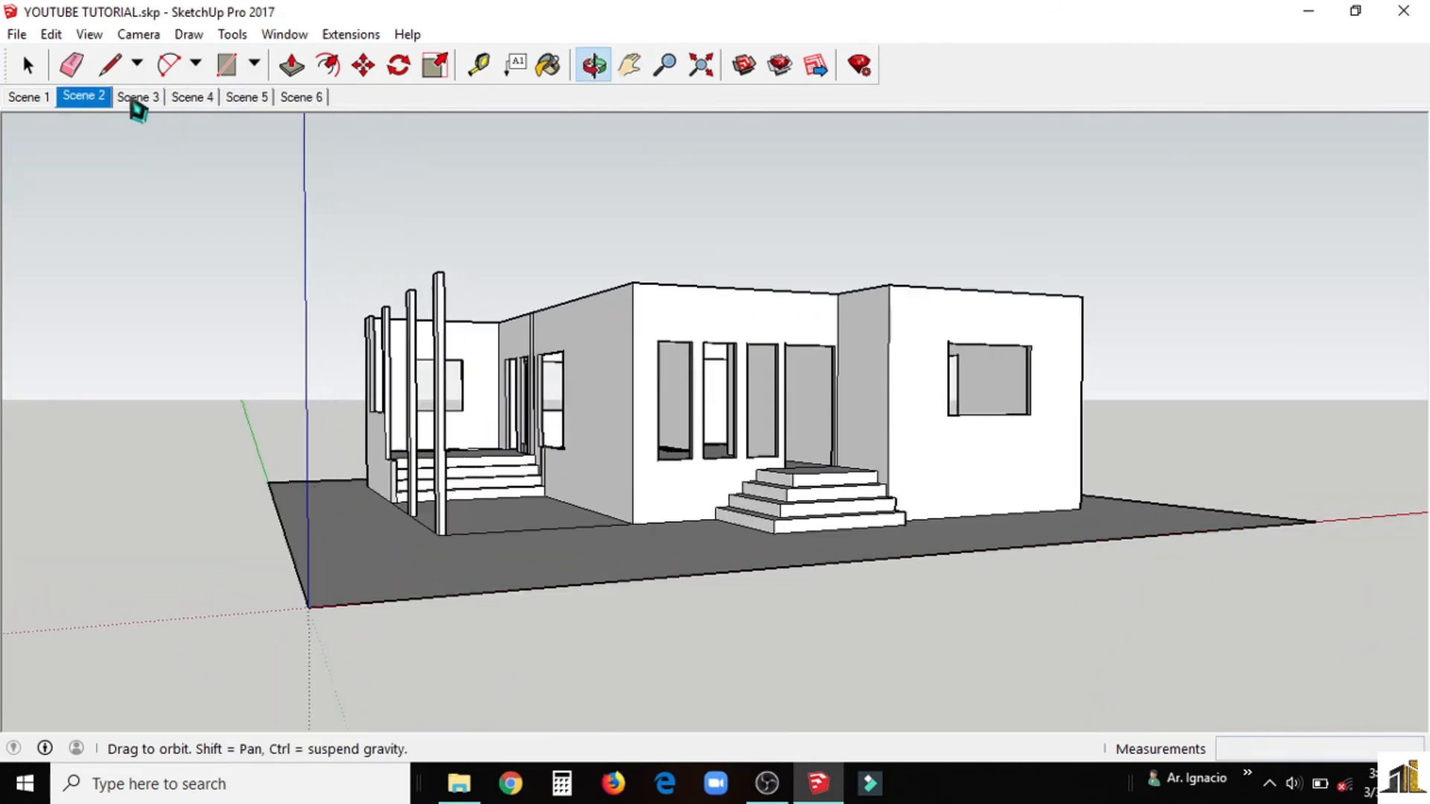
left_click(194, 97)
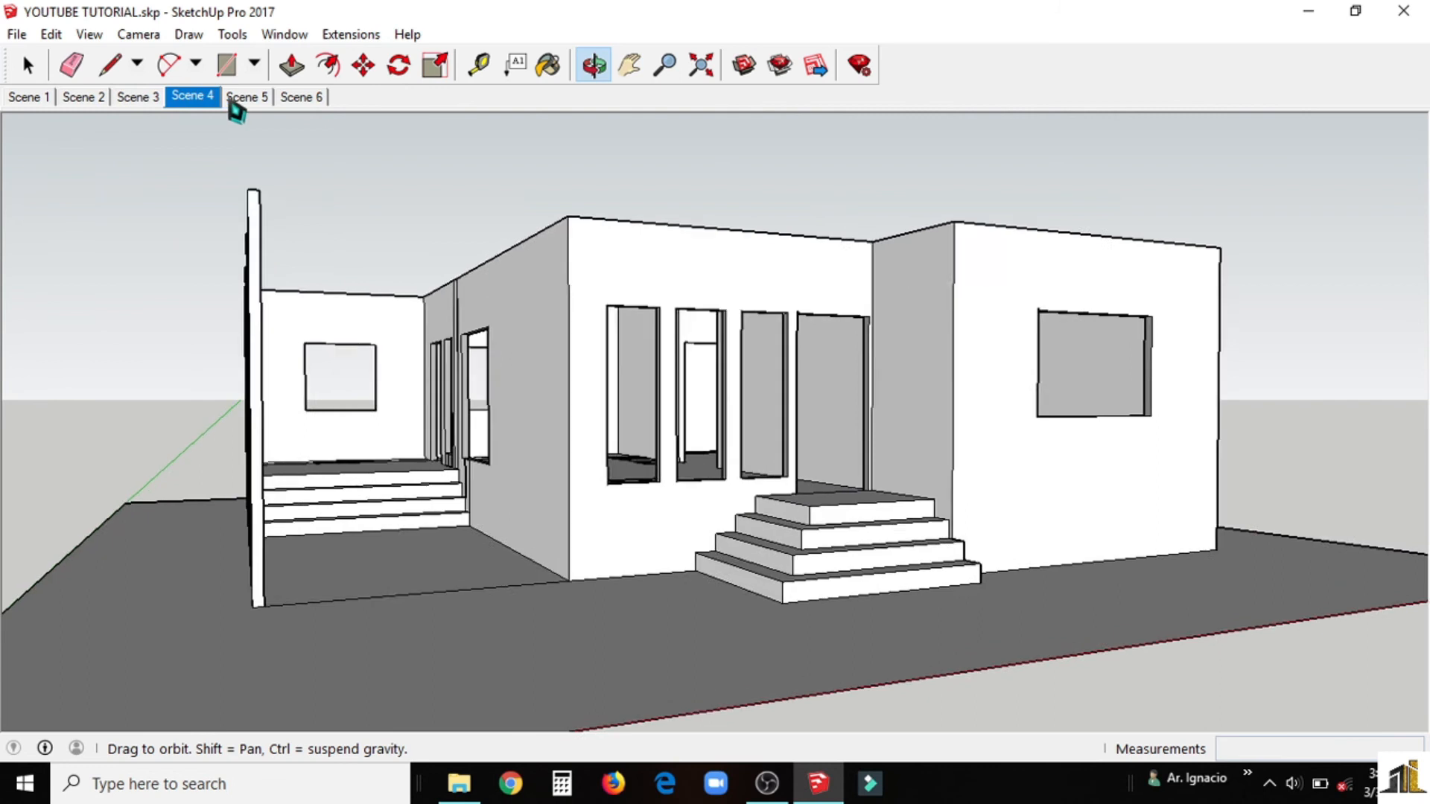
left_click(247, 95)
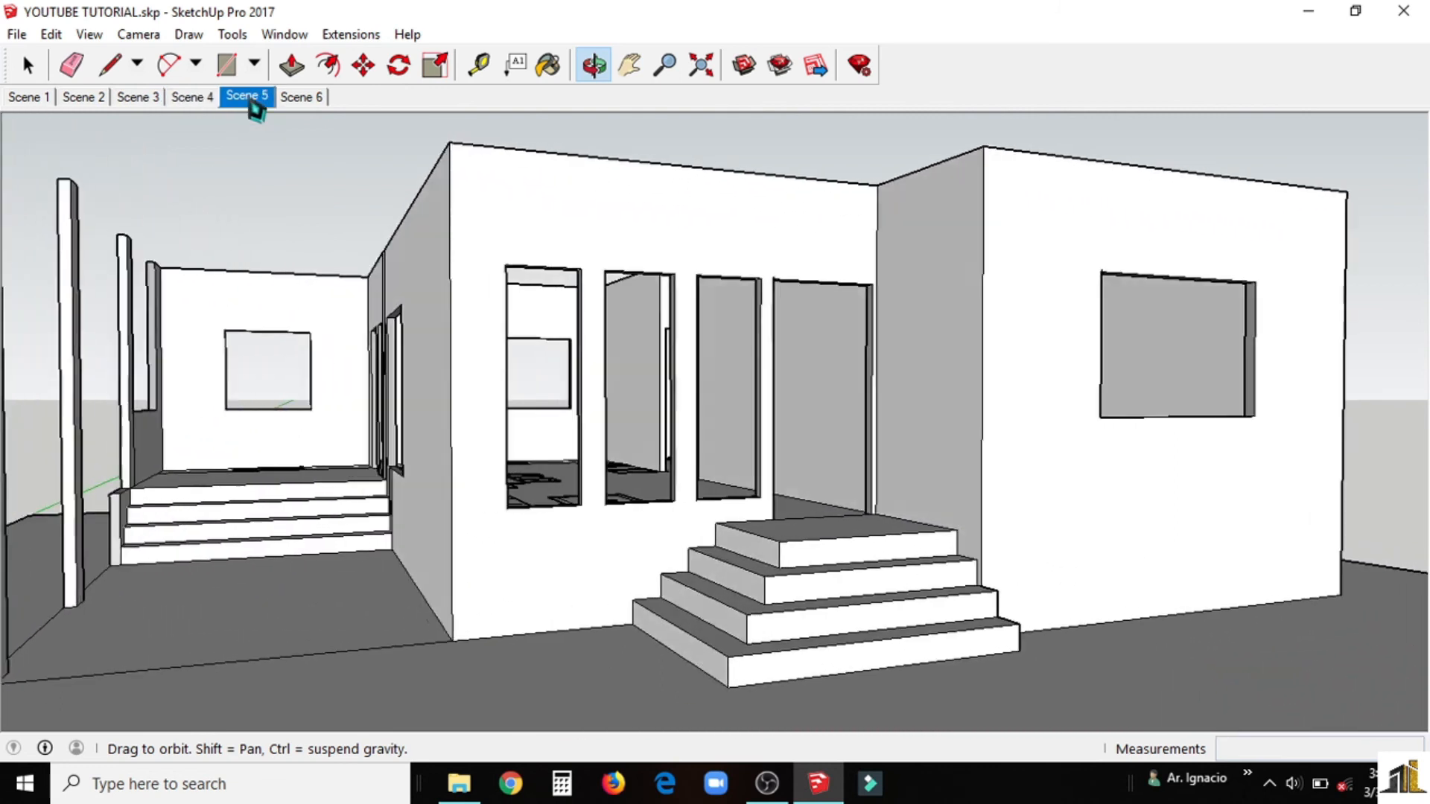
left_click(301, 97)
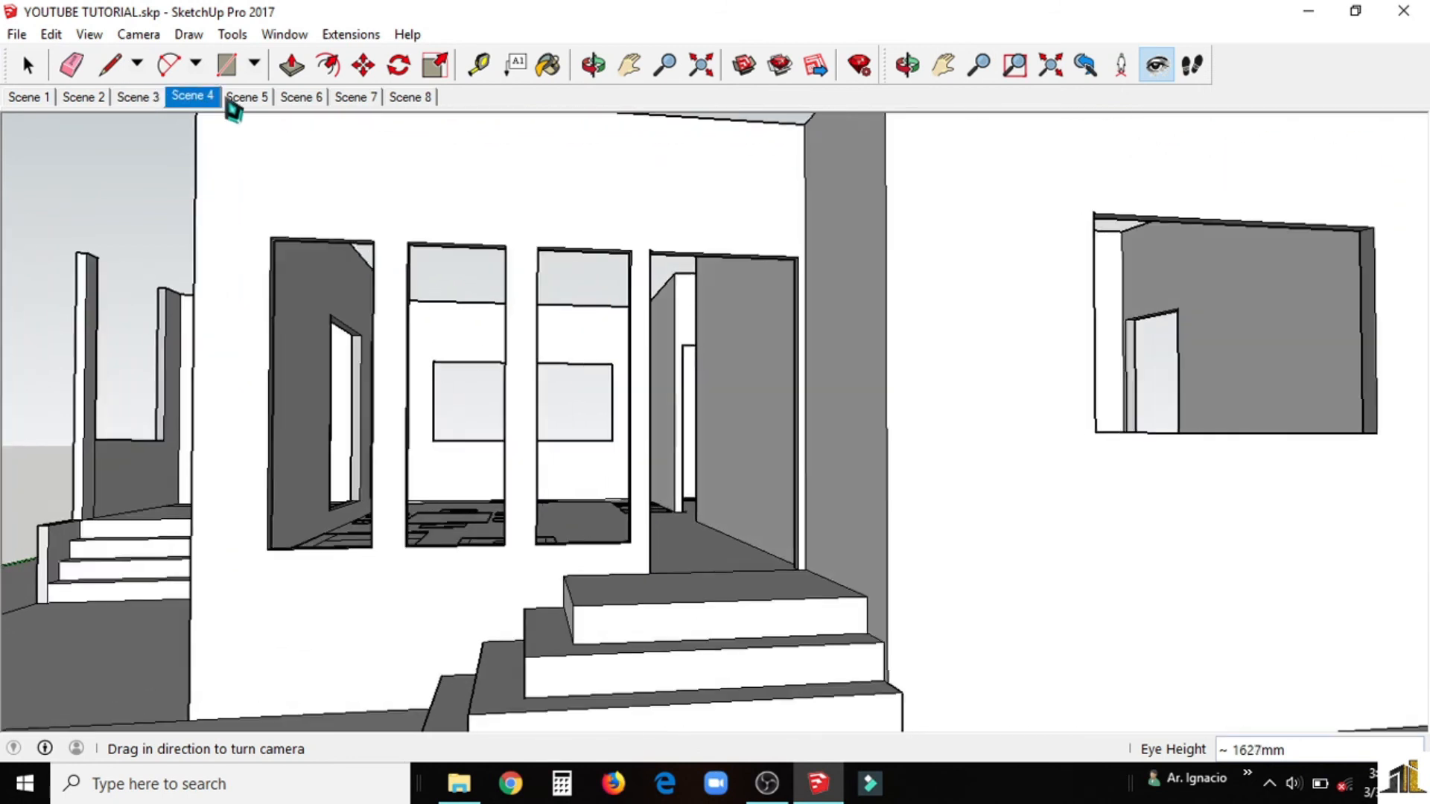
Step: Walk through Scenes 5 and 6 into the interior, then show Scenes 2 and 3 of the earlier construction stages
left_click(248, 97)
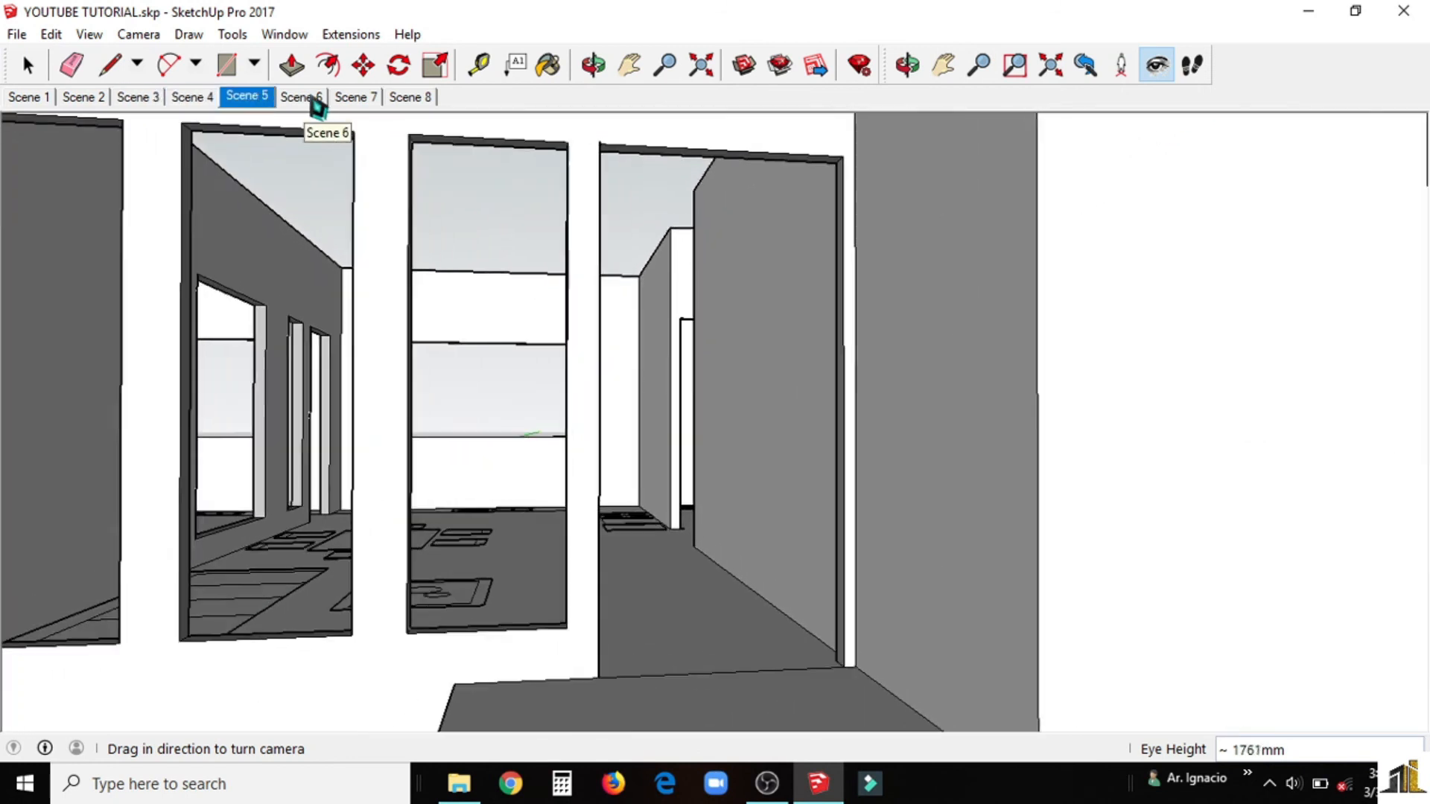
left_click(302, 97)
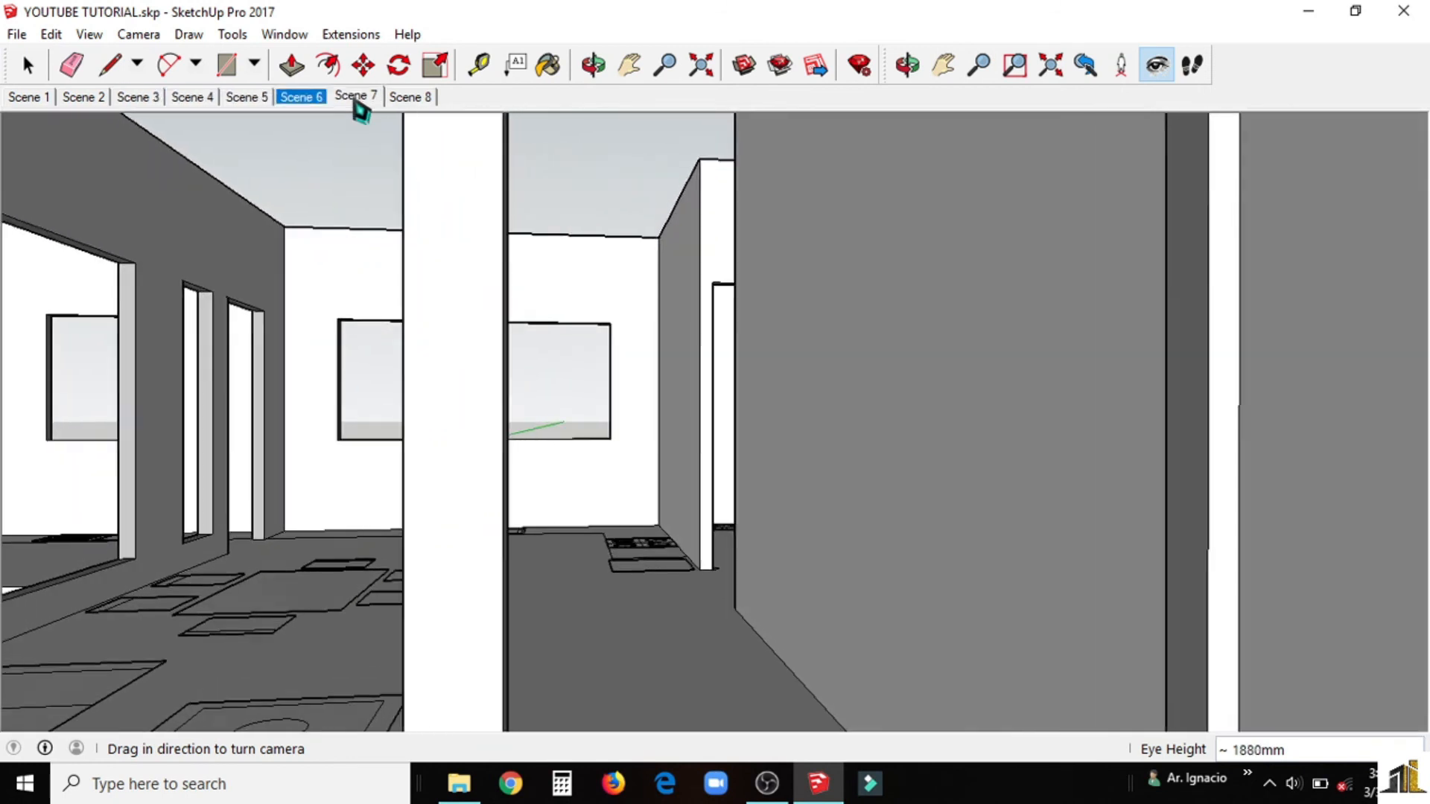
left_click(411, 97)
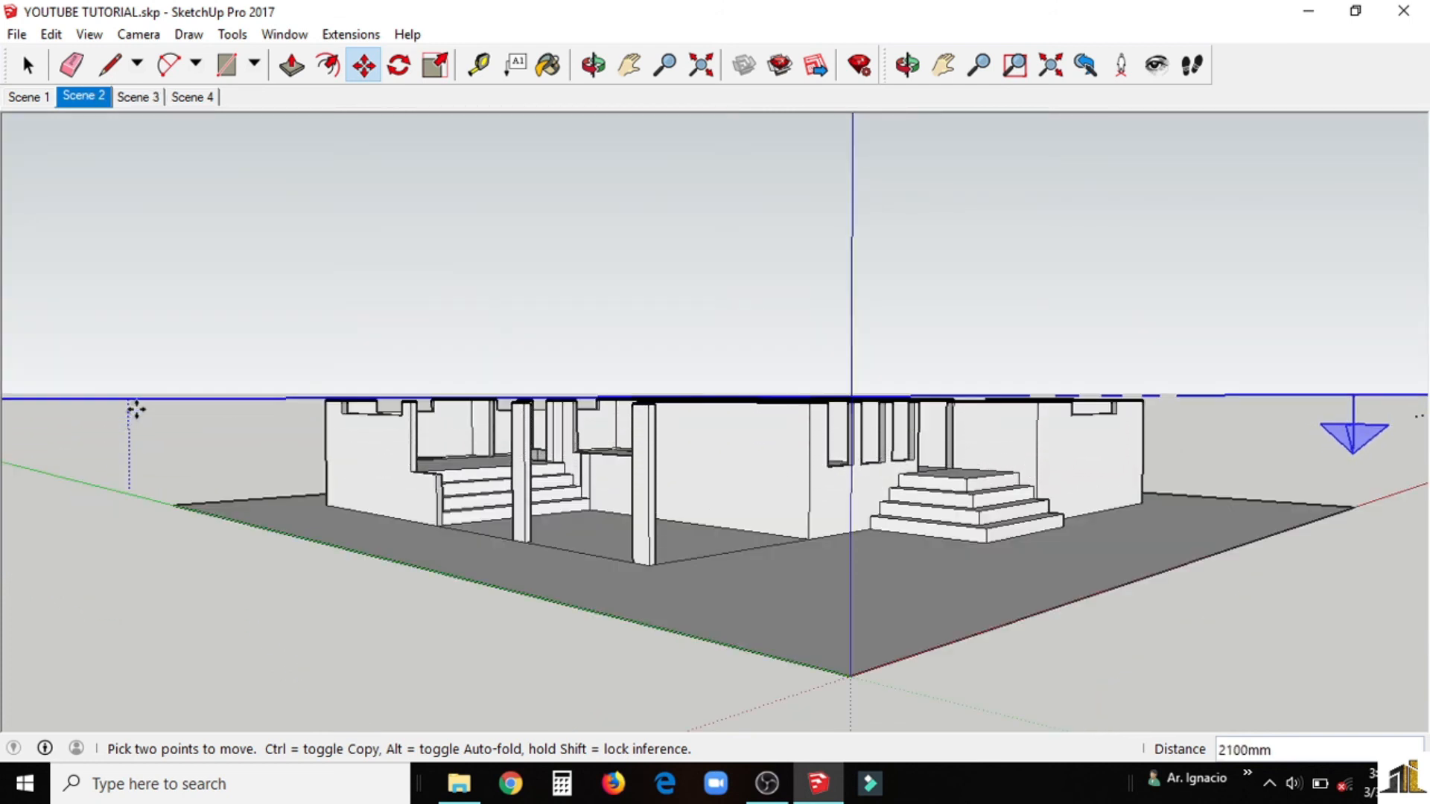
left_click(137, 96)
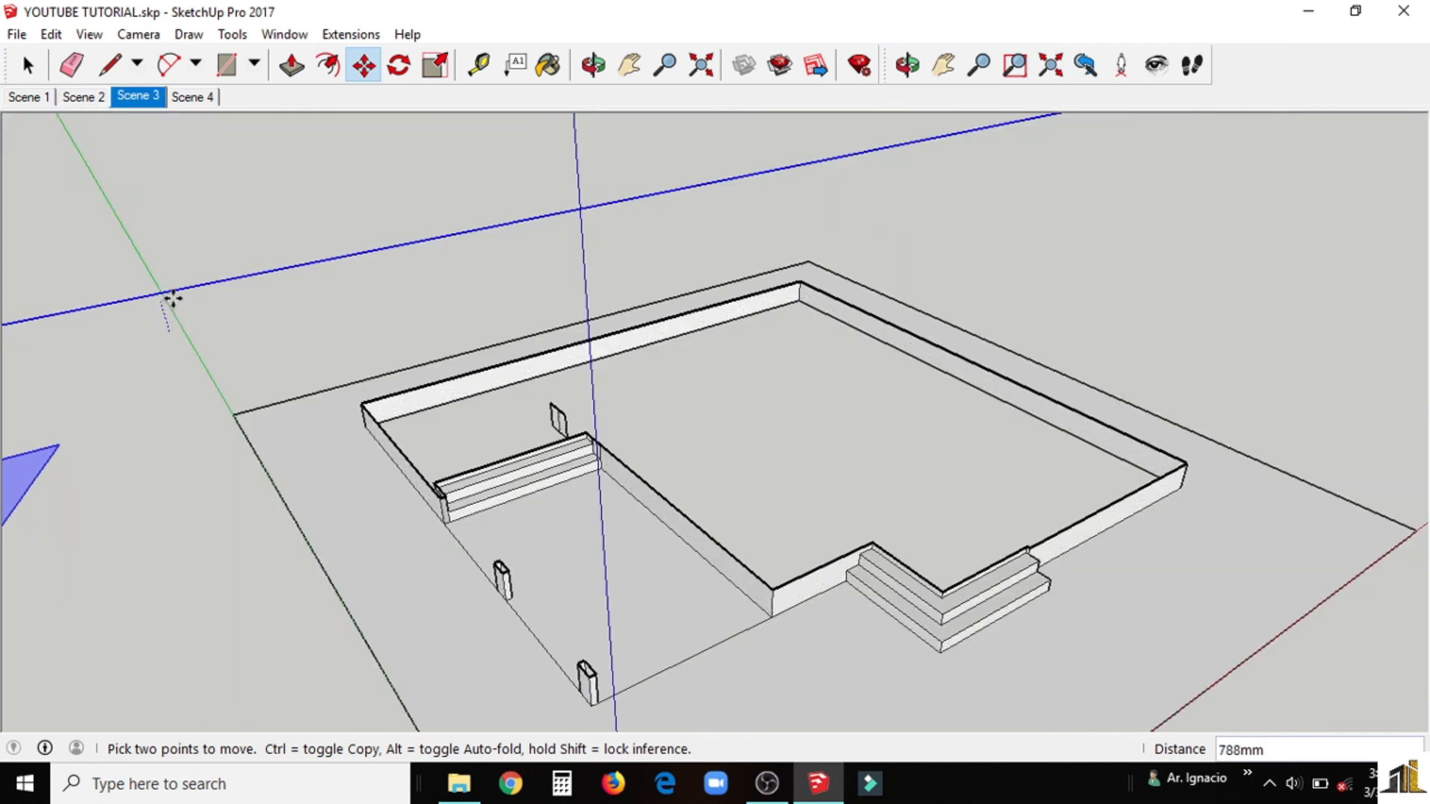